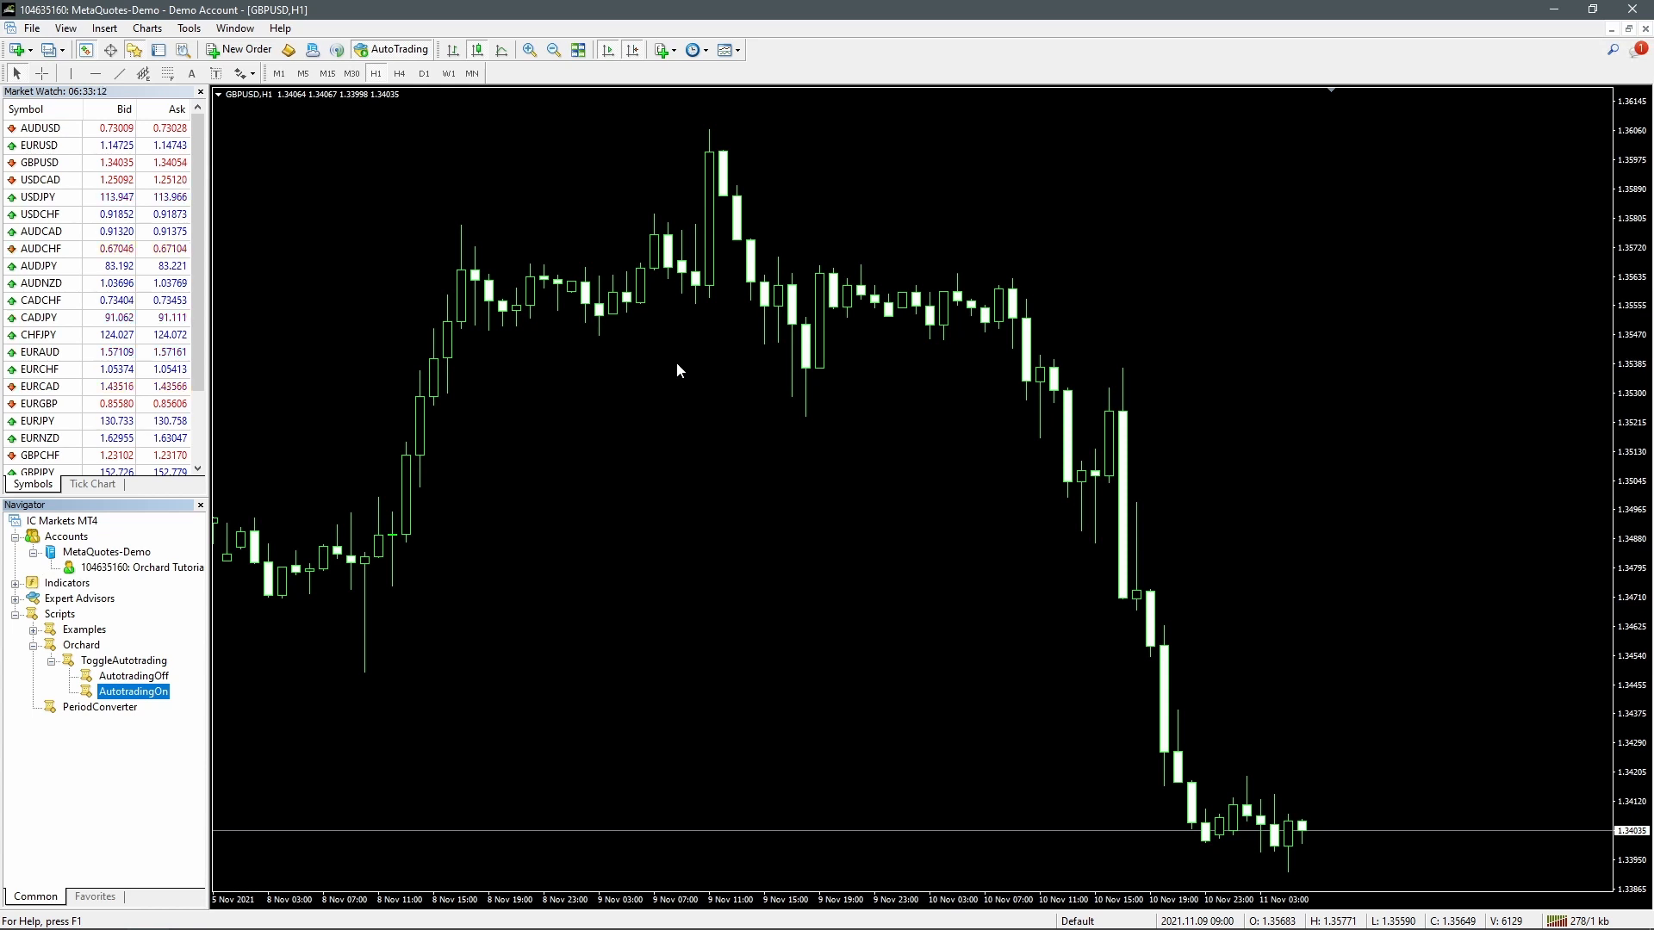
mouse_move(577, 400)
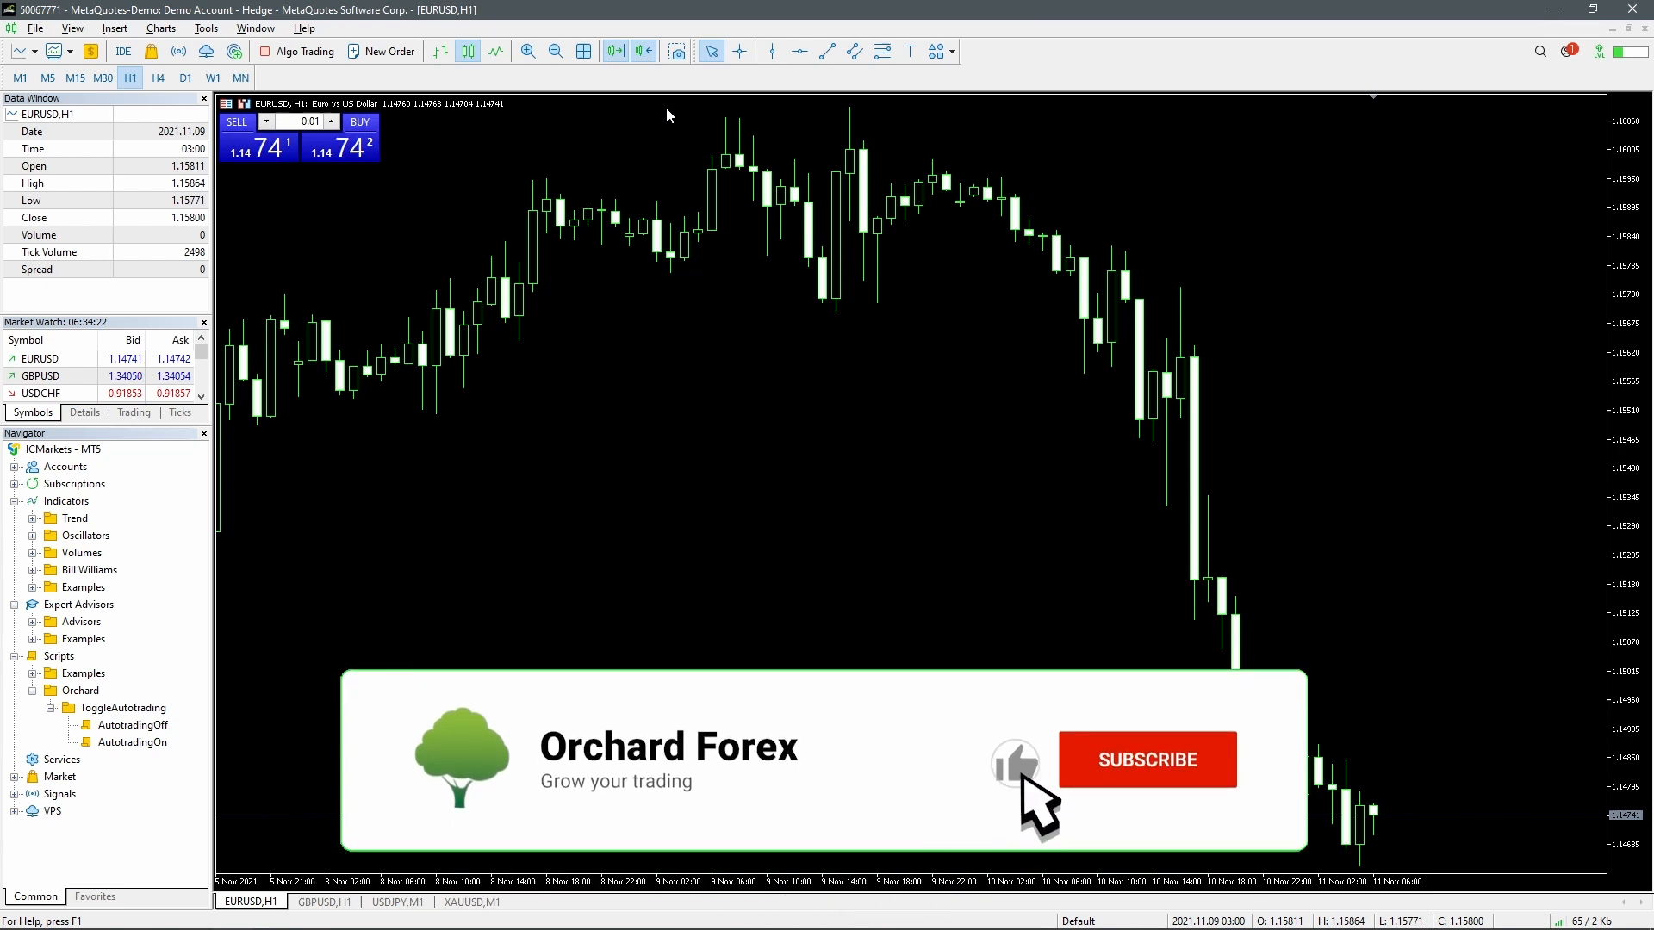
Bring up MetaTrader 5 with the Orchard ToggleAutotrading scripts shown in the Navigator
click(1146, 760)
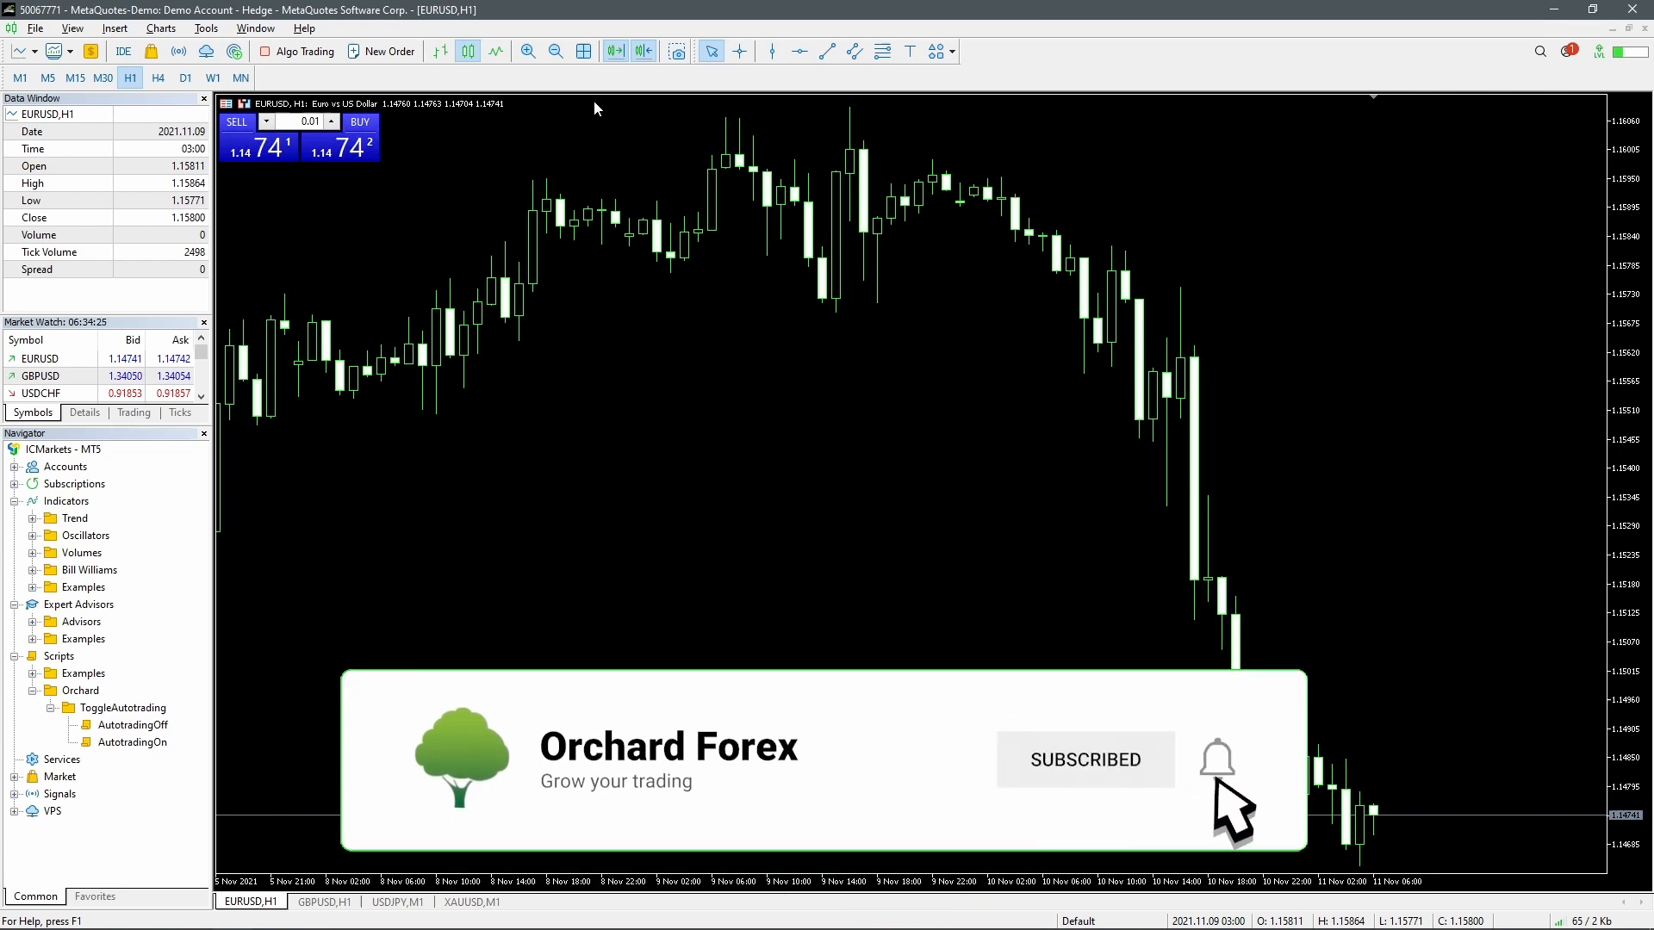
click(1216, 760)
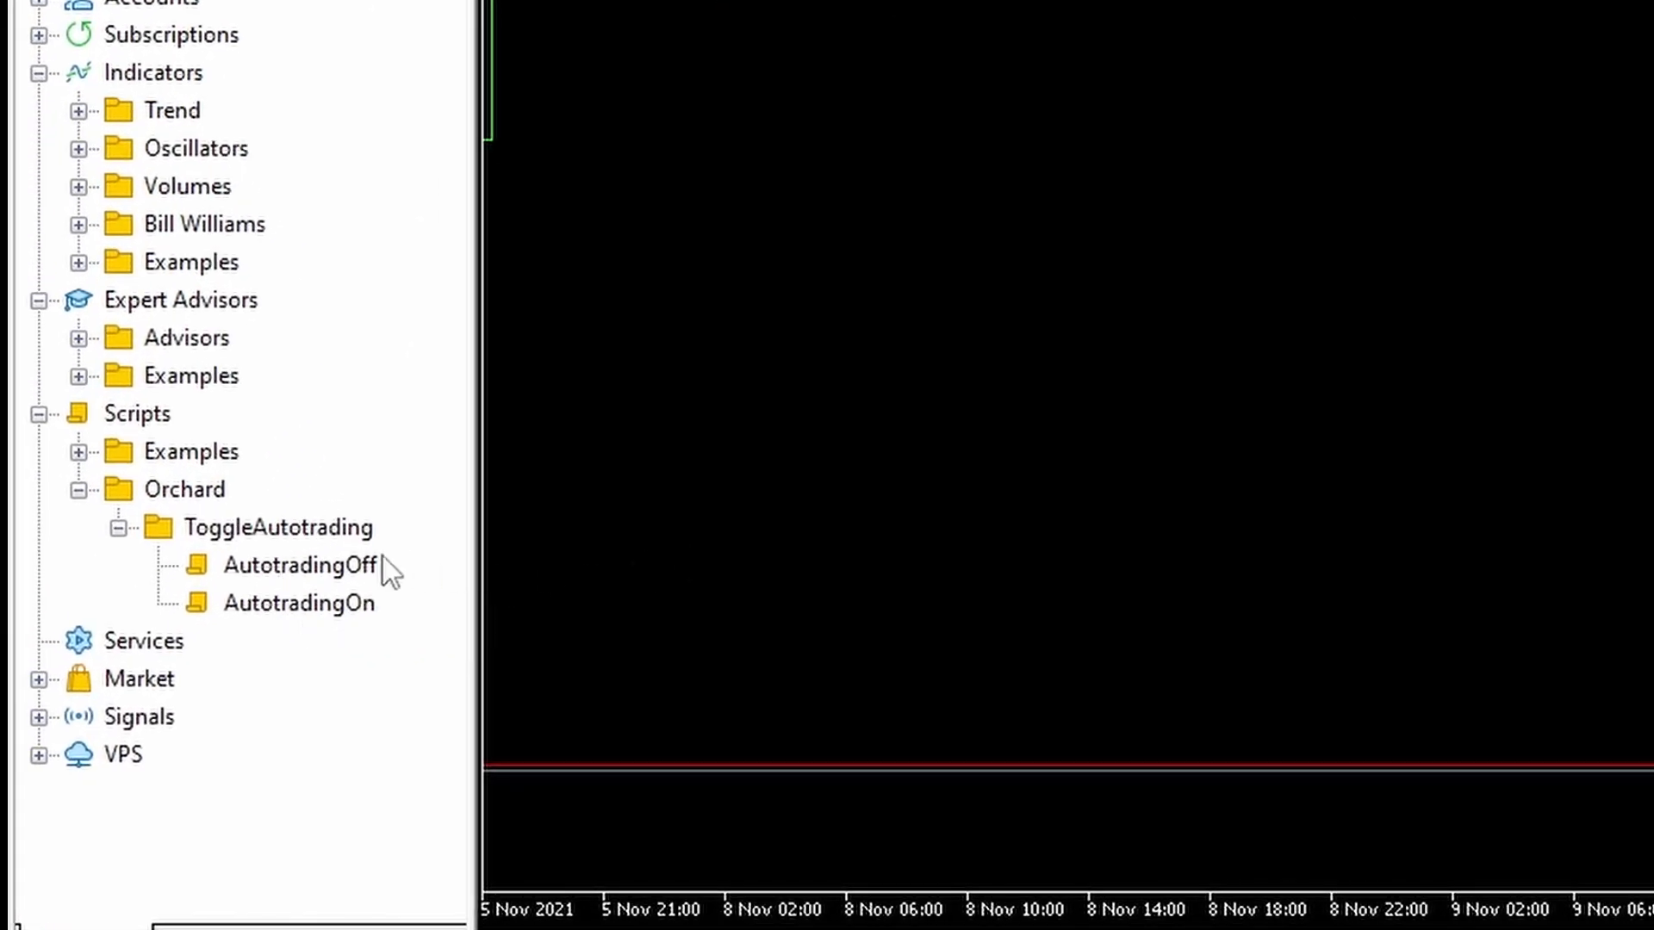
mouse_move(299, 586)
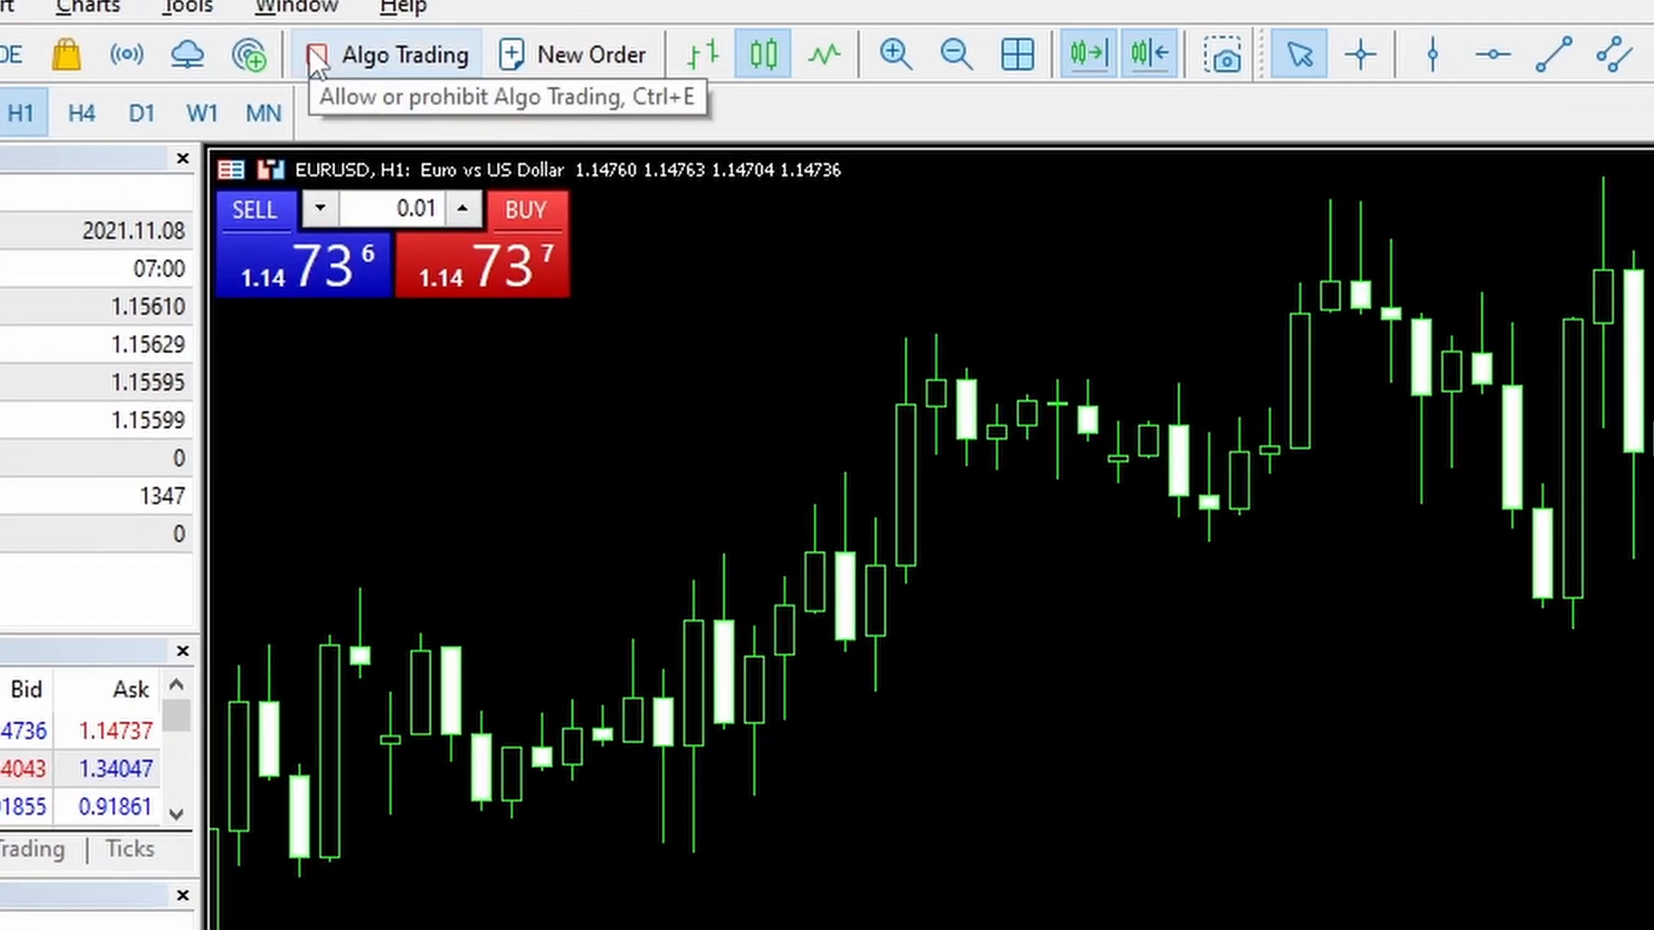
Toggle Algo Trading on and off manually, then run AutotradingOn with DLL imports allowed
click(315, 53)
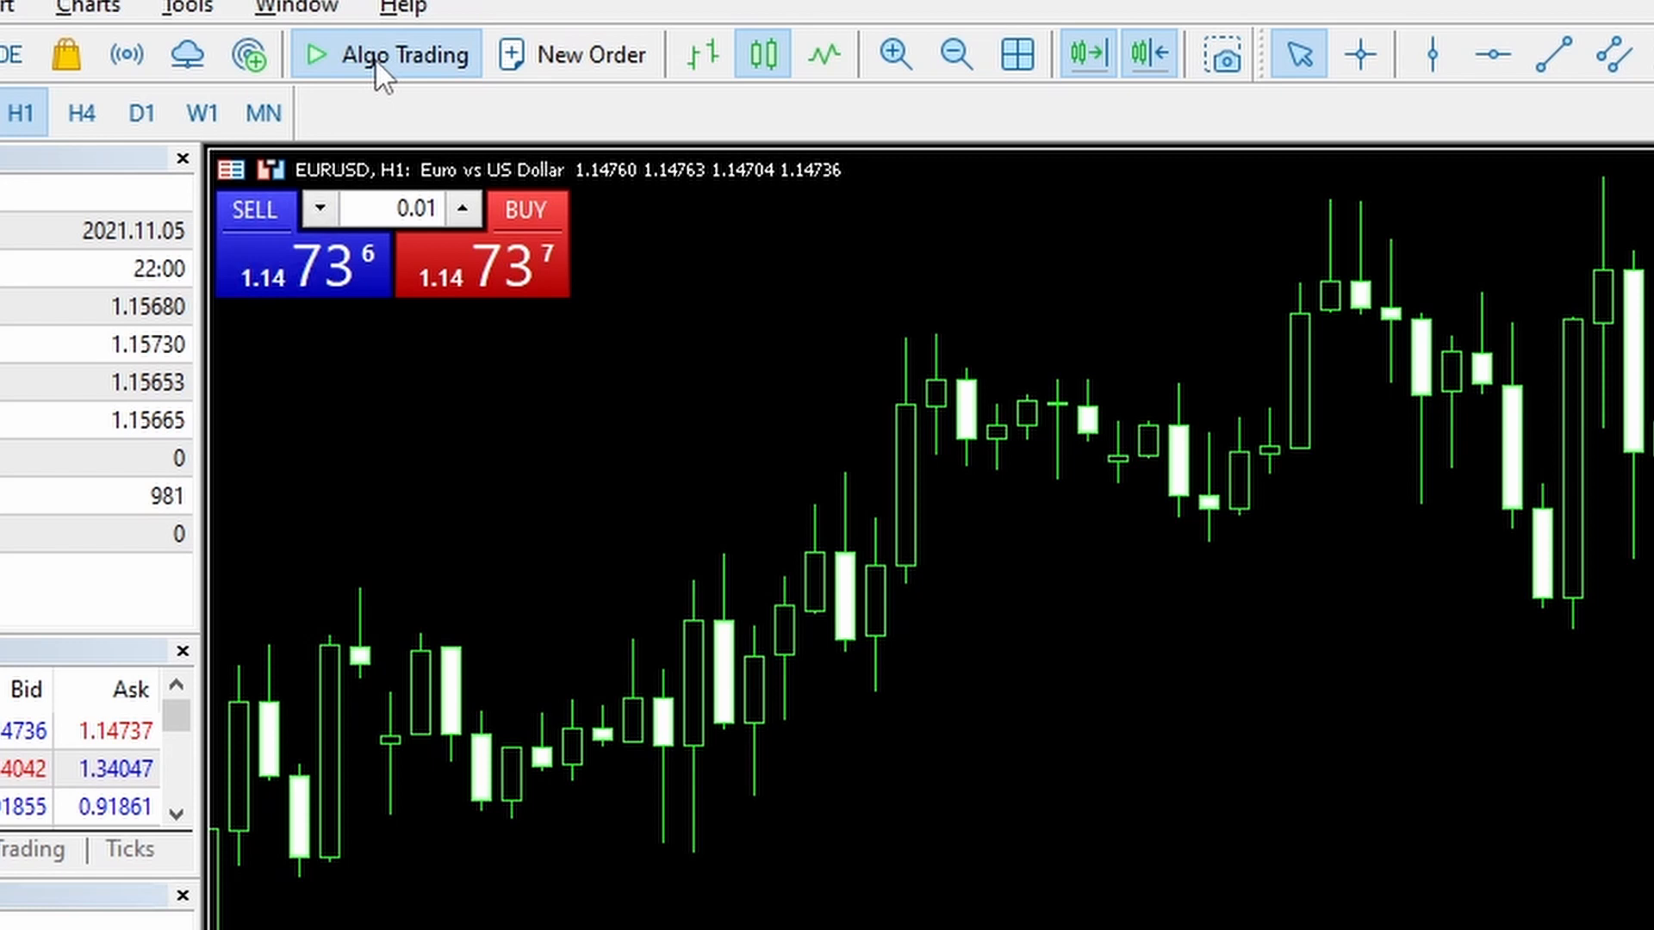
click(385, 53)
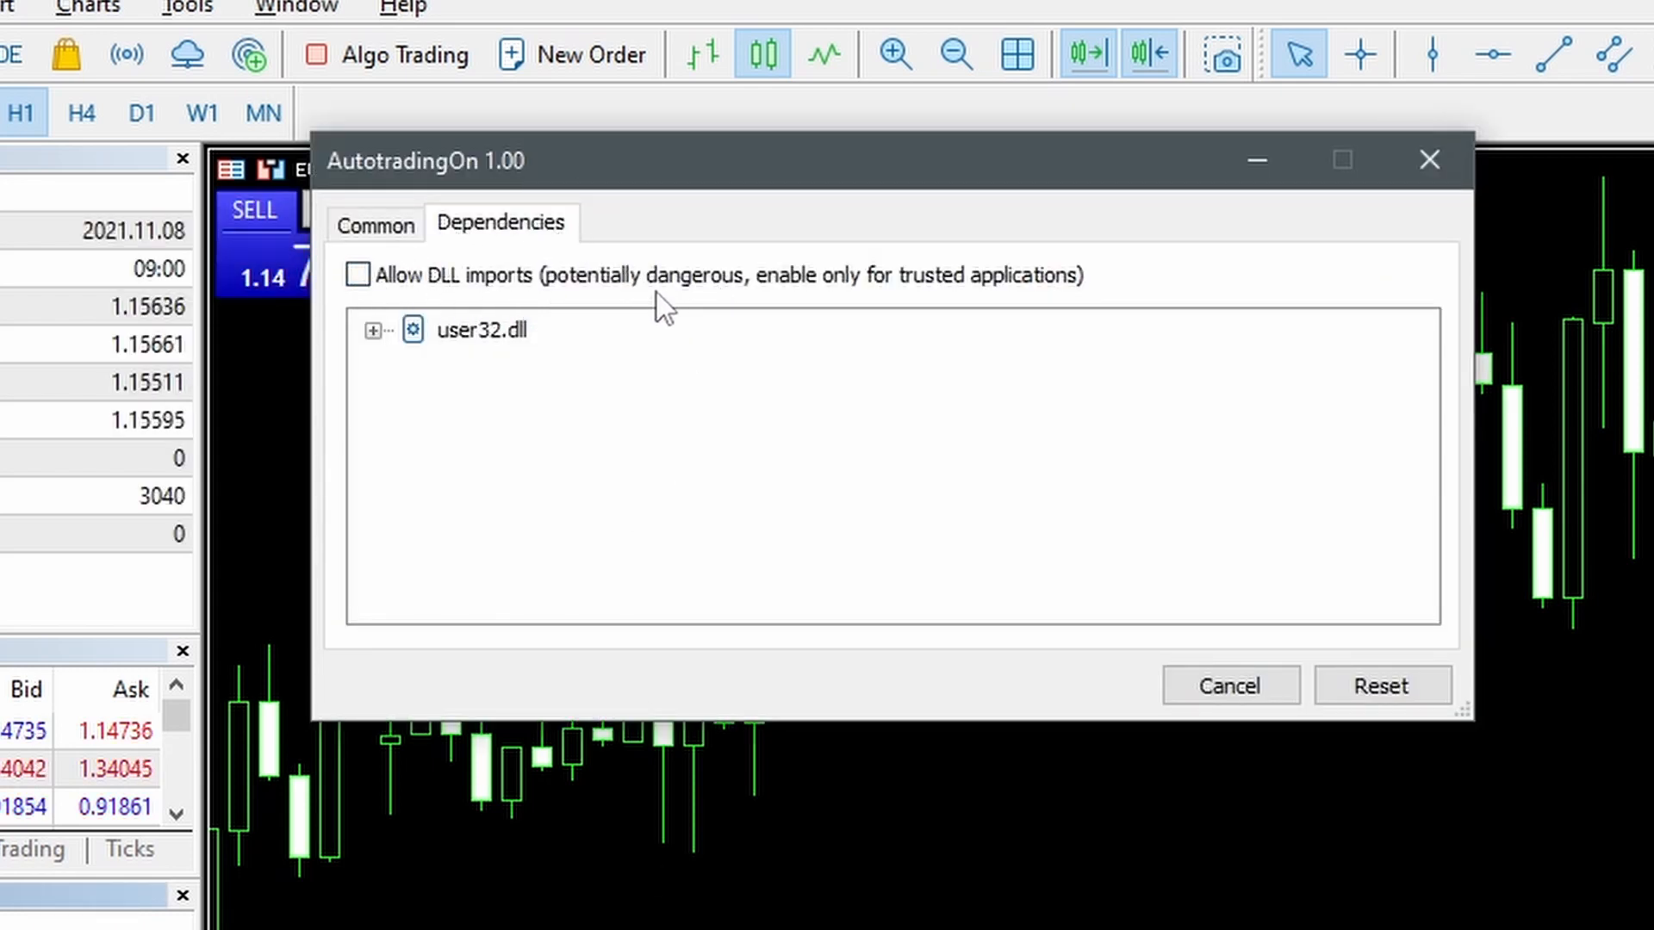
click(357, 276)
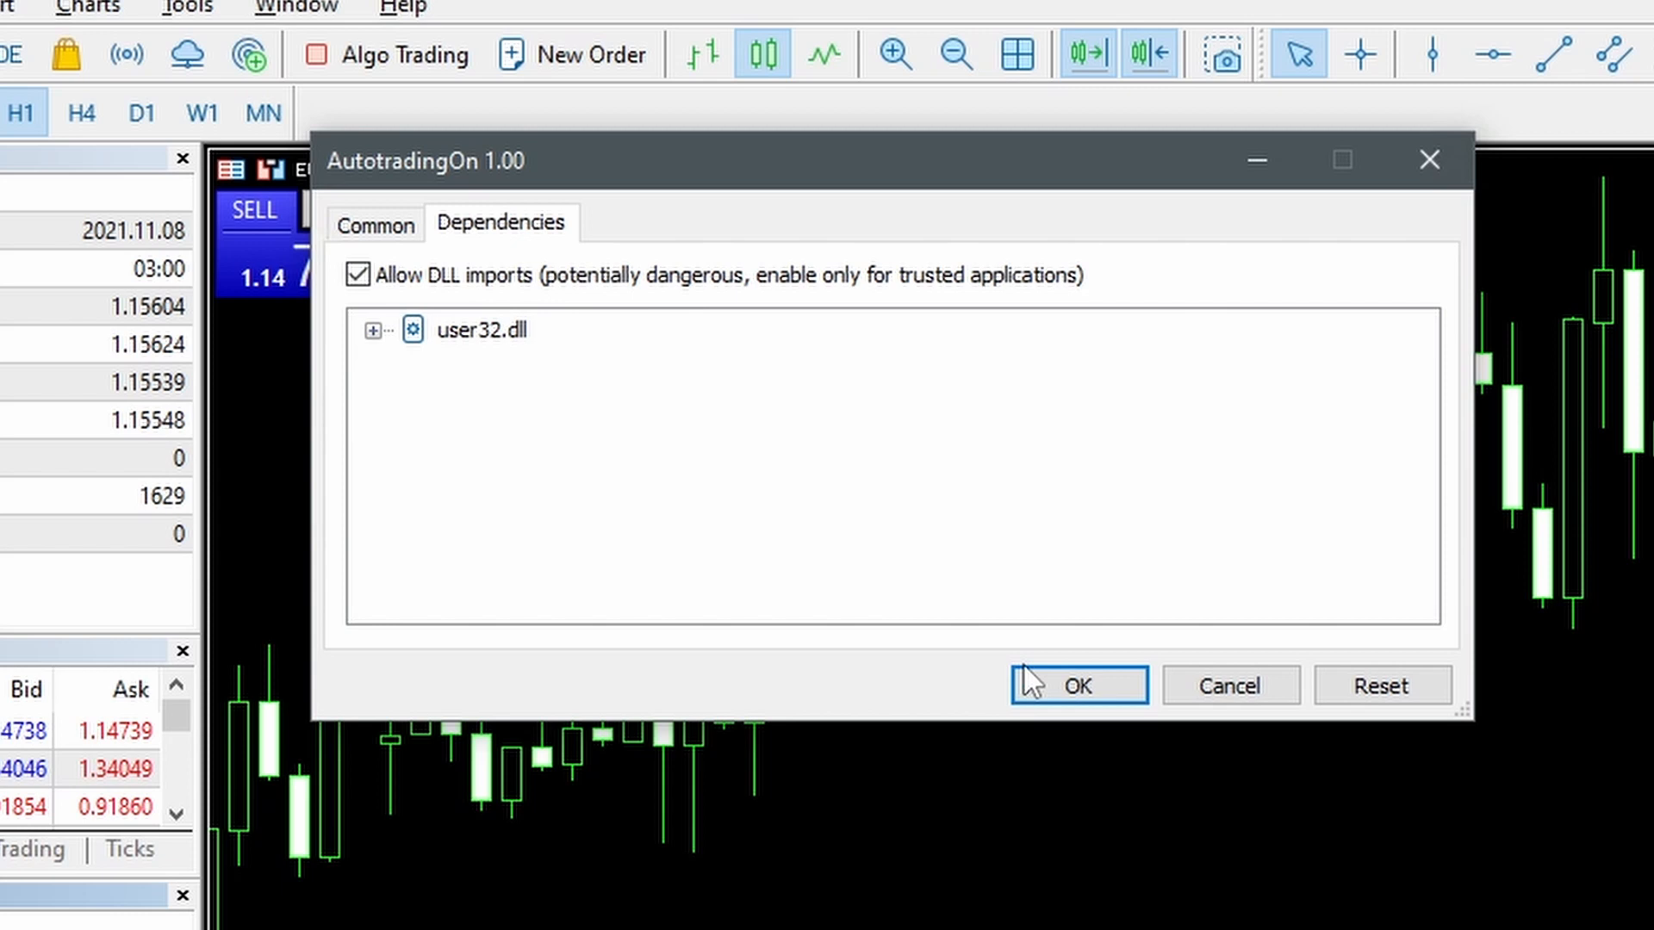
click(1076, 686)
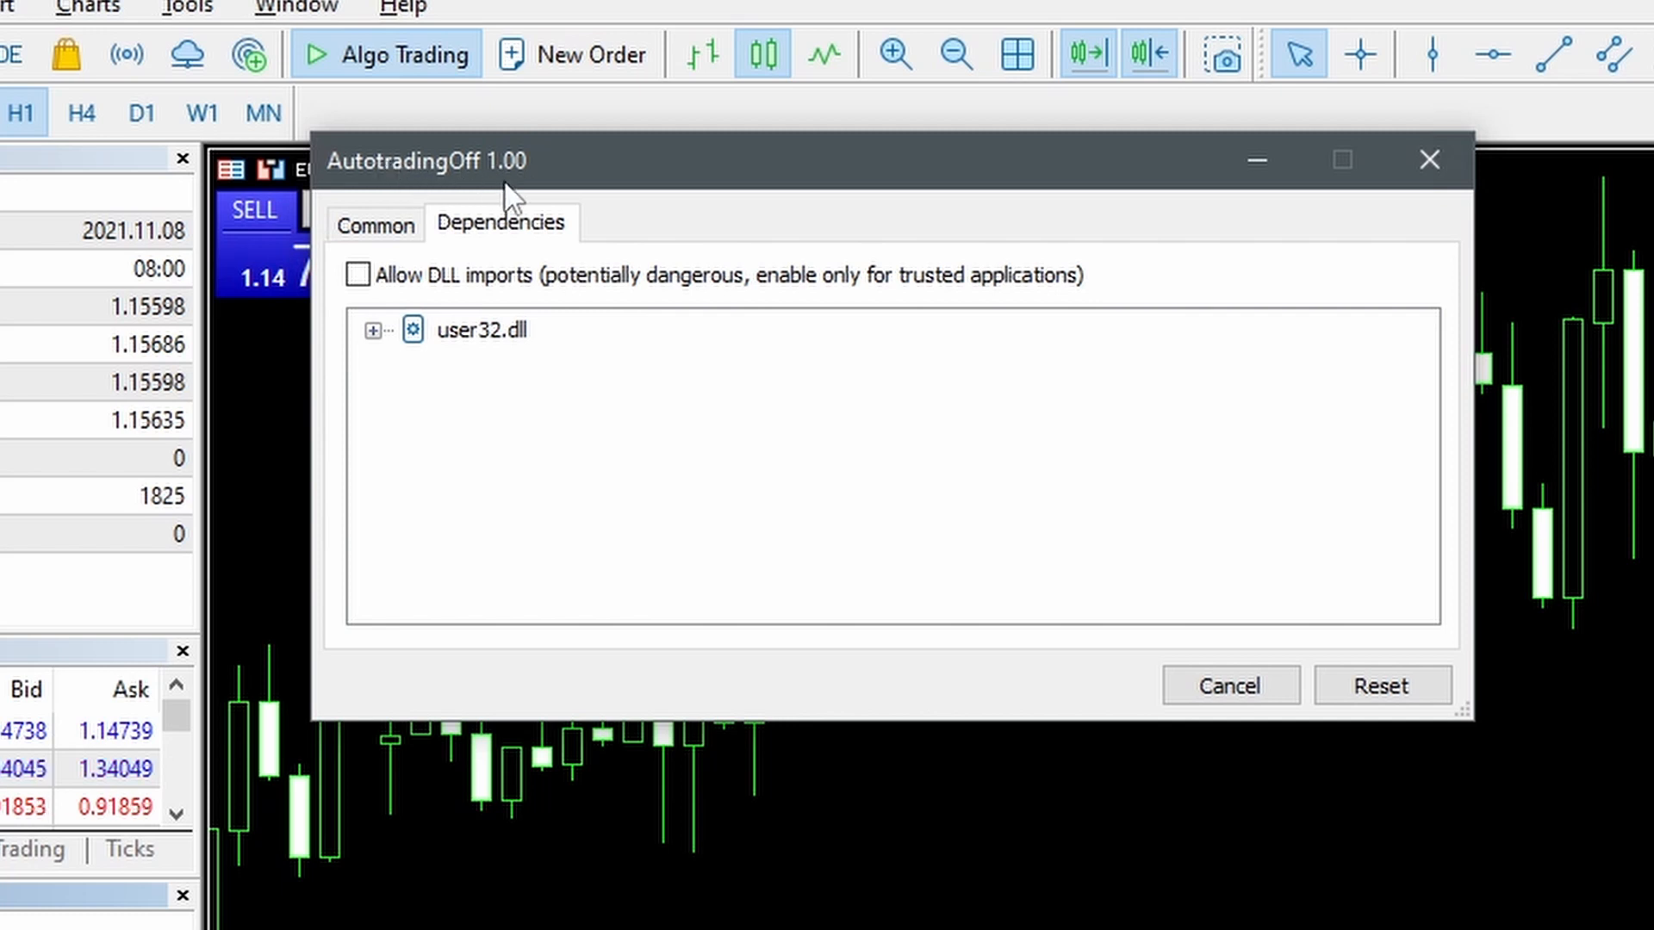
Run AutotradingOff twice with DLL imports allowed, switching algo trading off
click(358, 275)
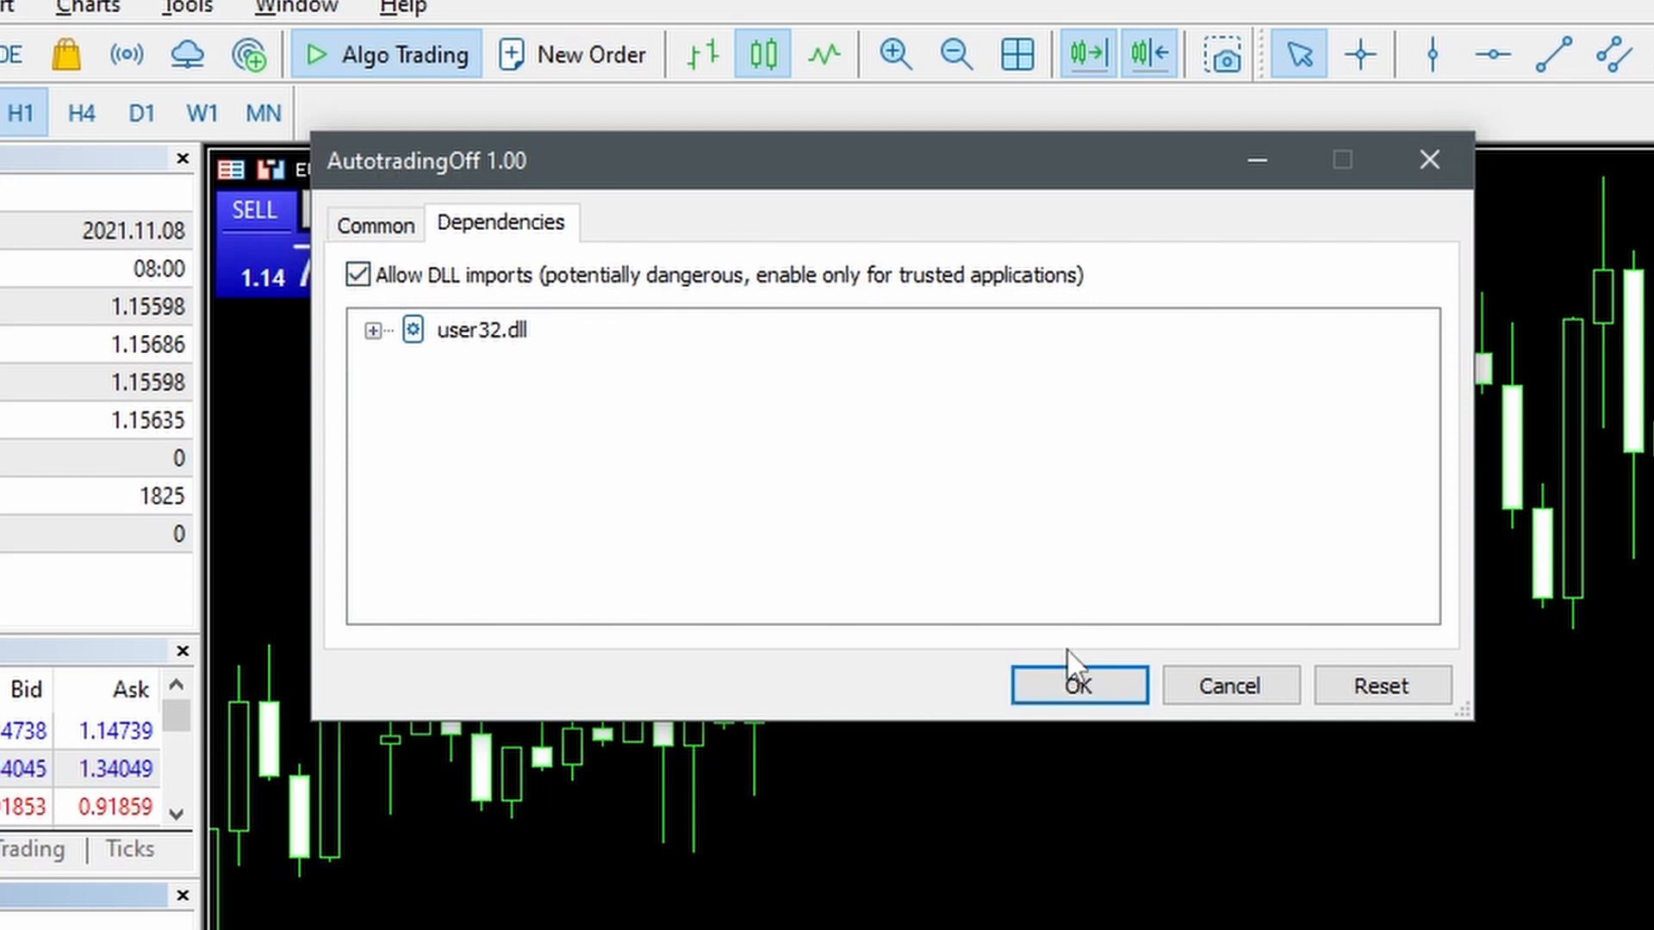
click(1076, 685)
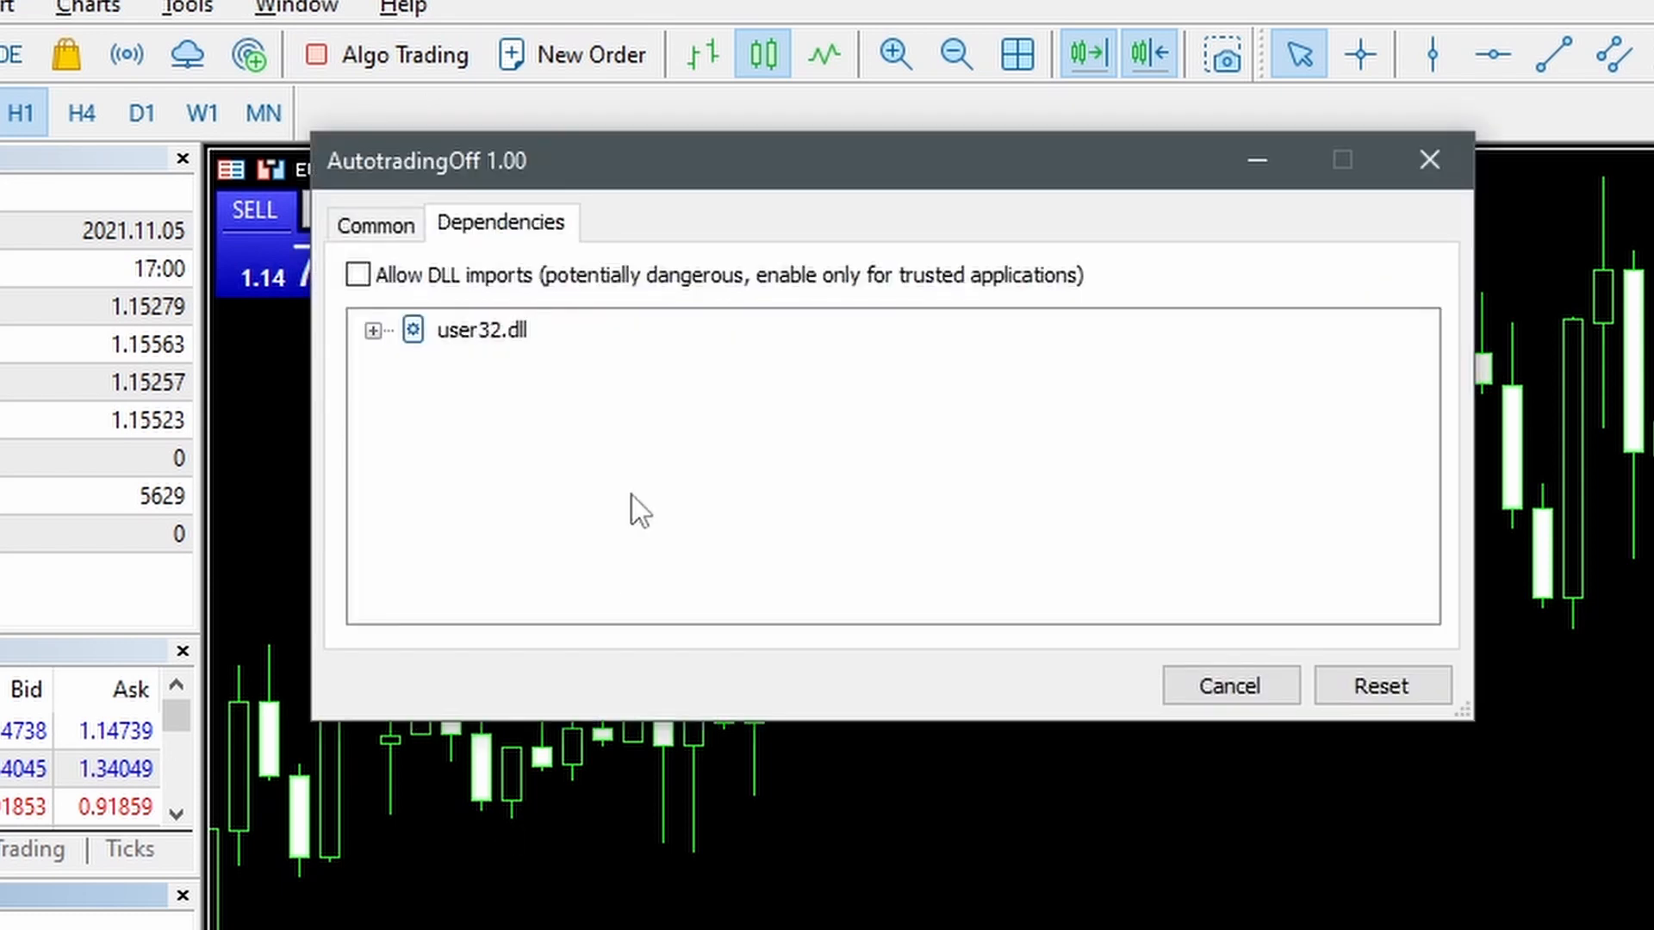
click(357, 276)
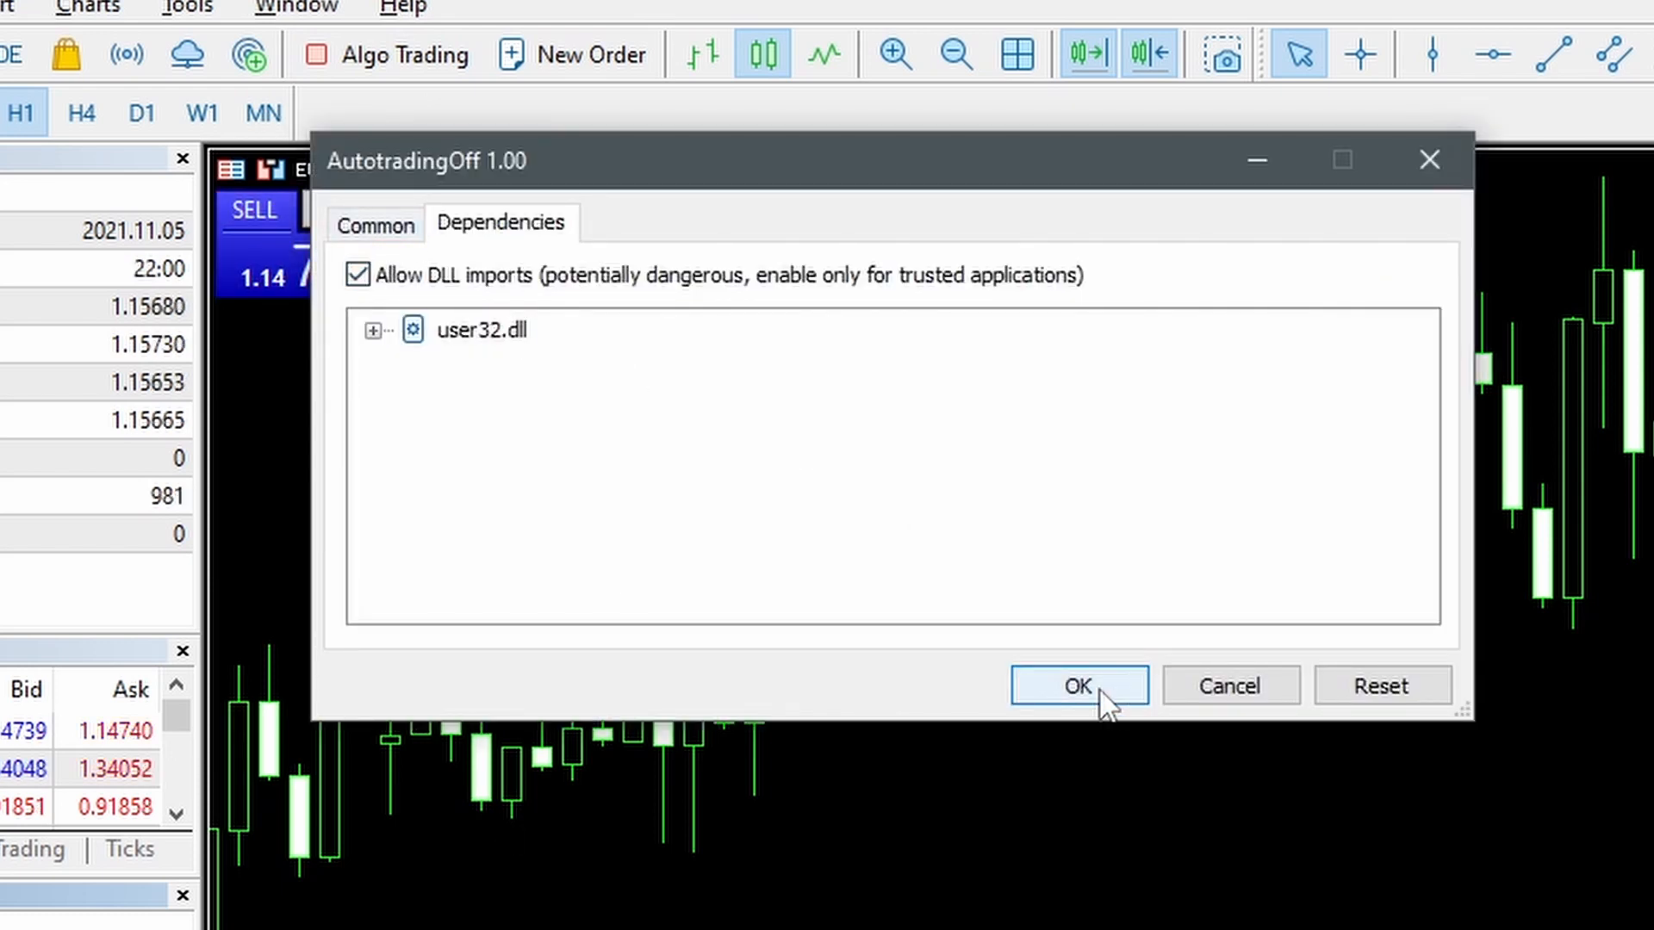
click(1076, 685)
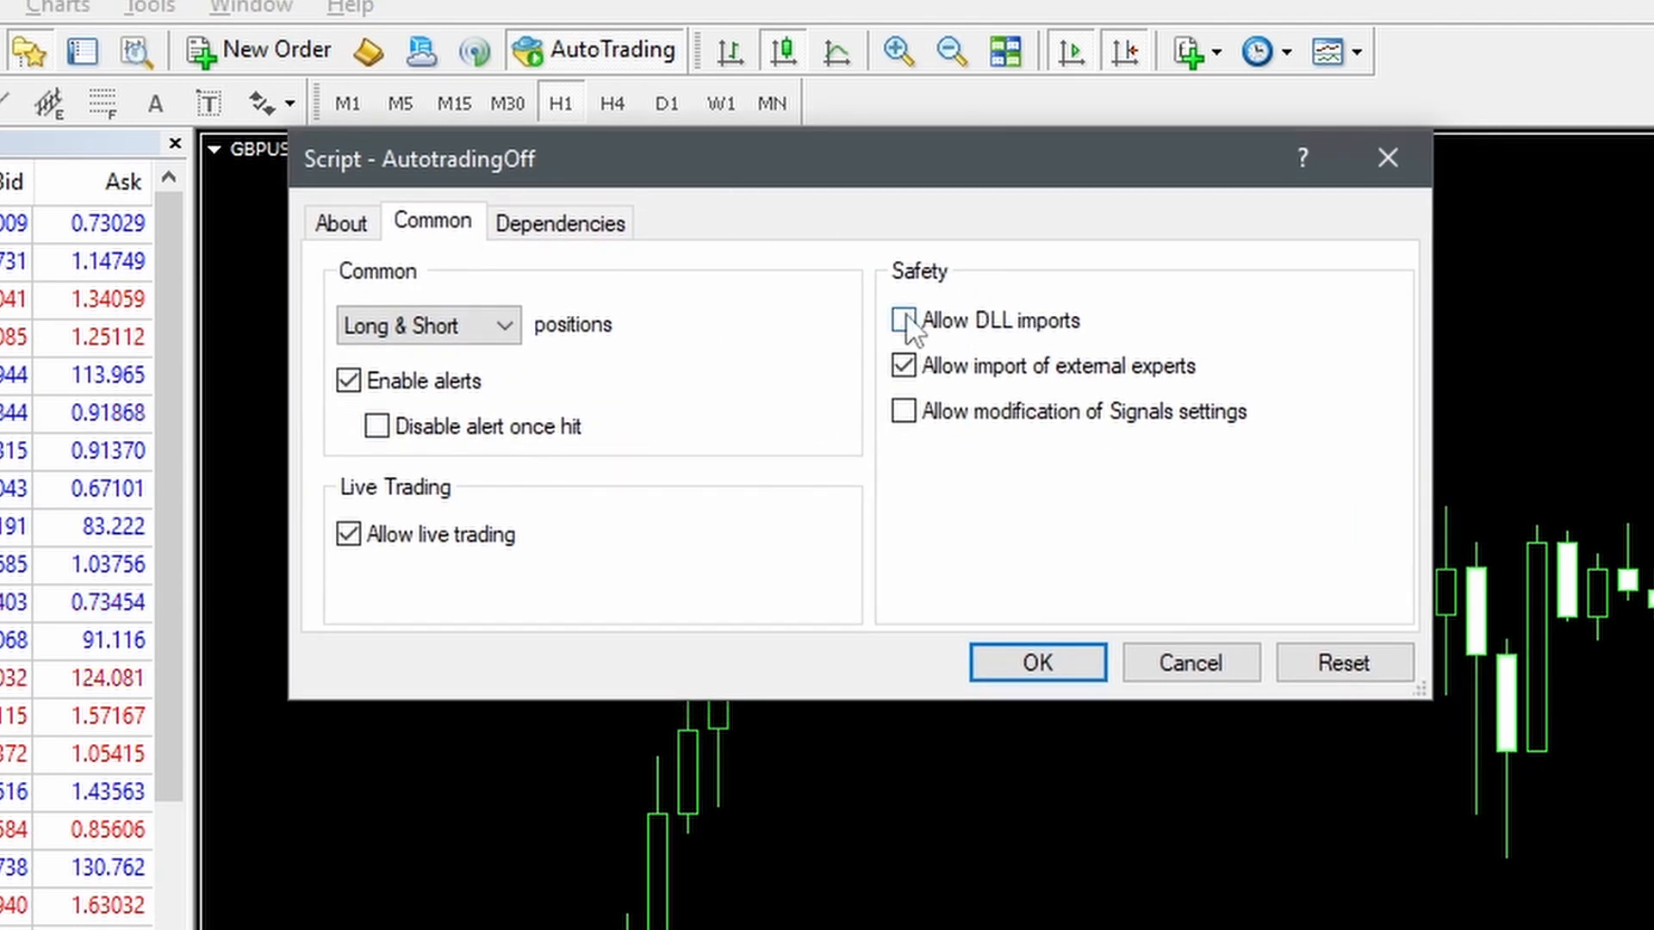
Run AutotradingOff then AutotradingOn in MetaTrader 4, allowing DLL imports each time
click(903, 320)
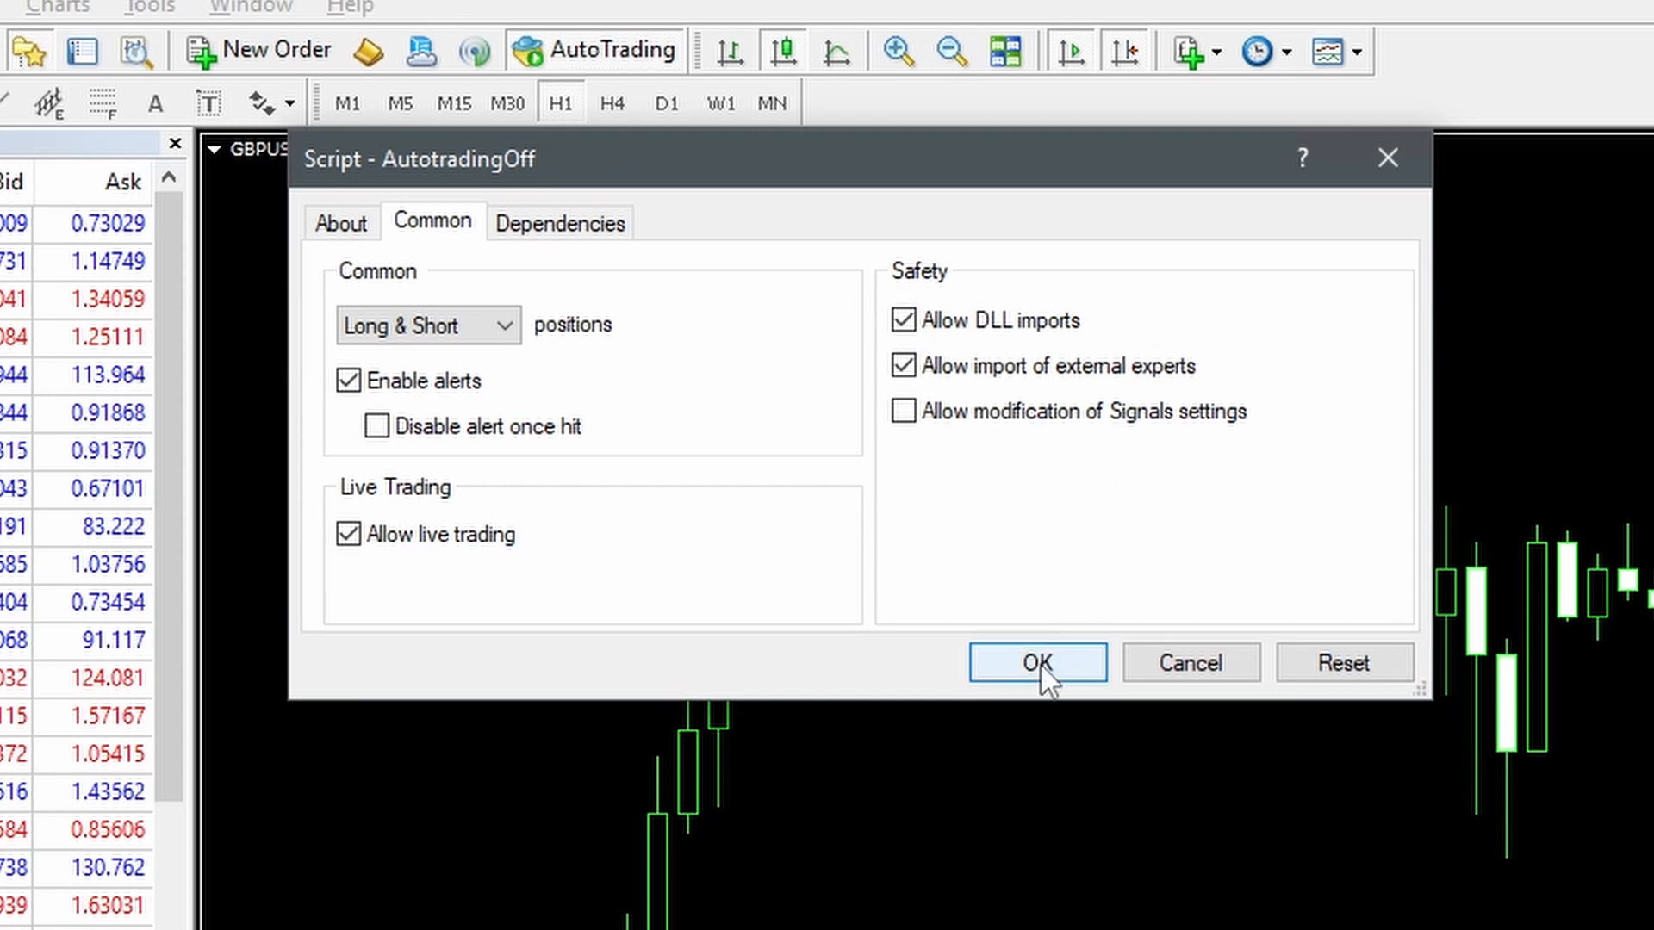
click(1035, 662)
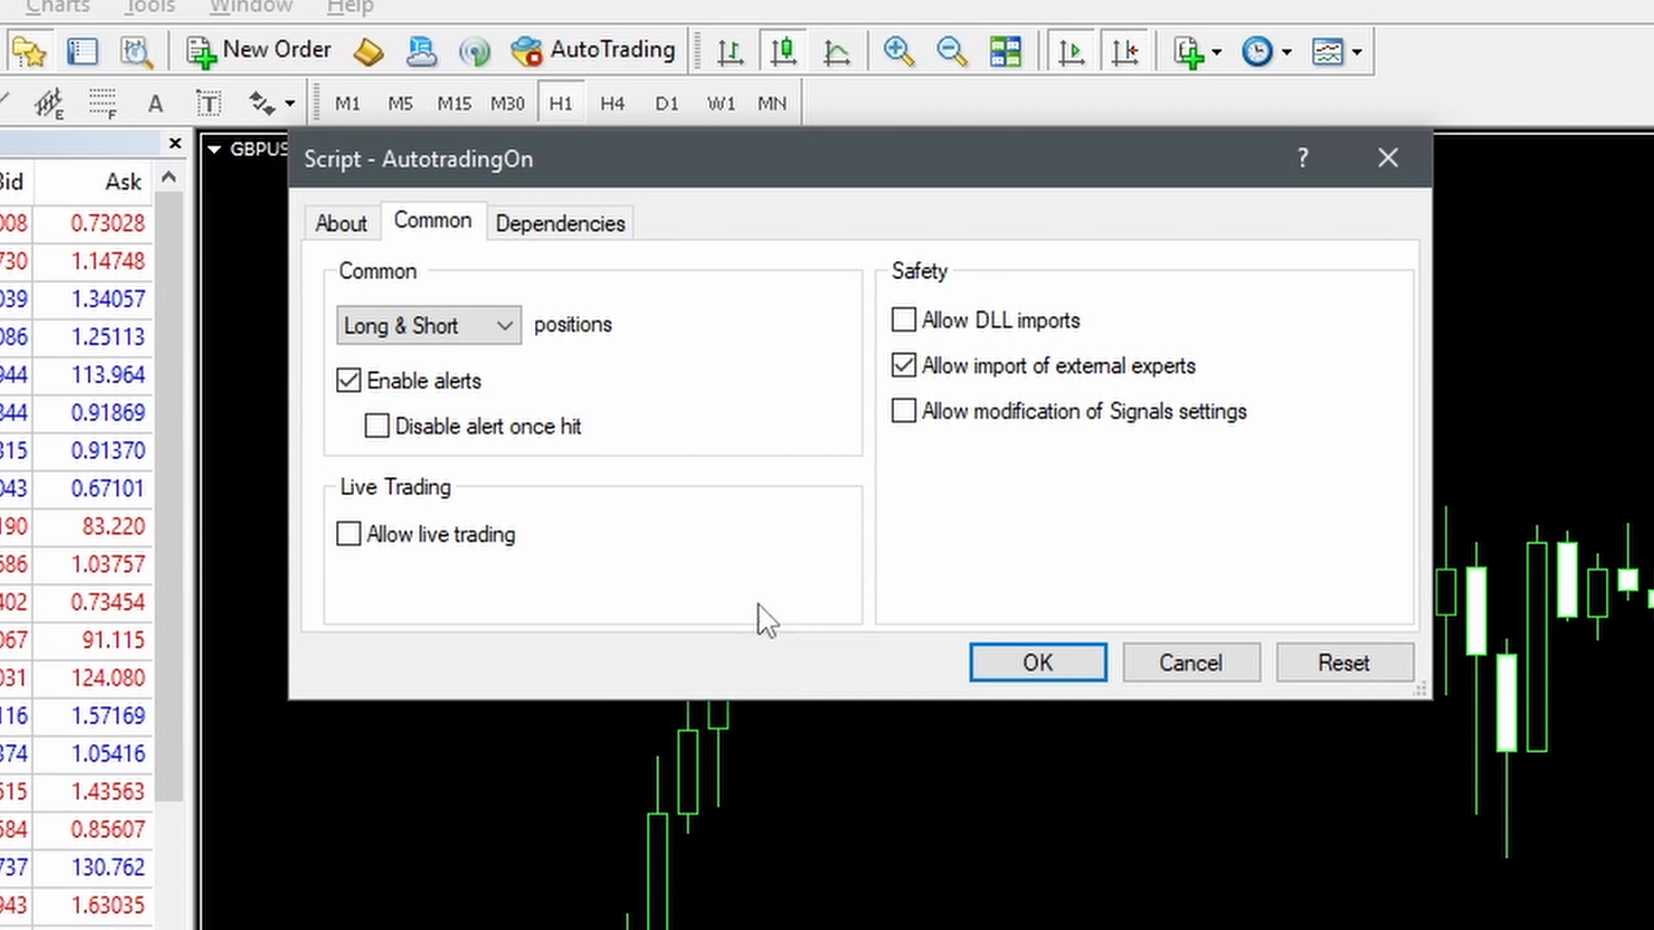
click(902, 320)
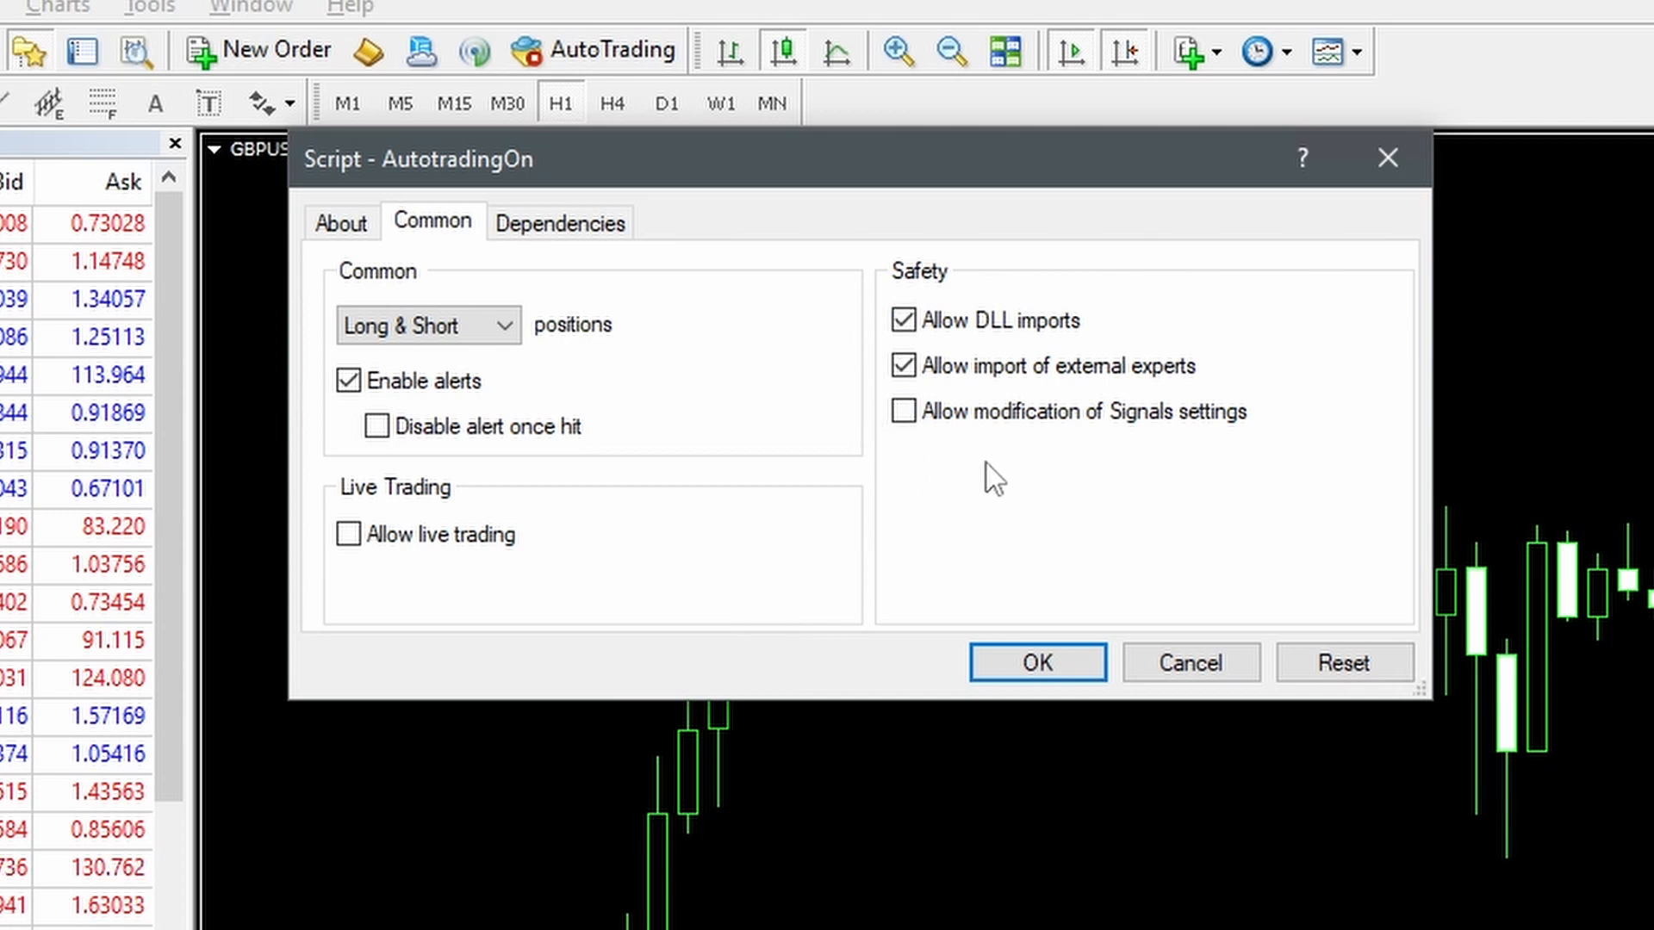
click(1035, 663)
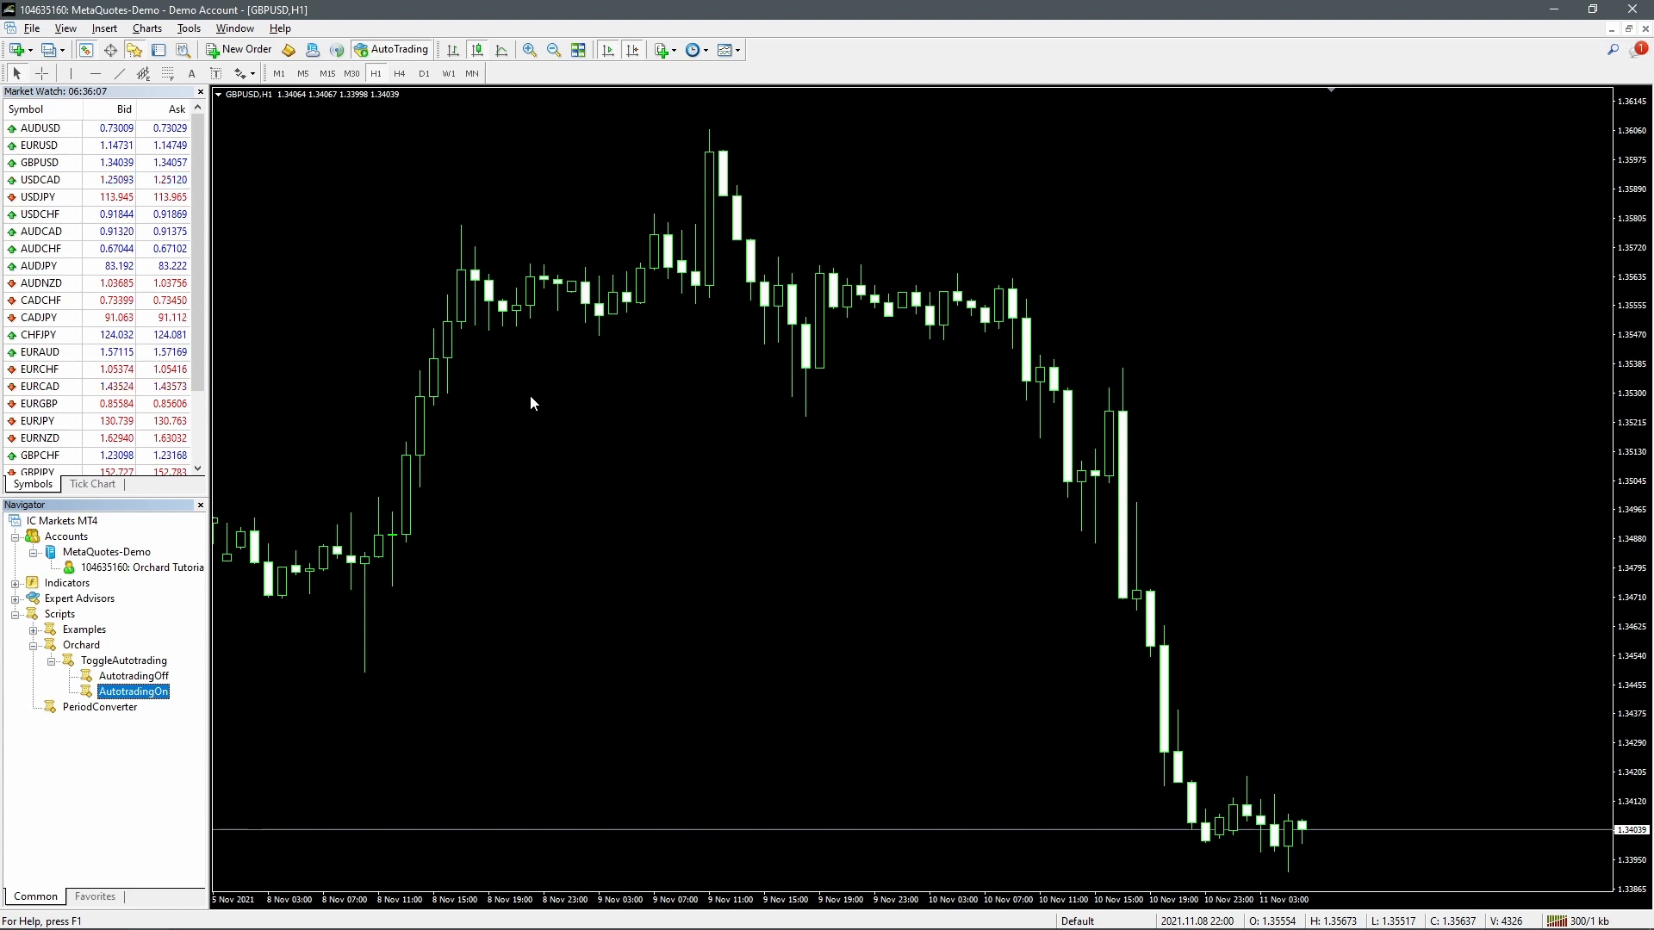
Open the scripts in MetaEditor and view the AutotradingOff.mq5 and AutotradingOn sources
double_click(133, 691)
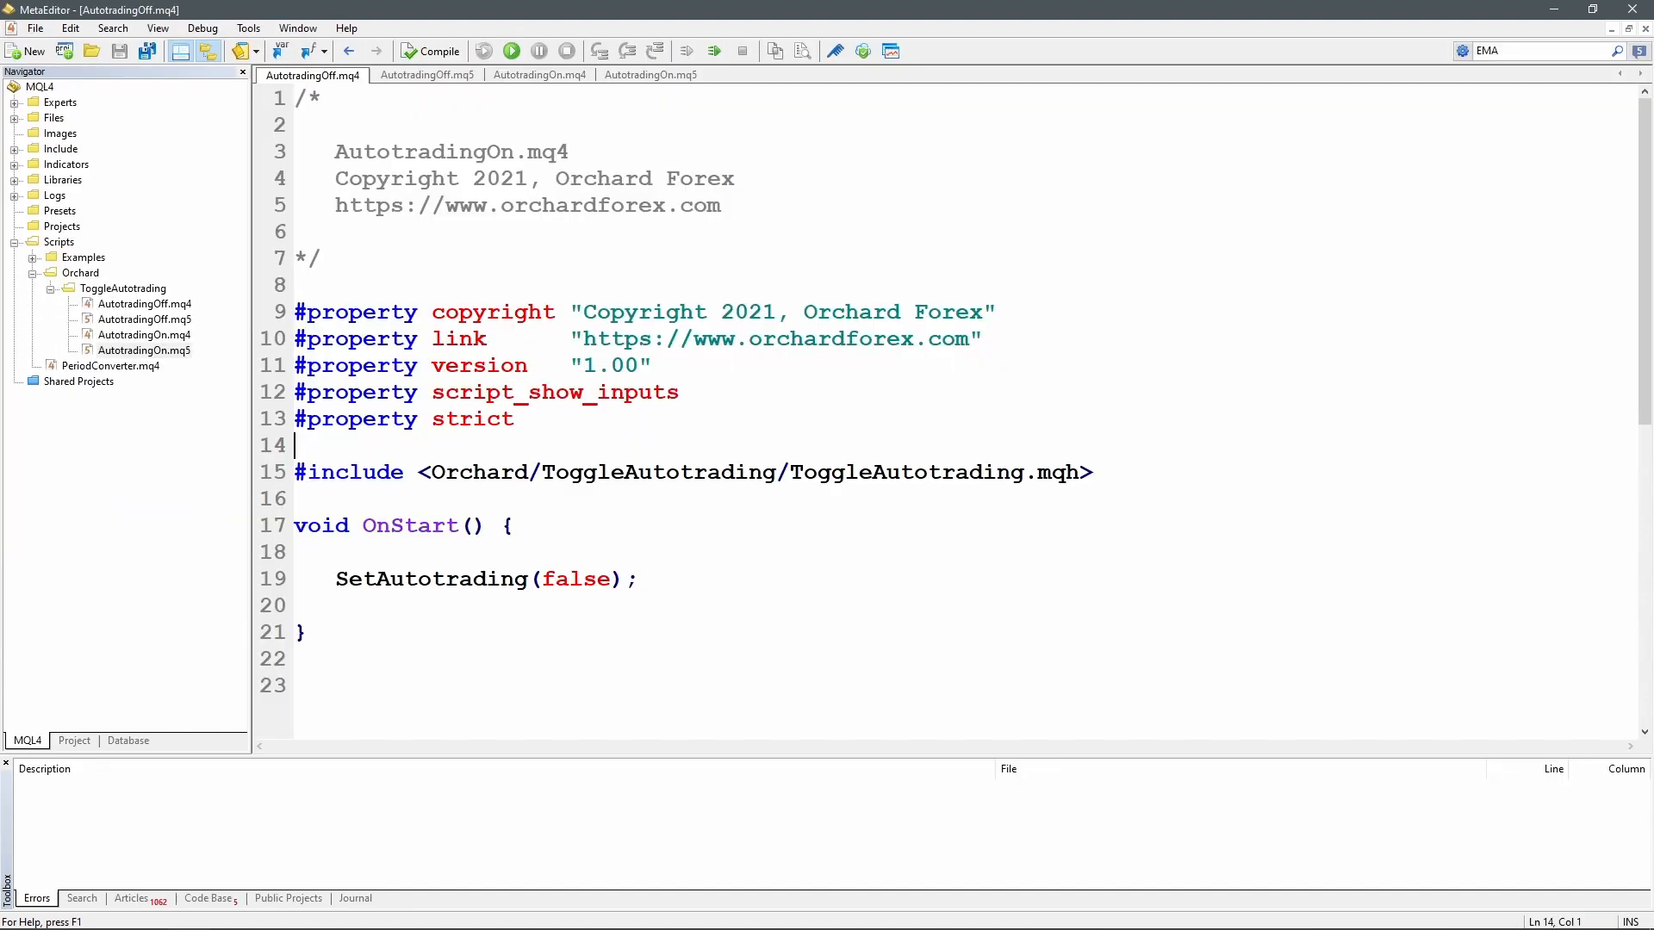
click(321, 98)
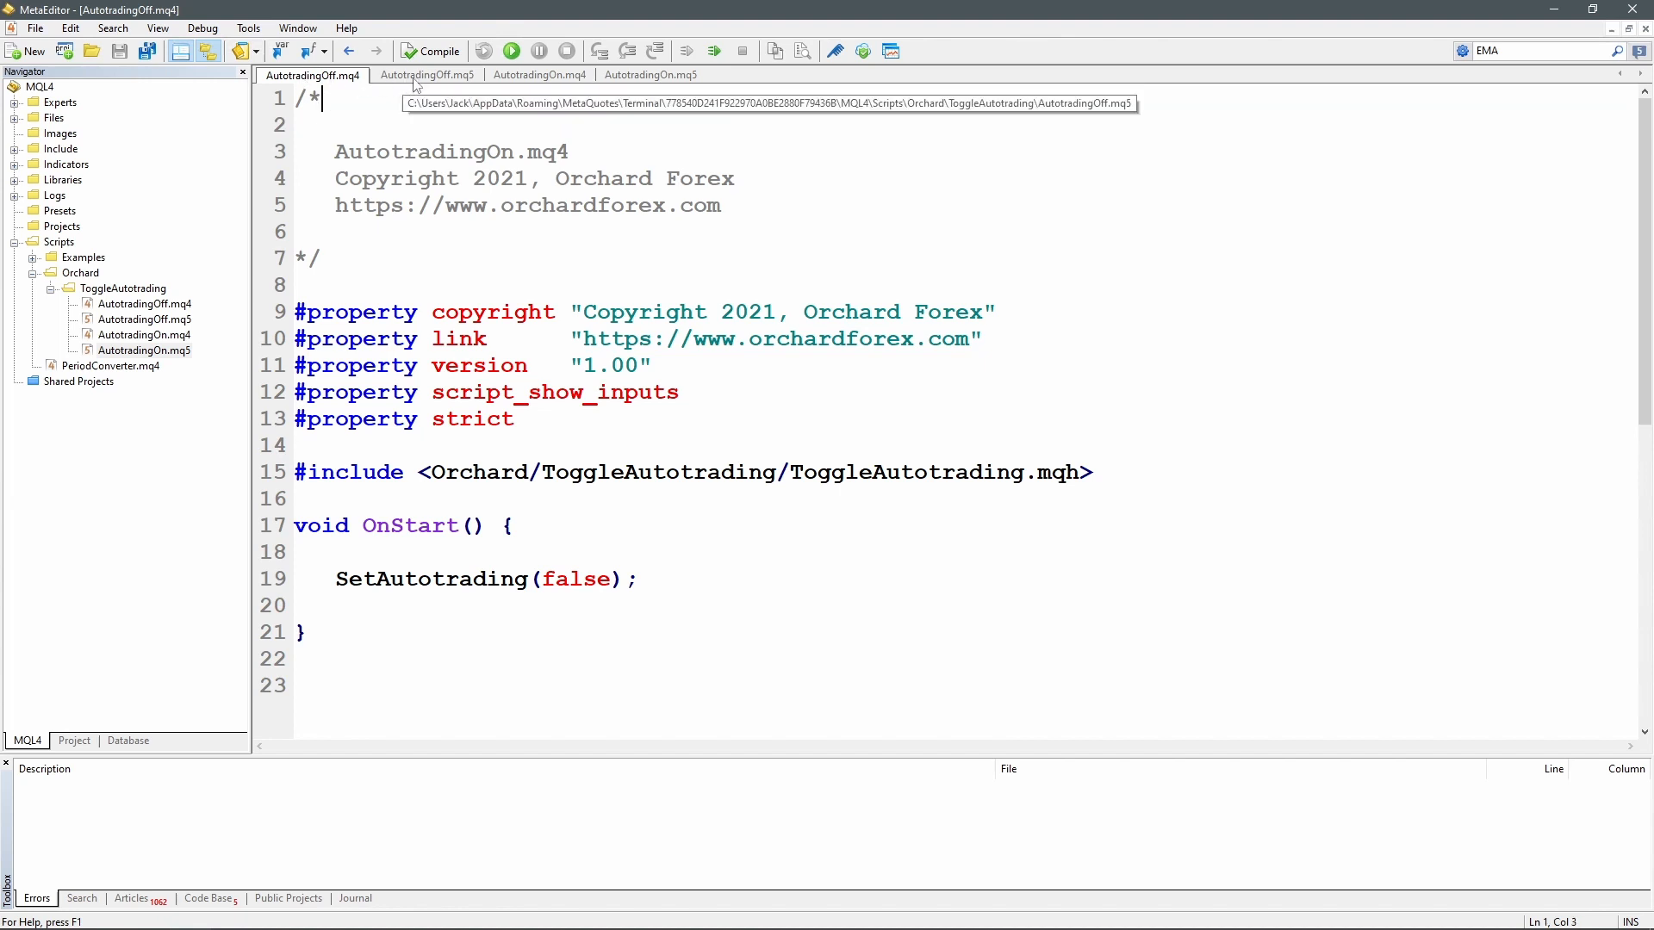
click(426, 75)
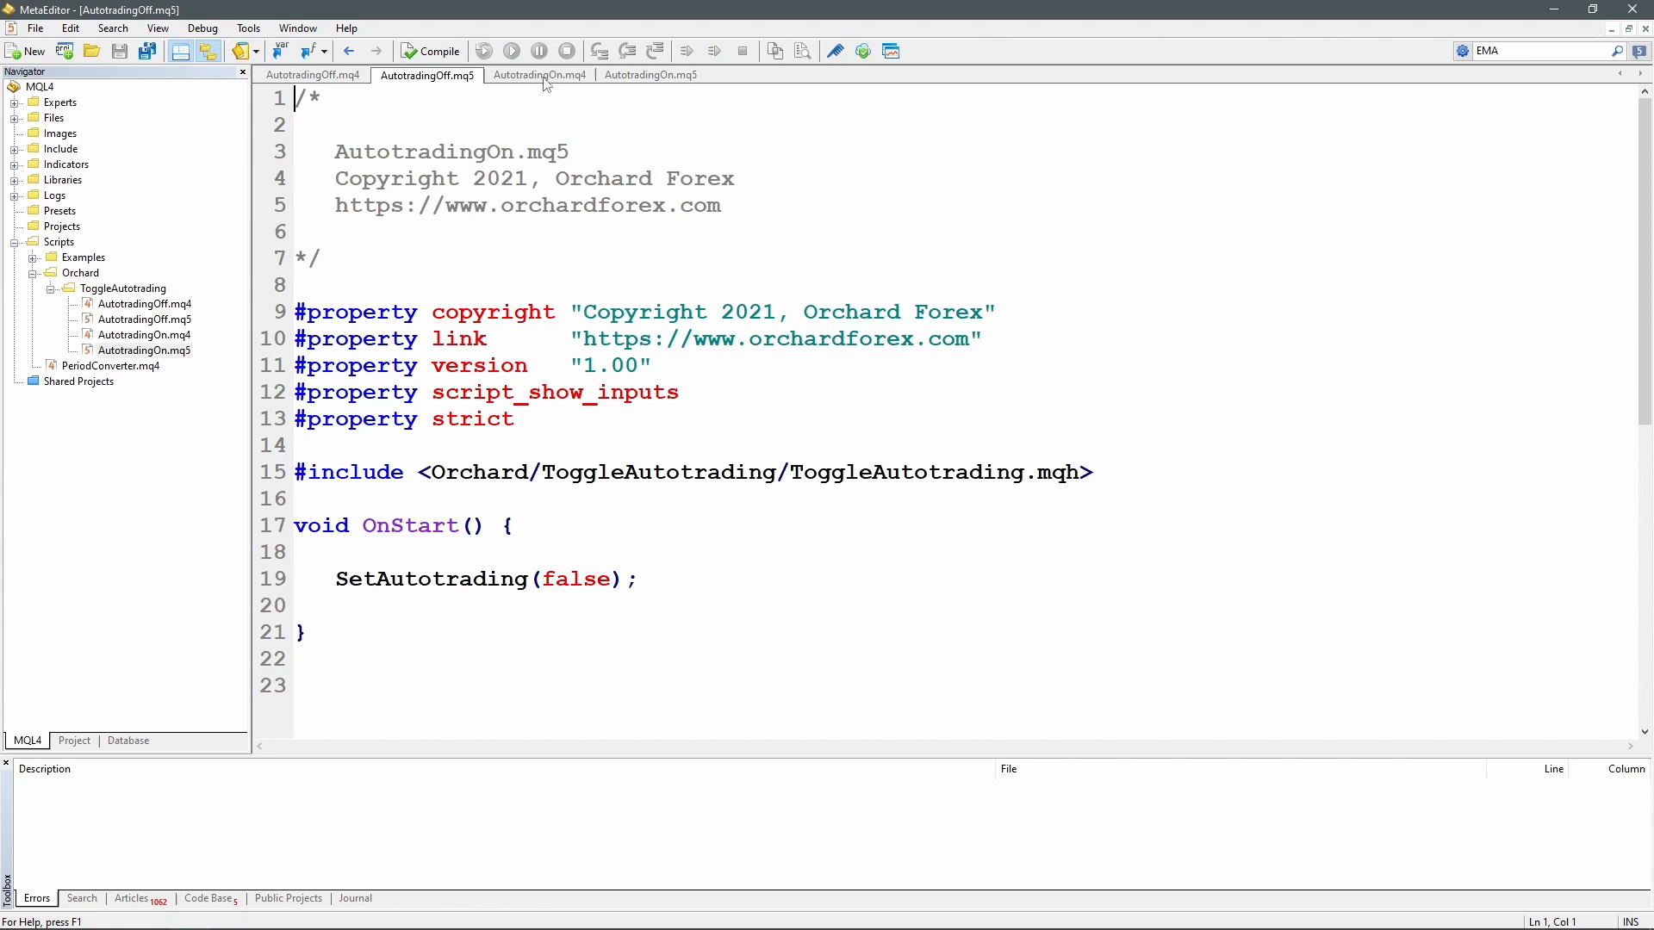
click(650, 75)
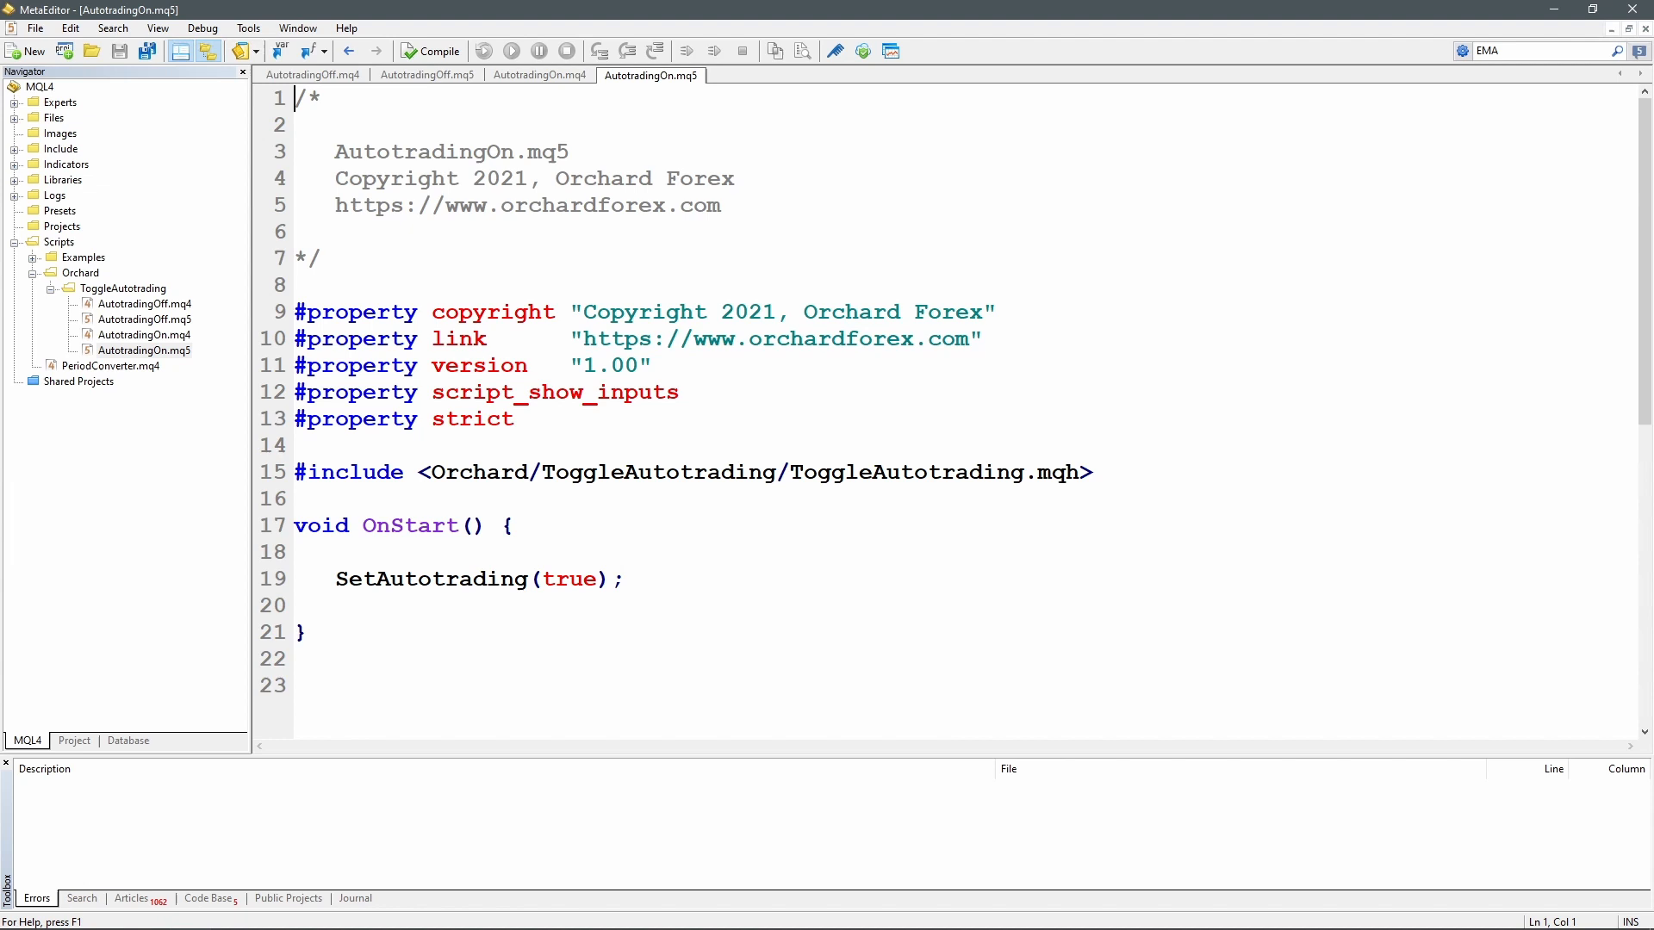
click(555, 150)
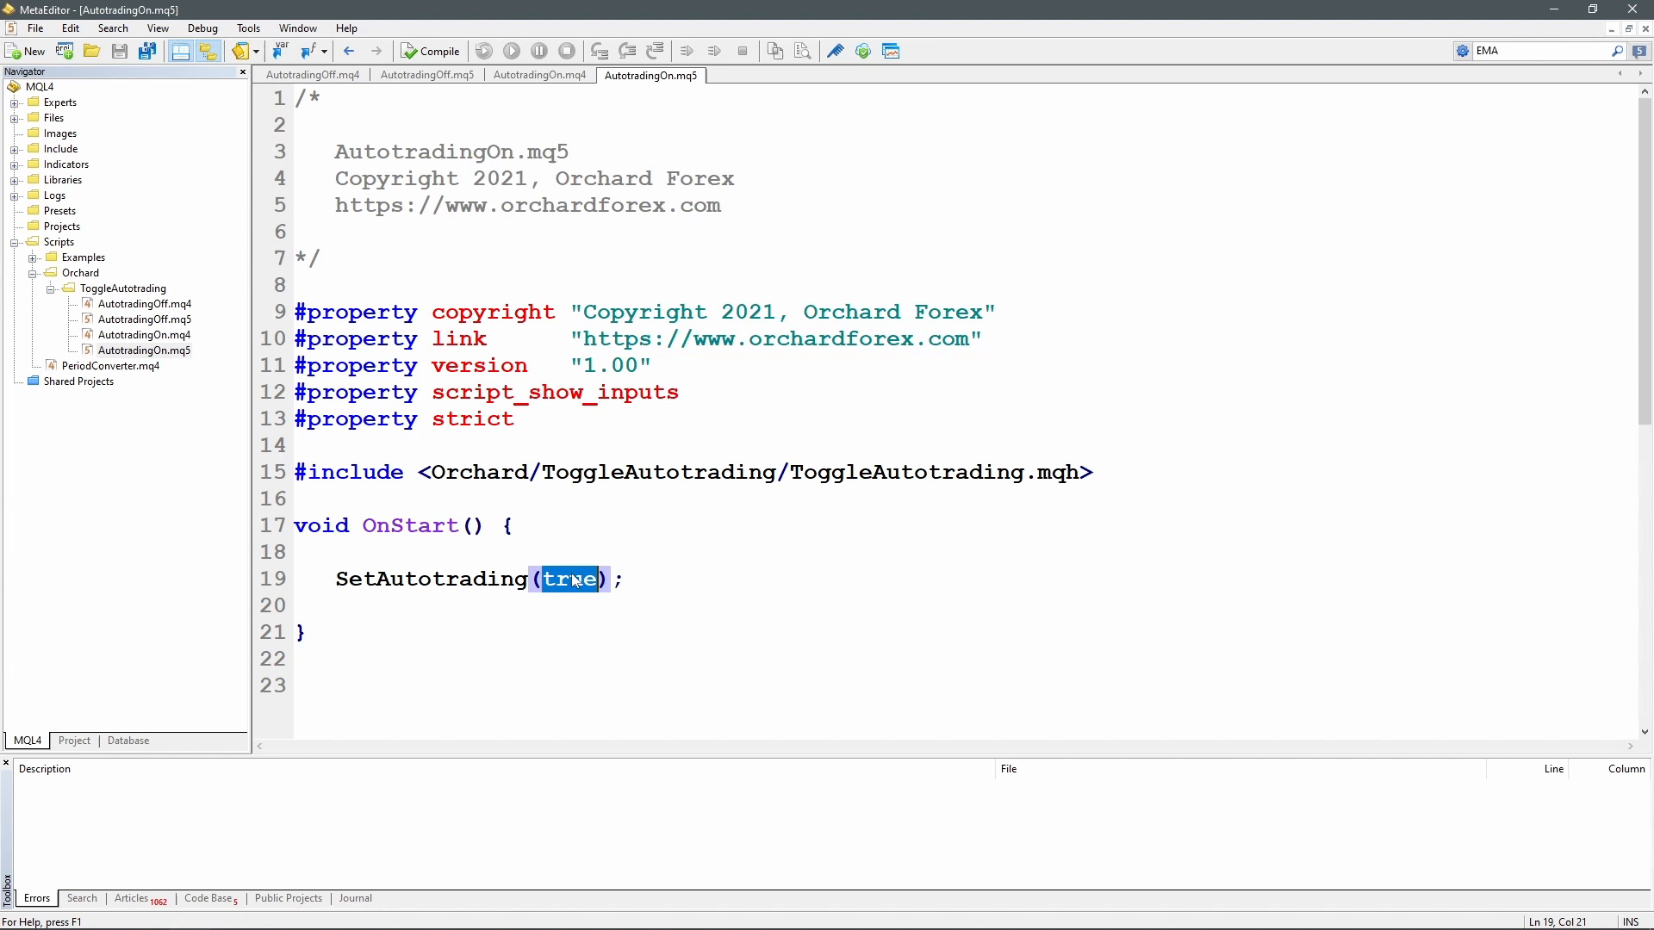
In AutotradingOff.mq5, highlight the false argument and the ToggleAutotrading include path
click(540, 75)
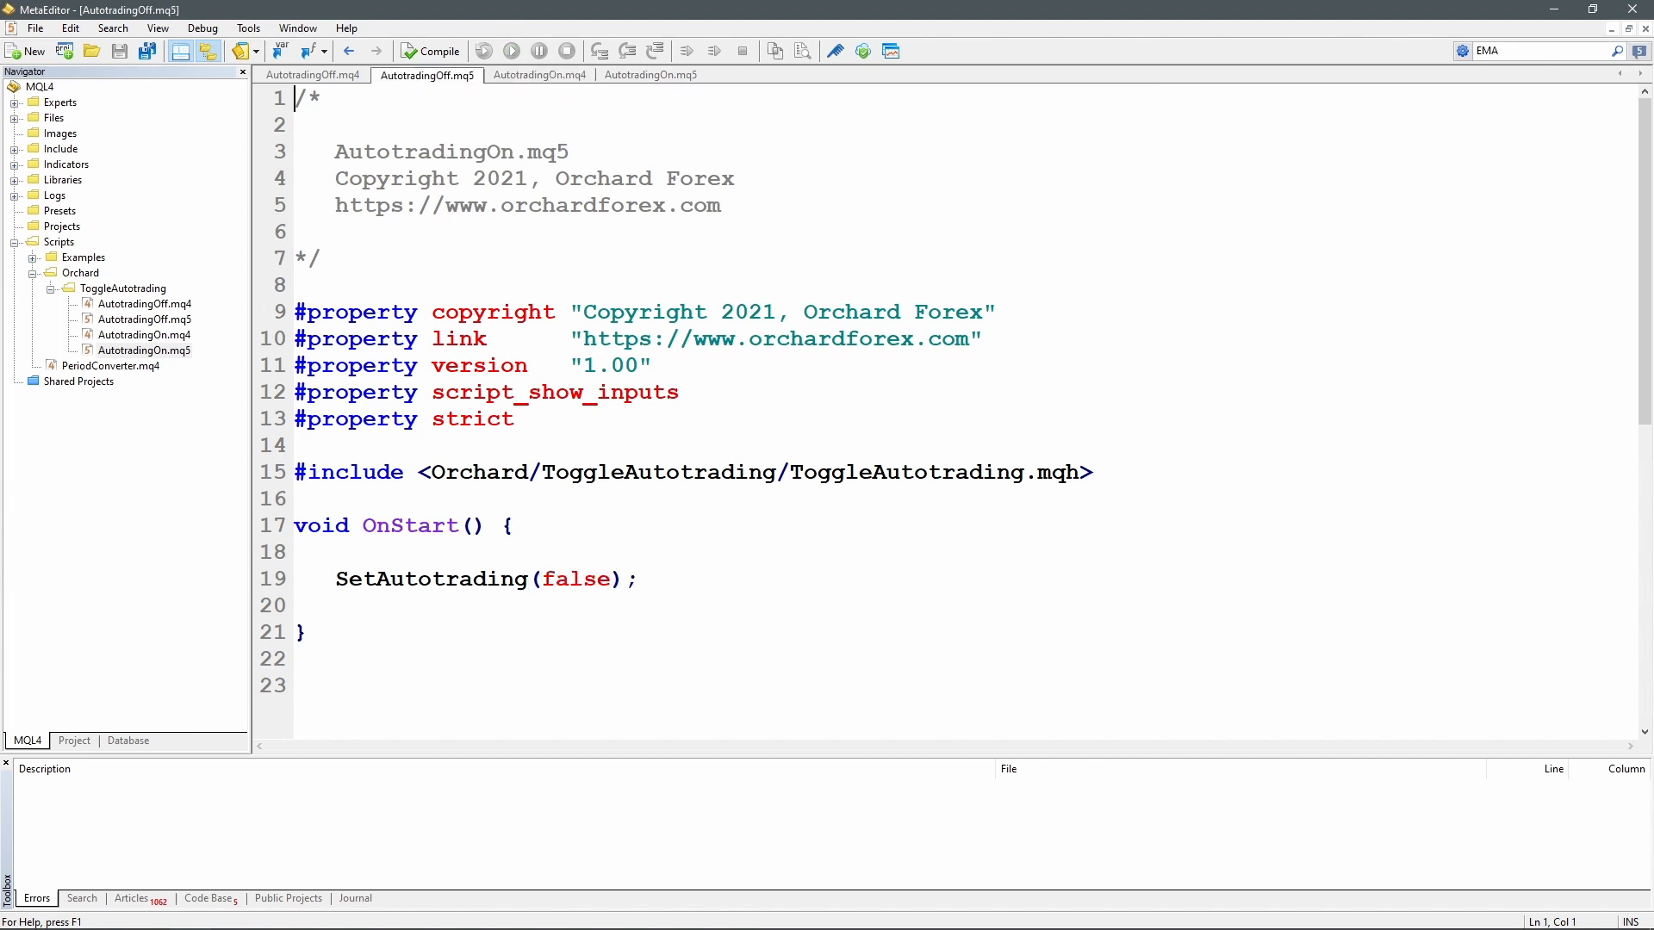
double_click(431, 578)
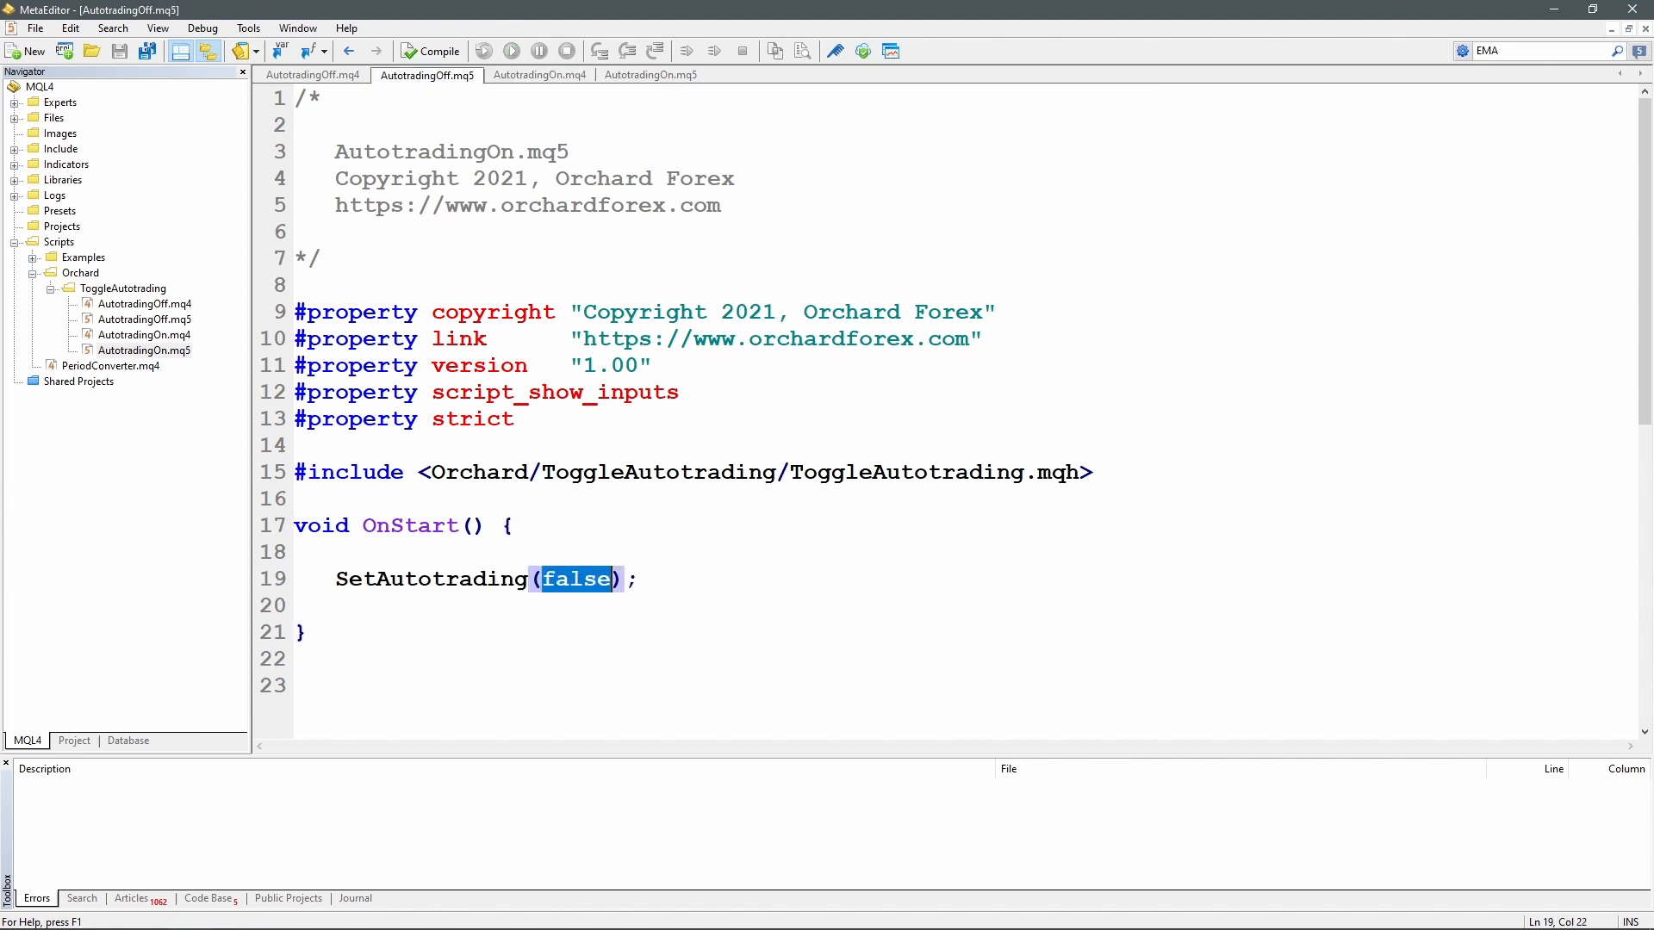
double_click(431, 579)
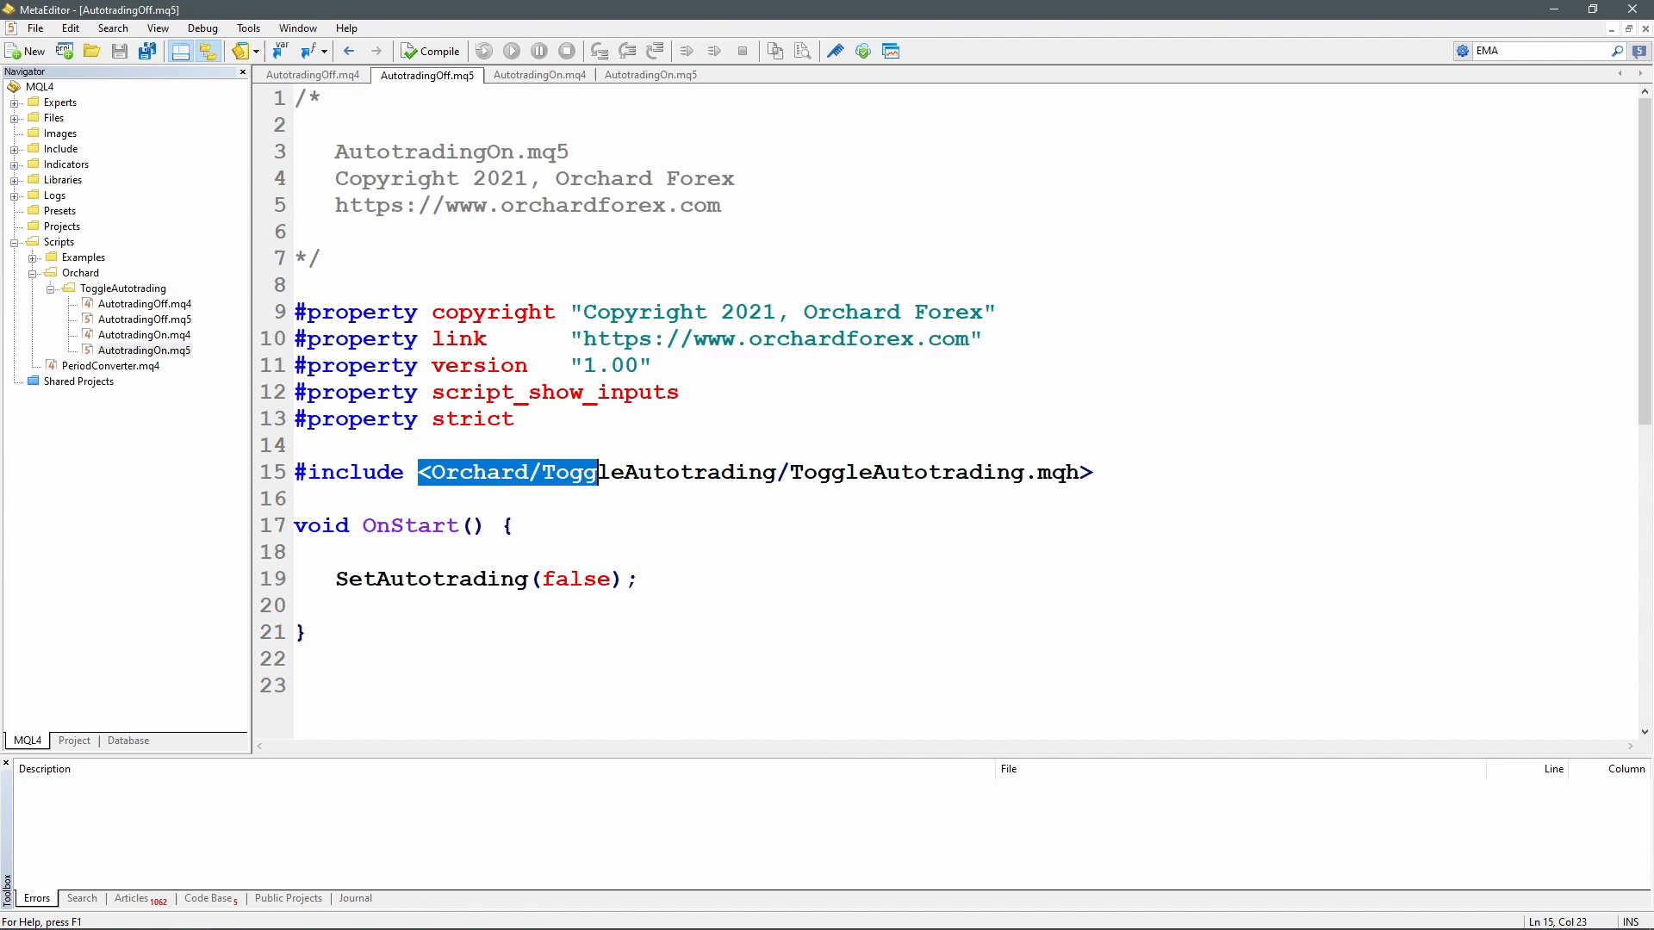
drag(598, 471, 791, 471)
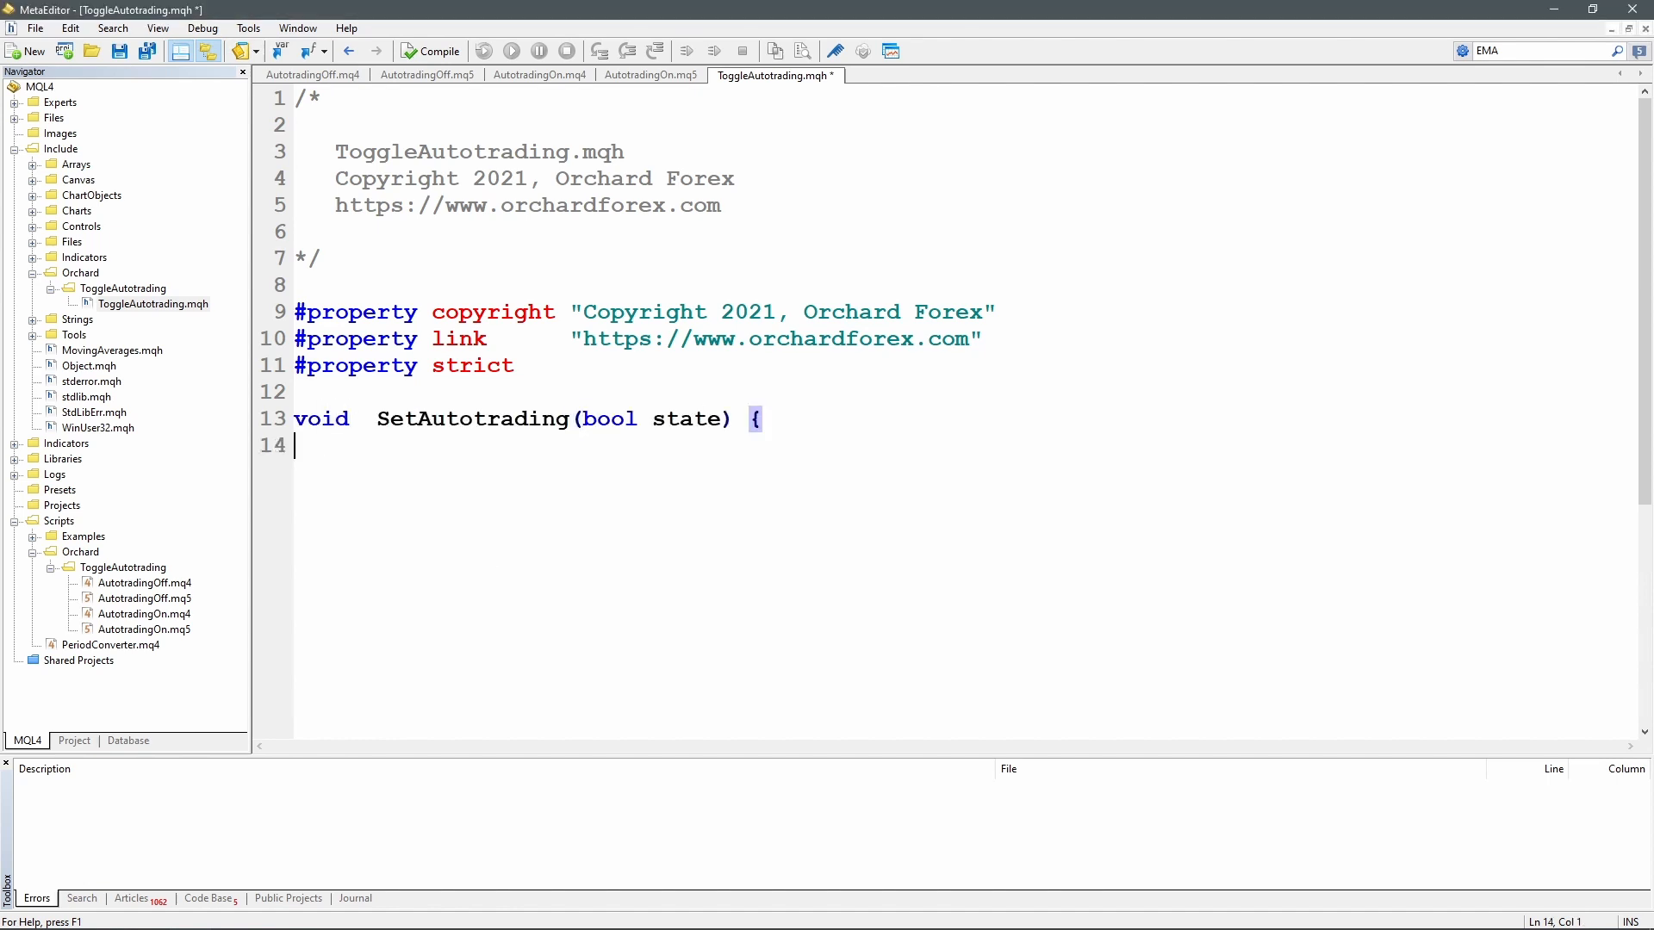
Close the SetAutotrading body with a brace and highlight its bool state parameter
text(})
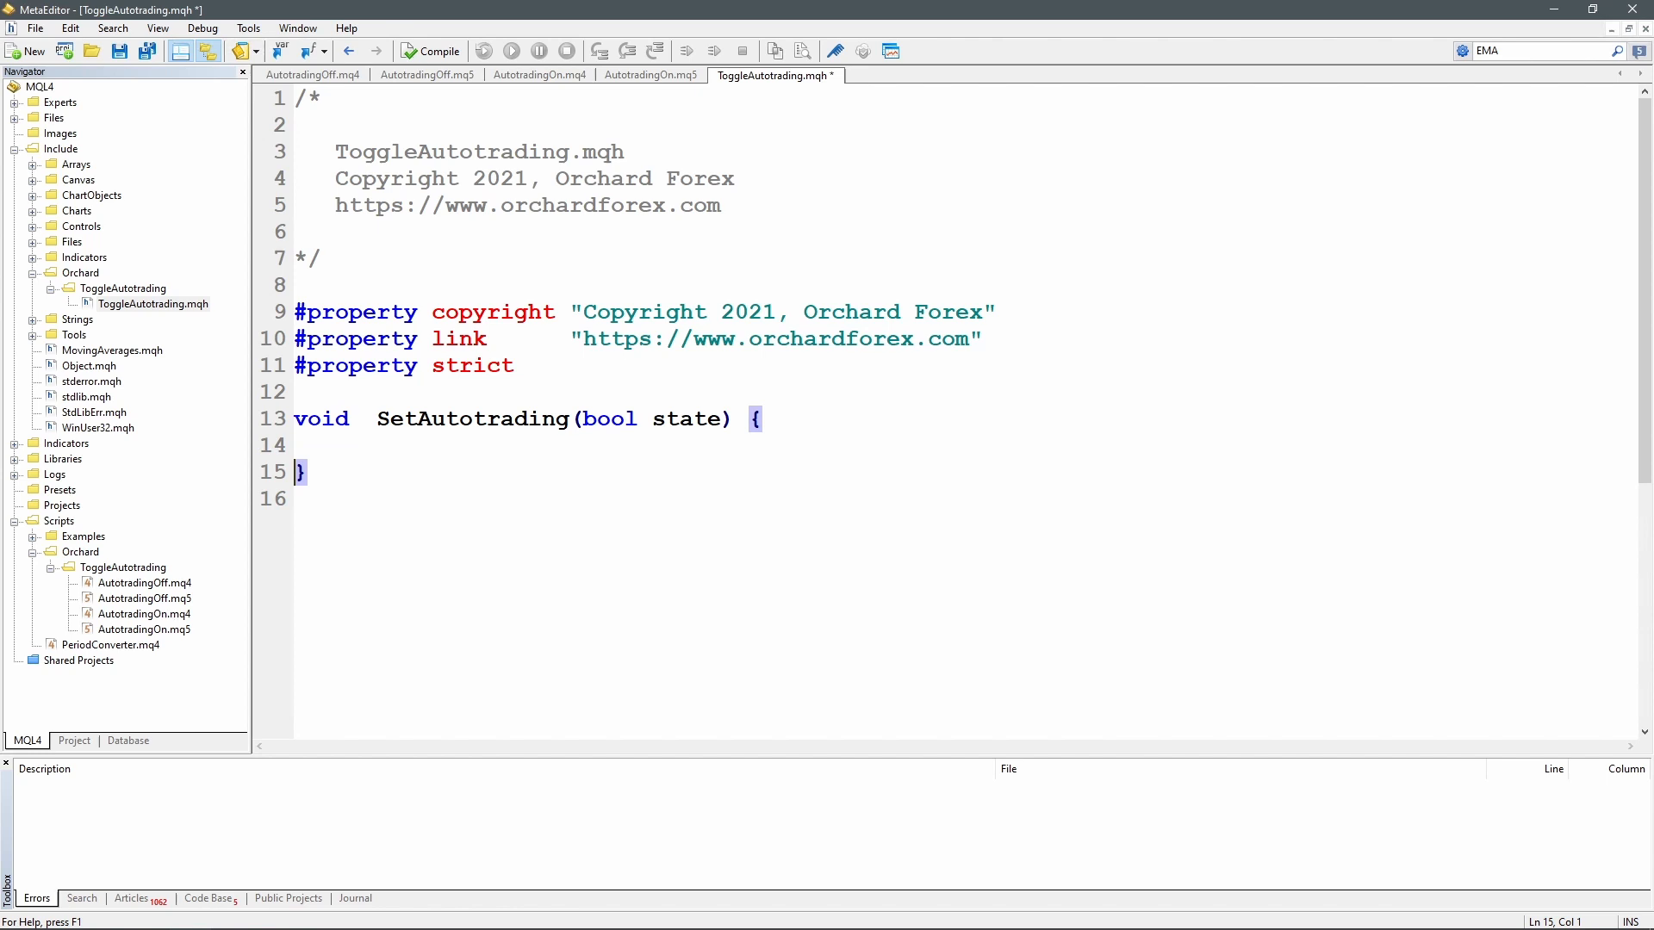
double_click(607, 418)
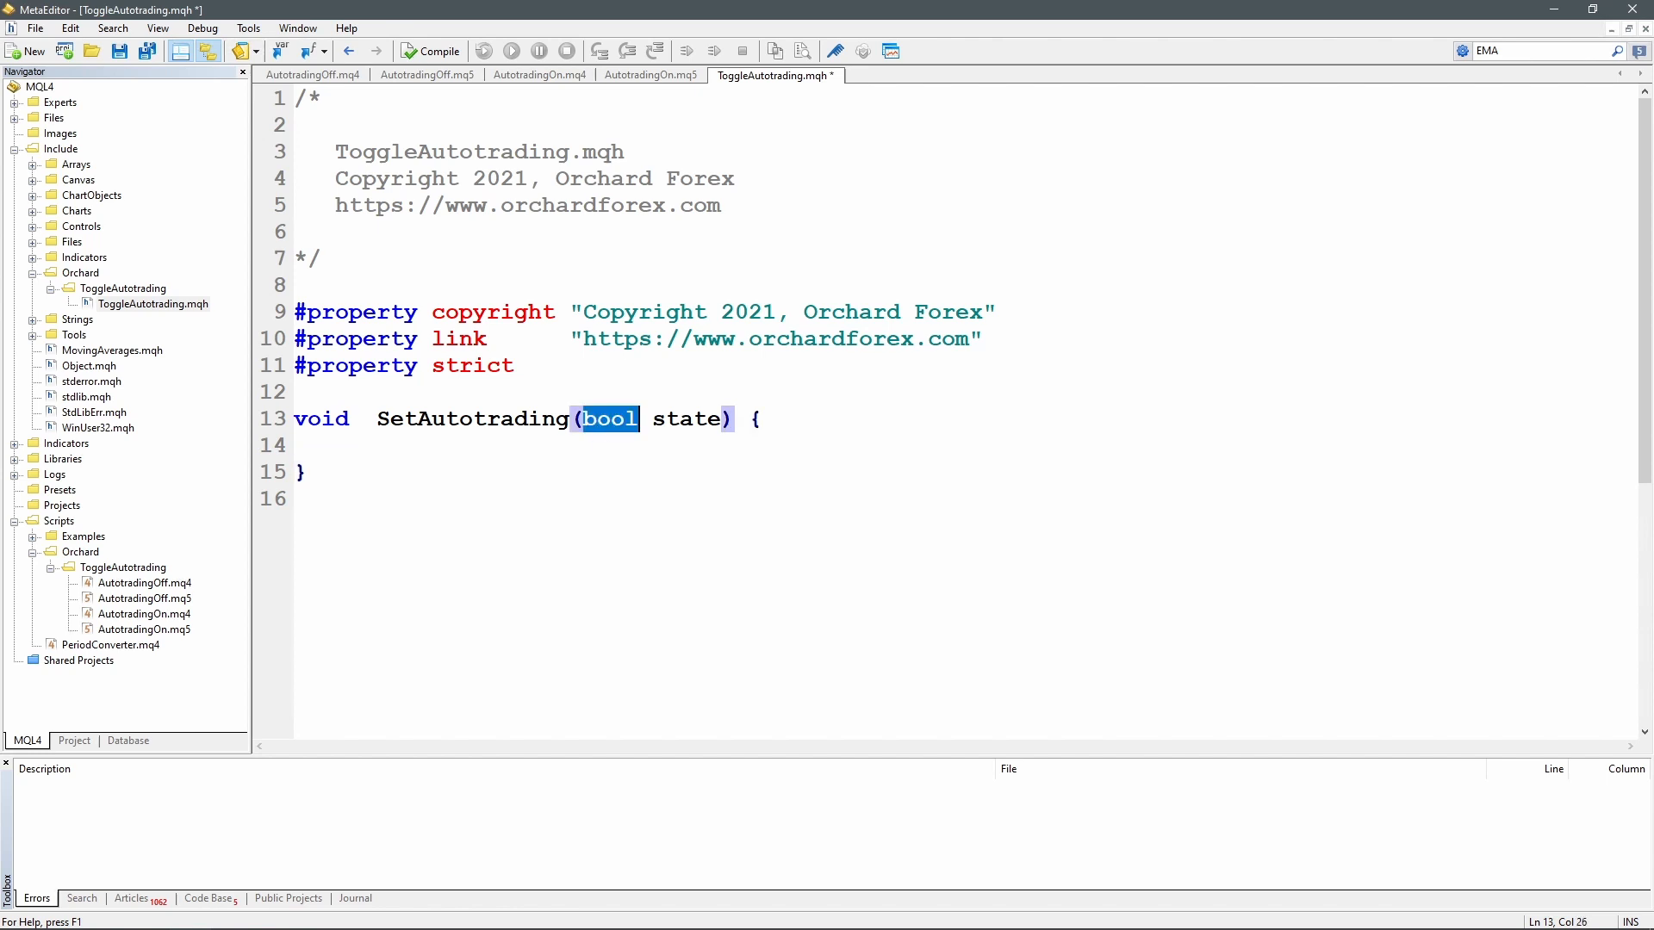
double_click(686, 419)
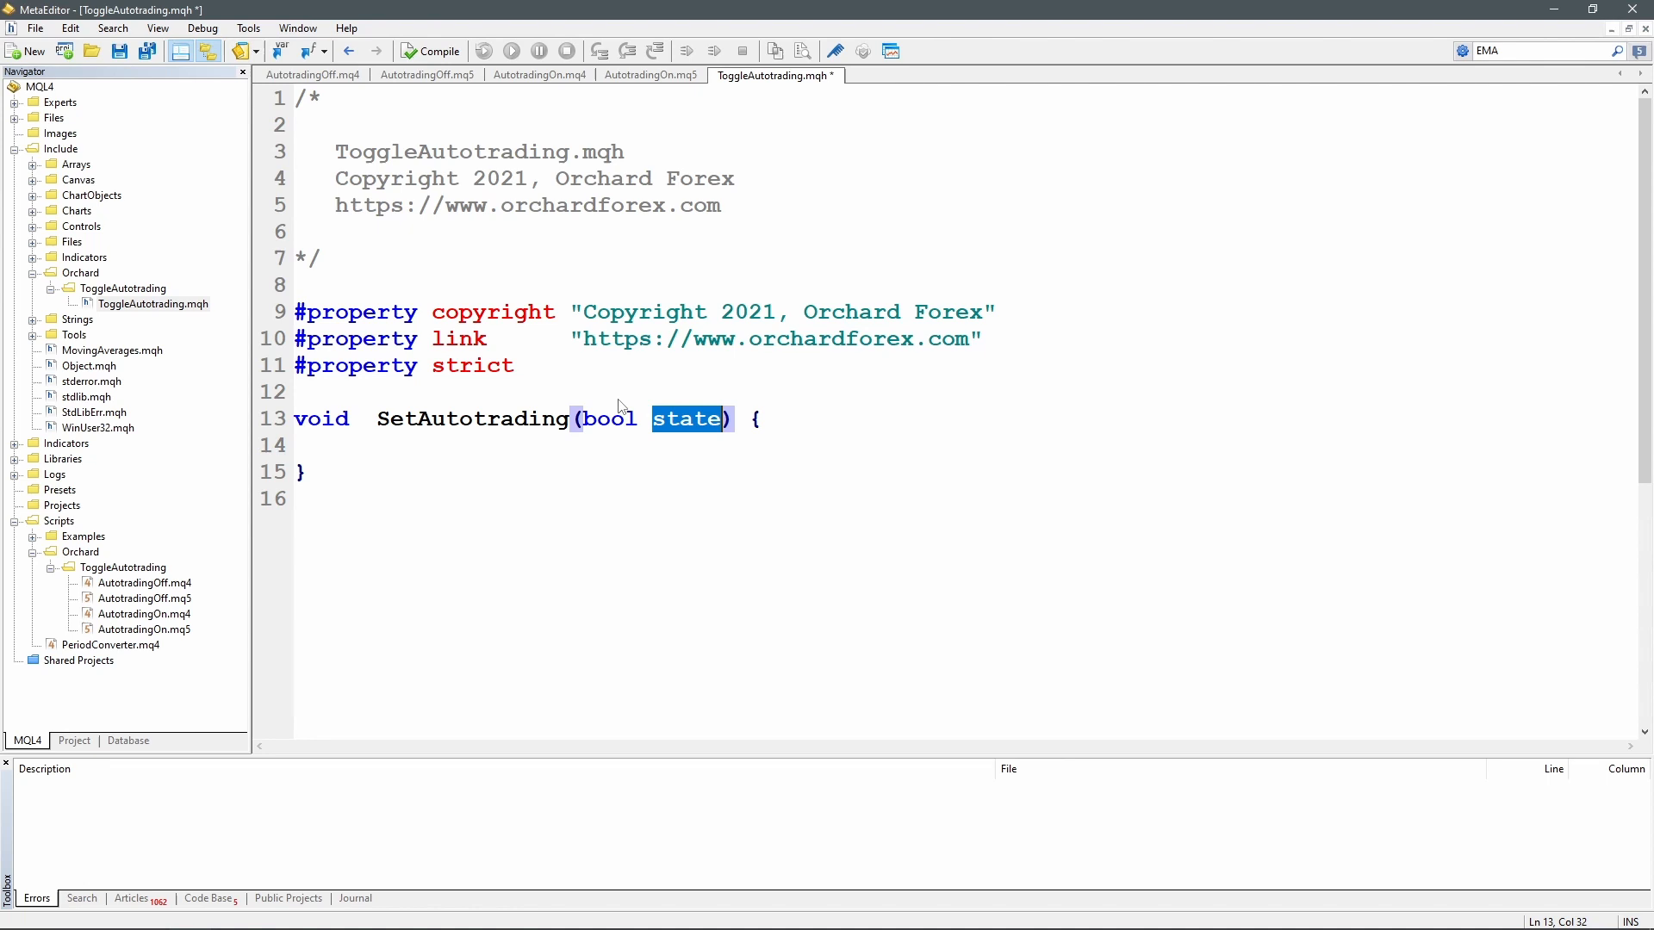
mouse_move(567, 401)
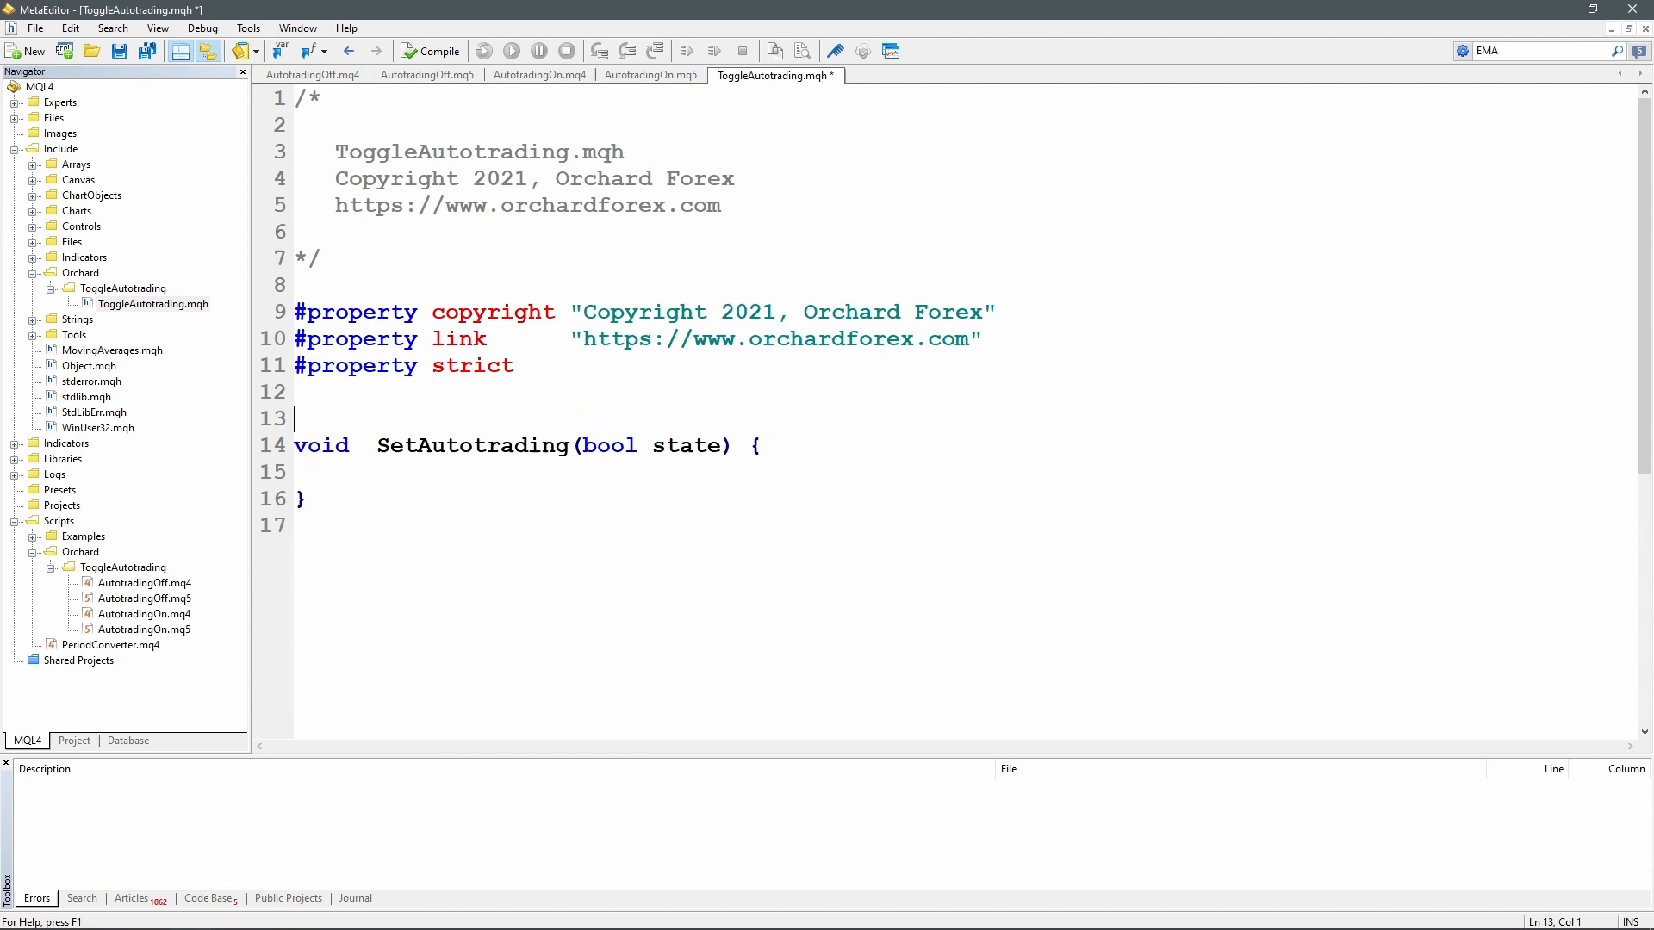
Add the #ifdef __MQL4__ block for WinUser32.mqh, closed with #endif
text(#ifdef __MQL4__)
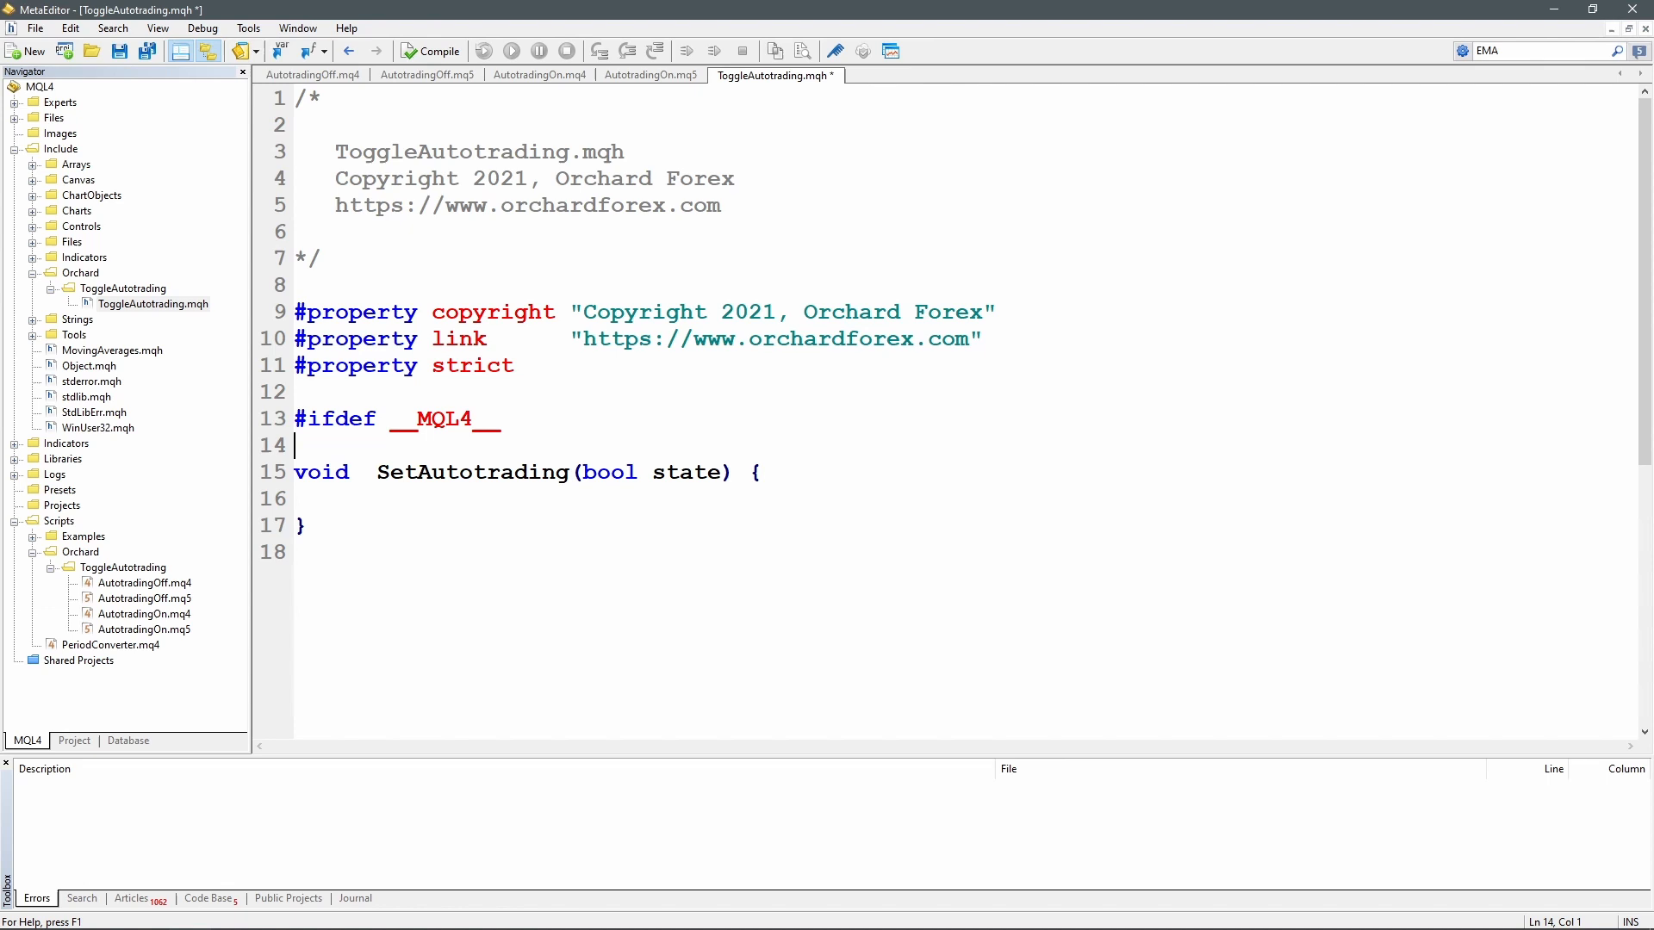
text(v)
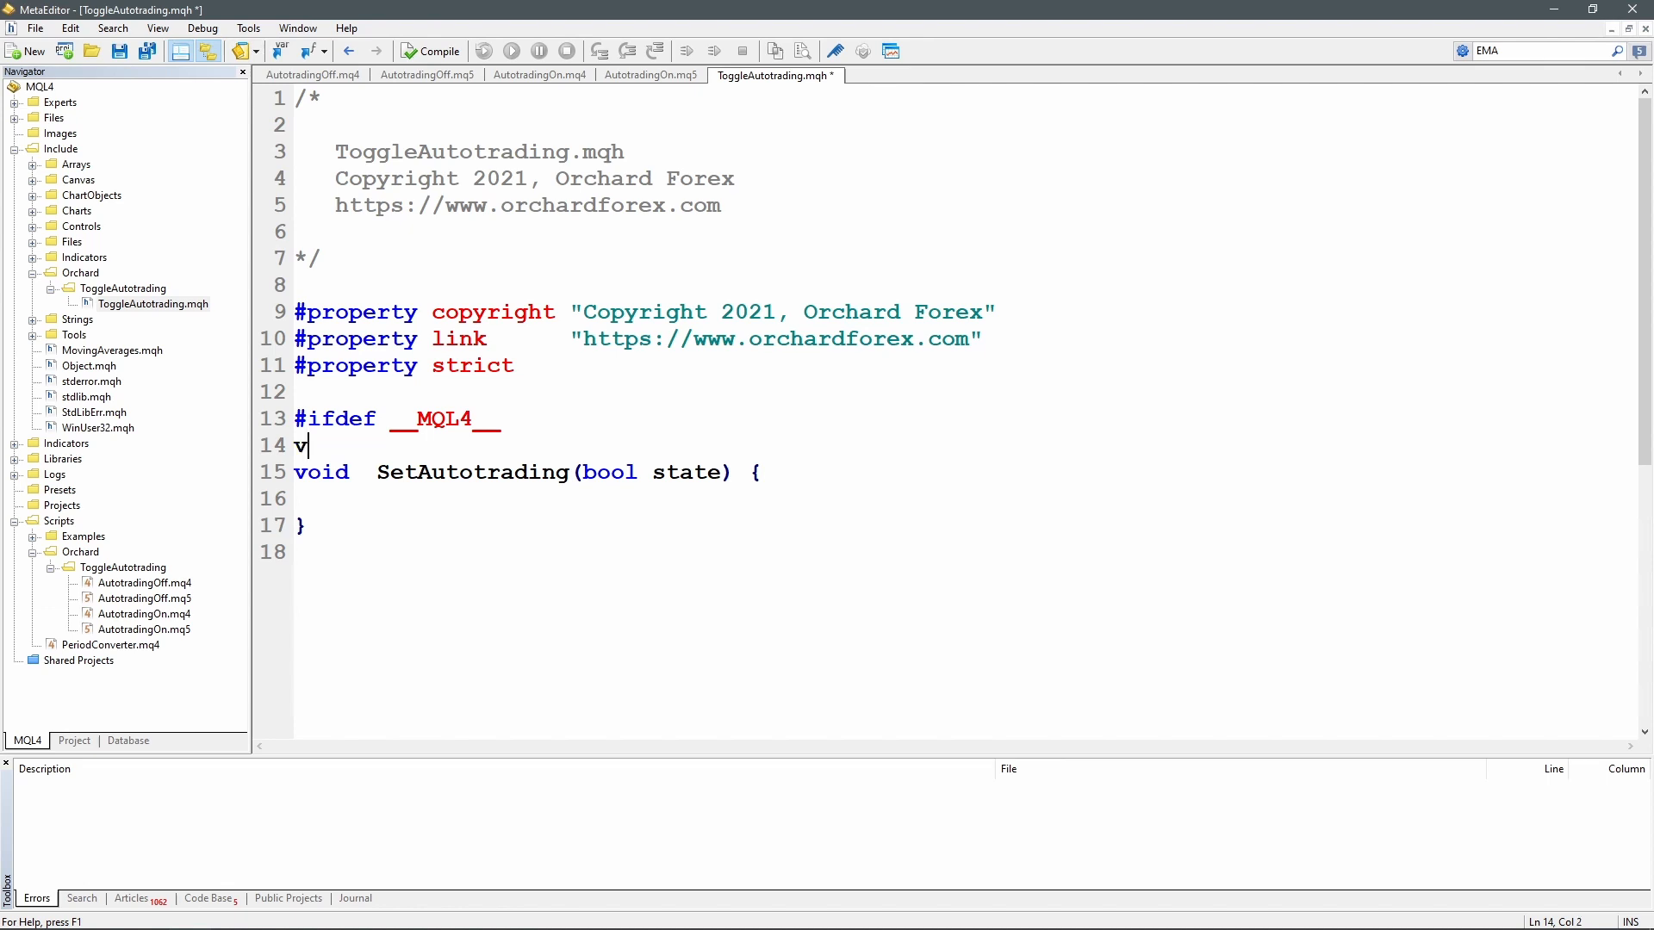
key(Backspace)
text(#include <WinUser32.mqh>)
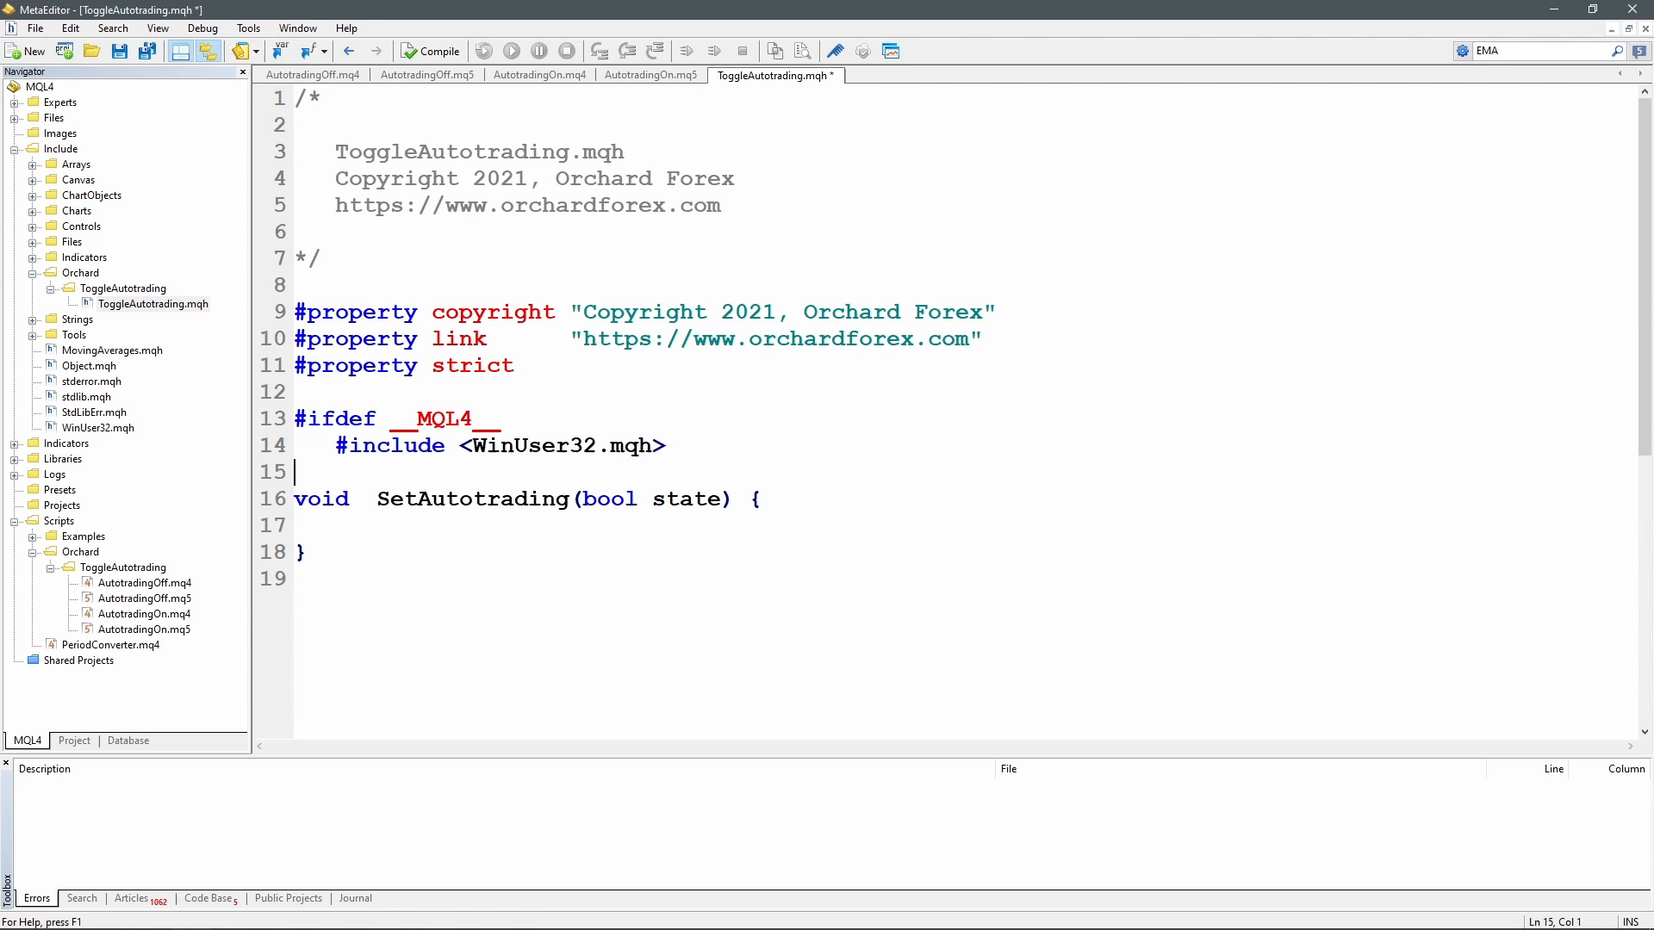
text(#endif)
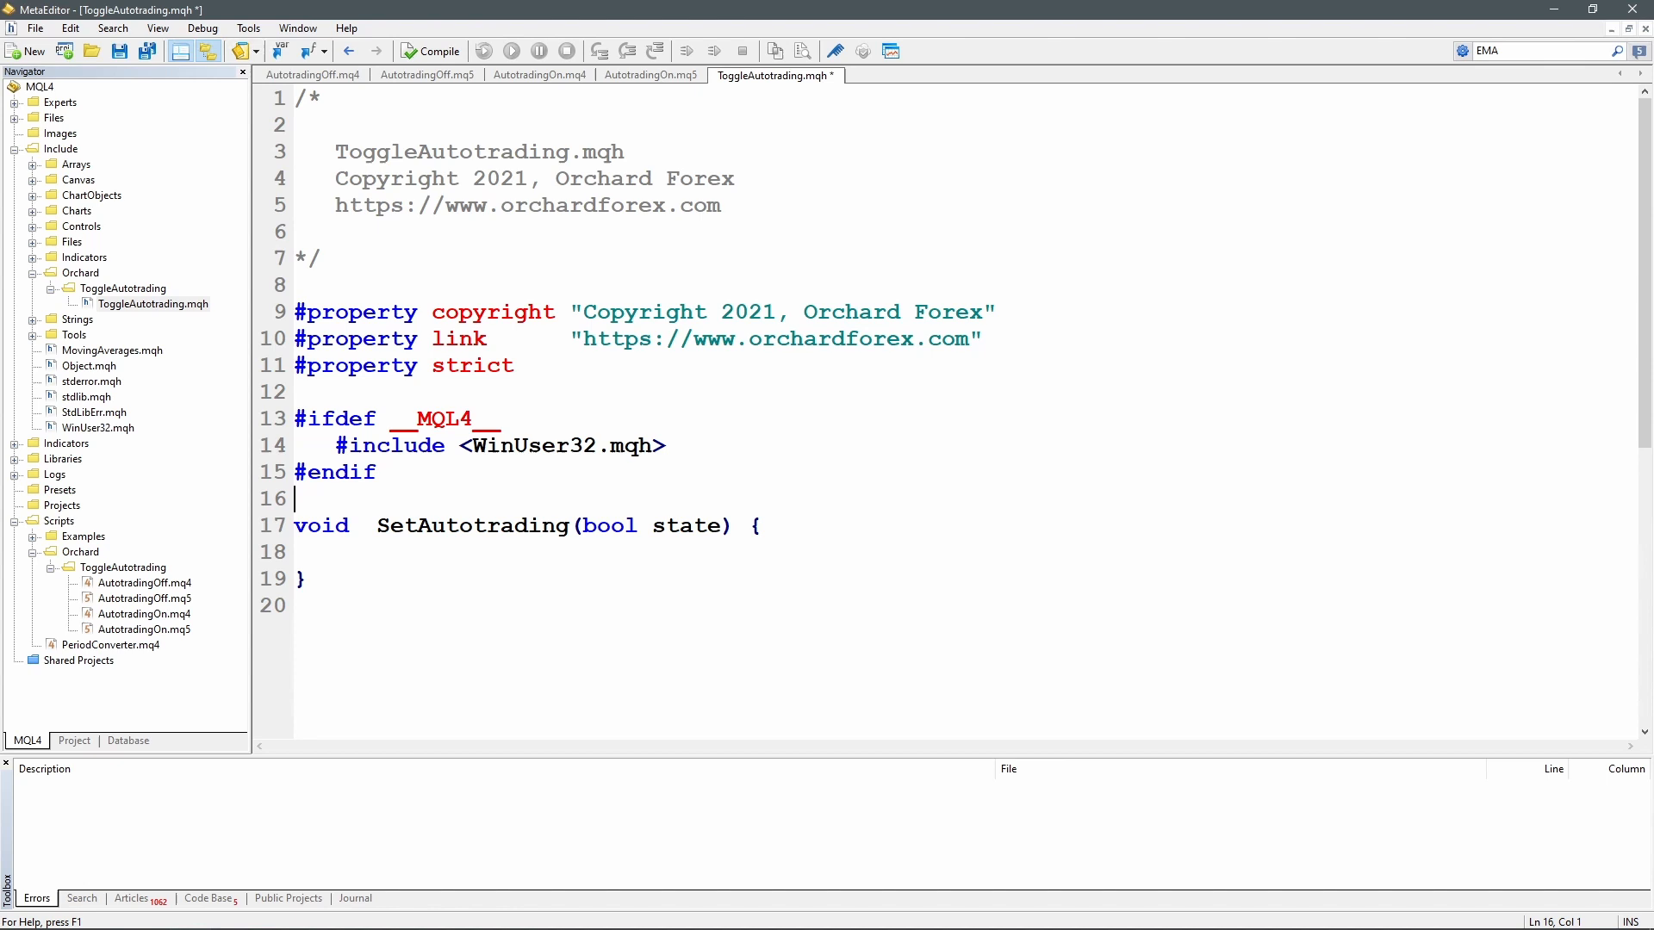
Add an #ifdef __MQL5__ block including WinAPI/winapi.mqh
text(#ifdef __MQL5__)
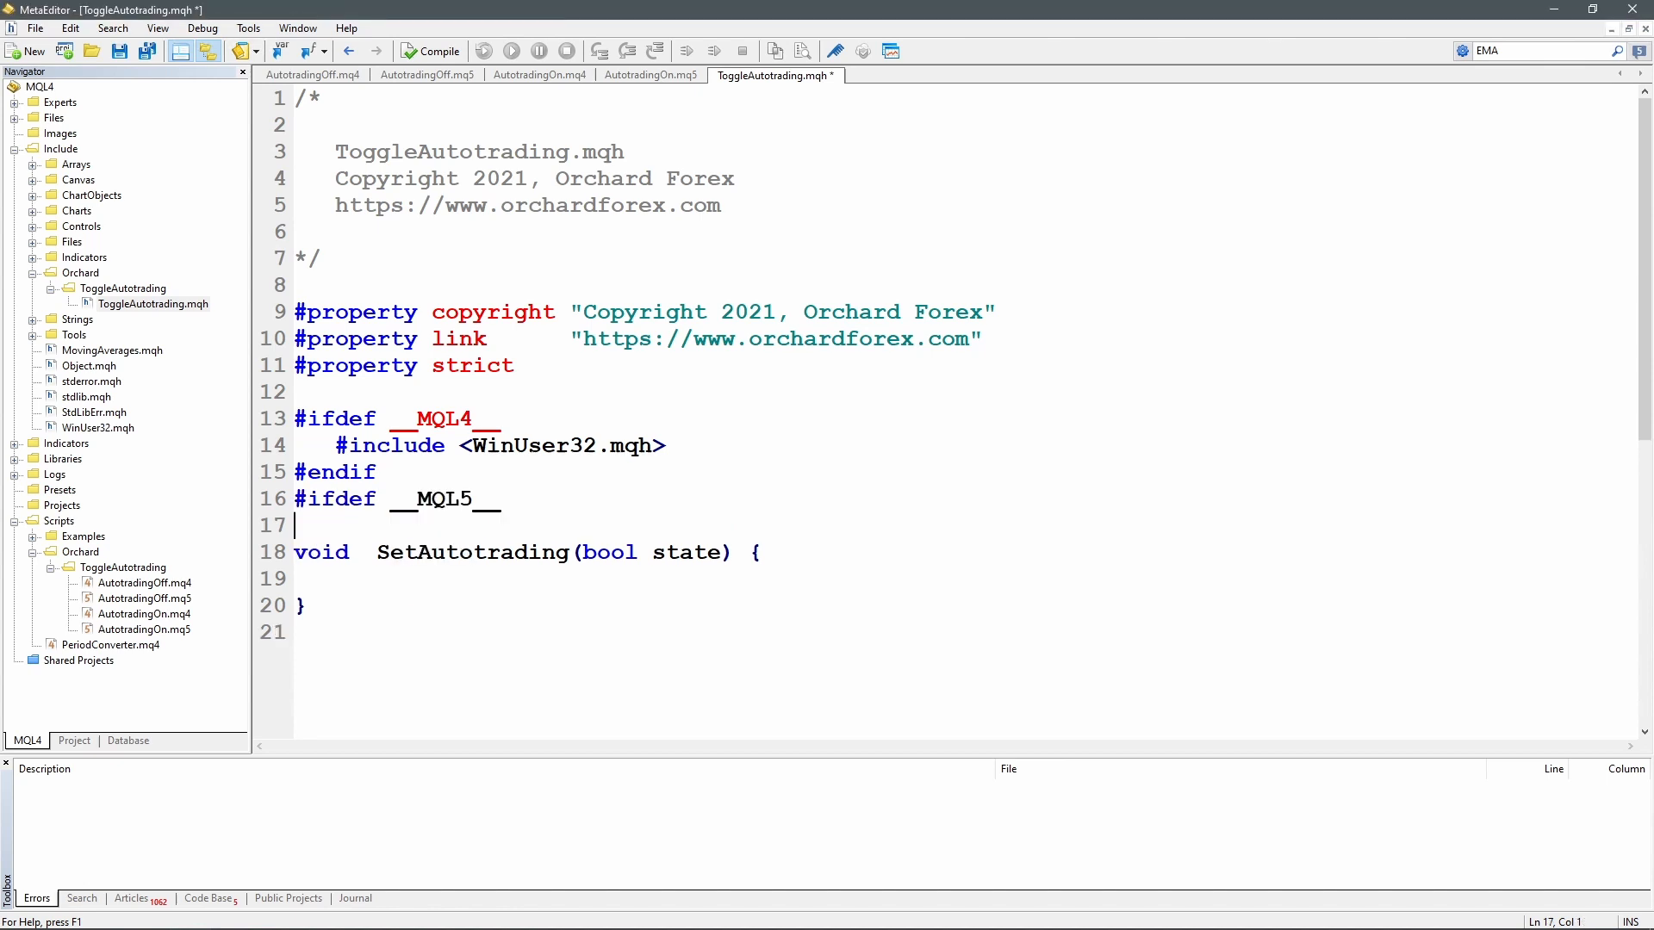
text(#inlude <WinAPI/winapi.mqh>)
text(#endif)
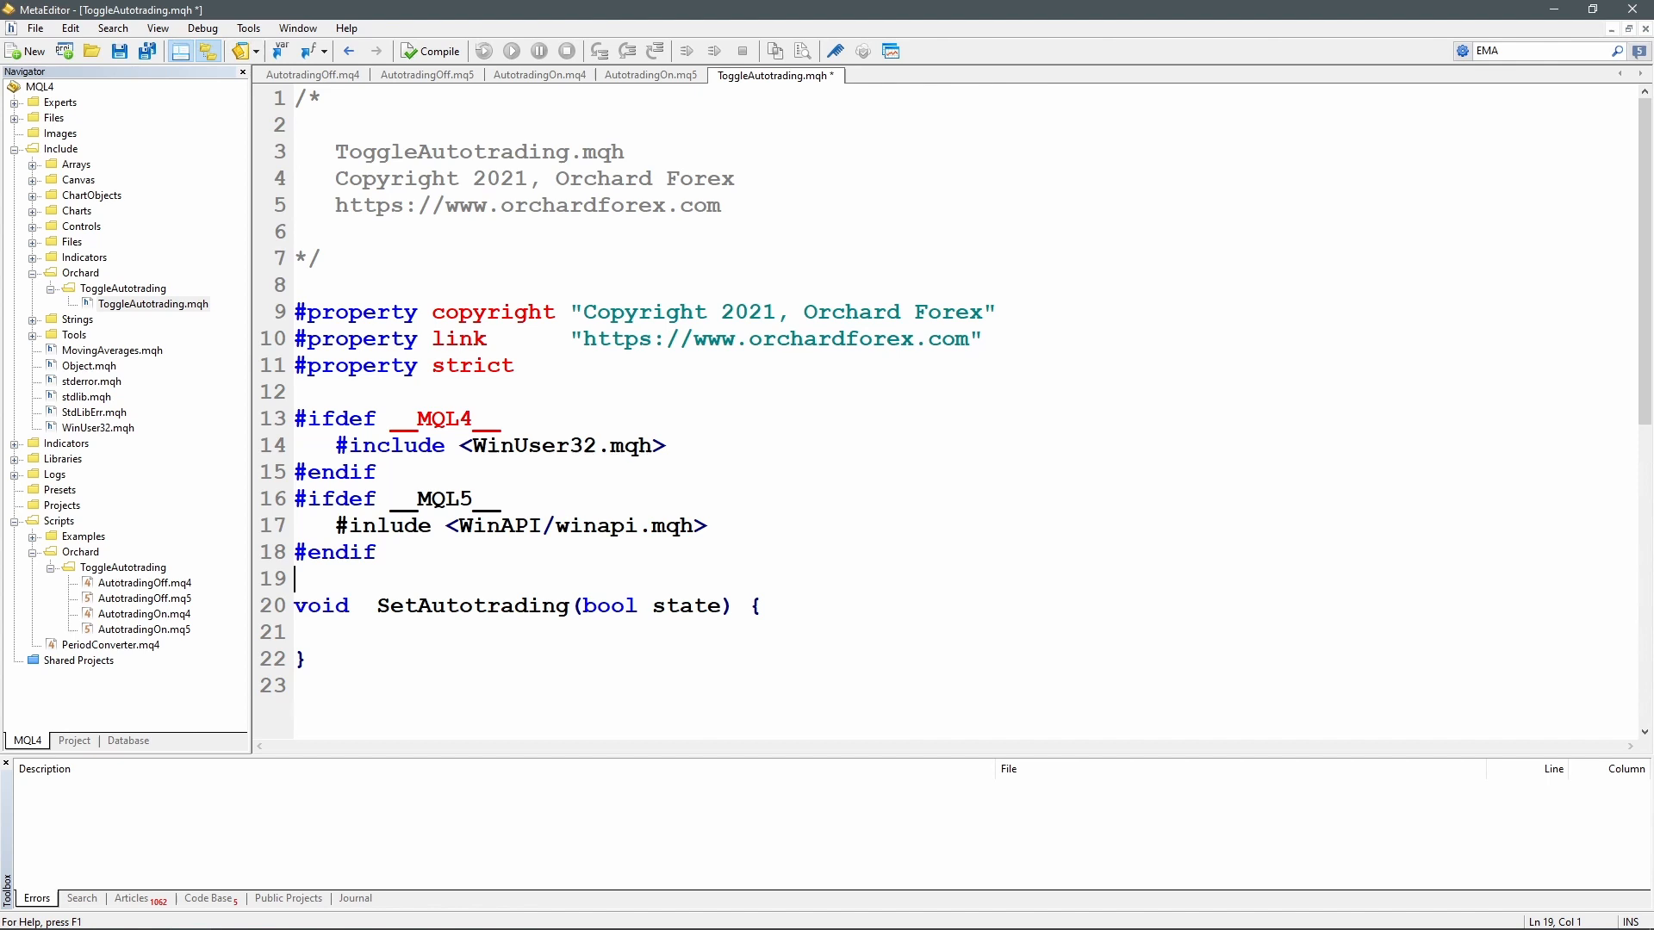
double_click(501, 526)
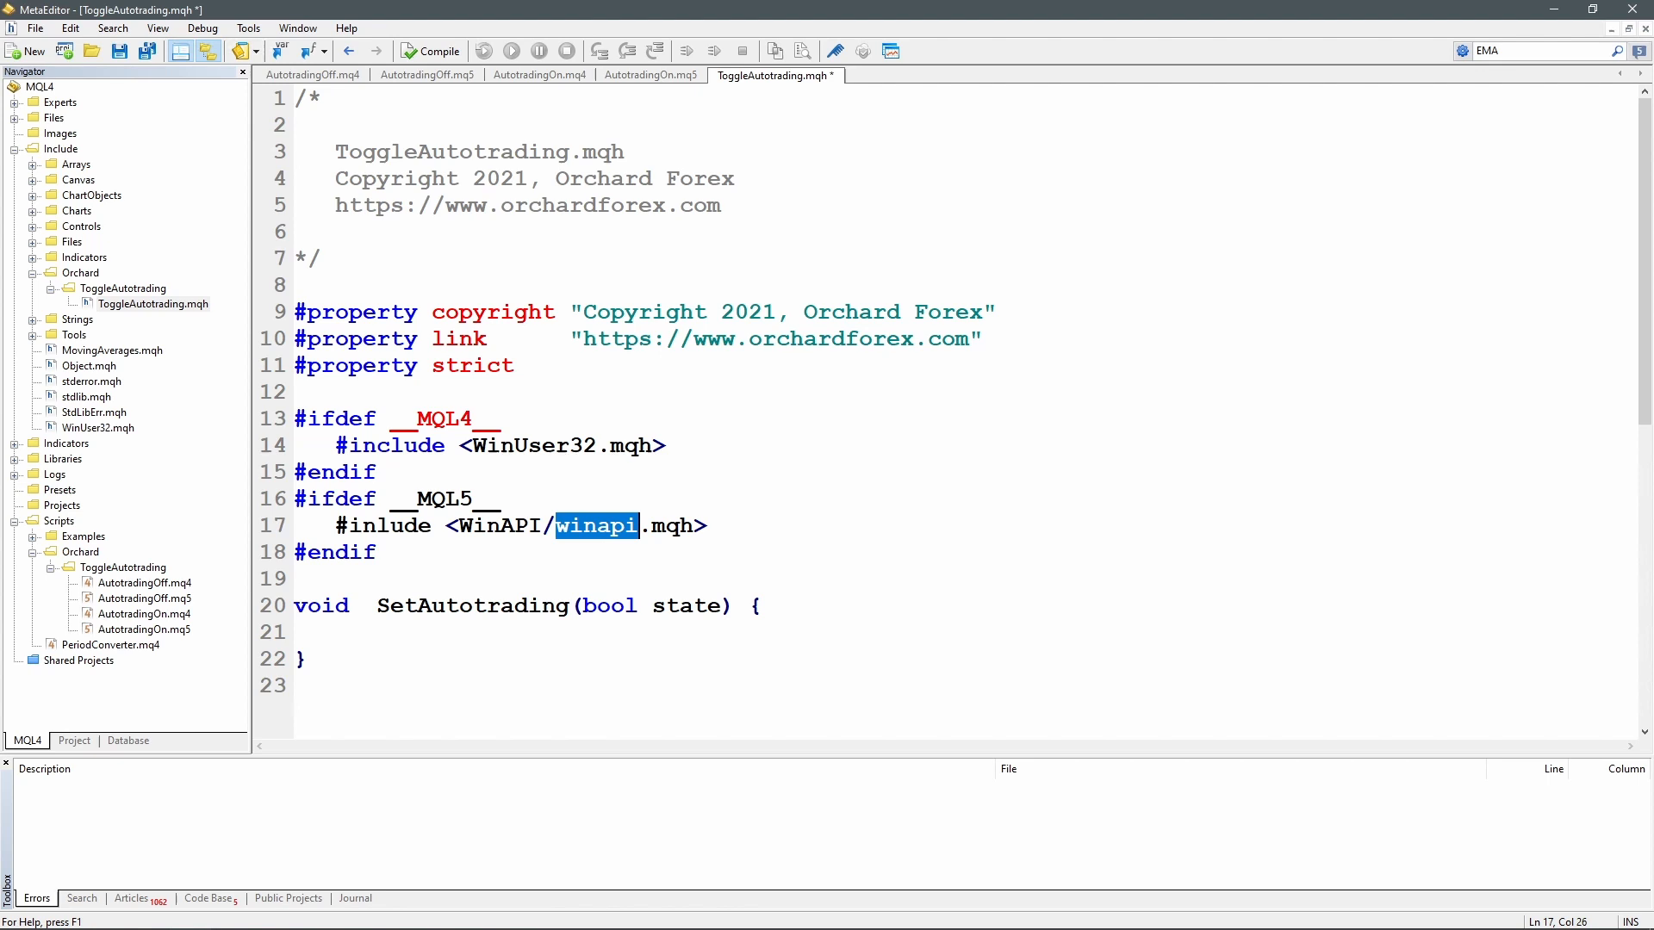
Type PostMessageW(mainWindowHandle, WM_COMMAND, MT_WMCMD_EXPERTS, 0) and highlight its handle and command
text(PostMessageW(mainWindowHandle, WM_COMMAND,  MT_WMCMD_EXPERTS, 0 ) ;    // Toggle Expert Adviso)
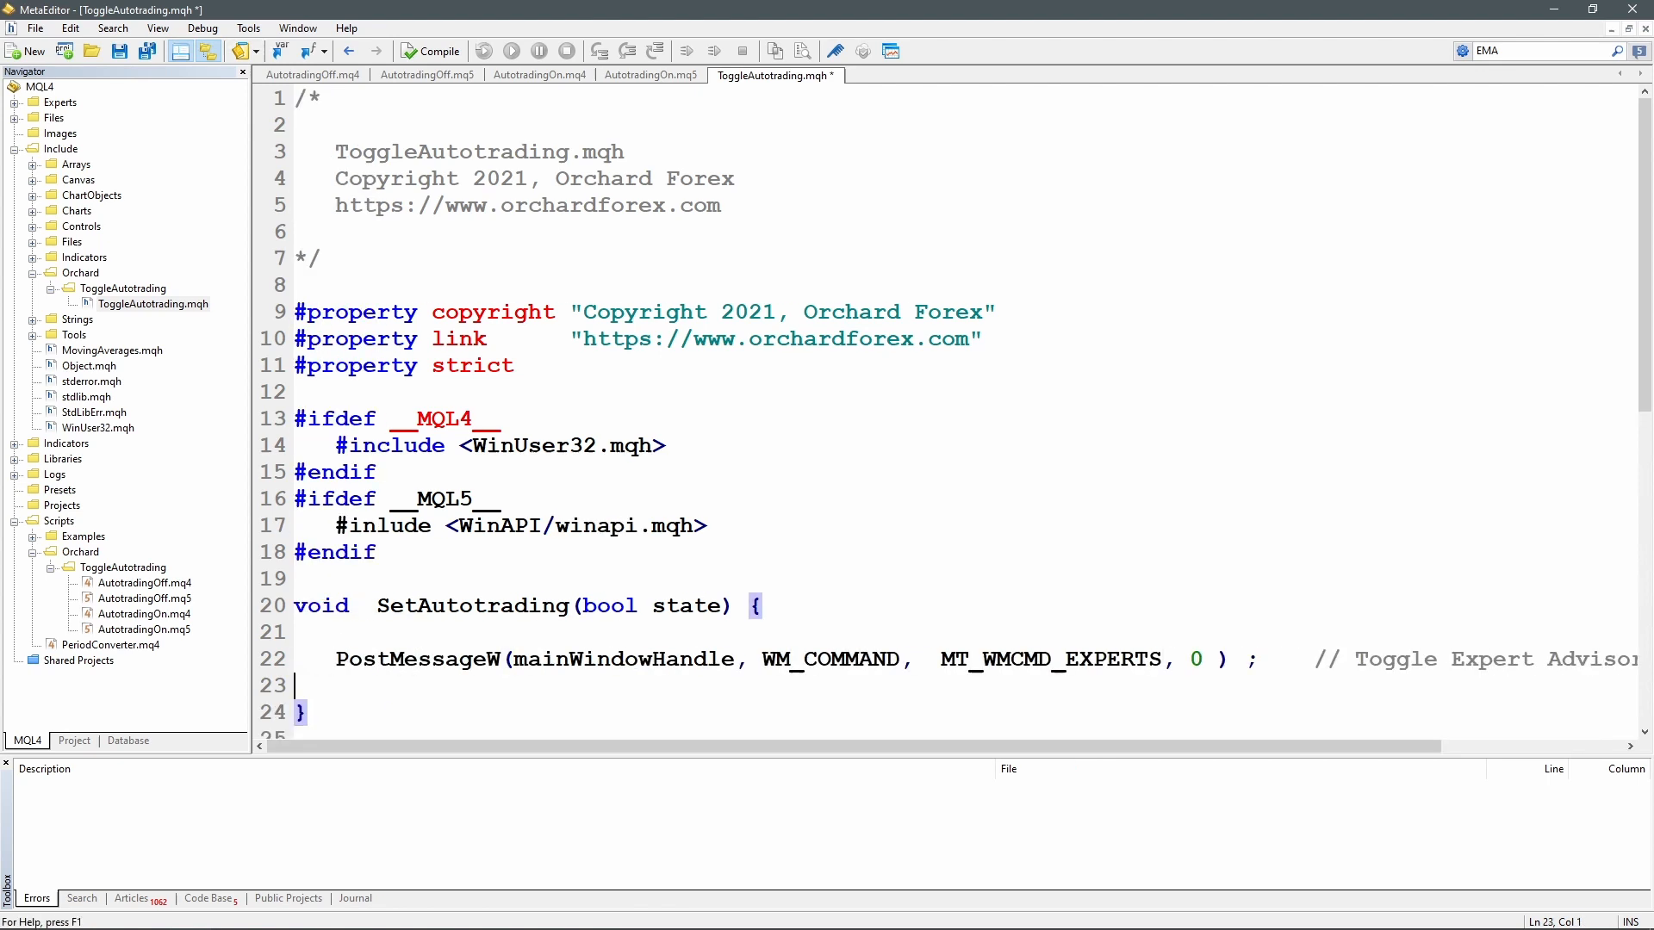
double_click(417, 658)
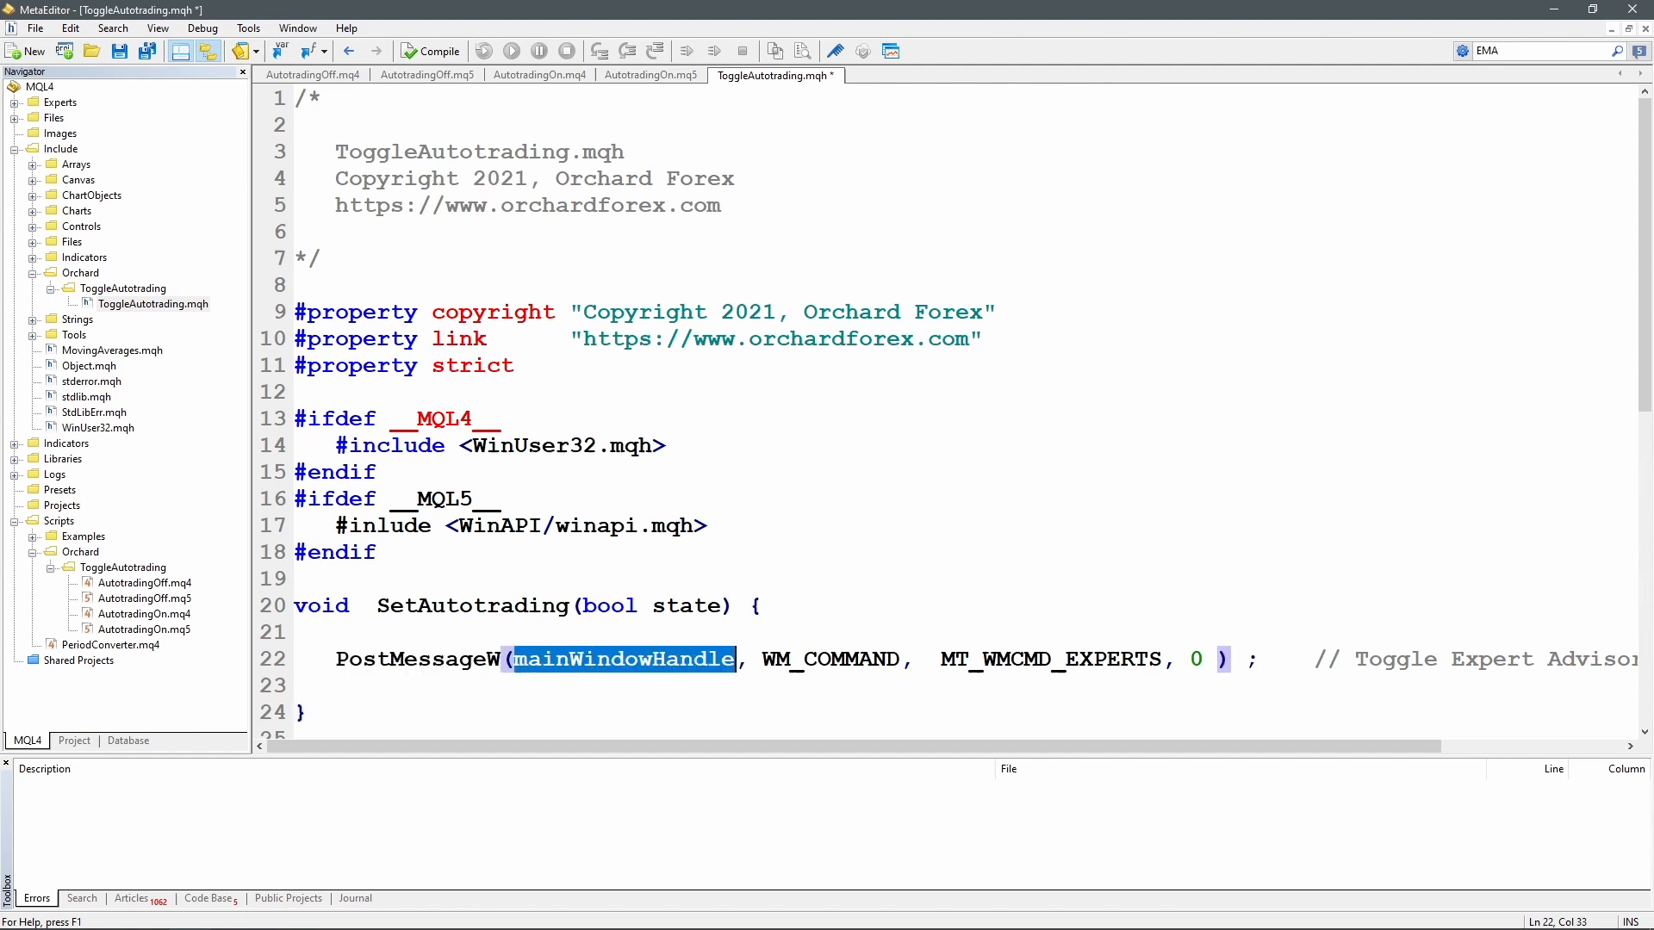
double_click(831, 658)
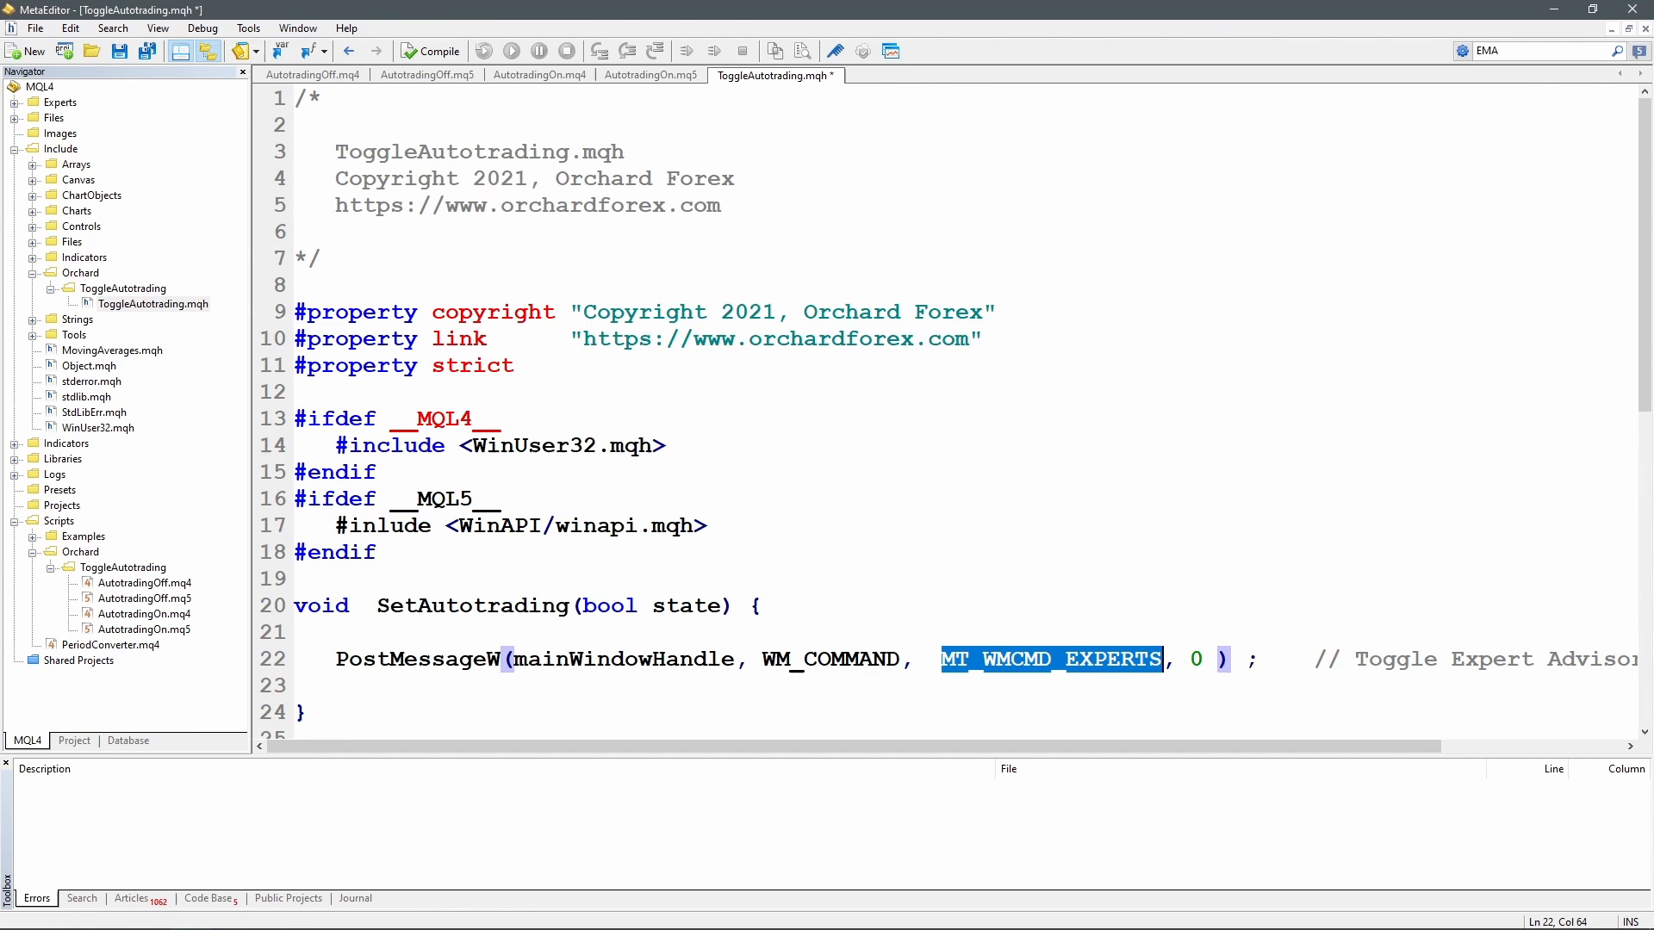
Define MT_WMCMD_EXPERTS as 33020 for MQL4 and 32851 for MQL5
text(#define MT_WMCMD_EXPERTS  33020)
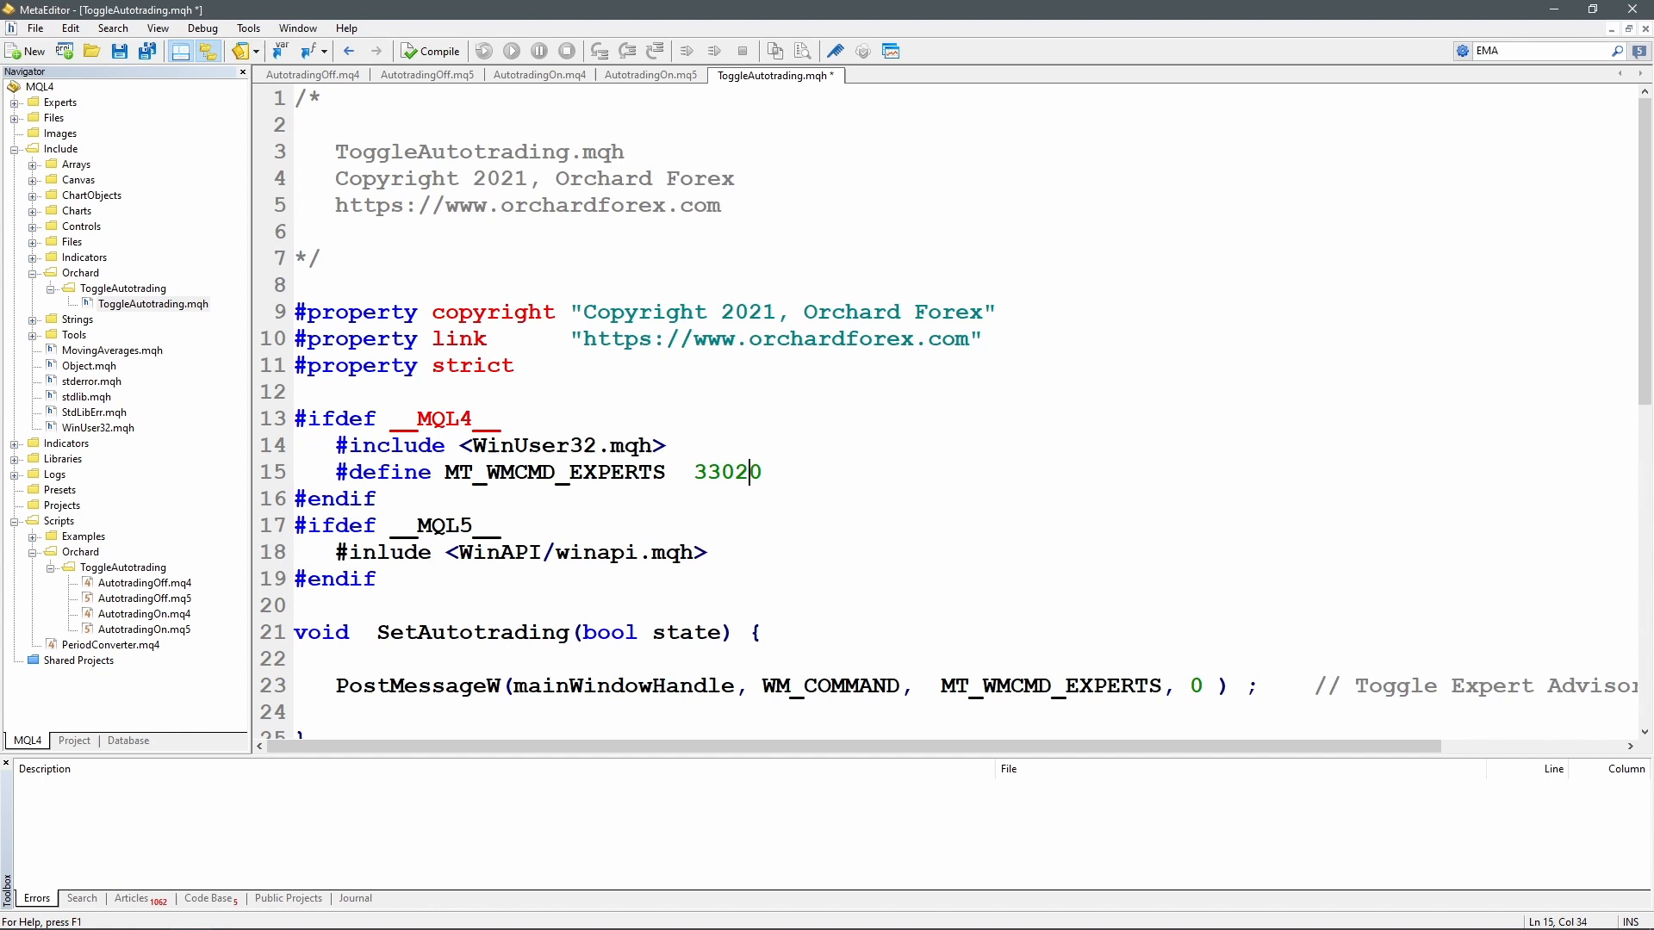
double_click(727, 472)
text(#define MT_WMCMD_EXPERTS    32851)
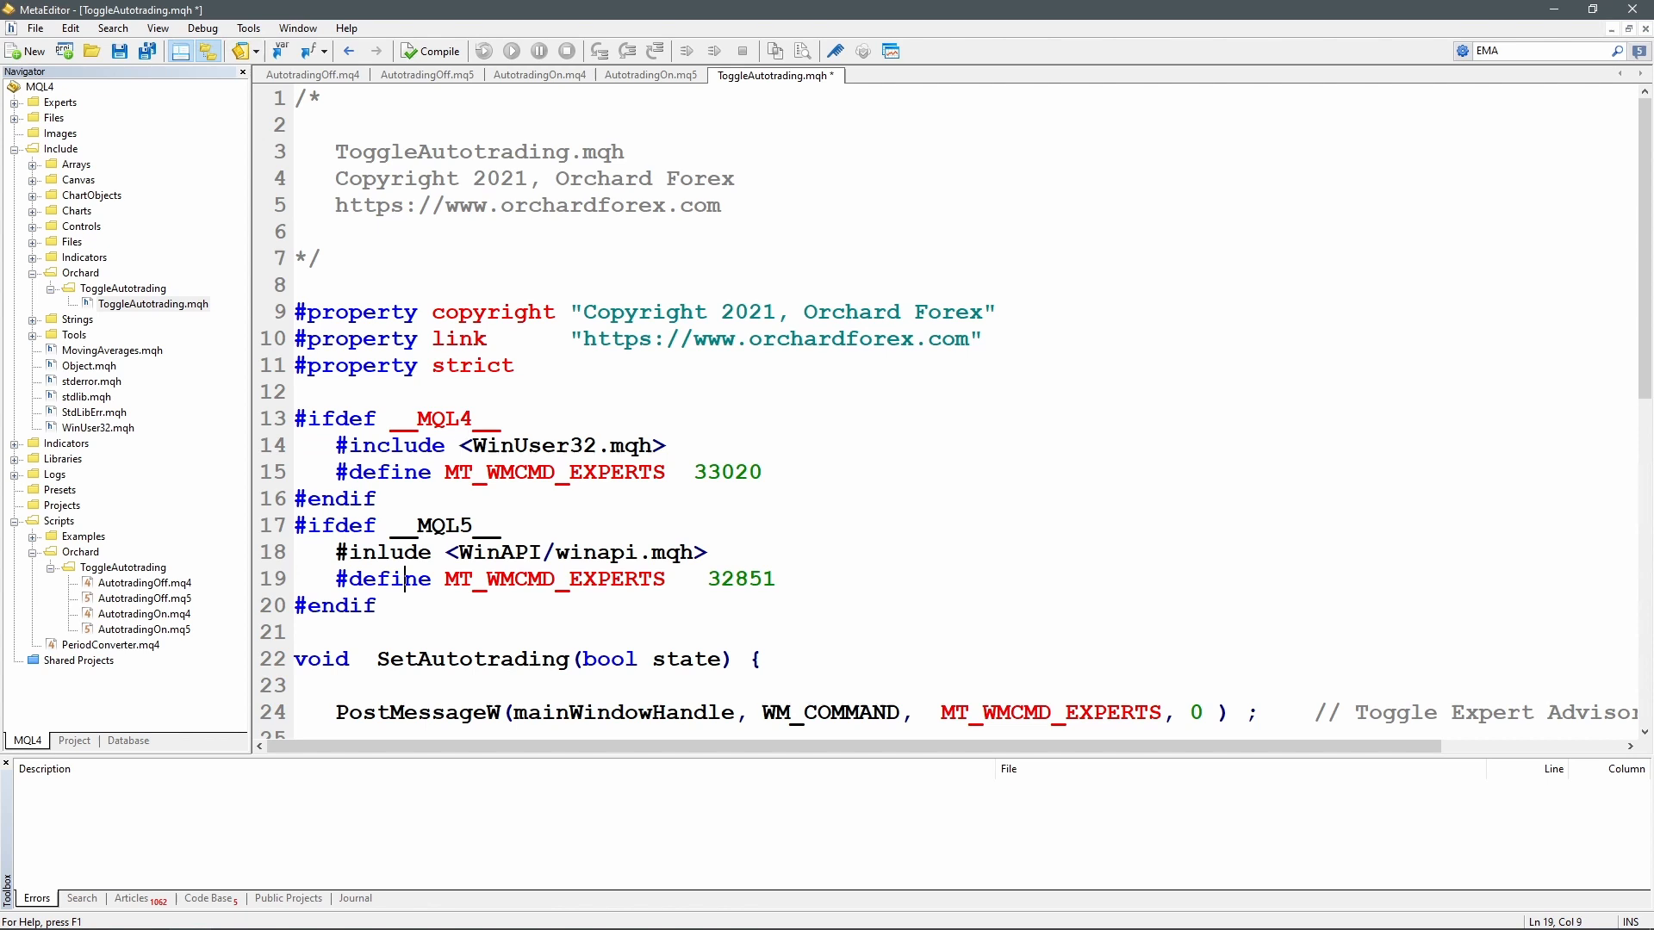
double_click(554, 471)
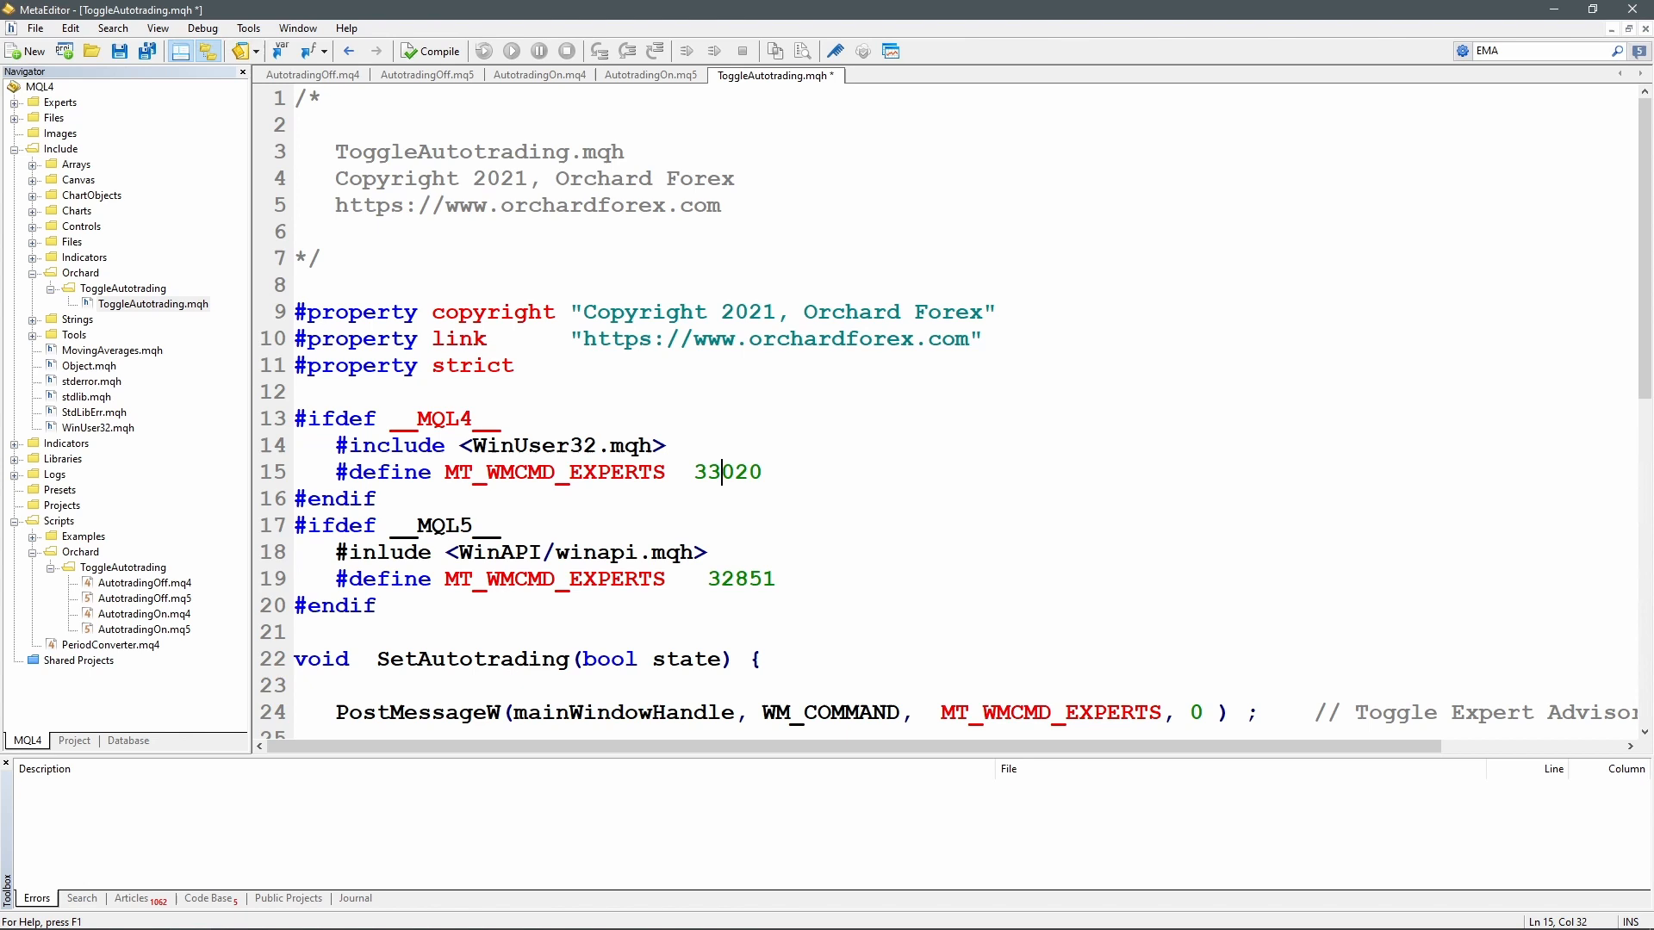
click(731, 578)
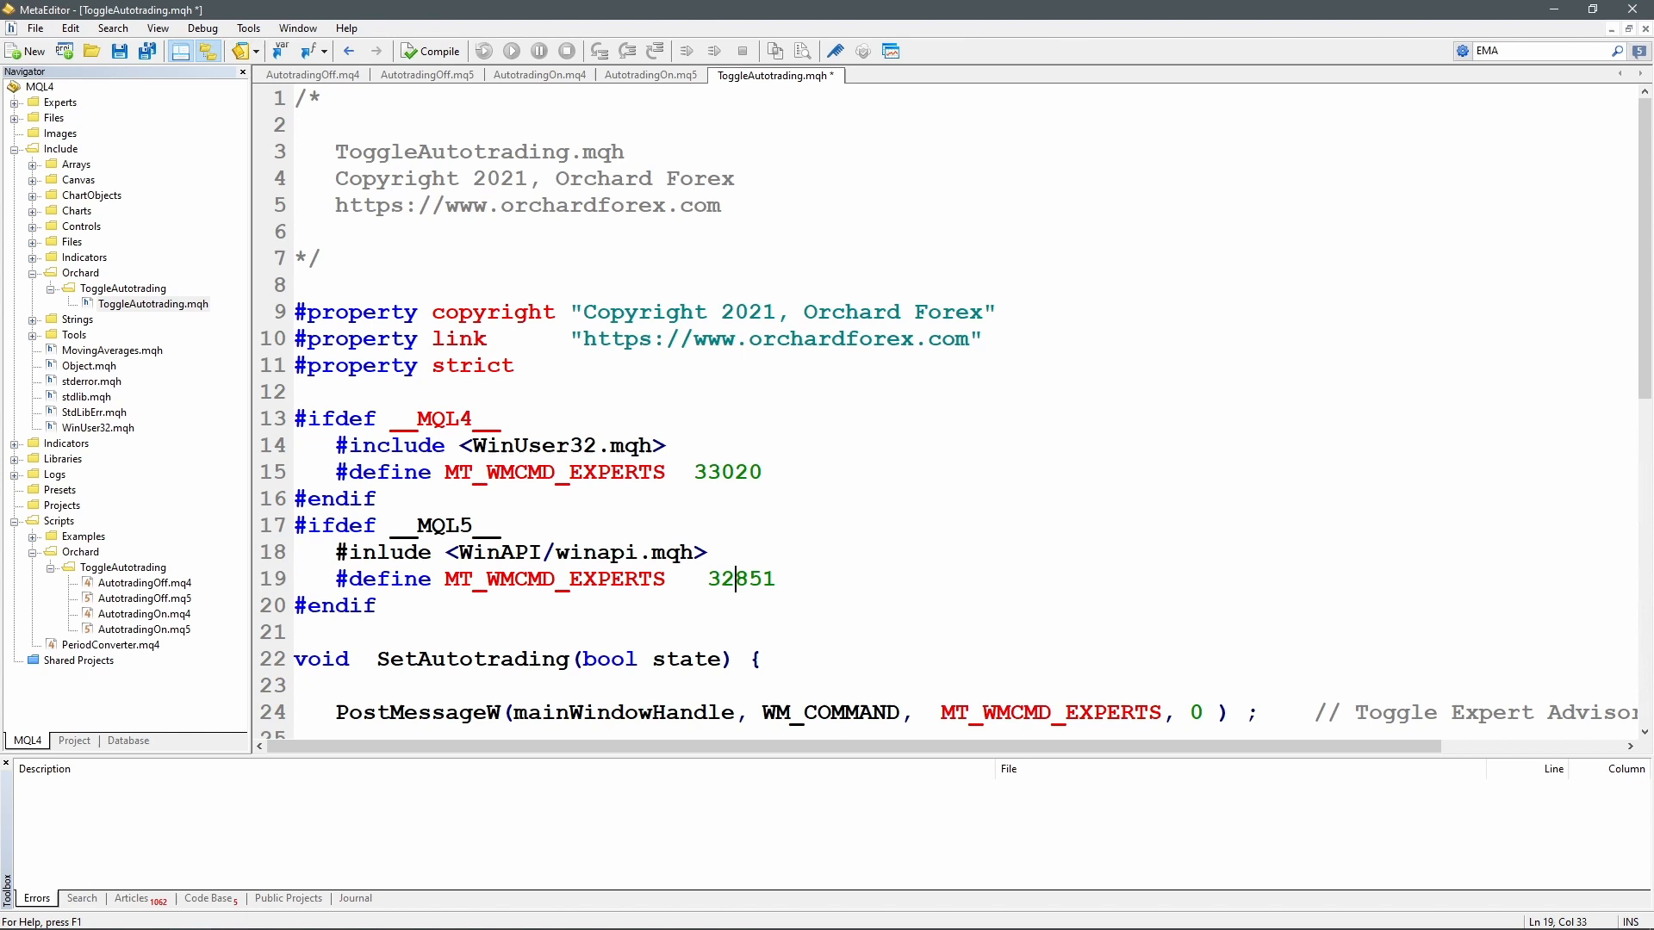
double_click(1049, 712)
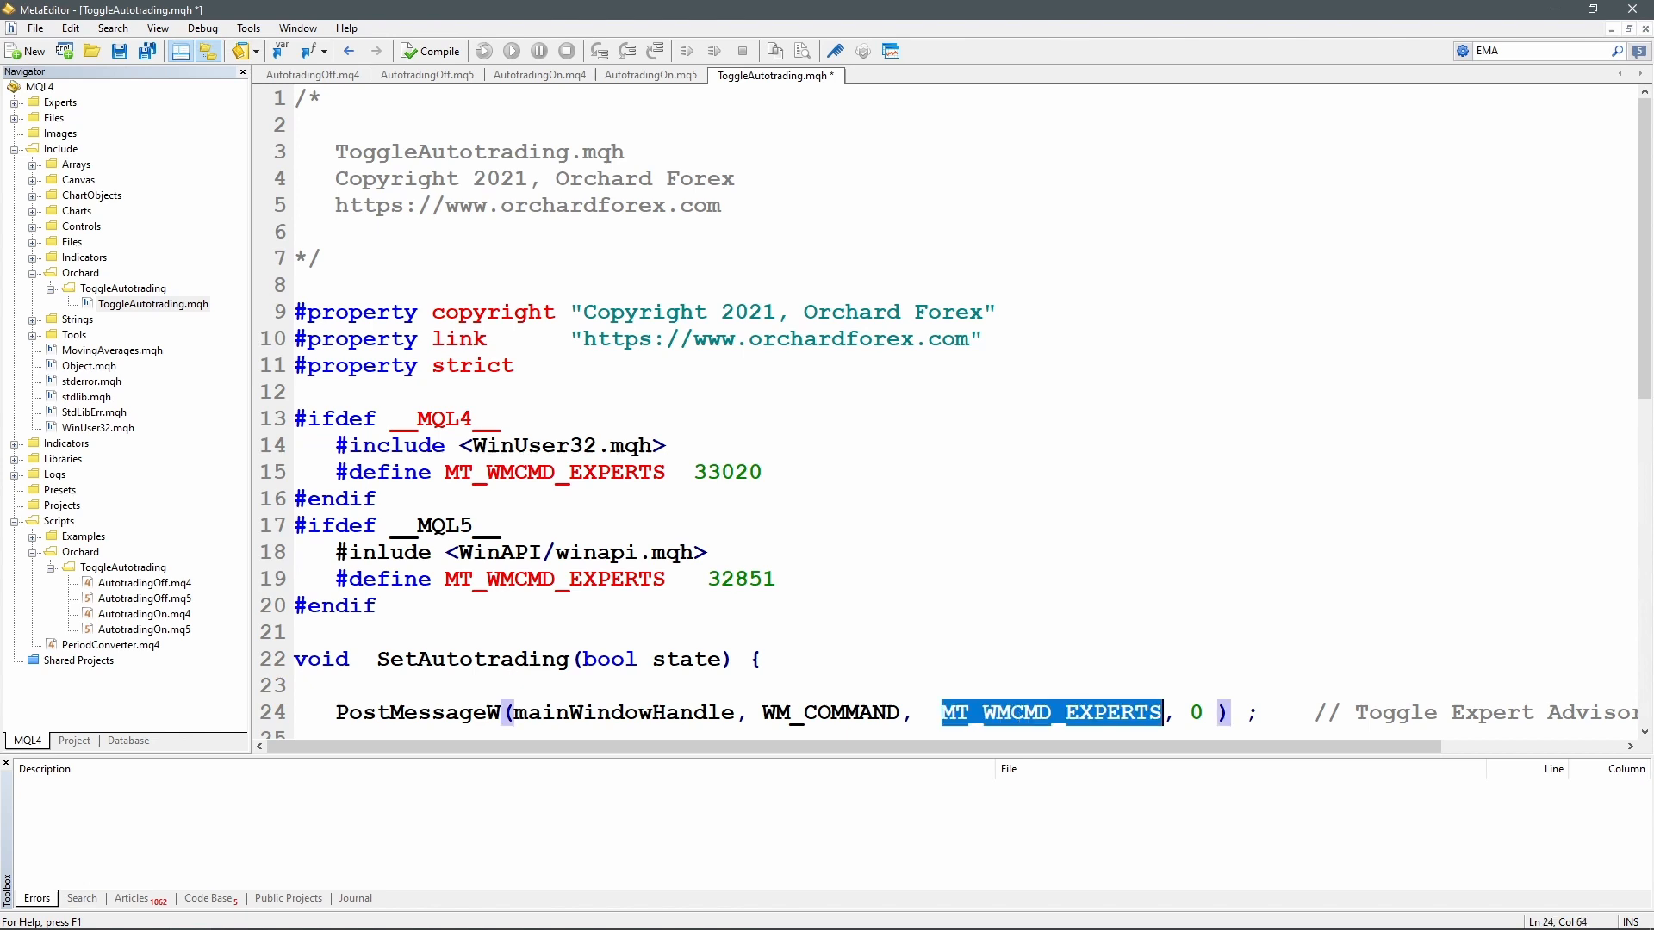
mouse_move(991, 722)
text(#define WM_COMMAND         0x0111)
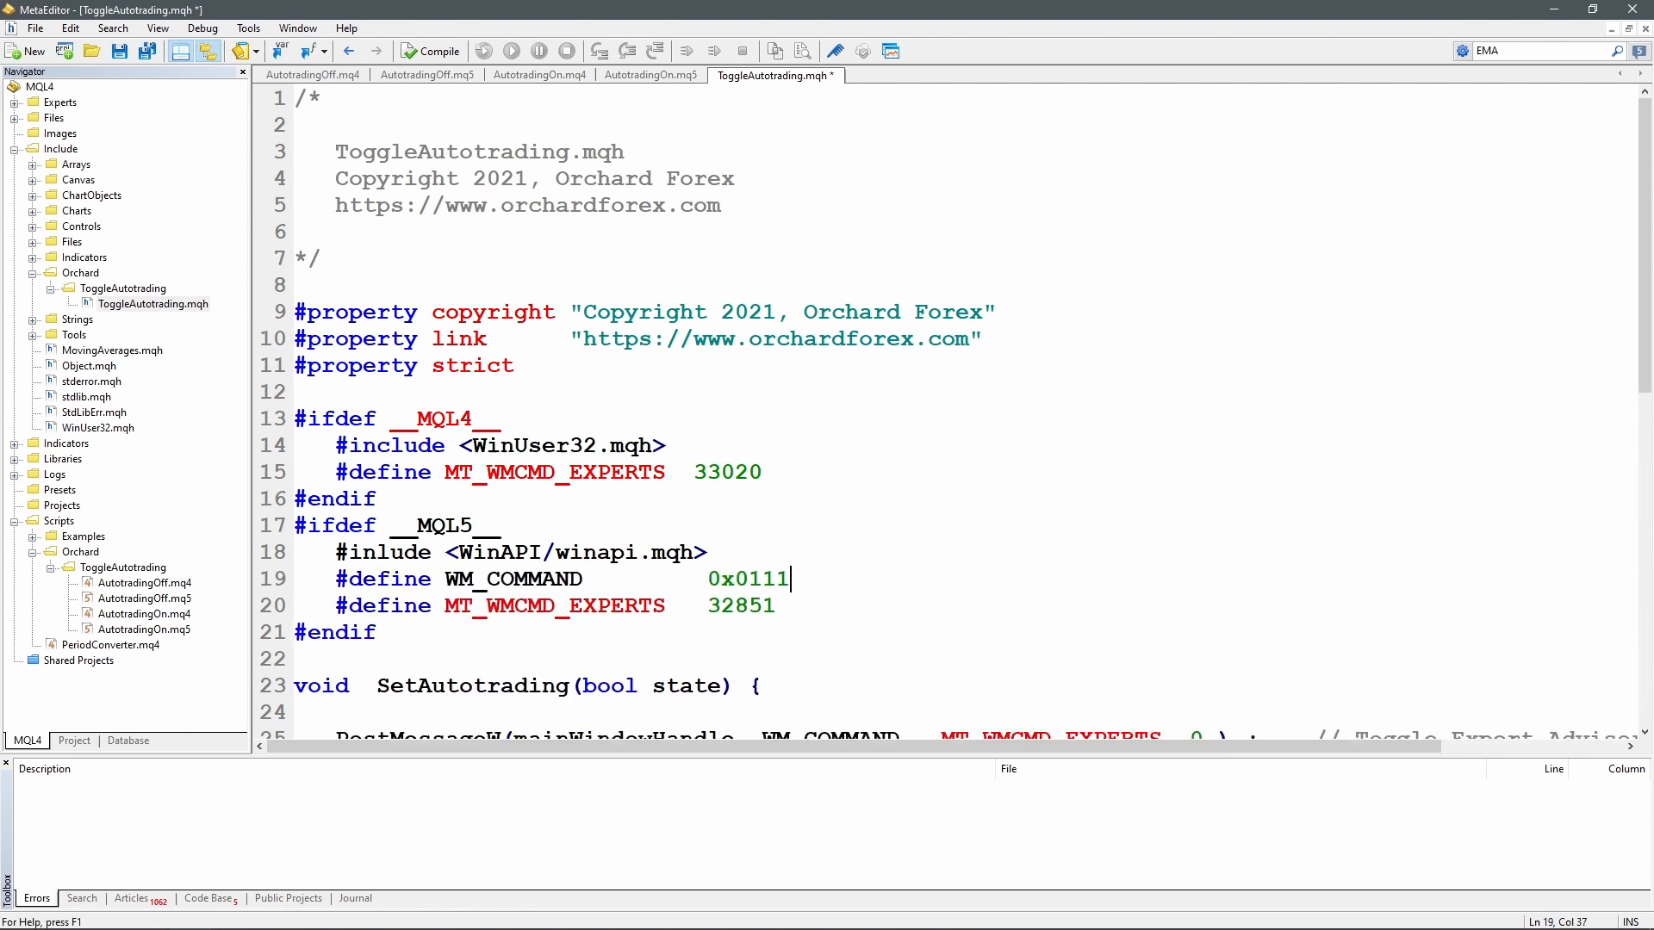
Add #define WM_COMMAND 0x0111 under __MQL5__, noting WinUser32 supplies it for MQL4
click(510, 578)
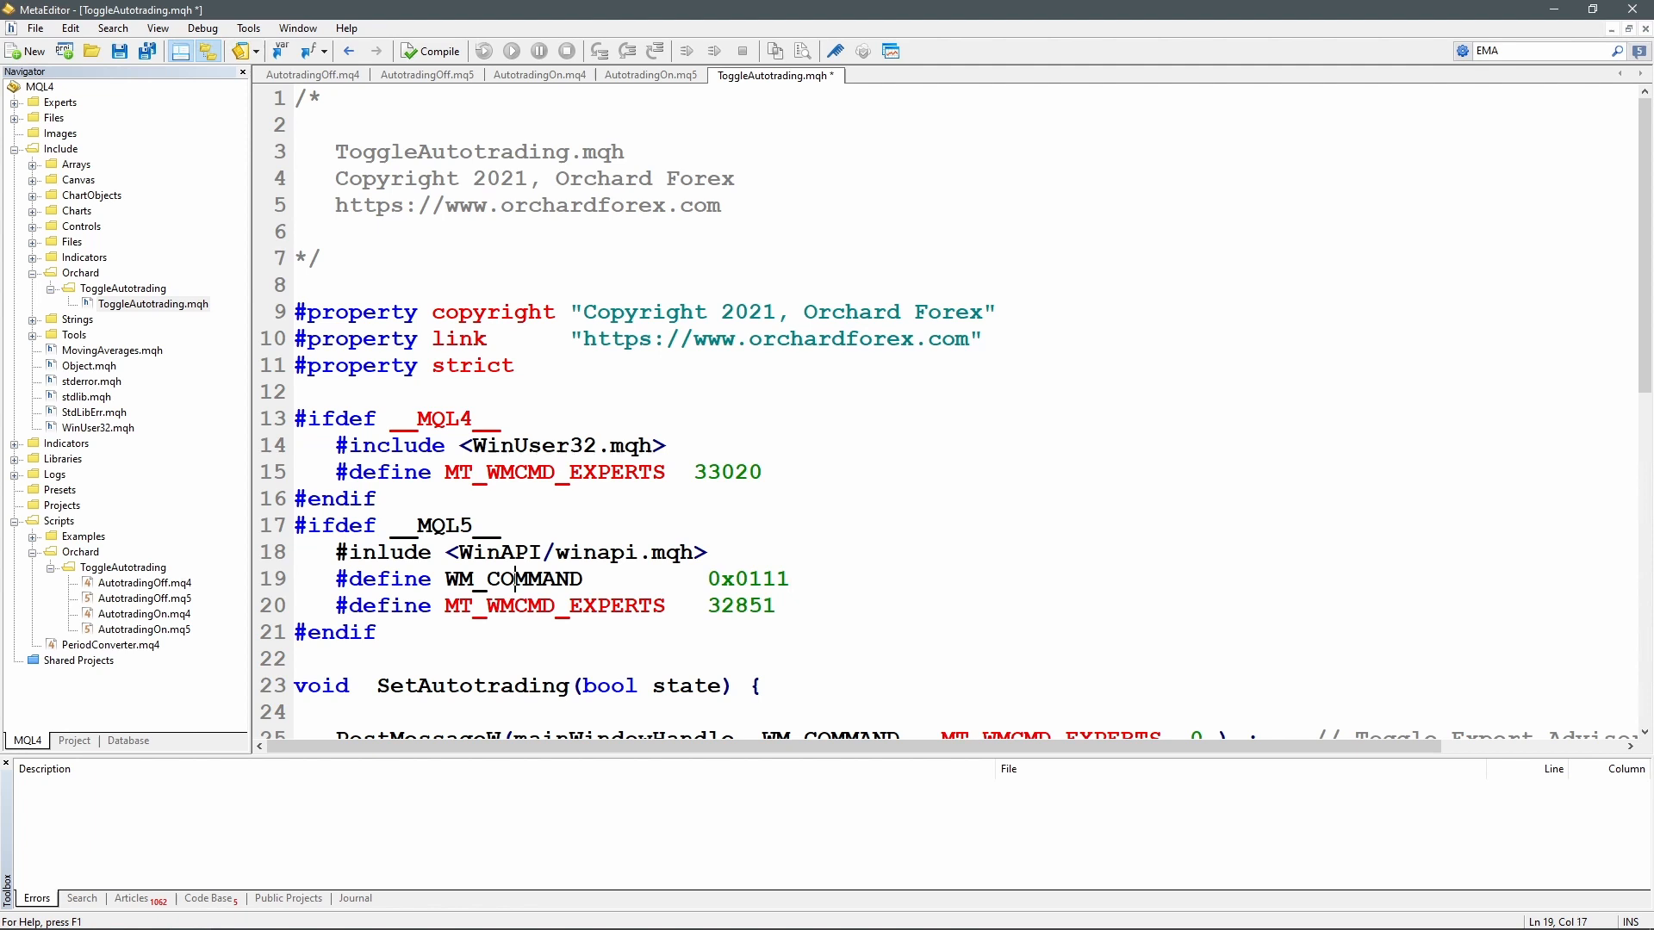
double_click(532, 445)
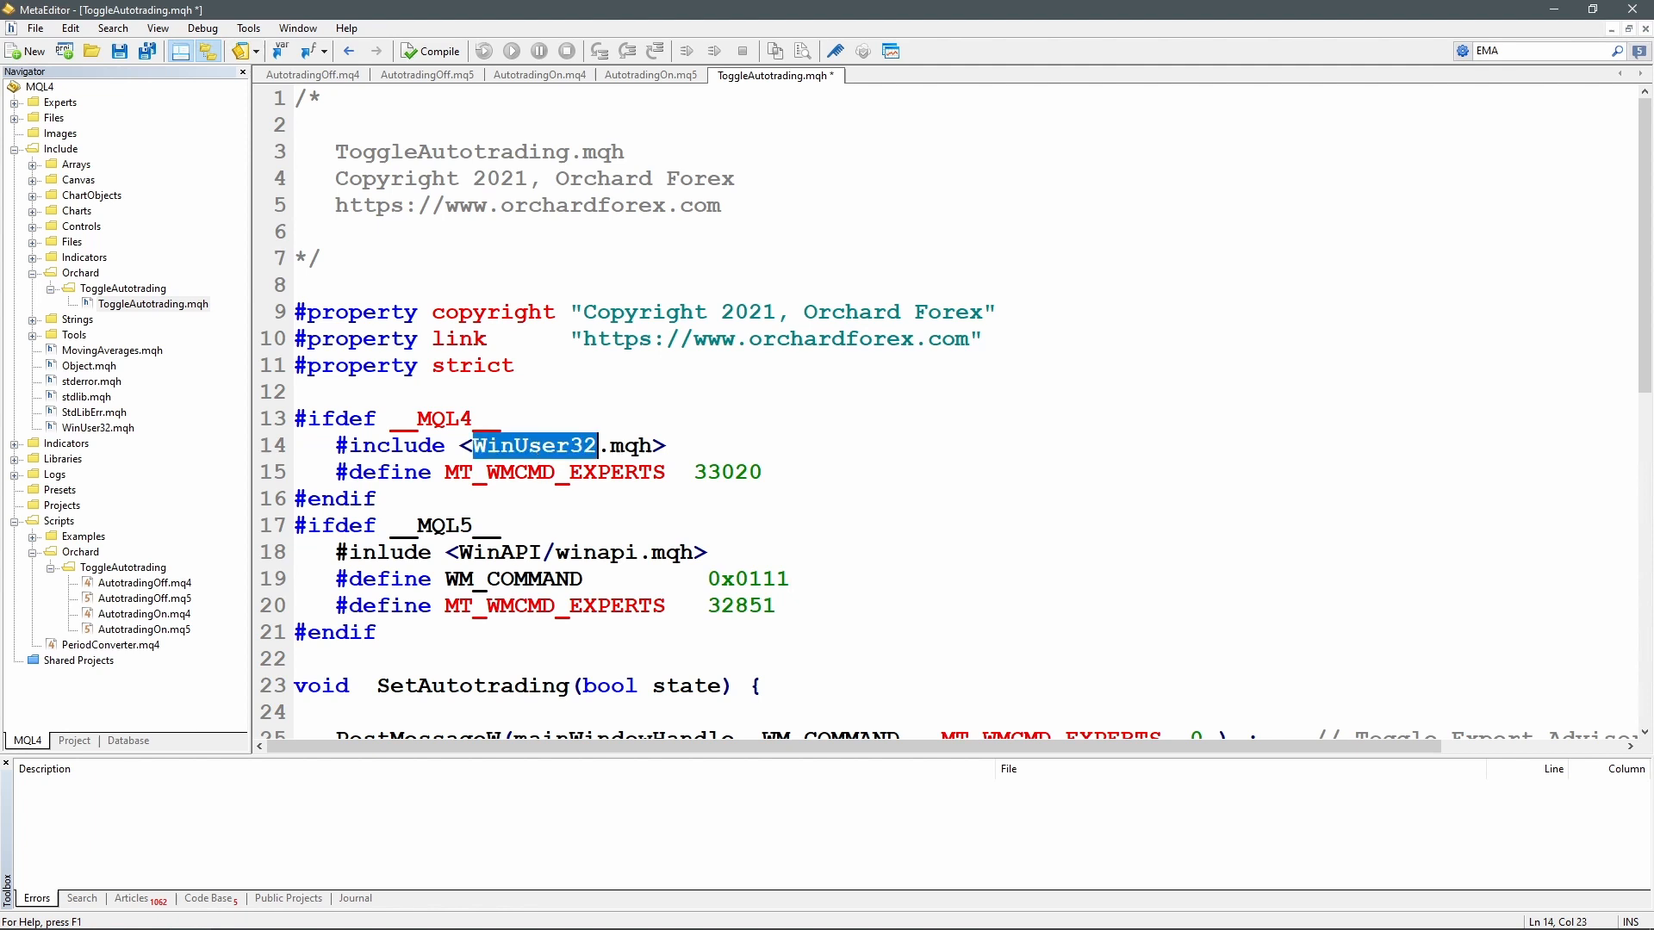
click(541, 578)
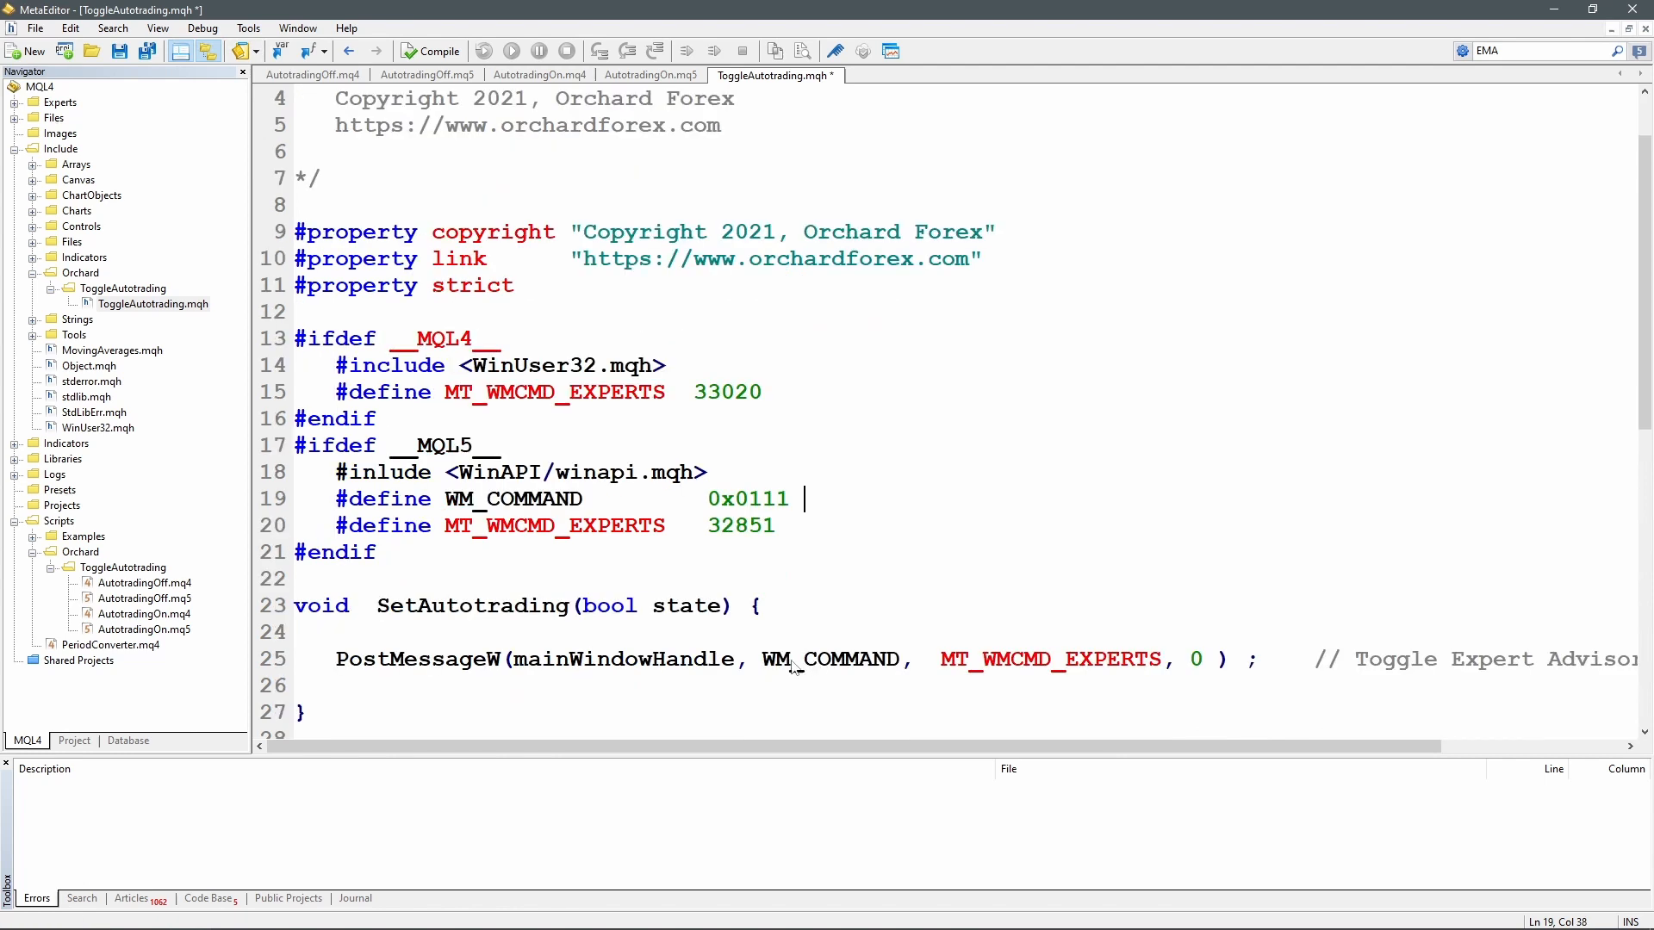
double_click(622, 659)
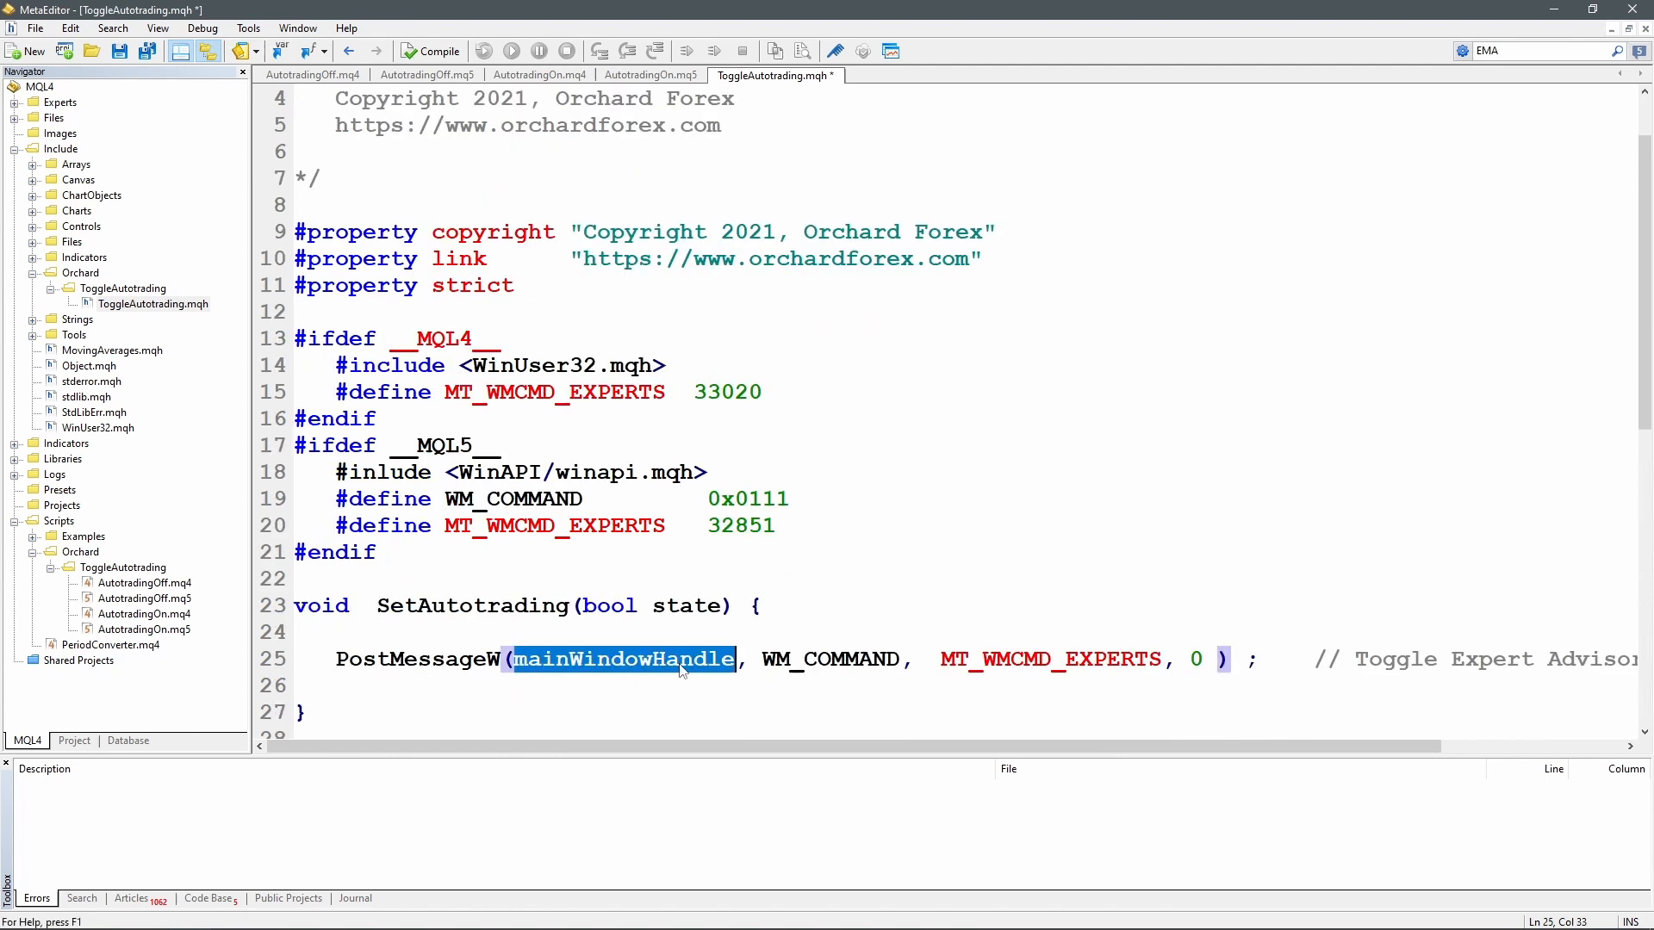
Type the int mainWindowHandle = (int)GetAncestor(...) line and highlight its type and function
text(int mainWindowHandle =  (int)GetAncestor((int)ChartGetInteger(0, CHART_WINDOW_HANDLE), 2);)
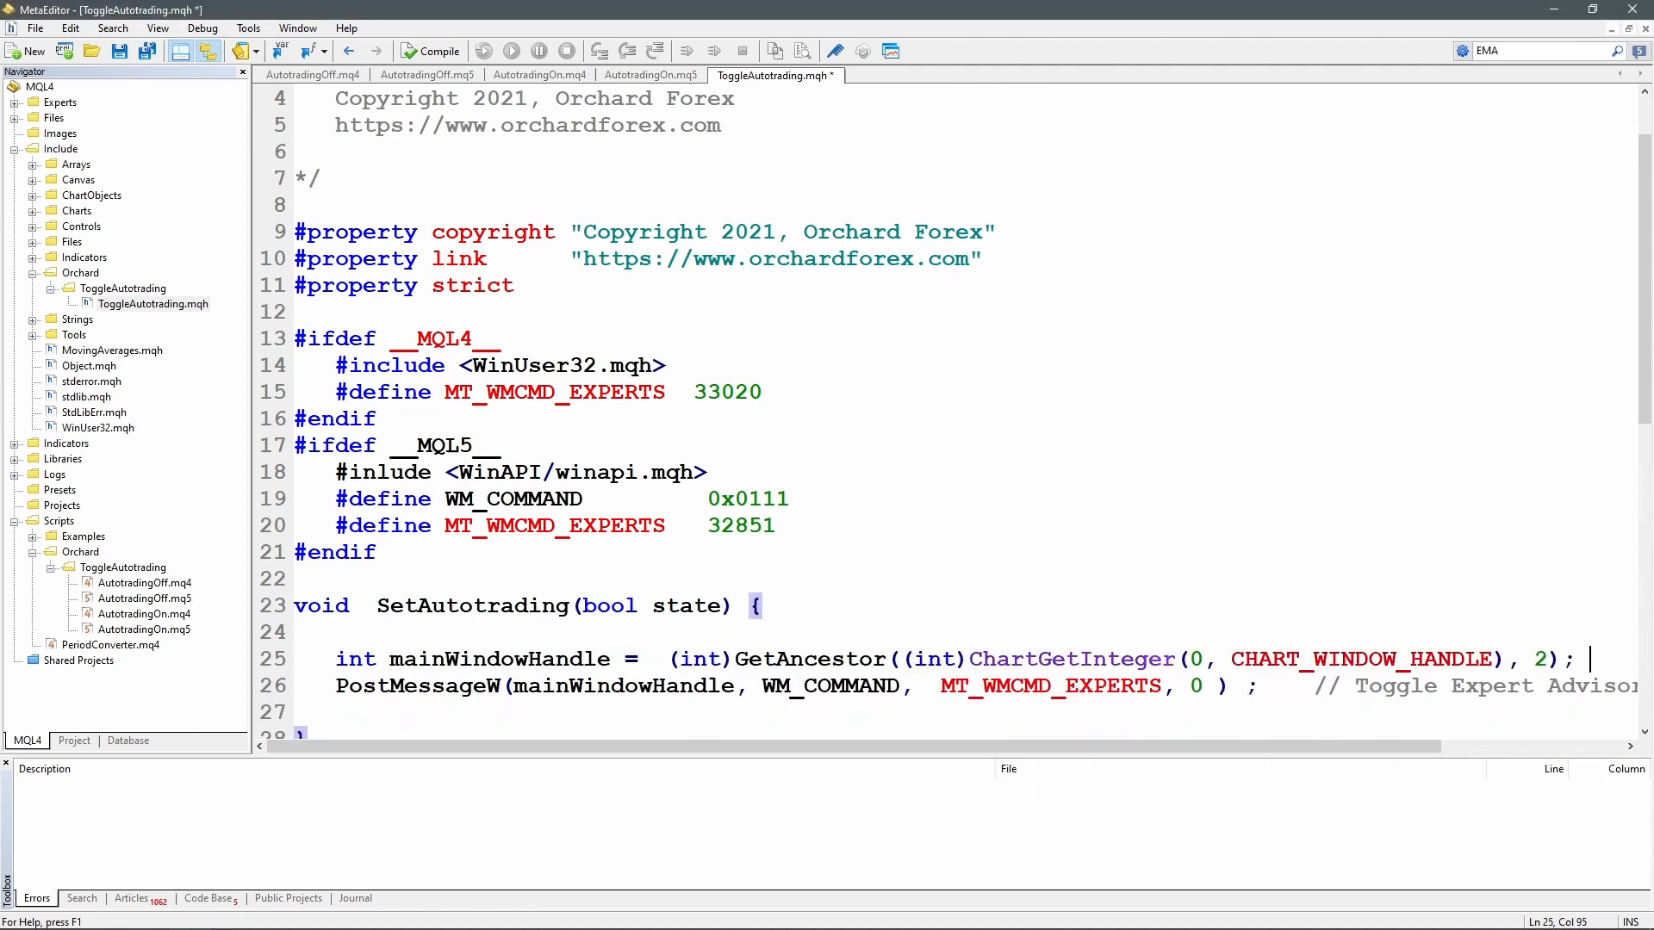
double_click(498, 658)
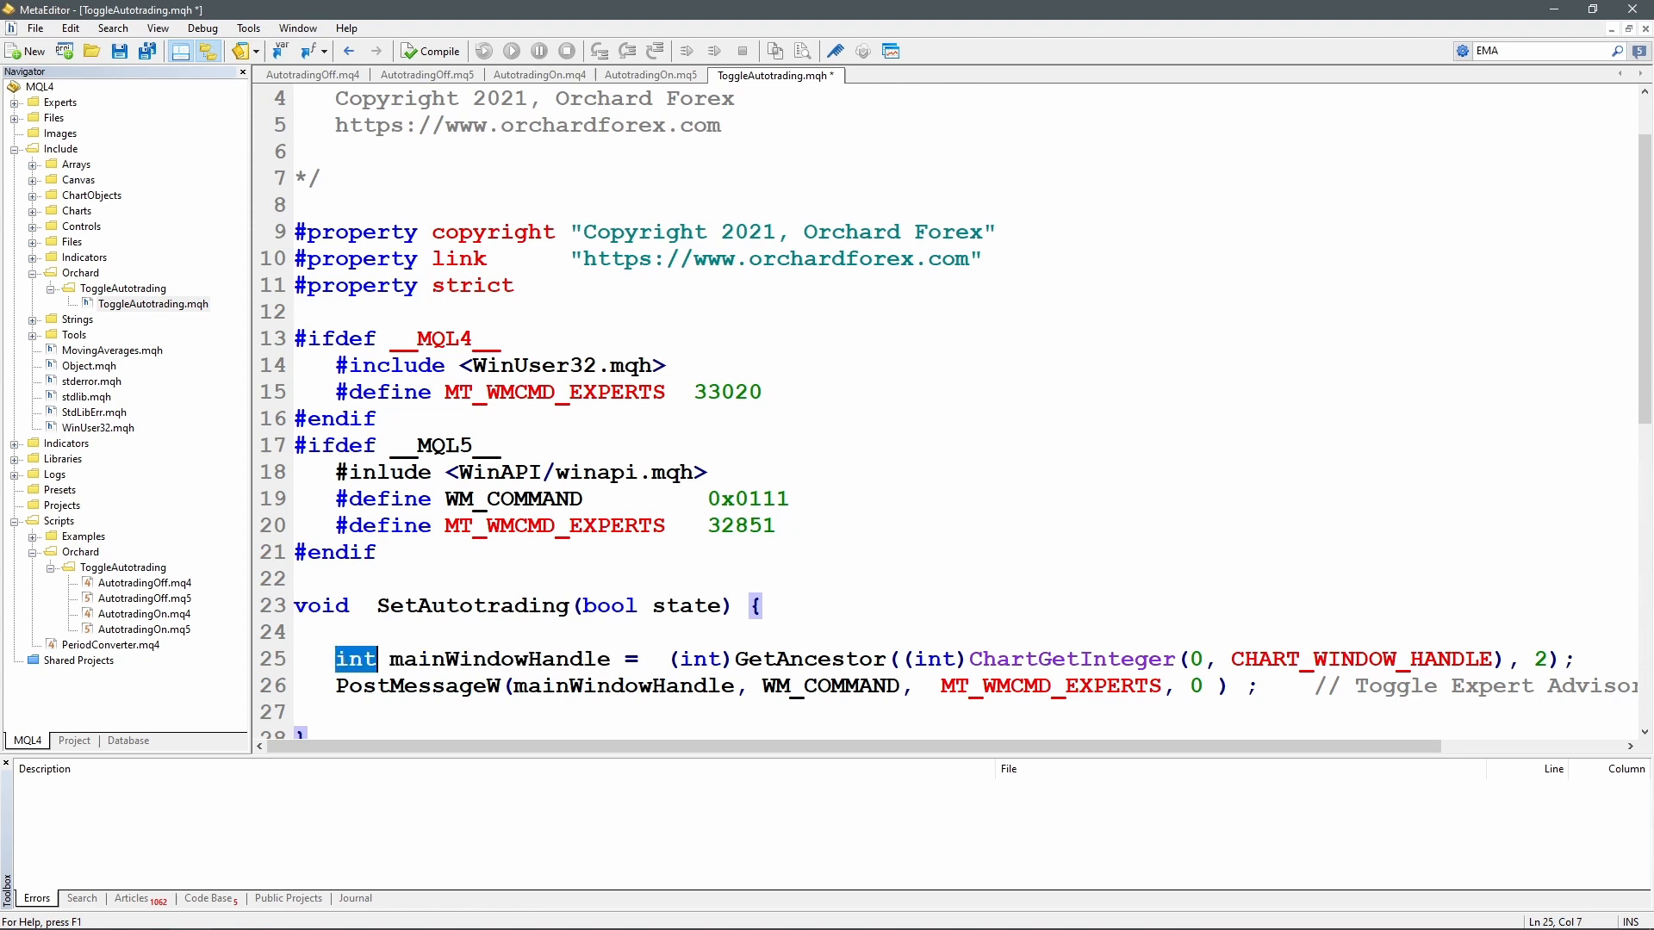
double_click(809, 658)
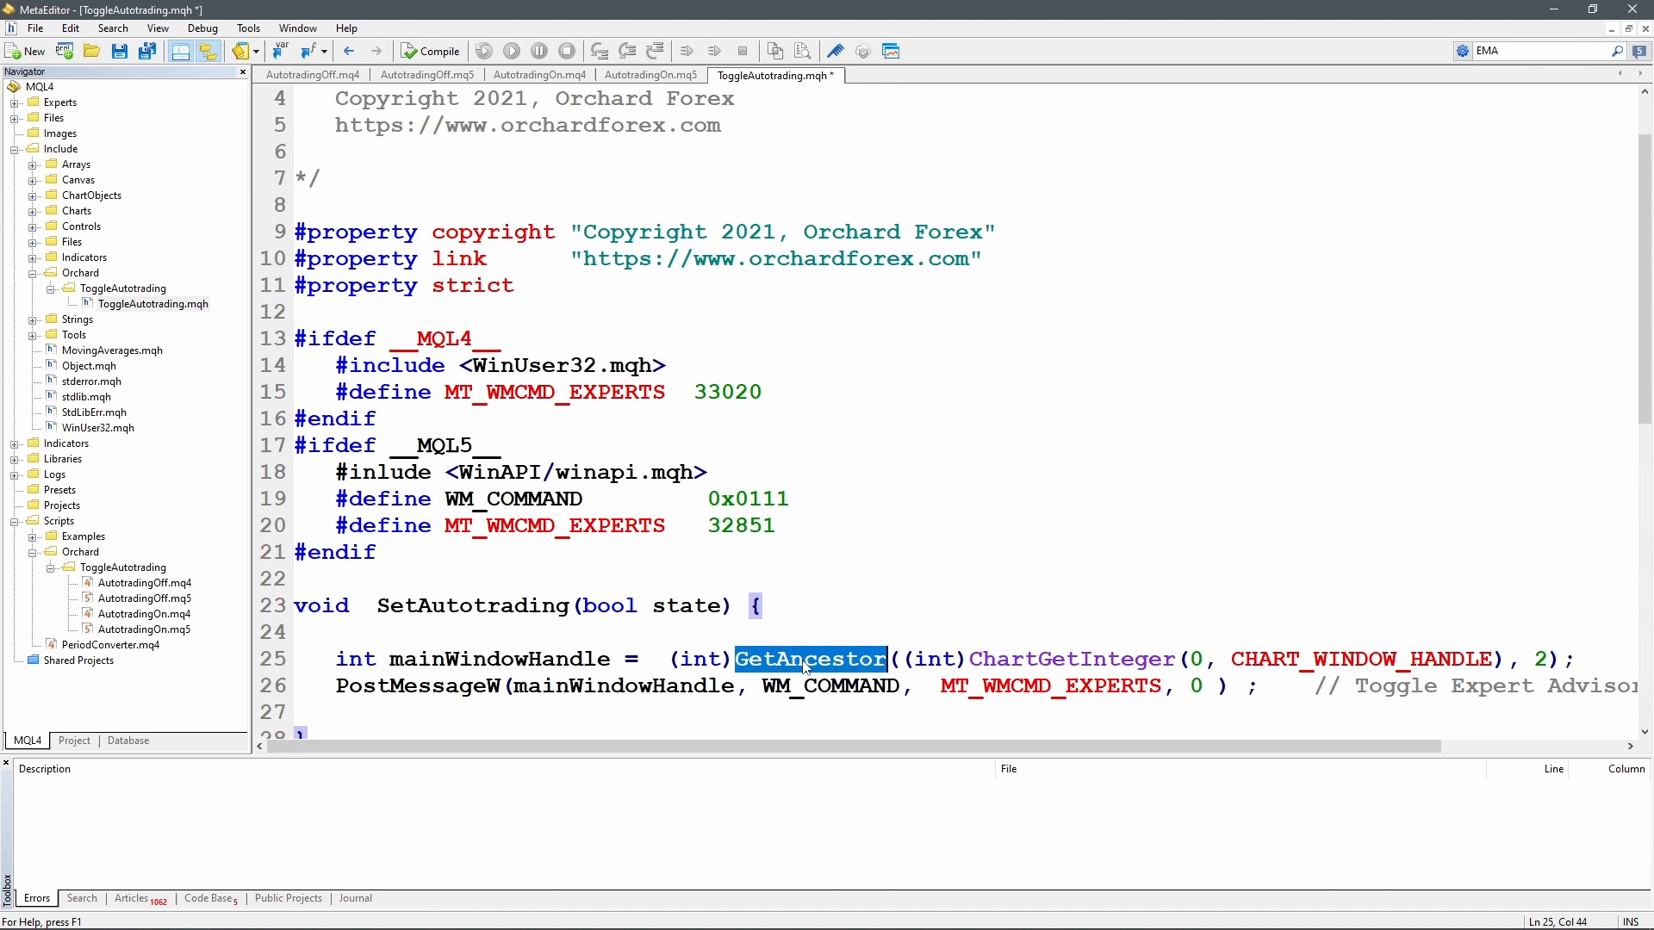
mouse_move(808, 670)
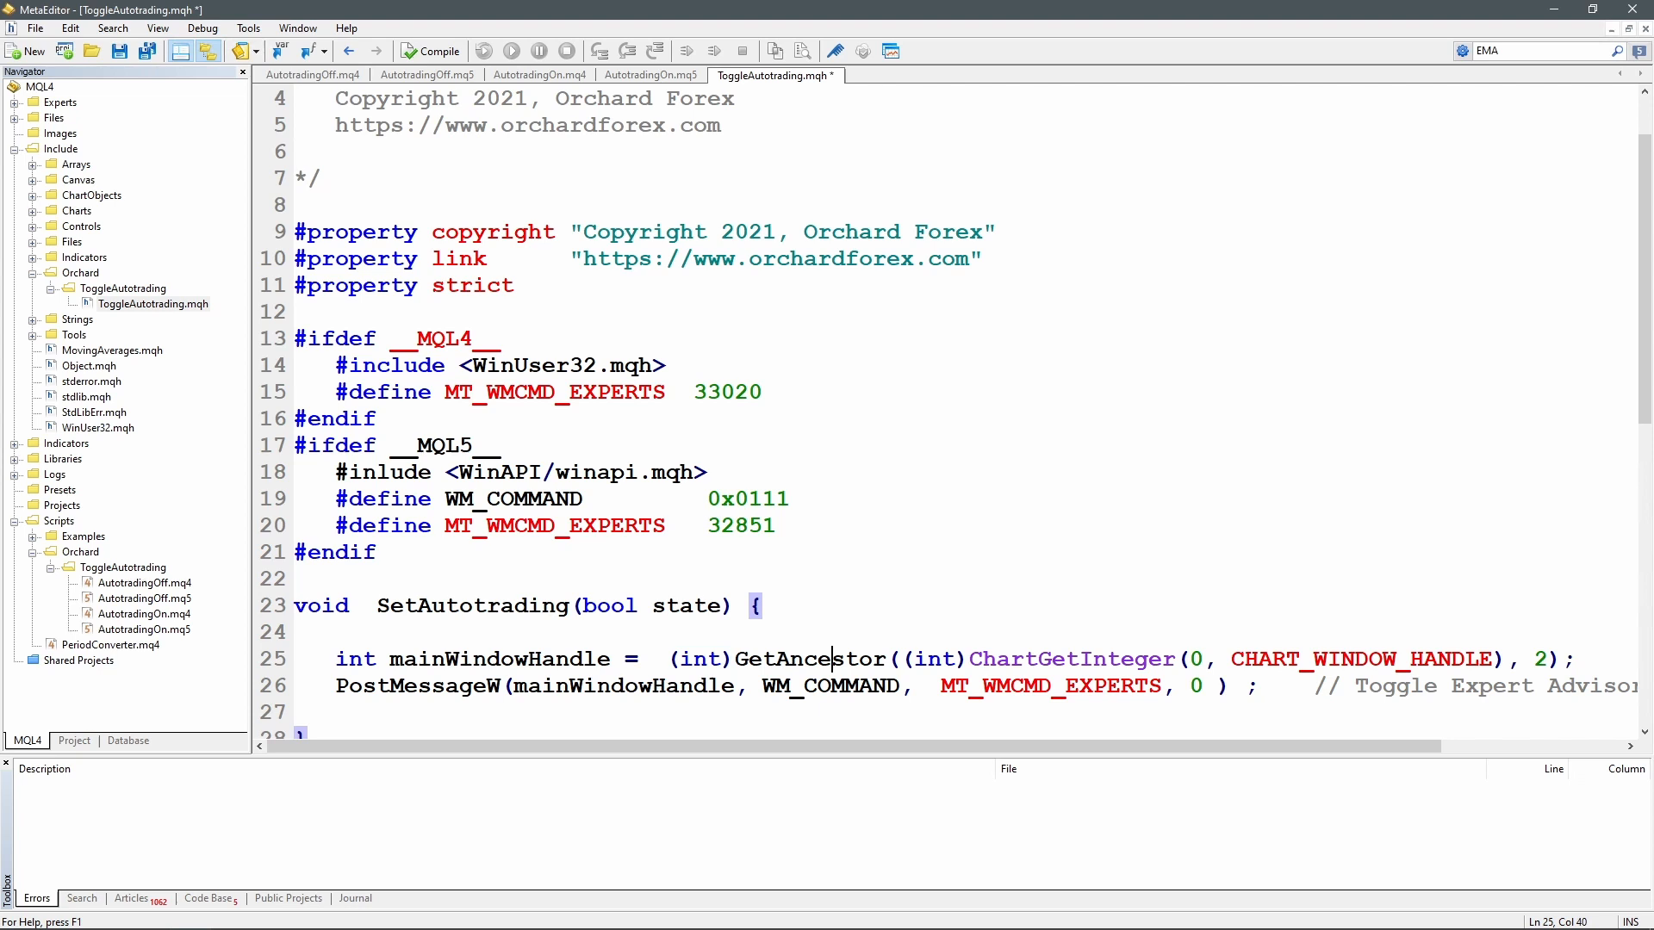
scroll(right, 3)
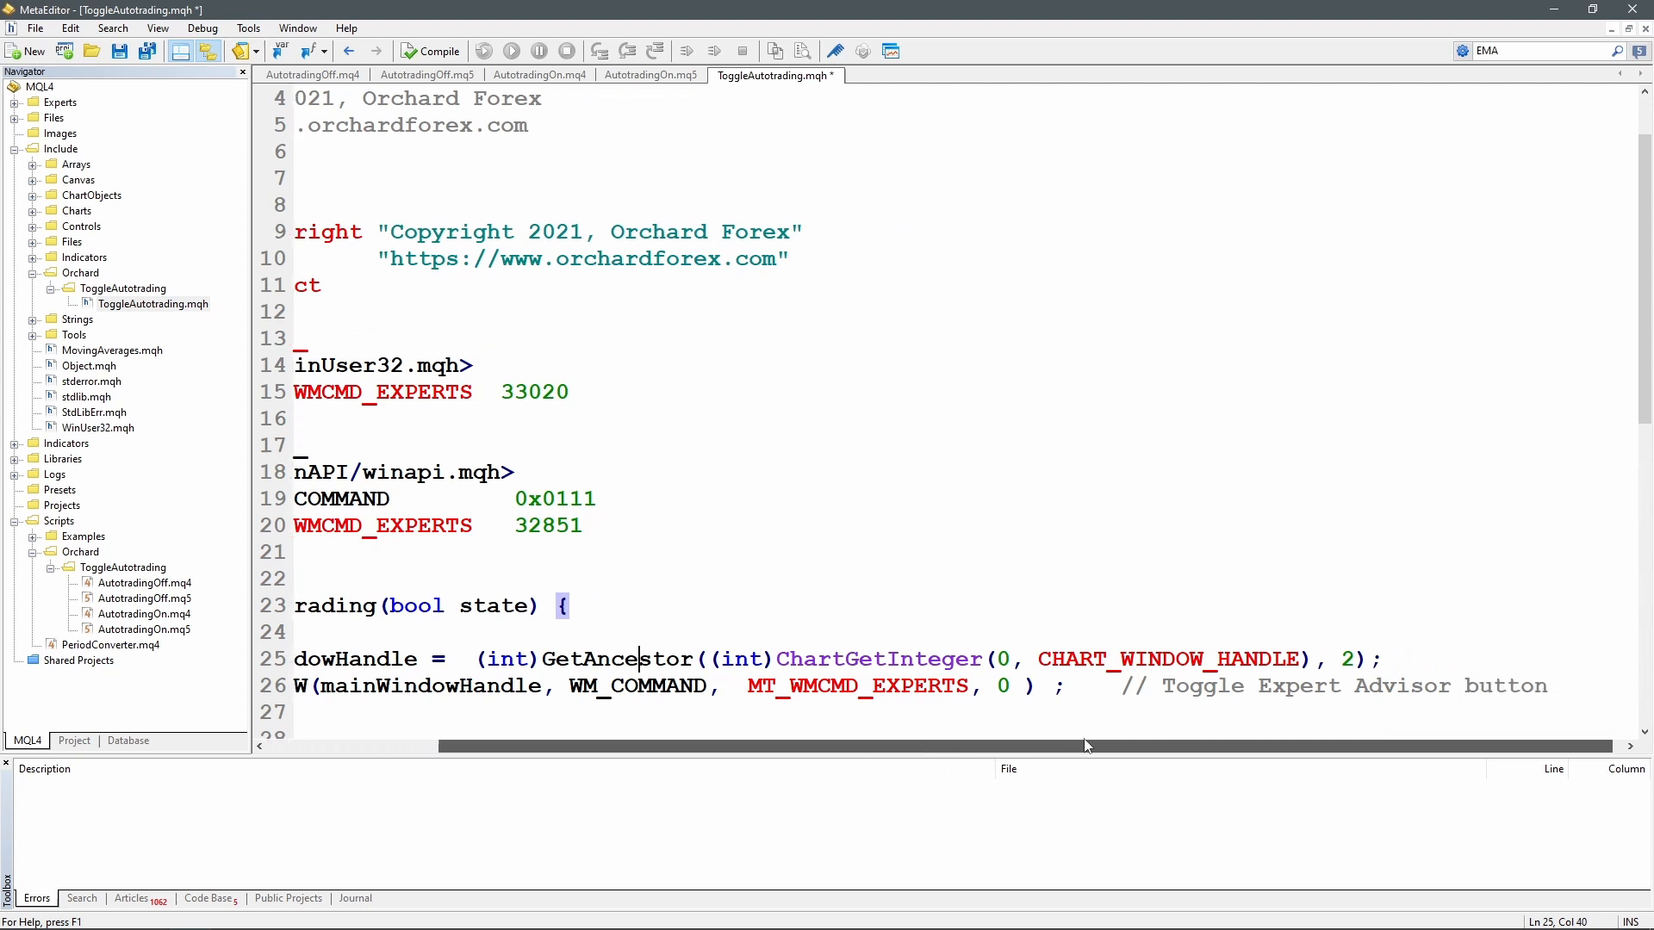
Highlight the chart id 0, inner (int) cast, ancestor flag 2 and ChartGetInteger
double_click(878, 659)
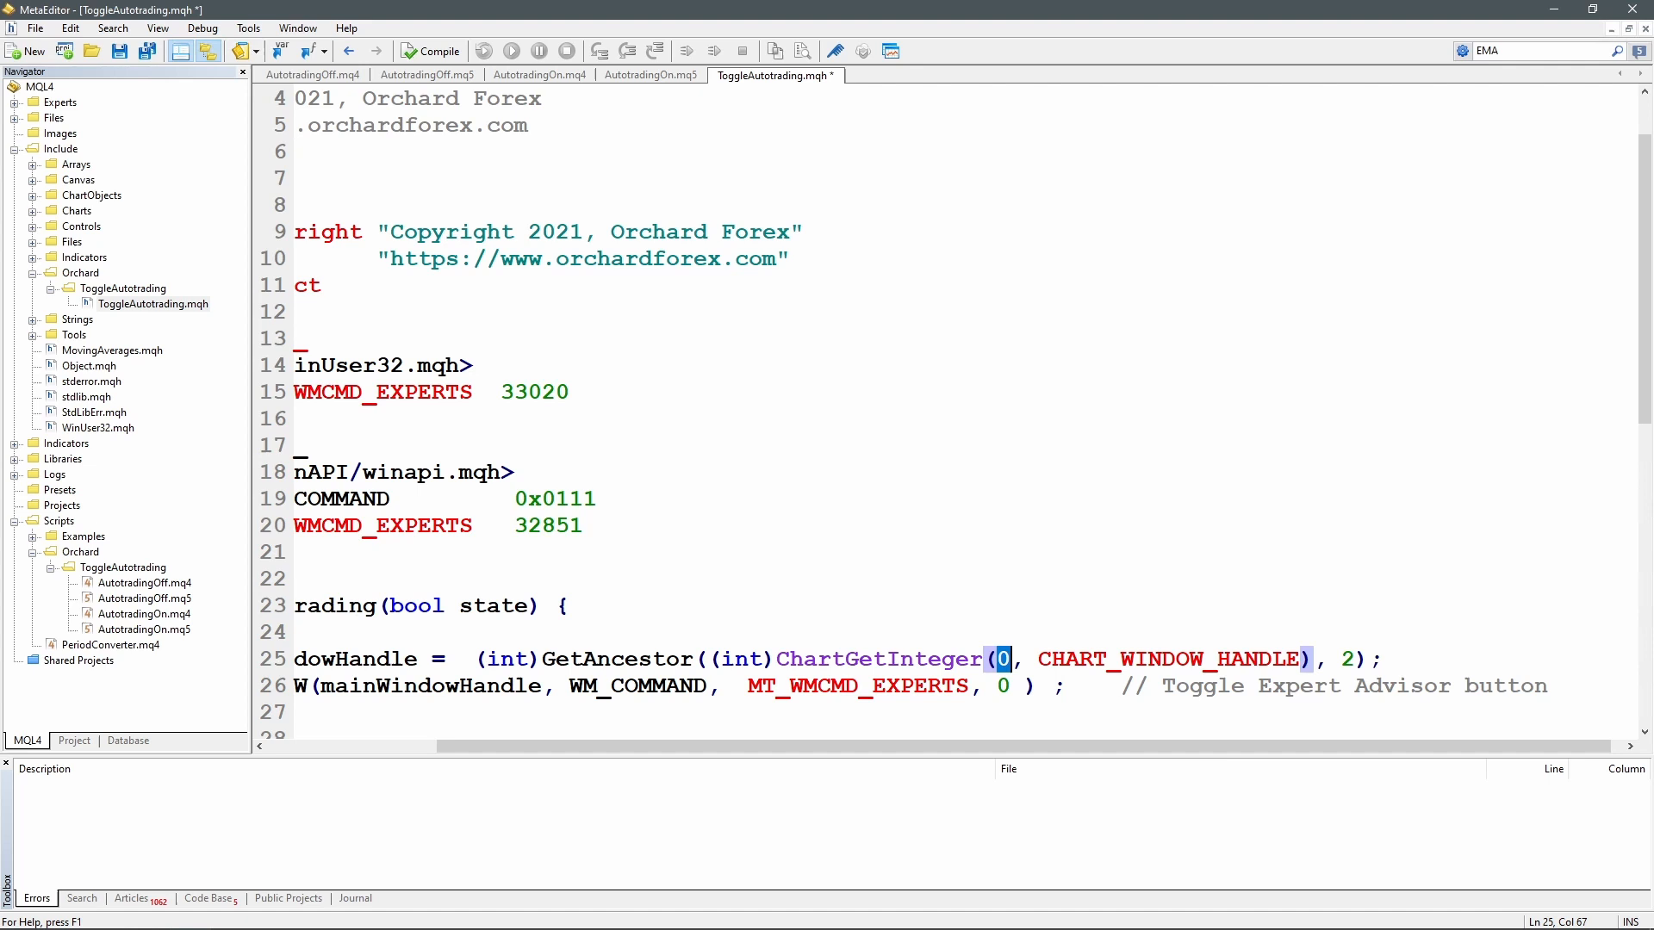
double_click(1076, 658)
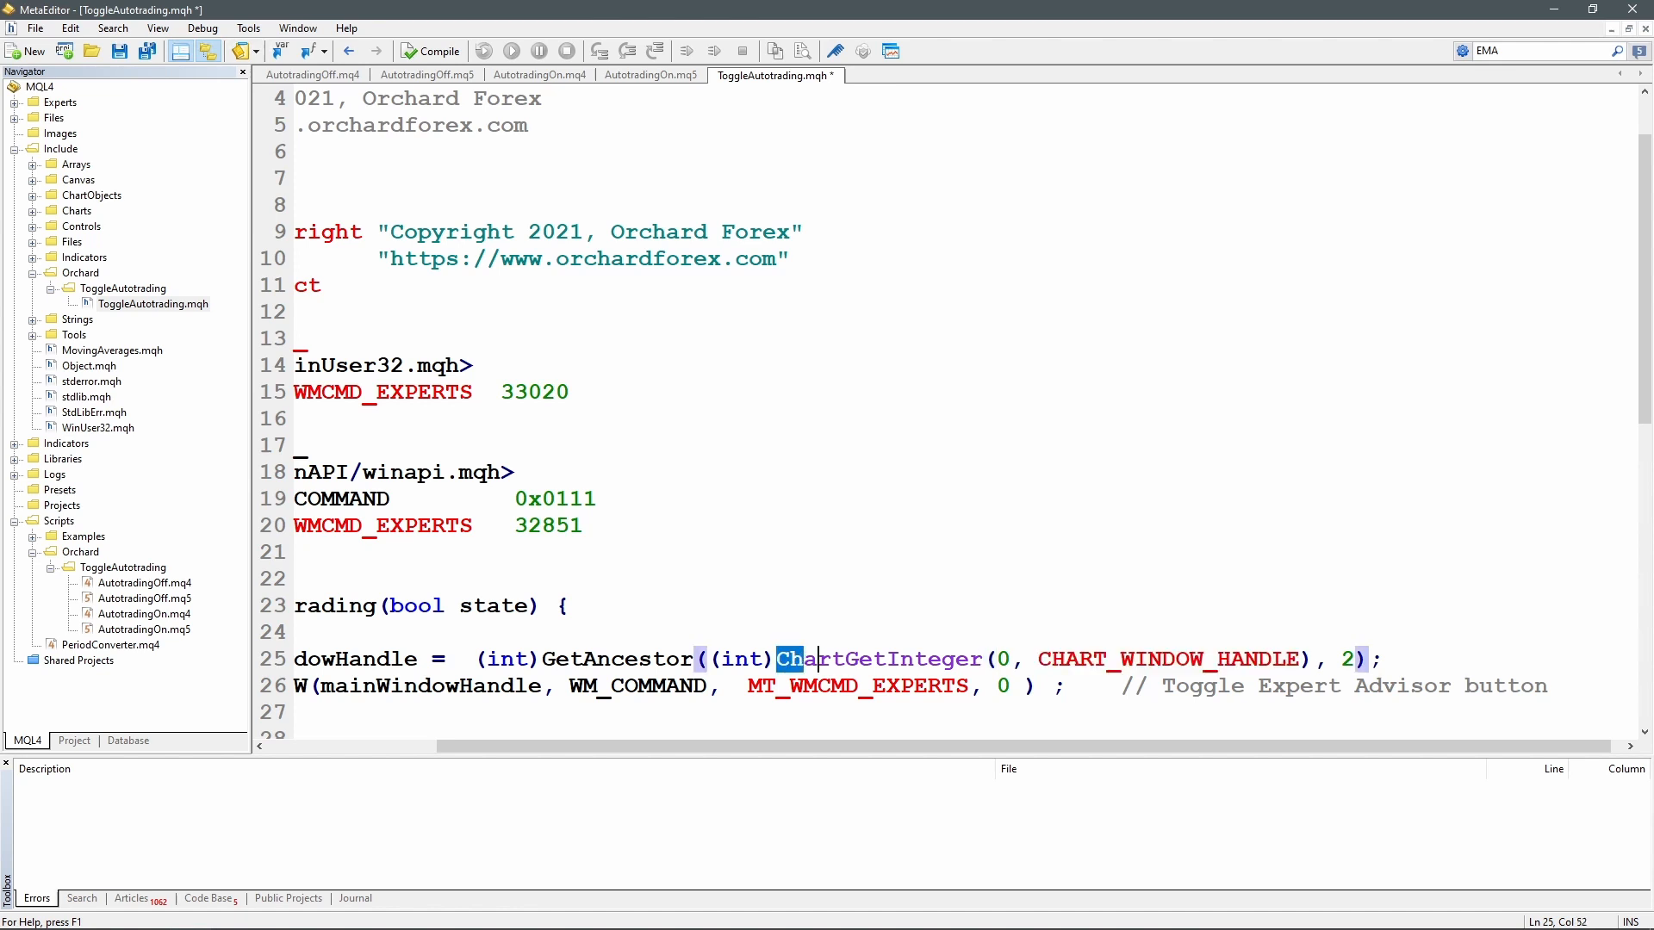
drag(776, 659, 1312, 659)
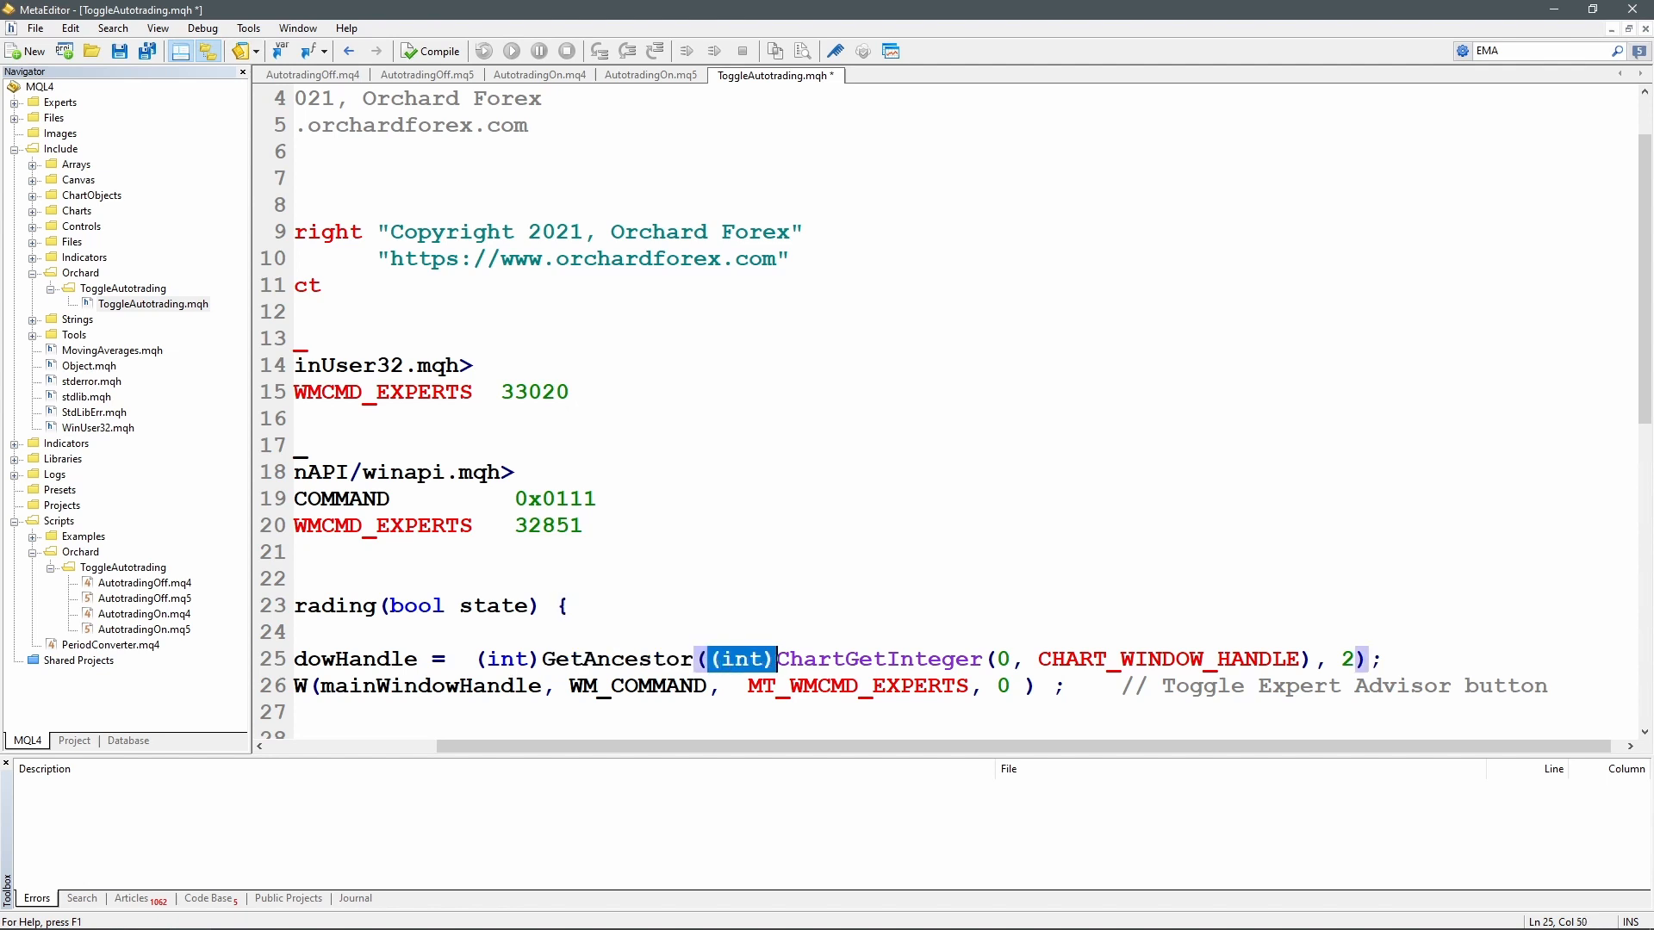
double_click(617, 658)
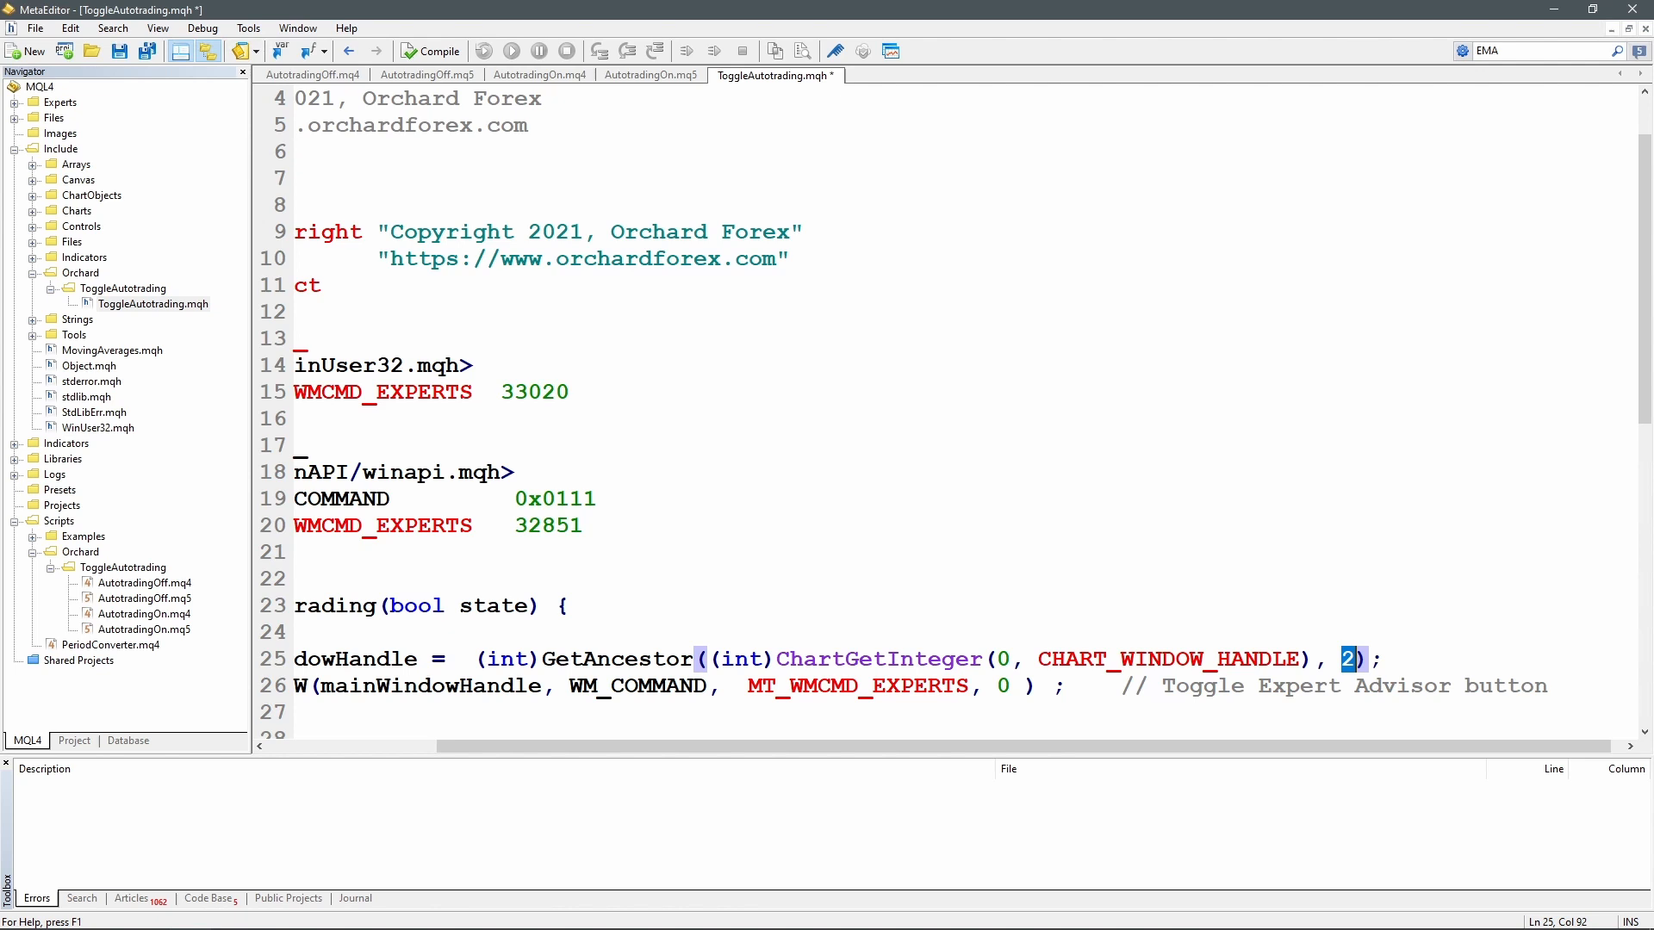
double_click(878, 659)
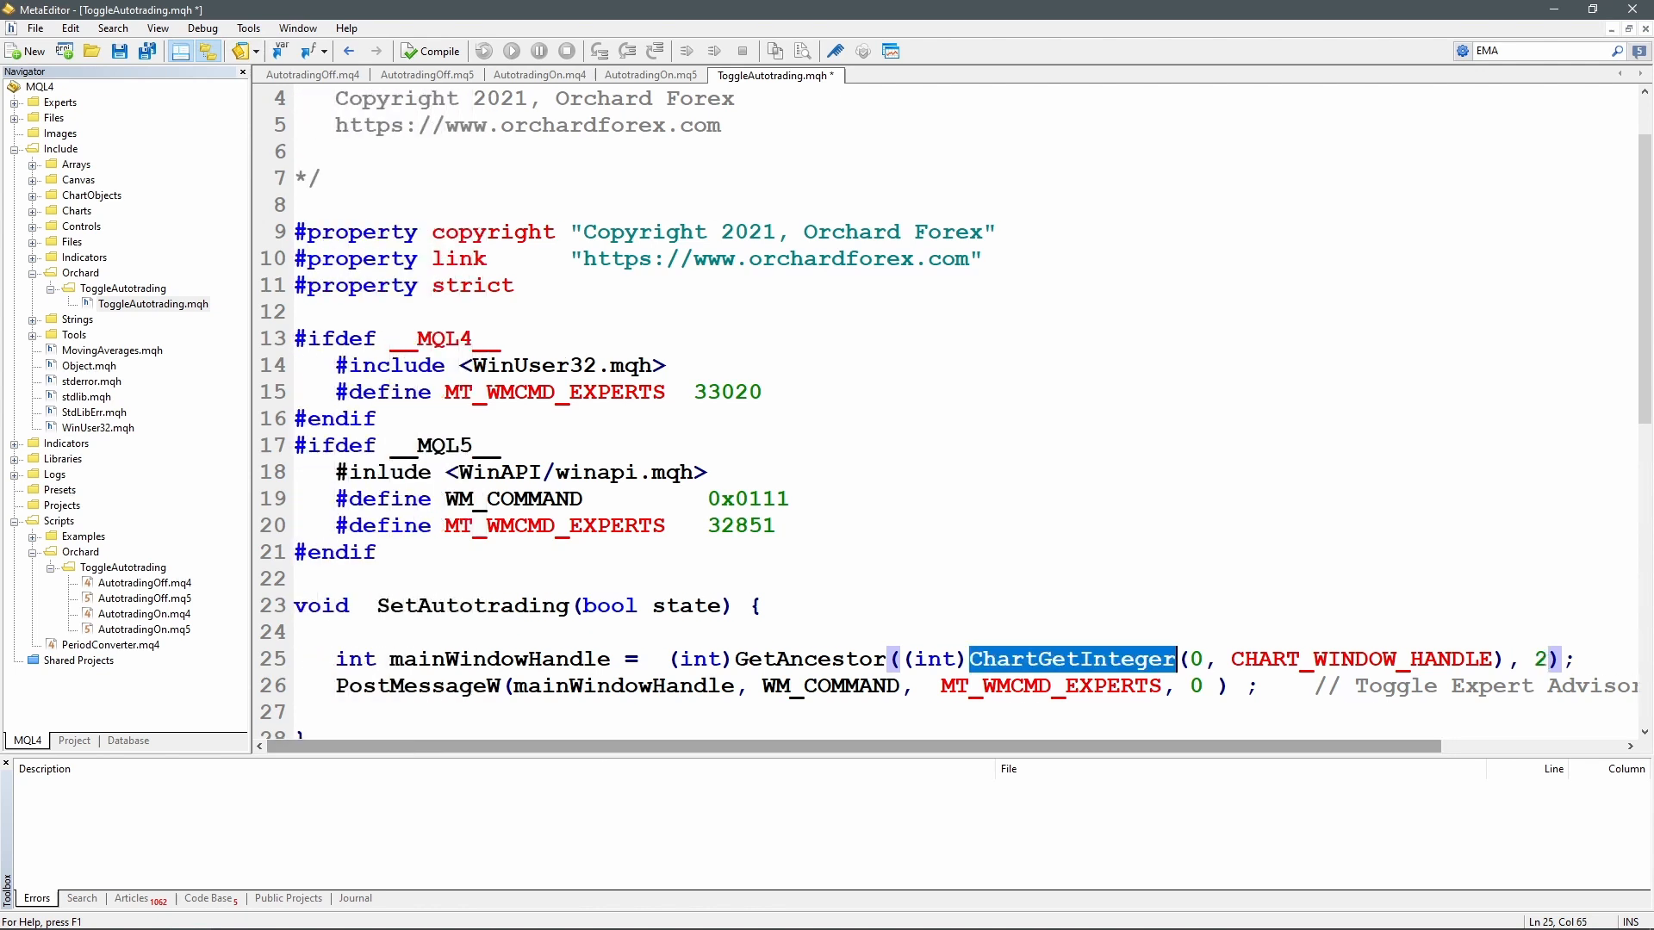
Under the MQL4 define, type #import "user32.dll" and int GetAncestor(int, int);
click(817, 658)
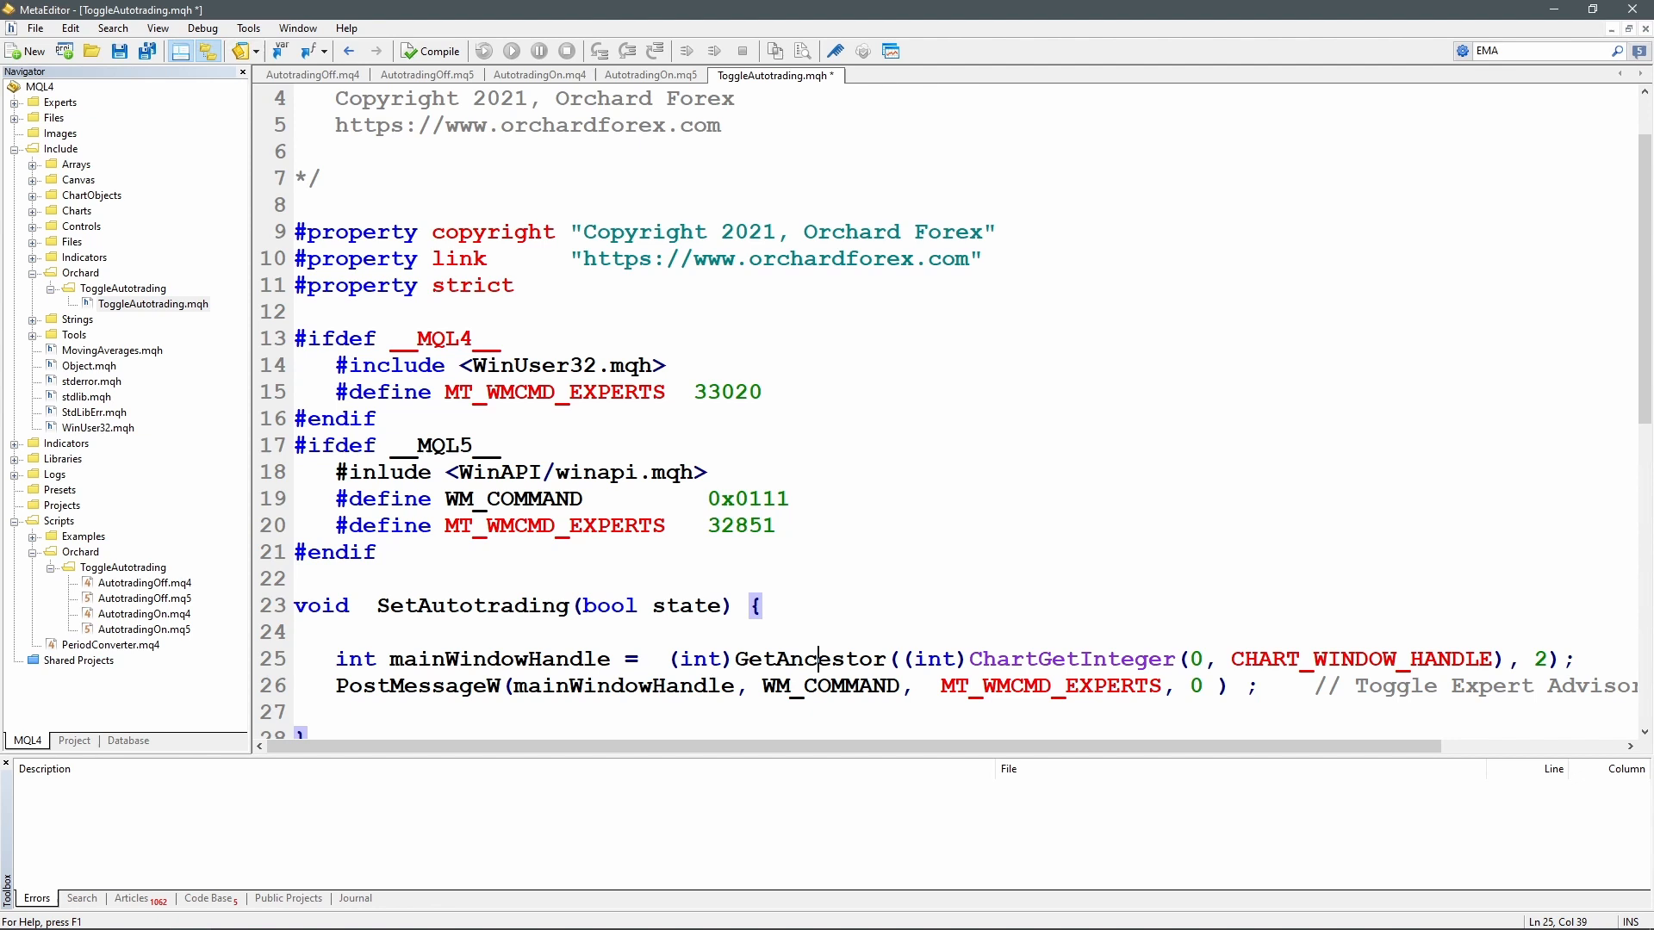
double_click(596, 472)
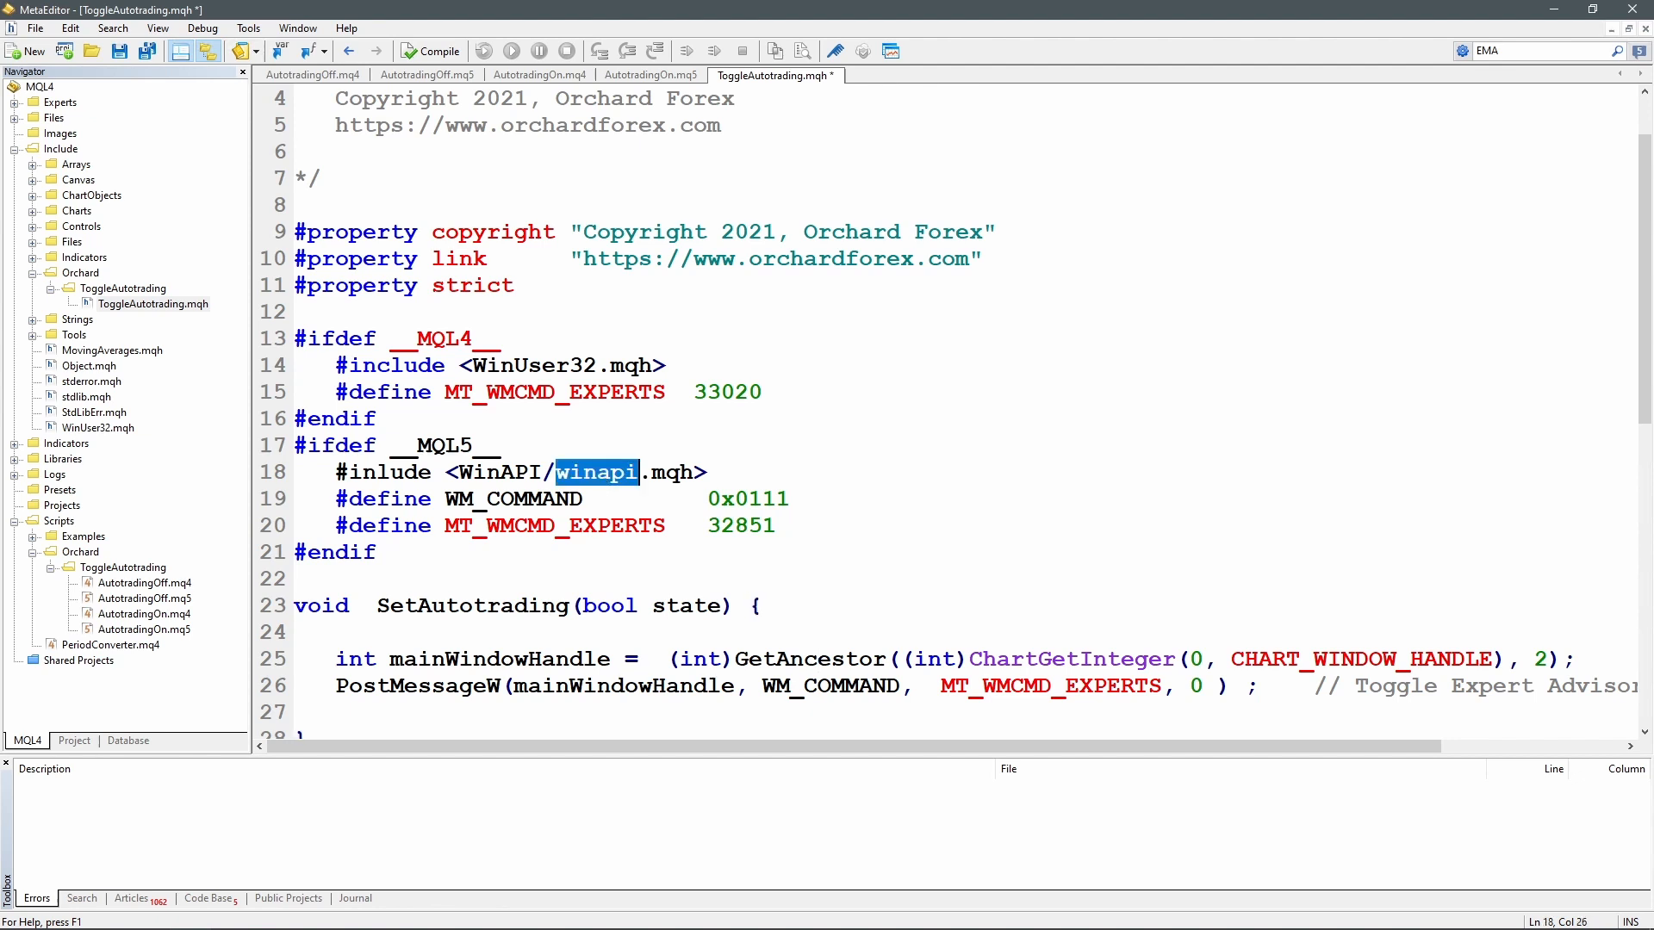
double_click(532, 365)
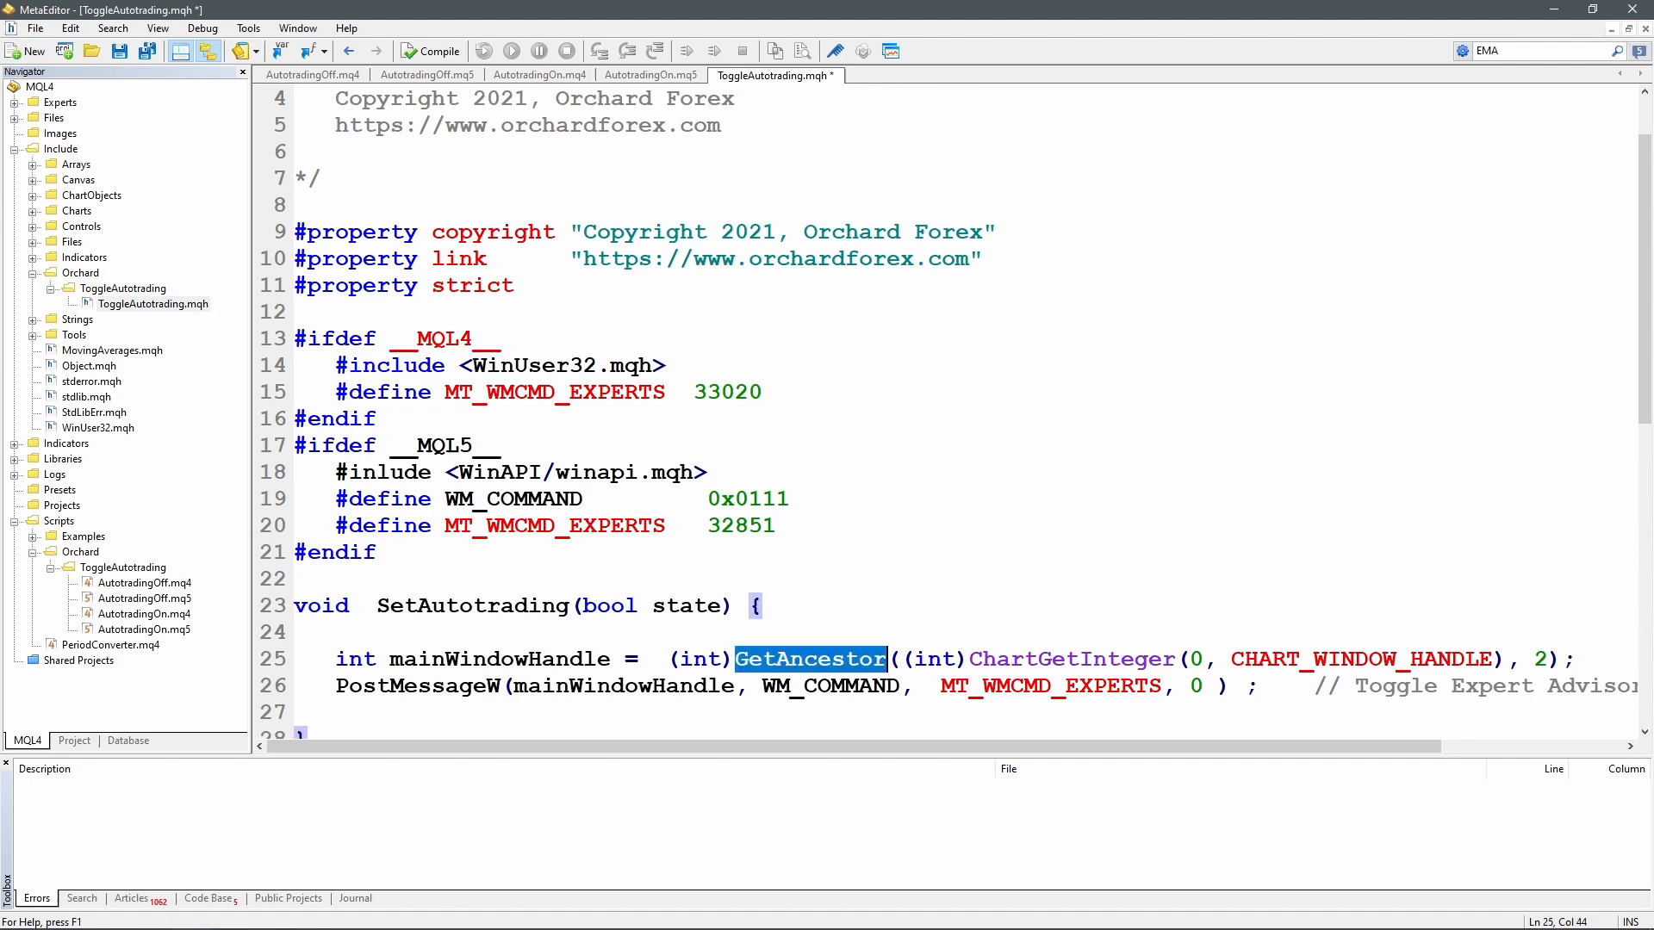
text(#import "user32.dll")
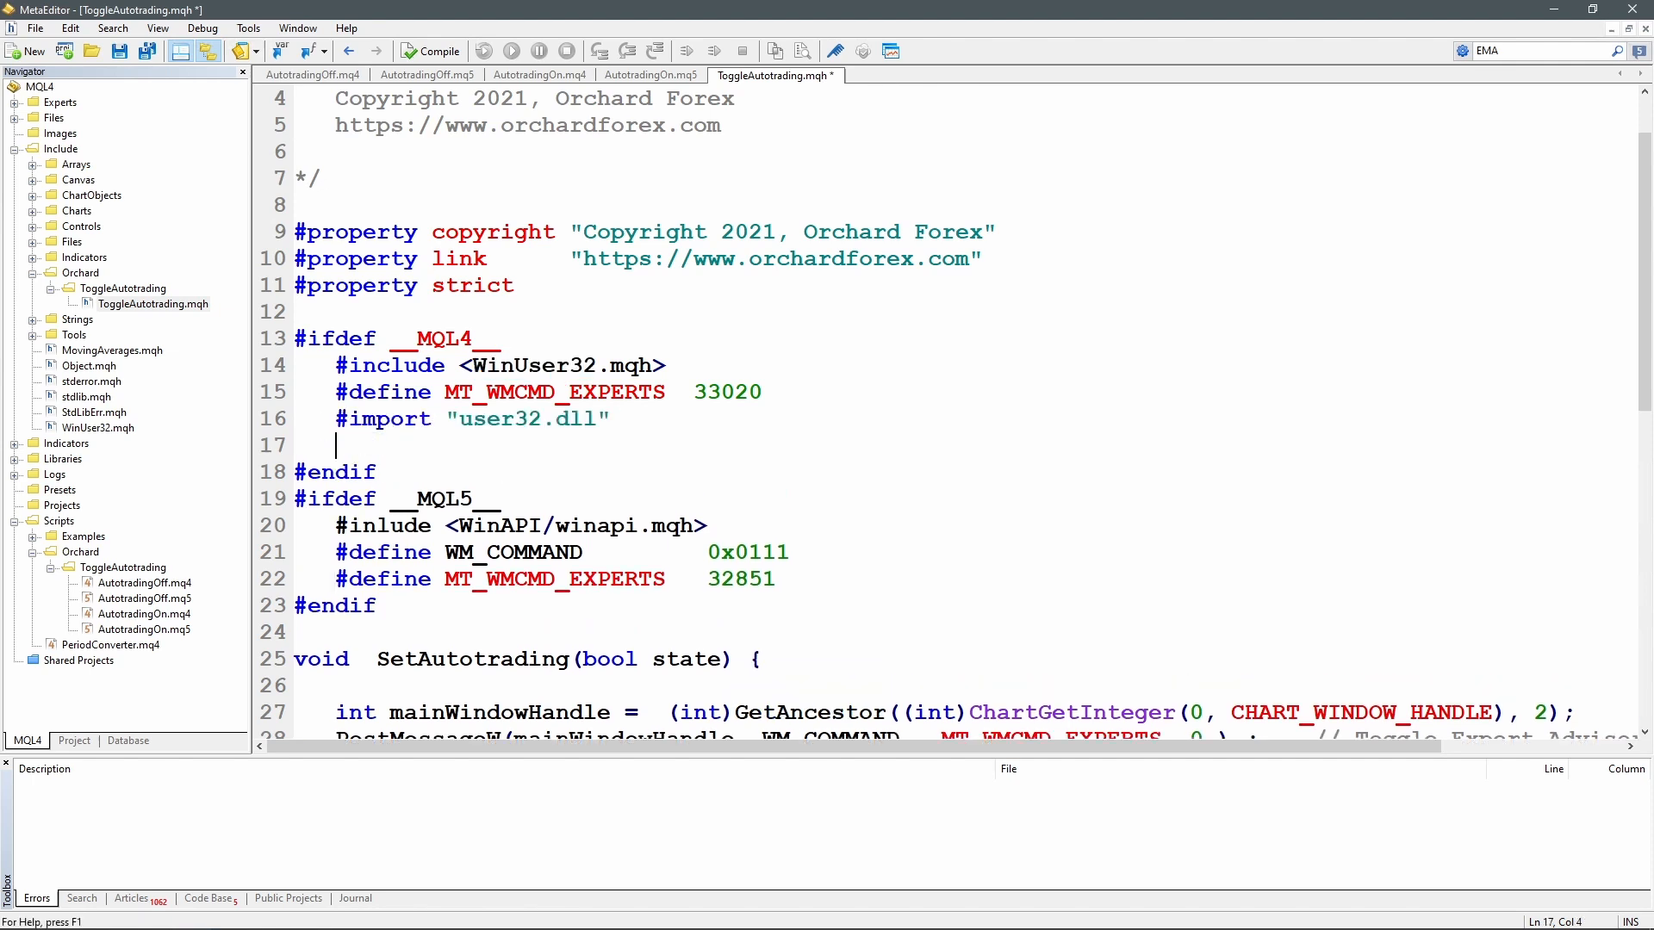
text(int GetAncestor(int, int);)
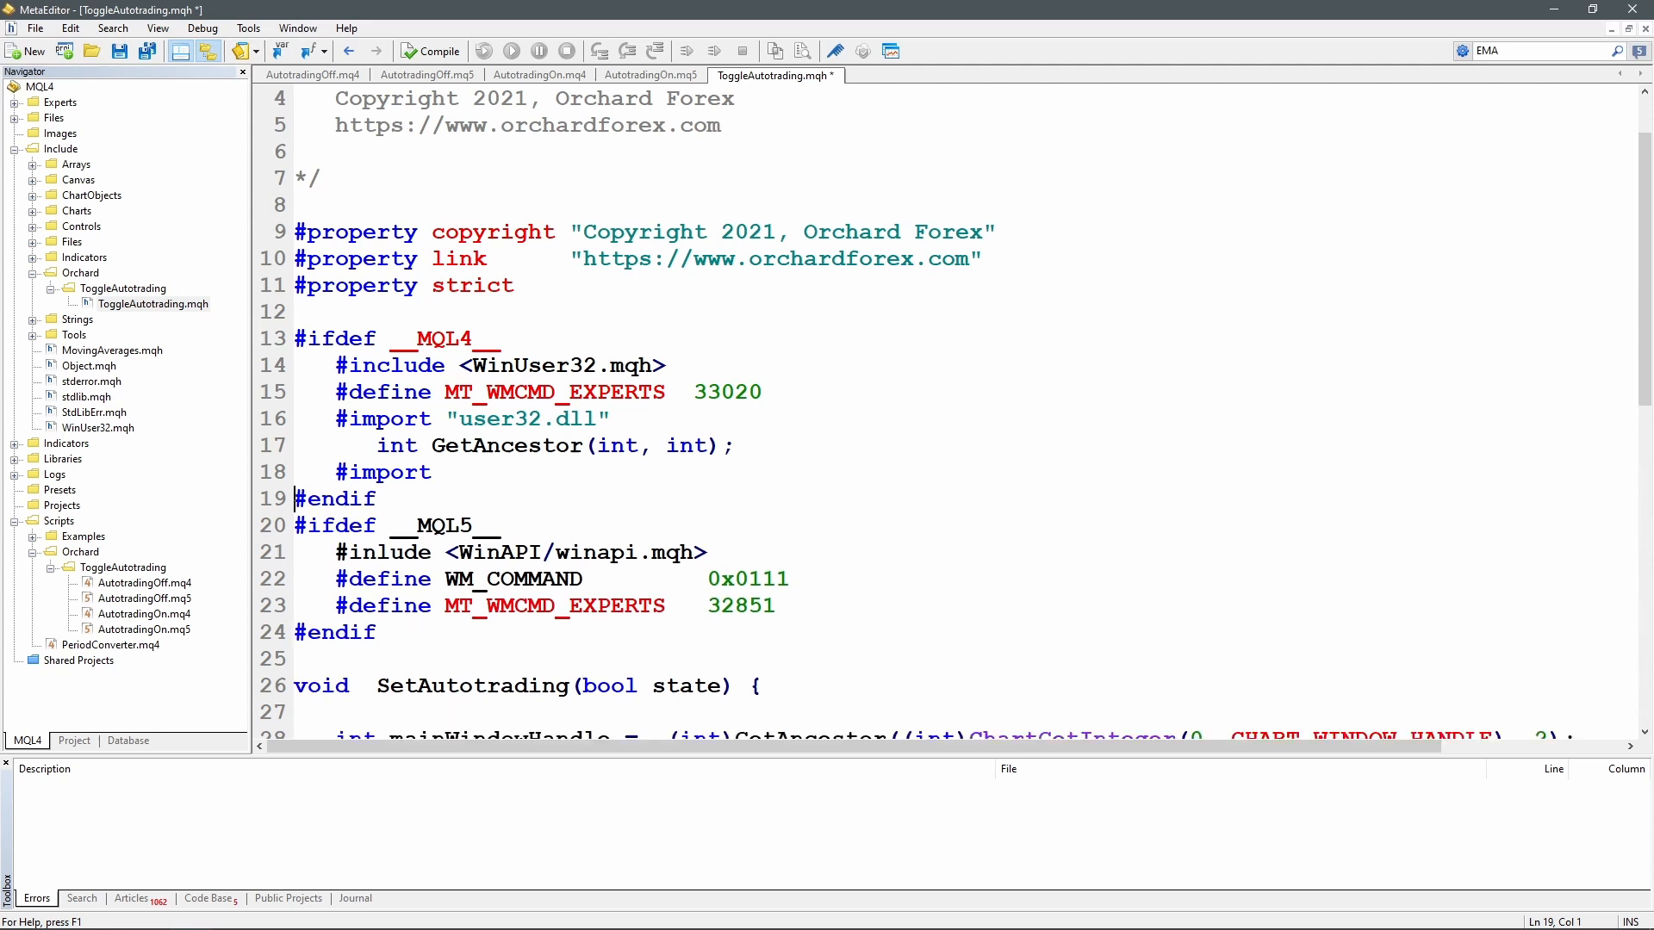
Close the user32.dll import block with a closing #import line
double_click(383, 419)
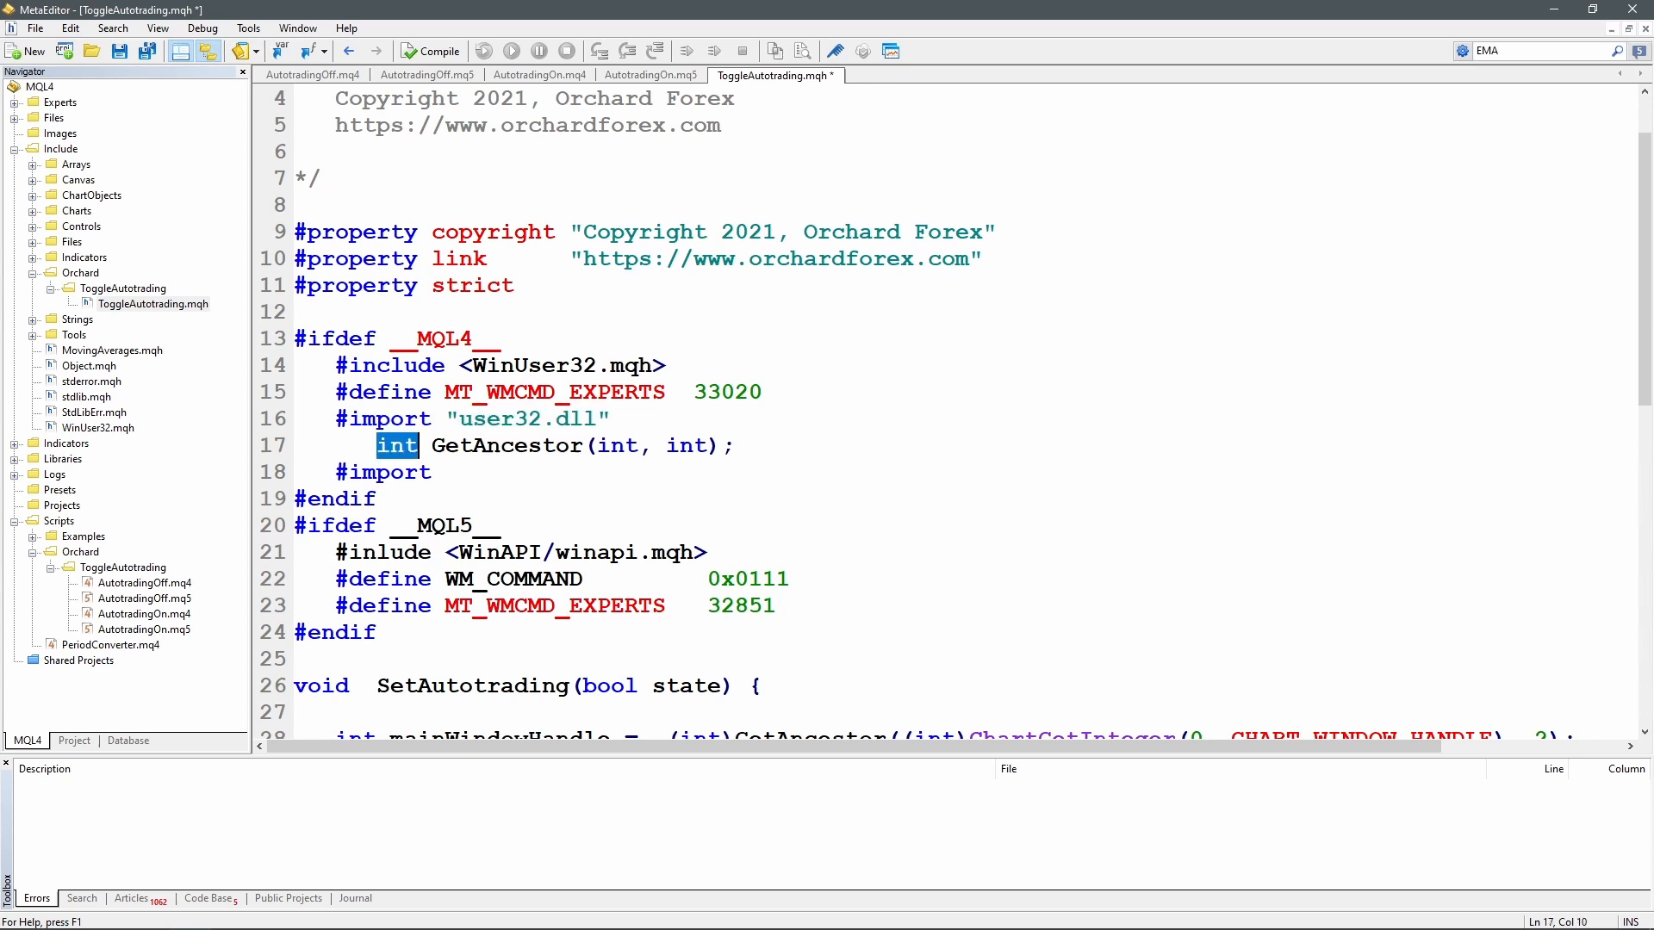
double_click(507, 446)
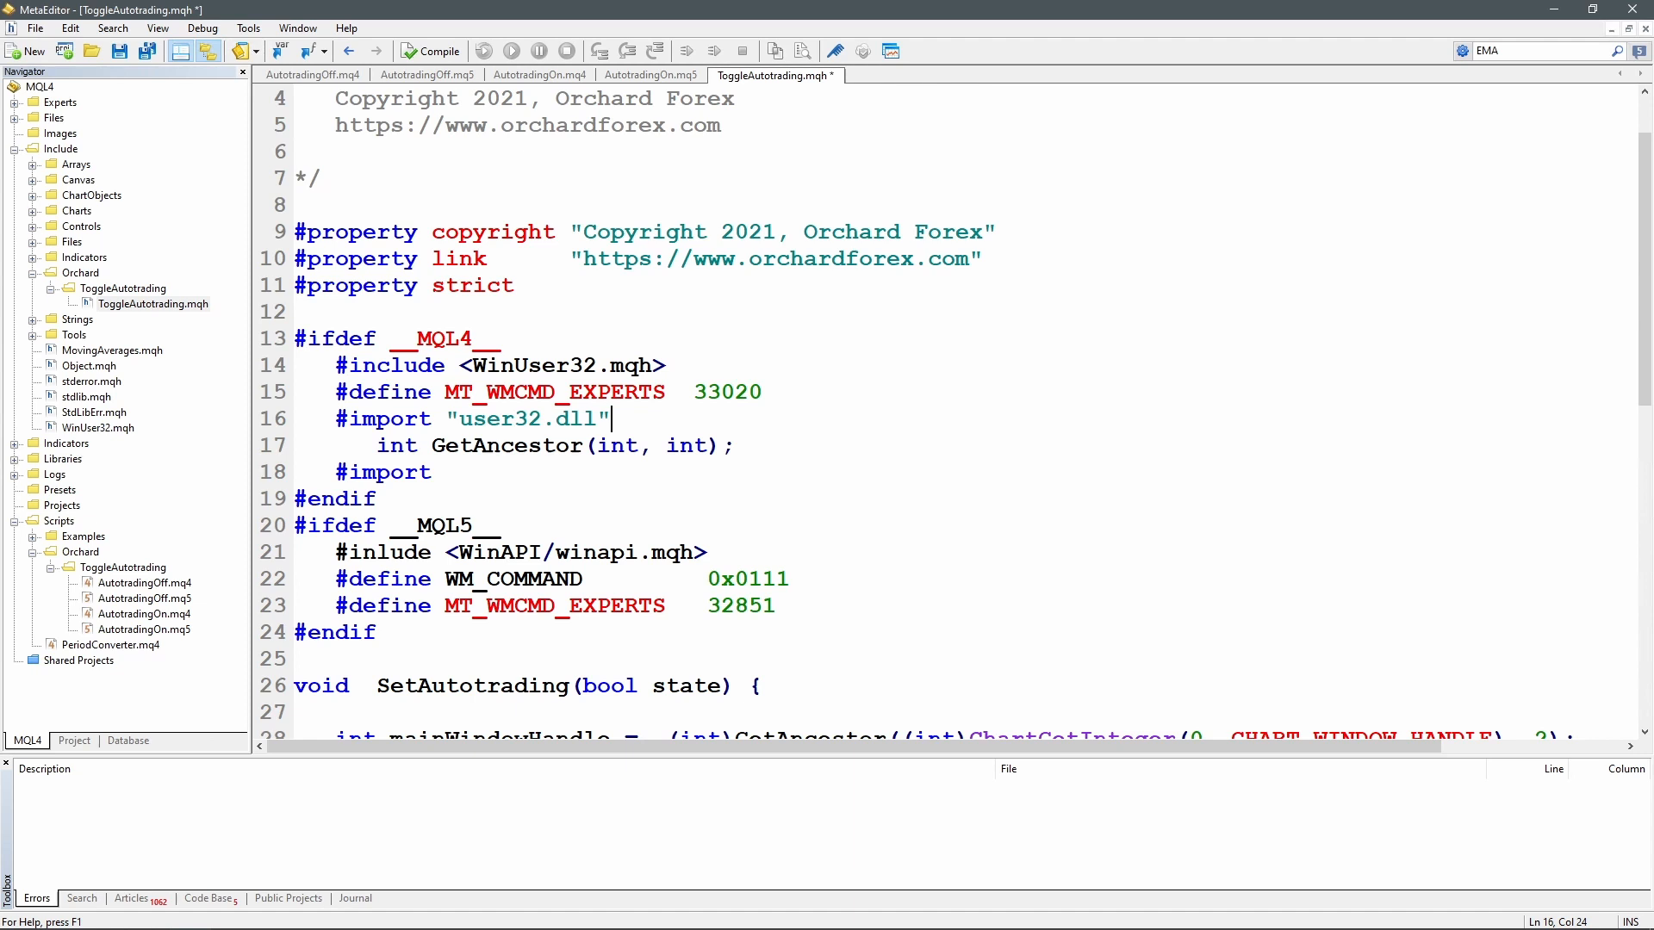
click(734, 445)
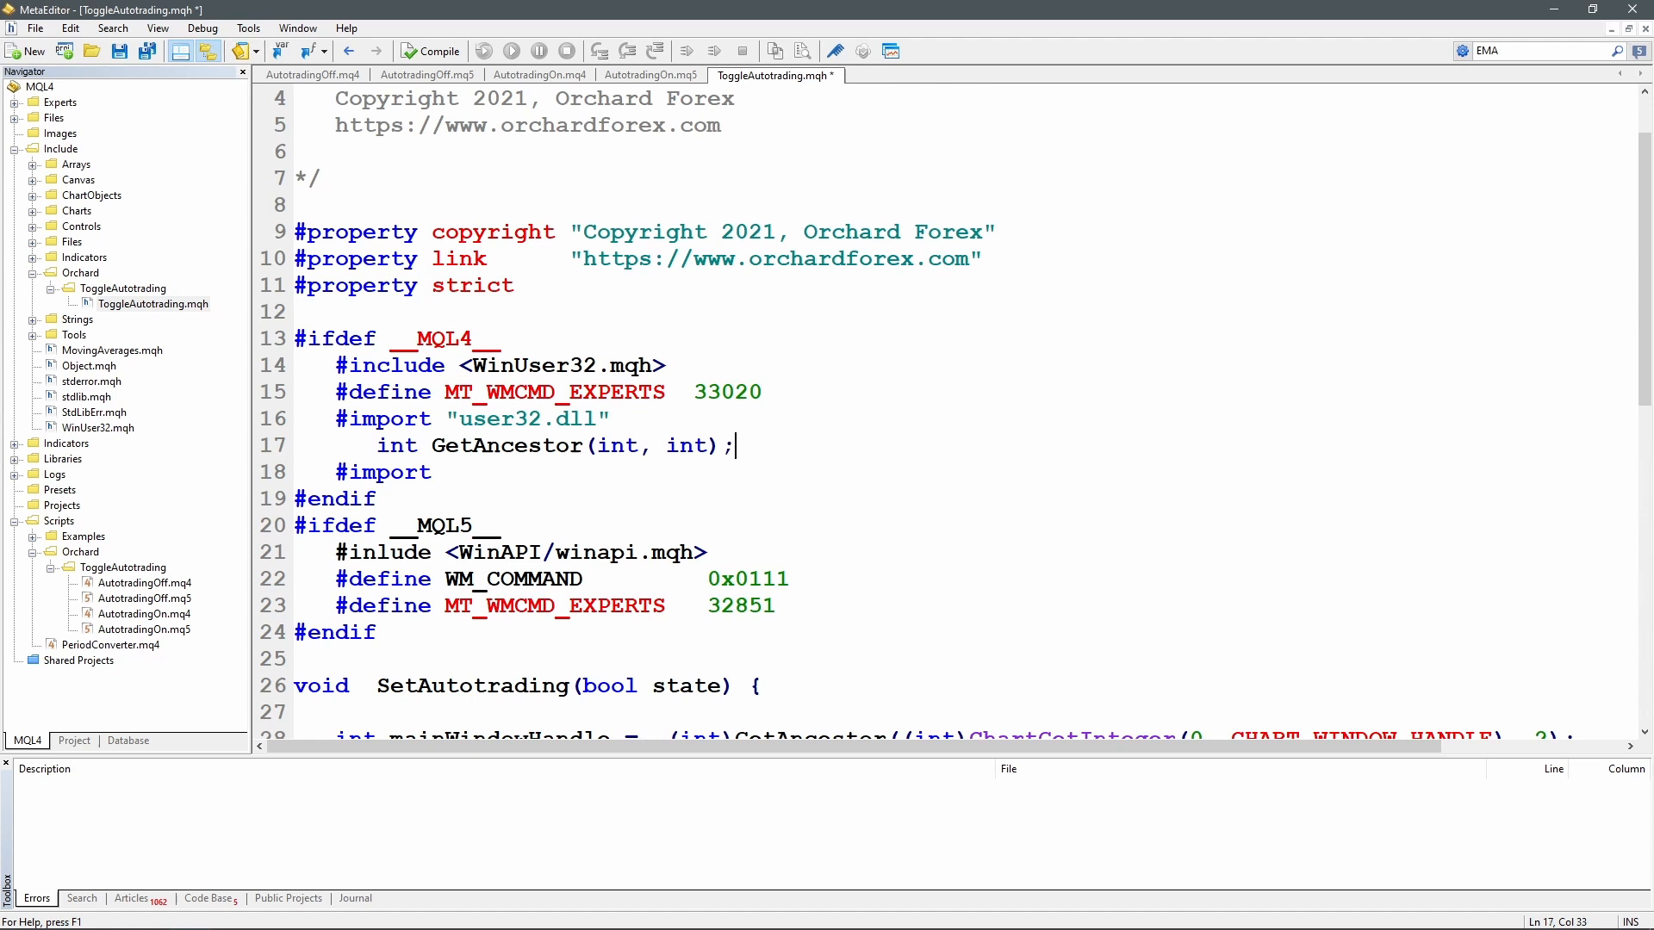
click(432, 472)
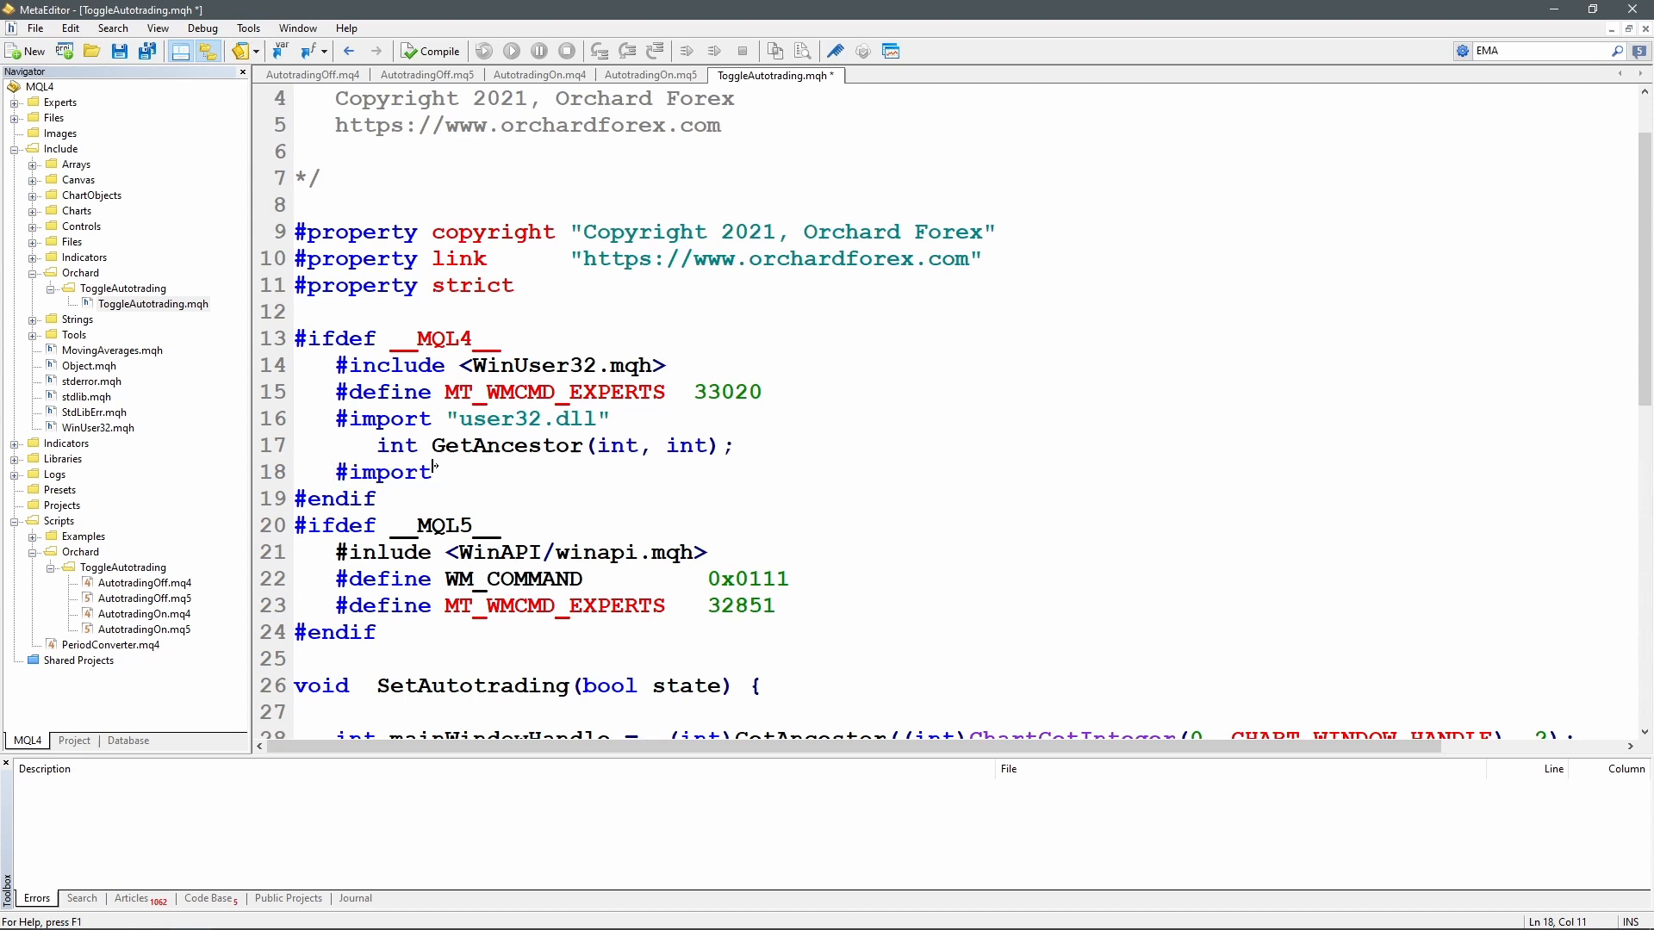
double_click(592, 552)
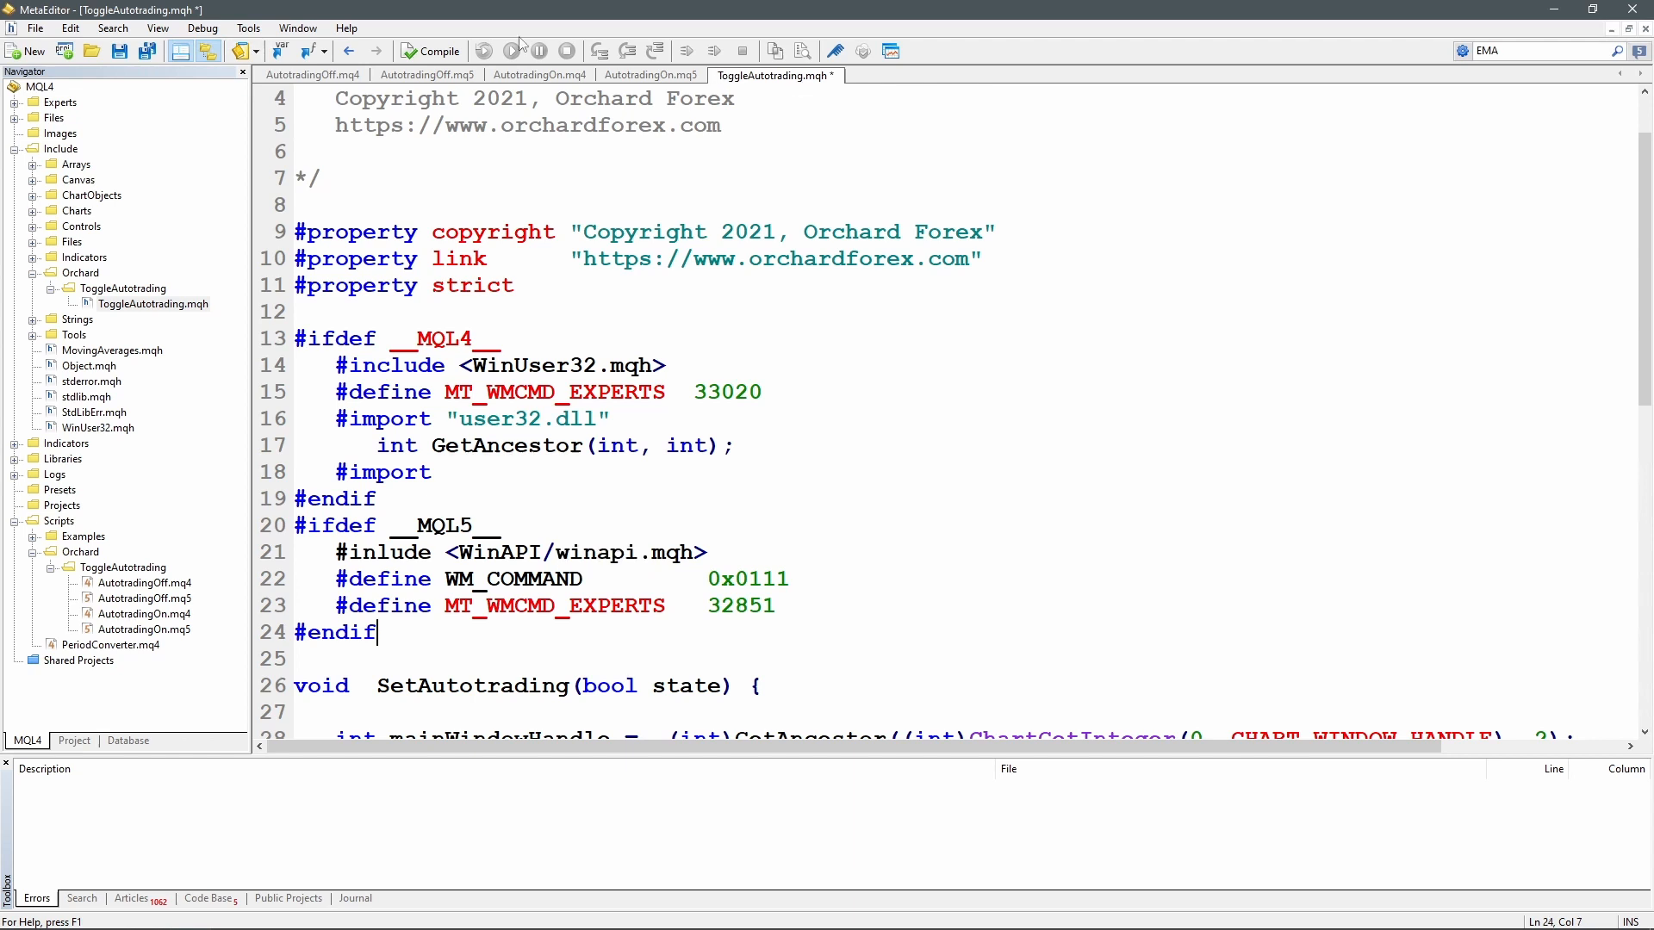
Compile ToggleAutotrading.mqh and AutotradingOn.mq4 so both build with 0 errors
click(431, 51)
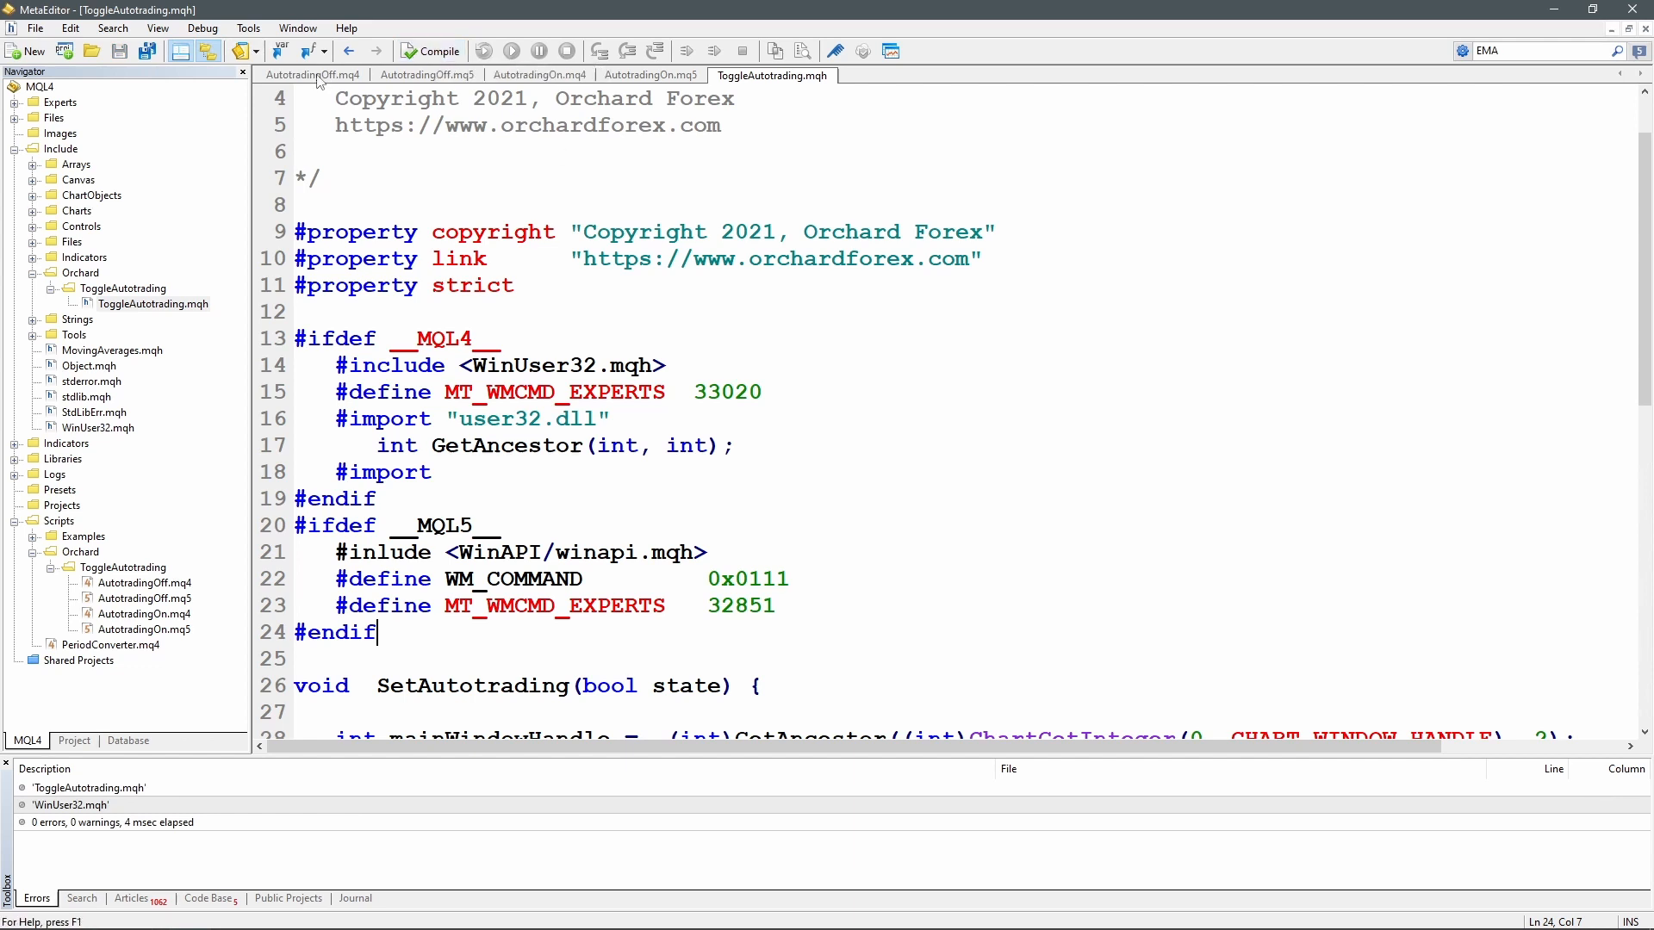
click(312, 75)
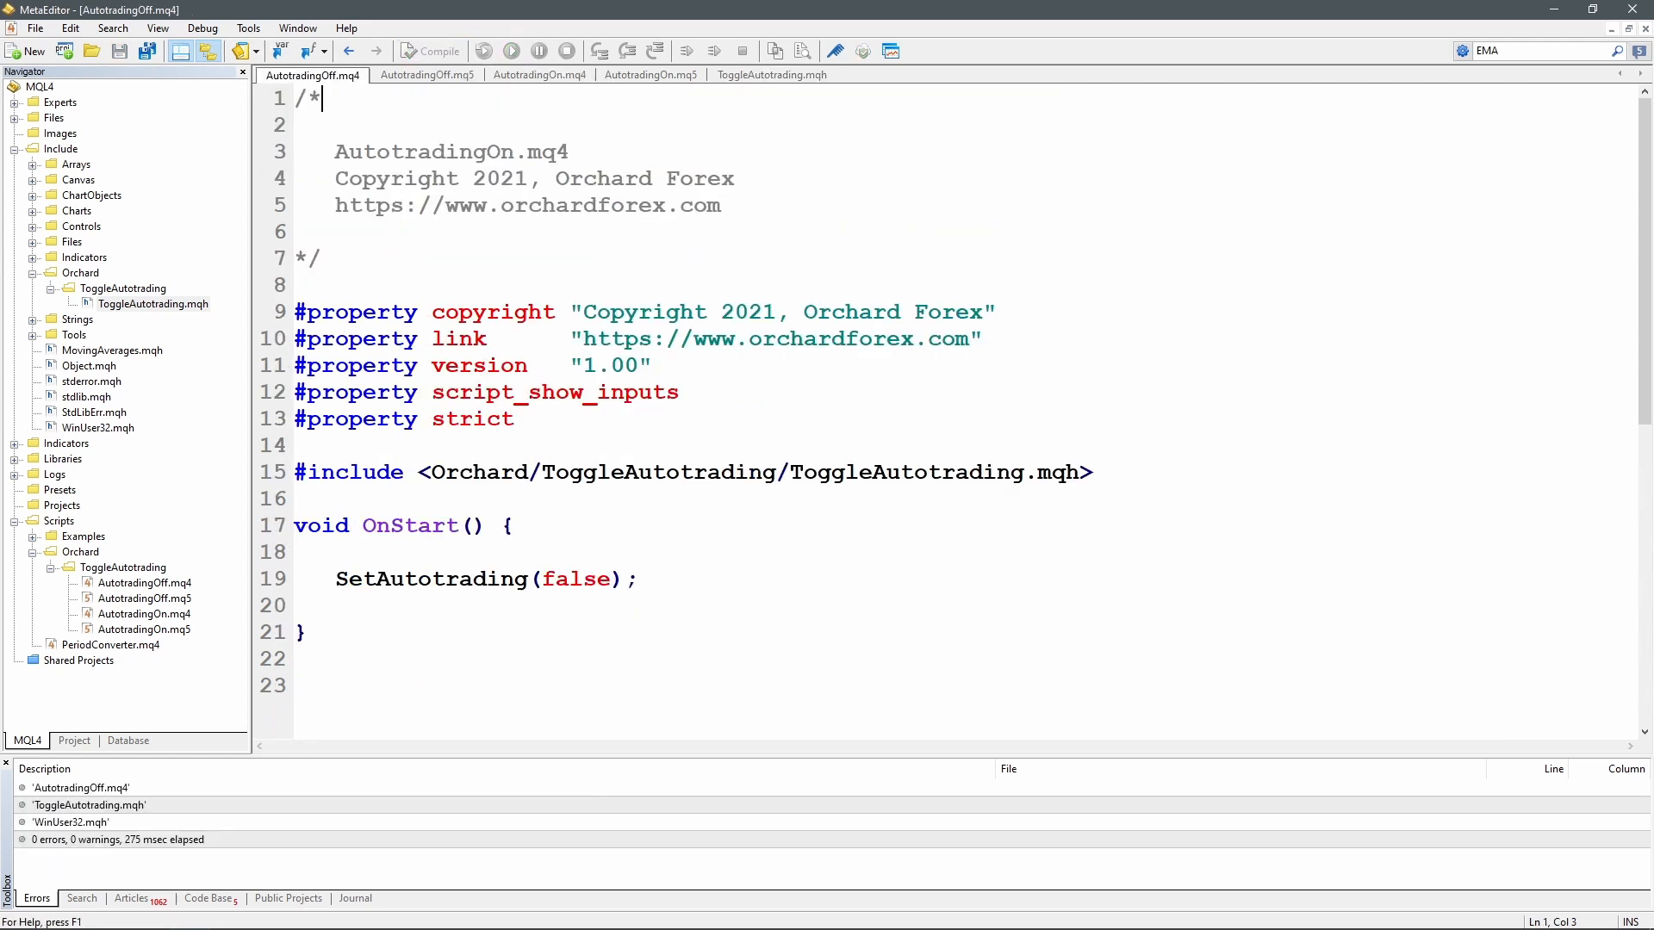
click(427, 75)
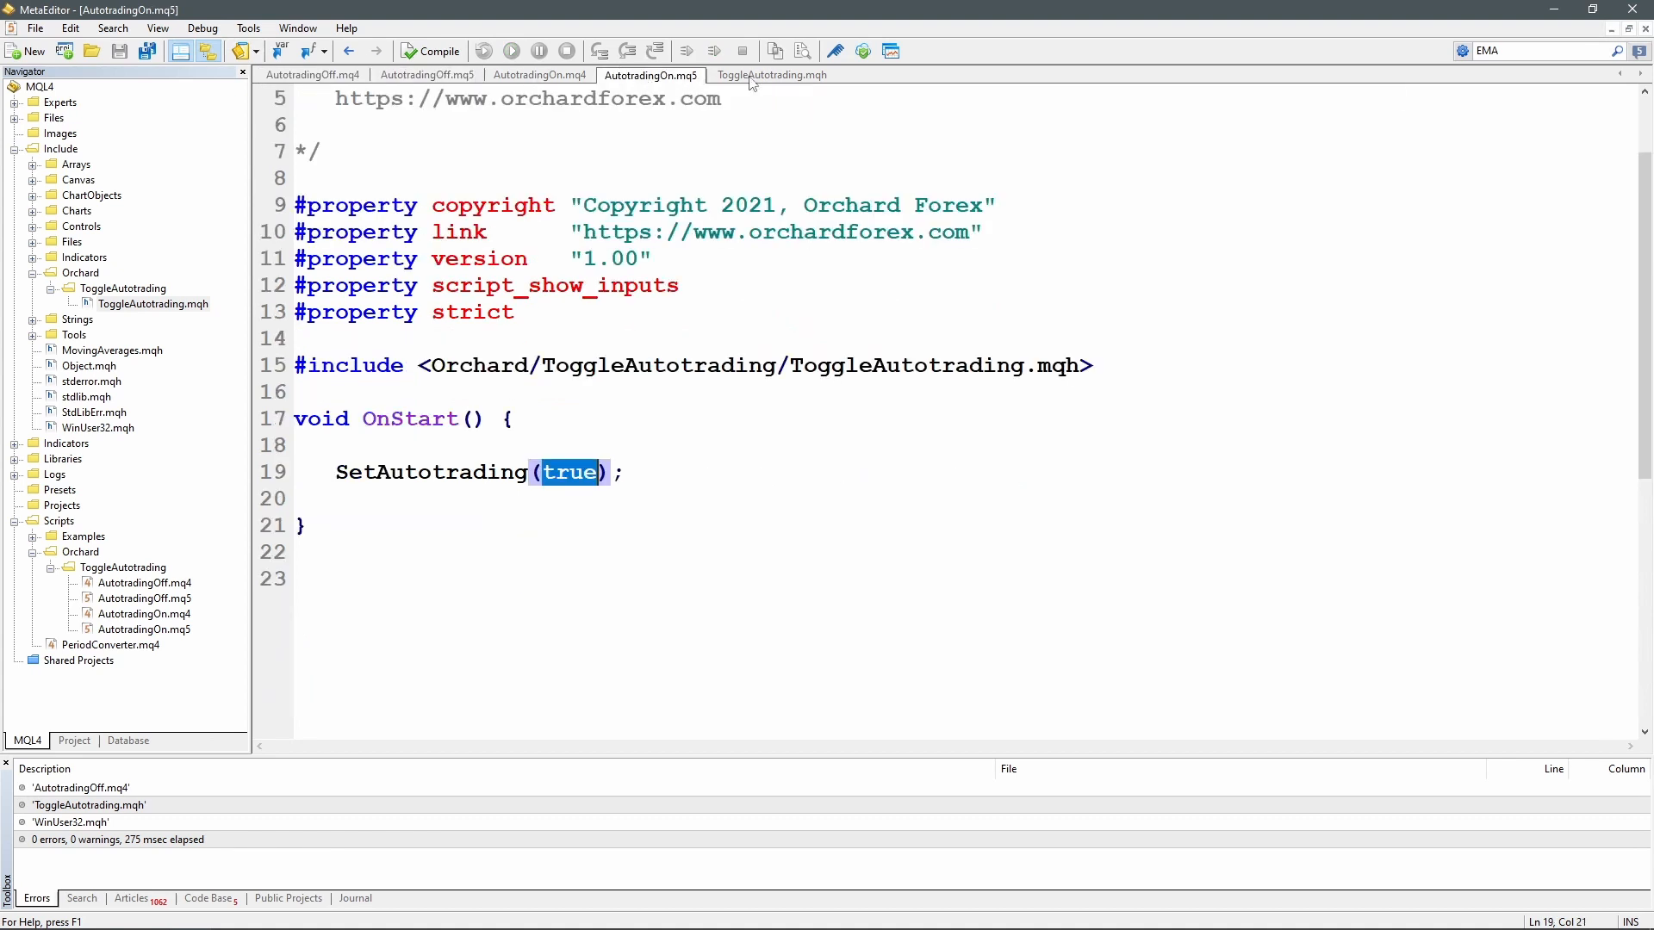
click(539, 75)
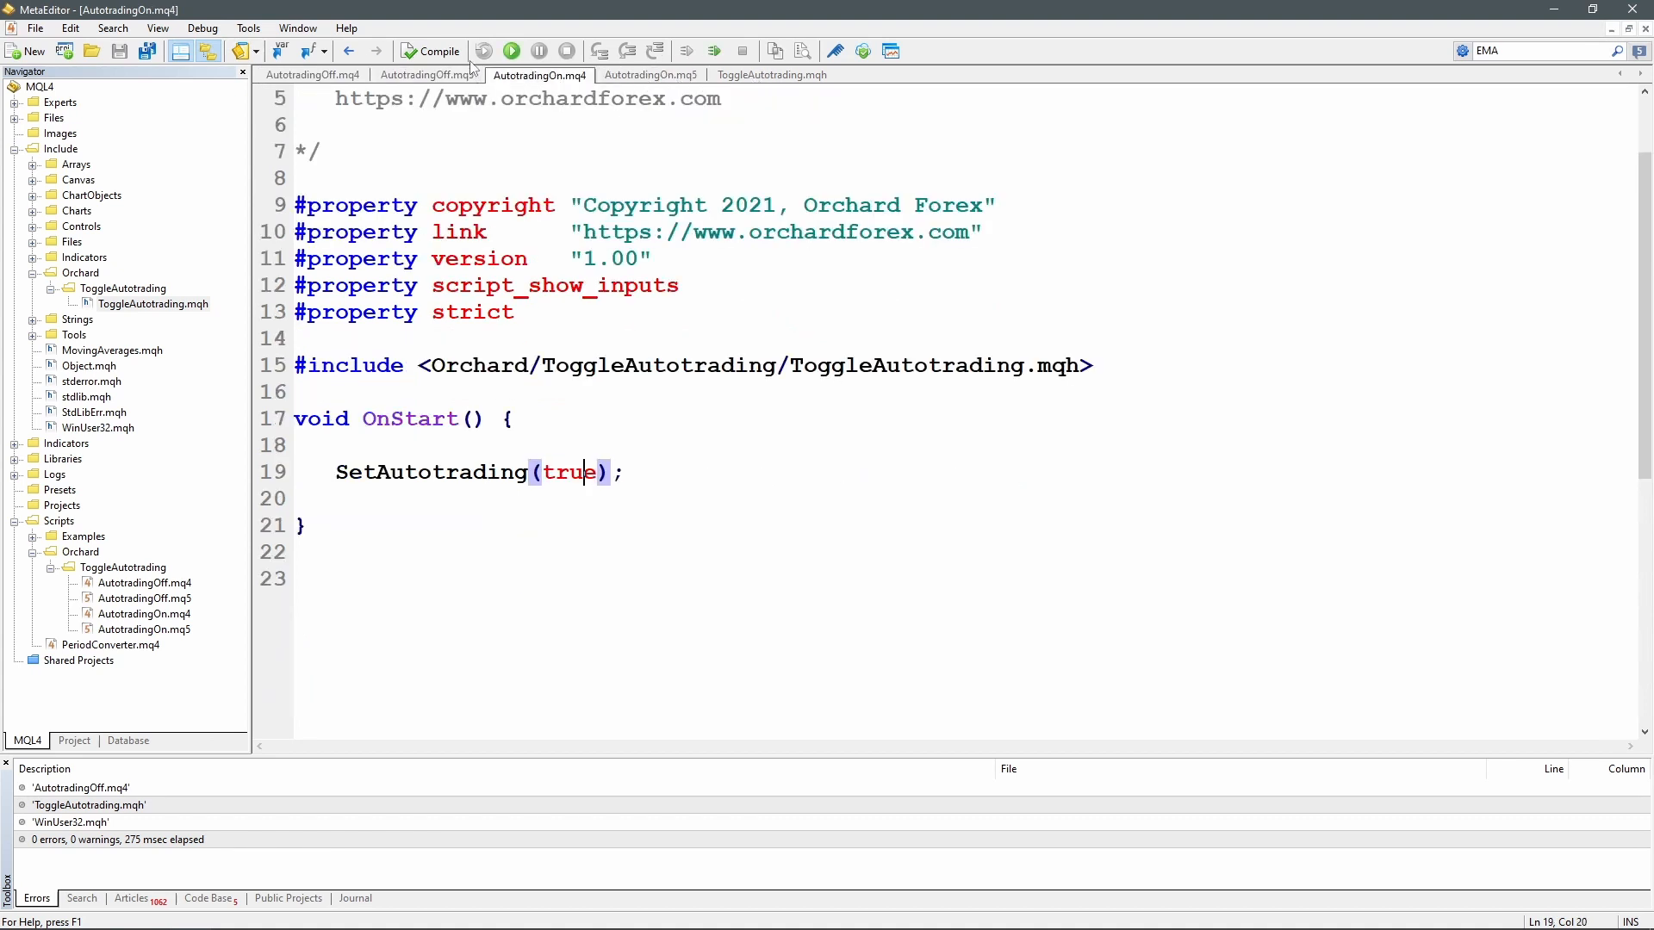
click(437, 51)
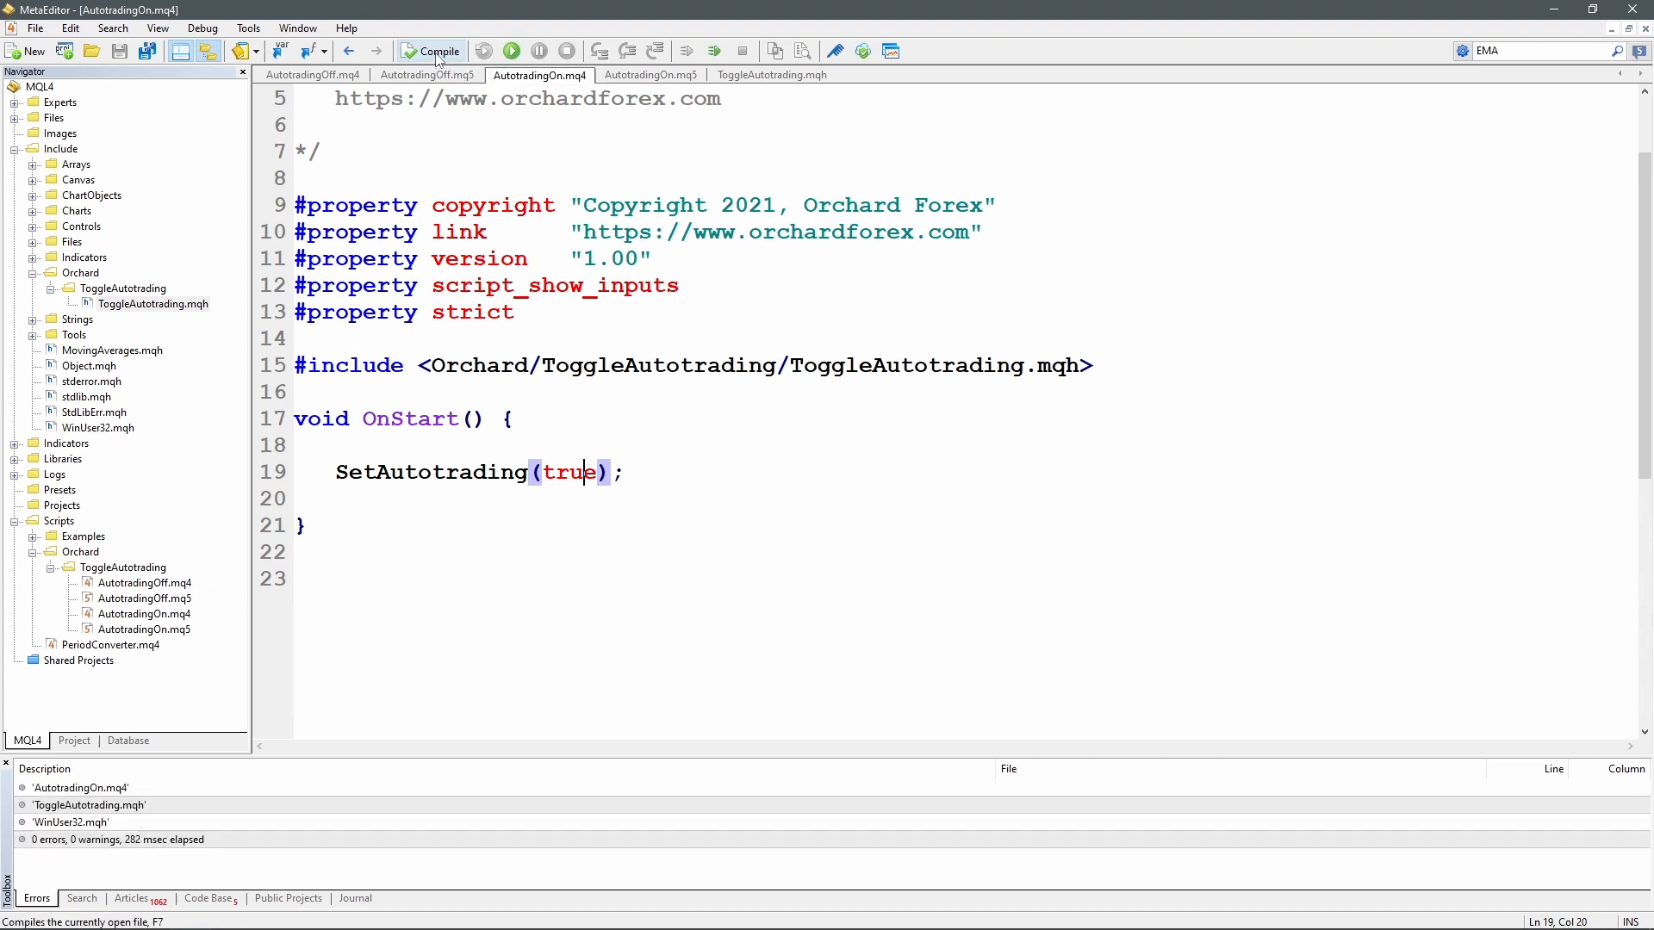
click(542, 365)
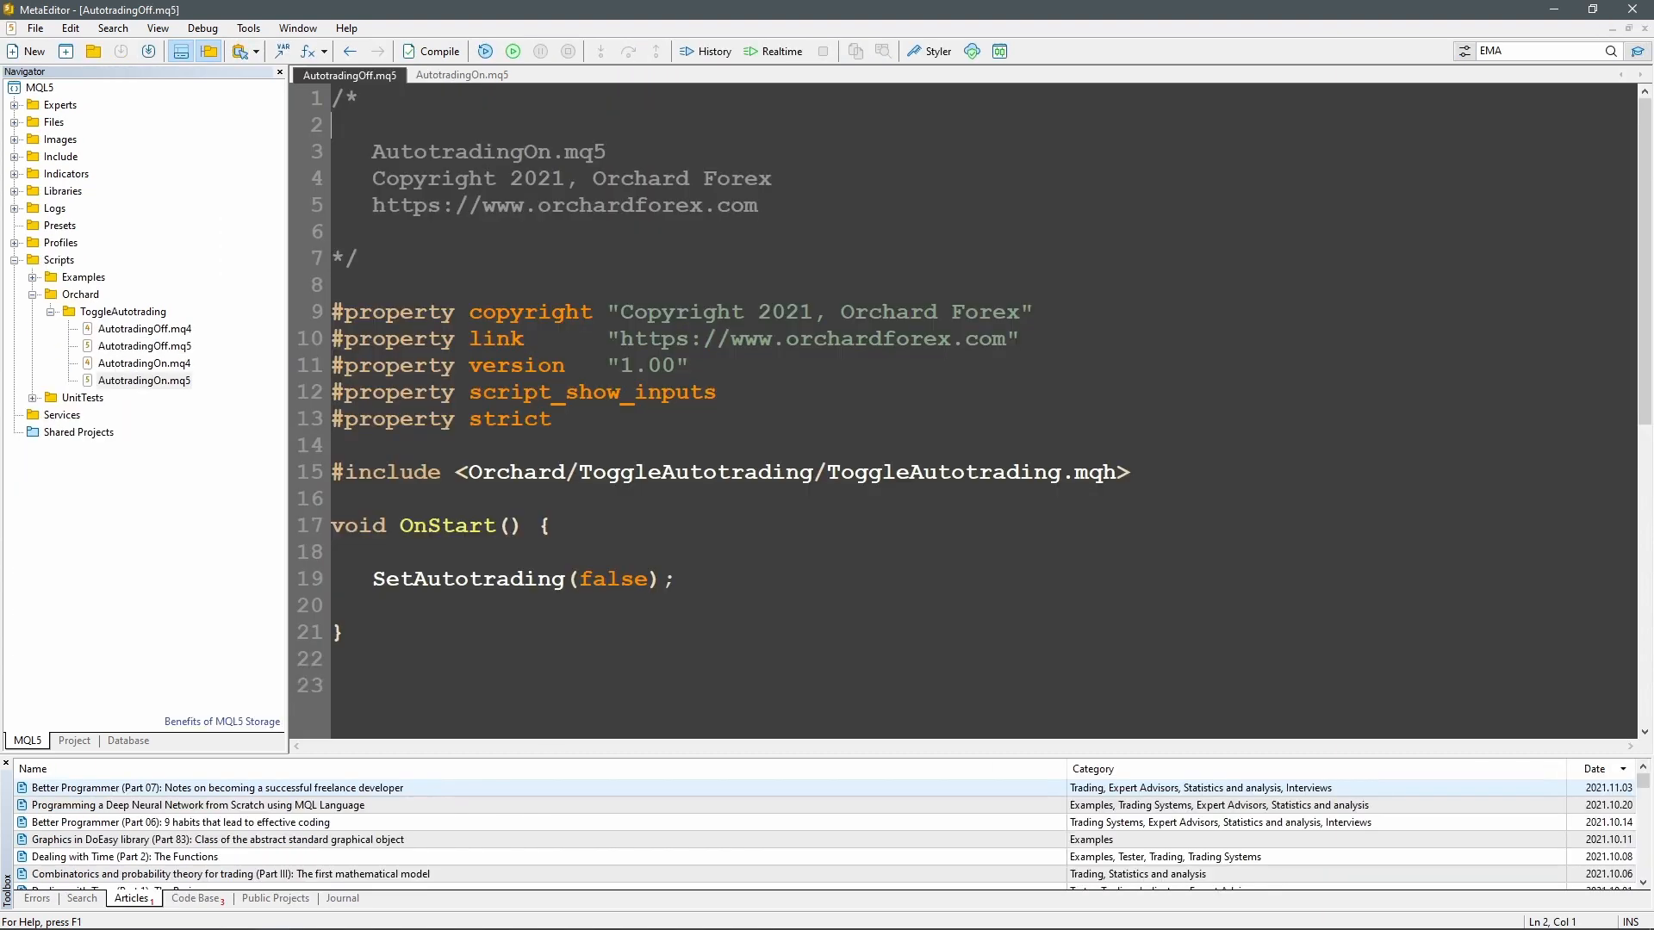
mouse_move(697, 82)
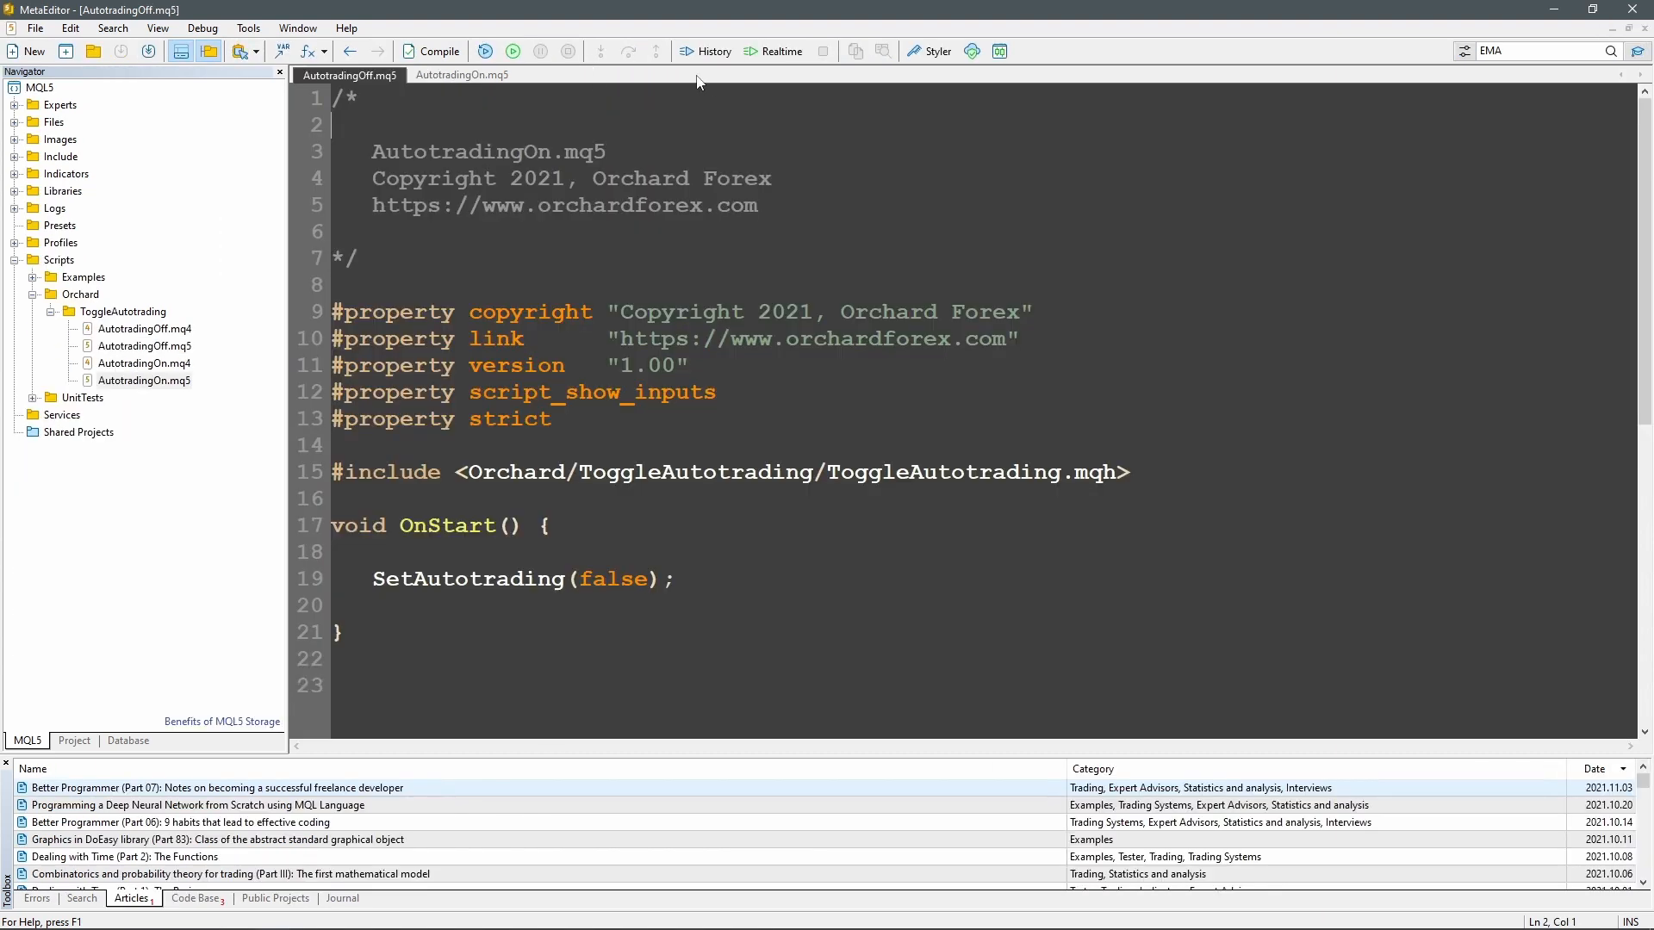
Compile AutotradingOff.mq5, fix '#inlude' to '#include' at line 21, then compile AutotradingOn.mq5
click(439, 50)
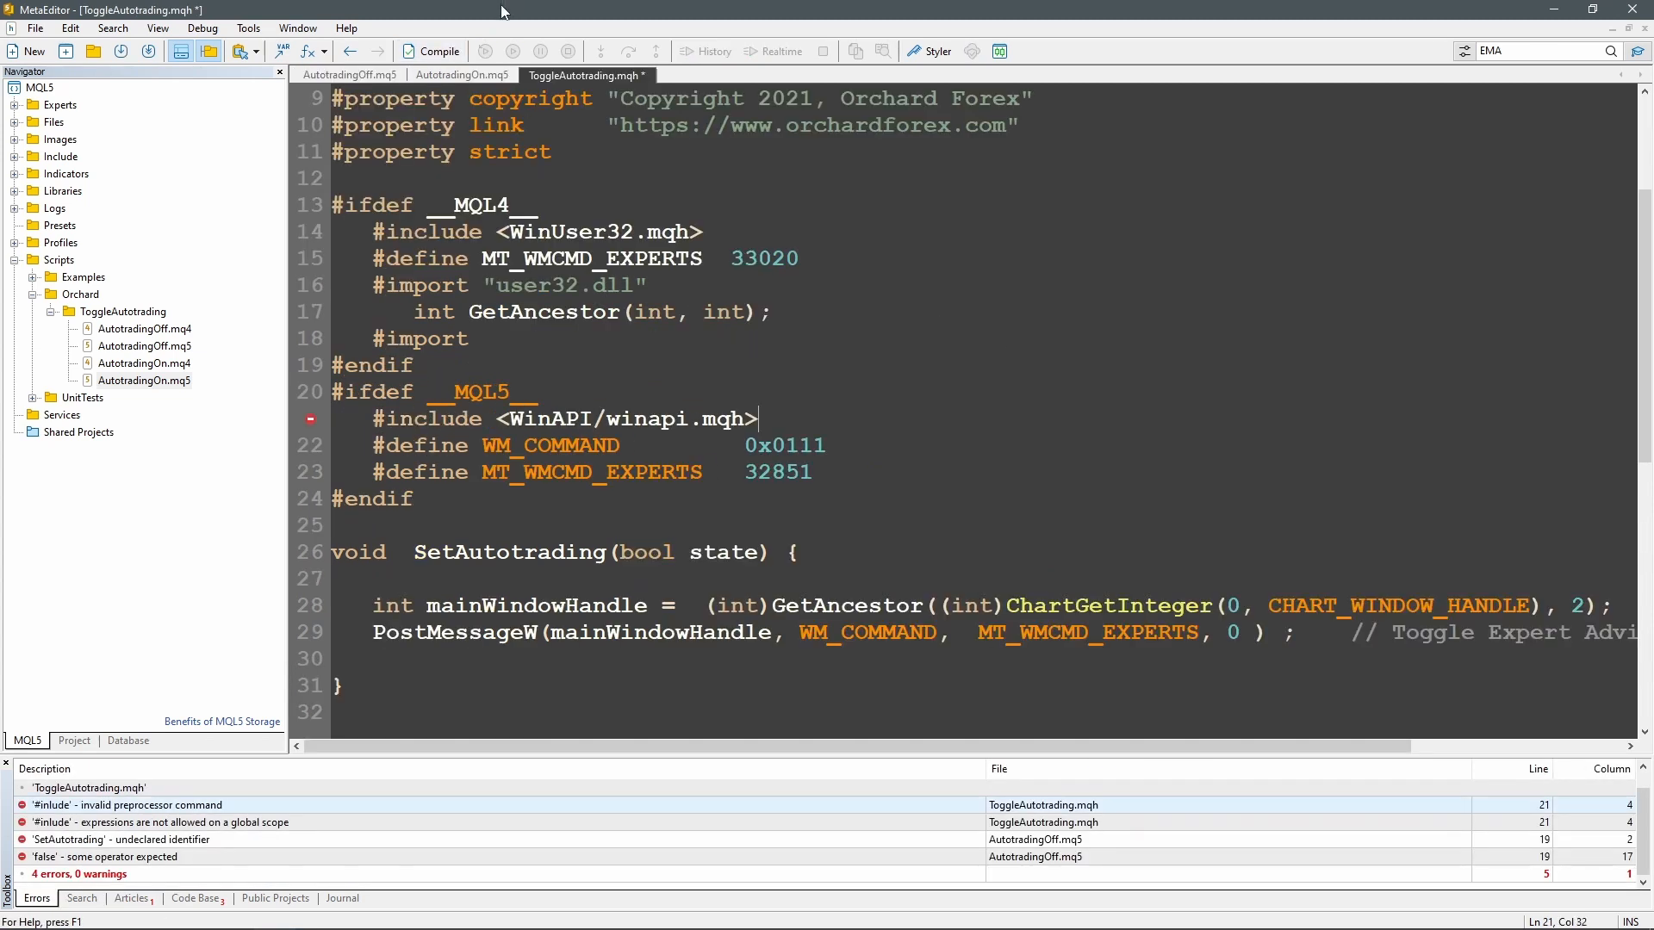
click(349, 75)
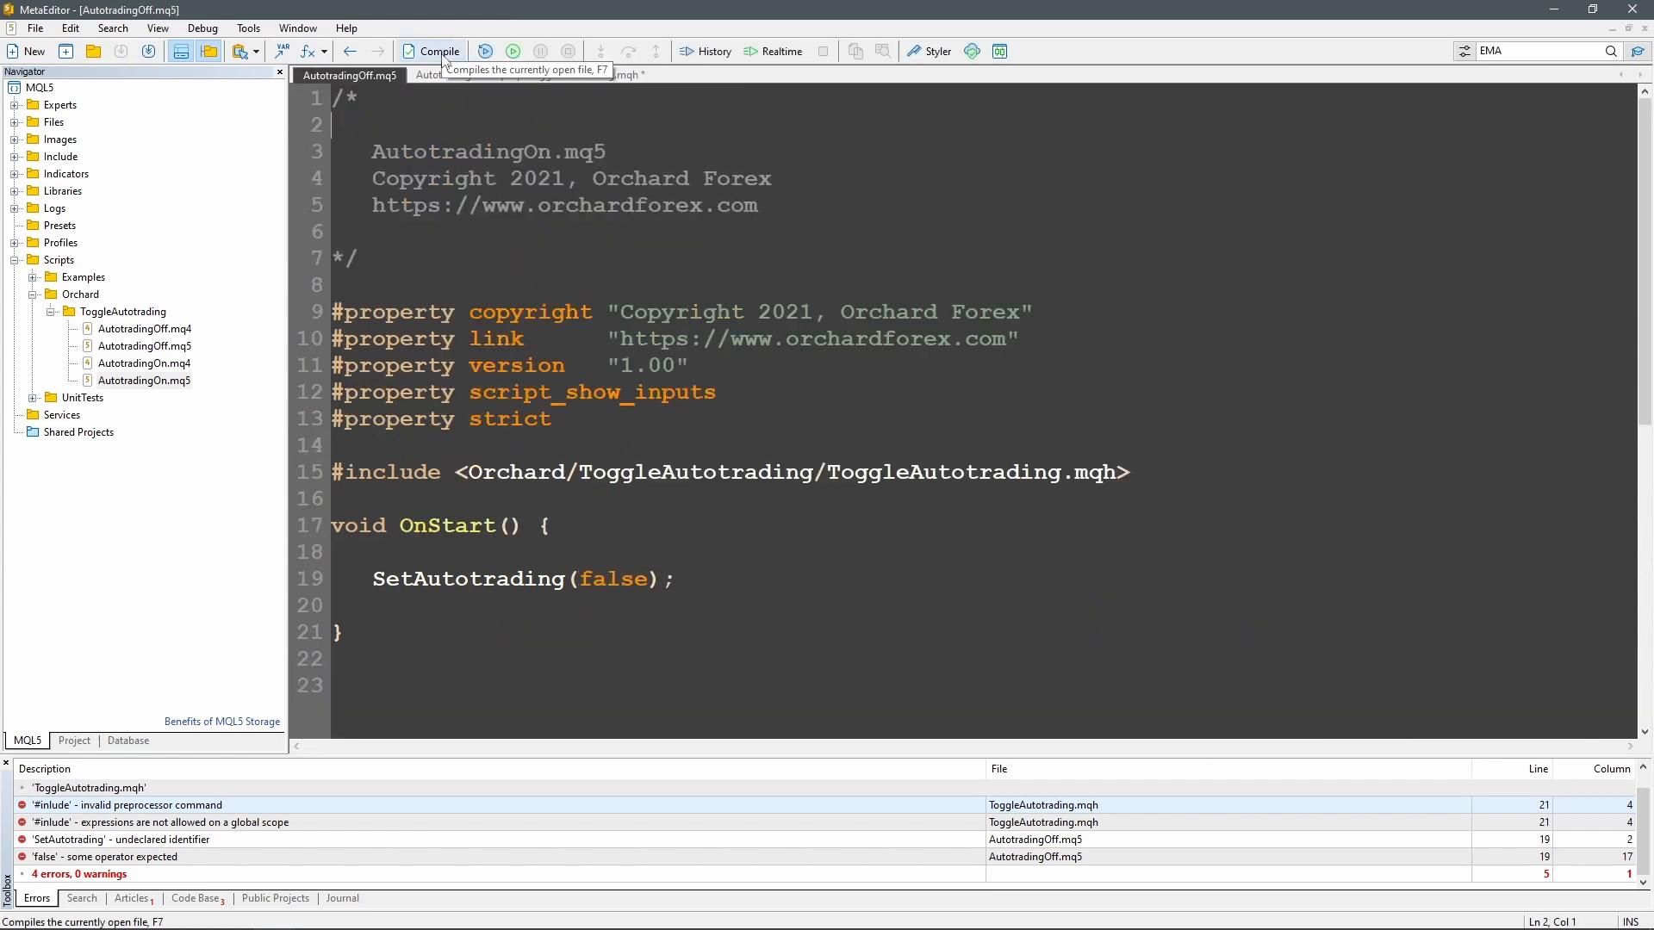
click(438, 50)
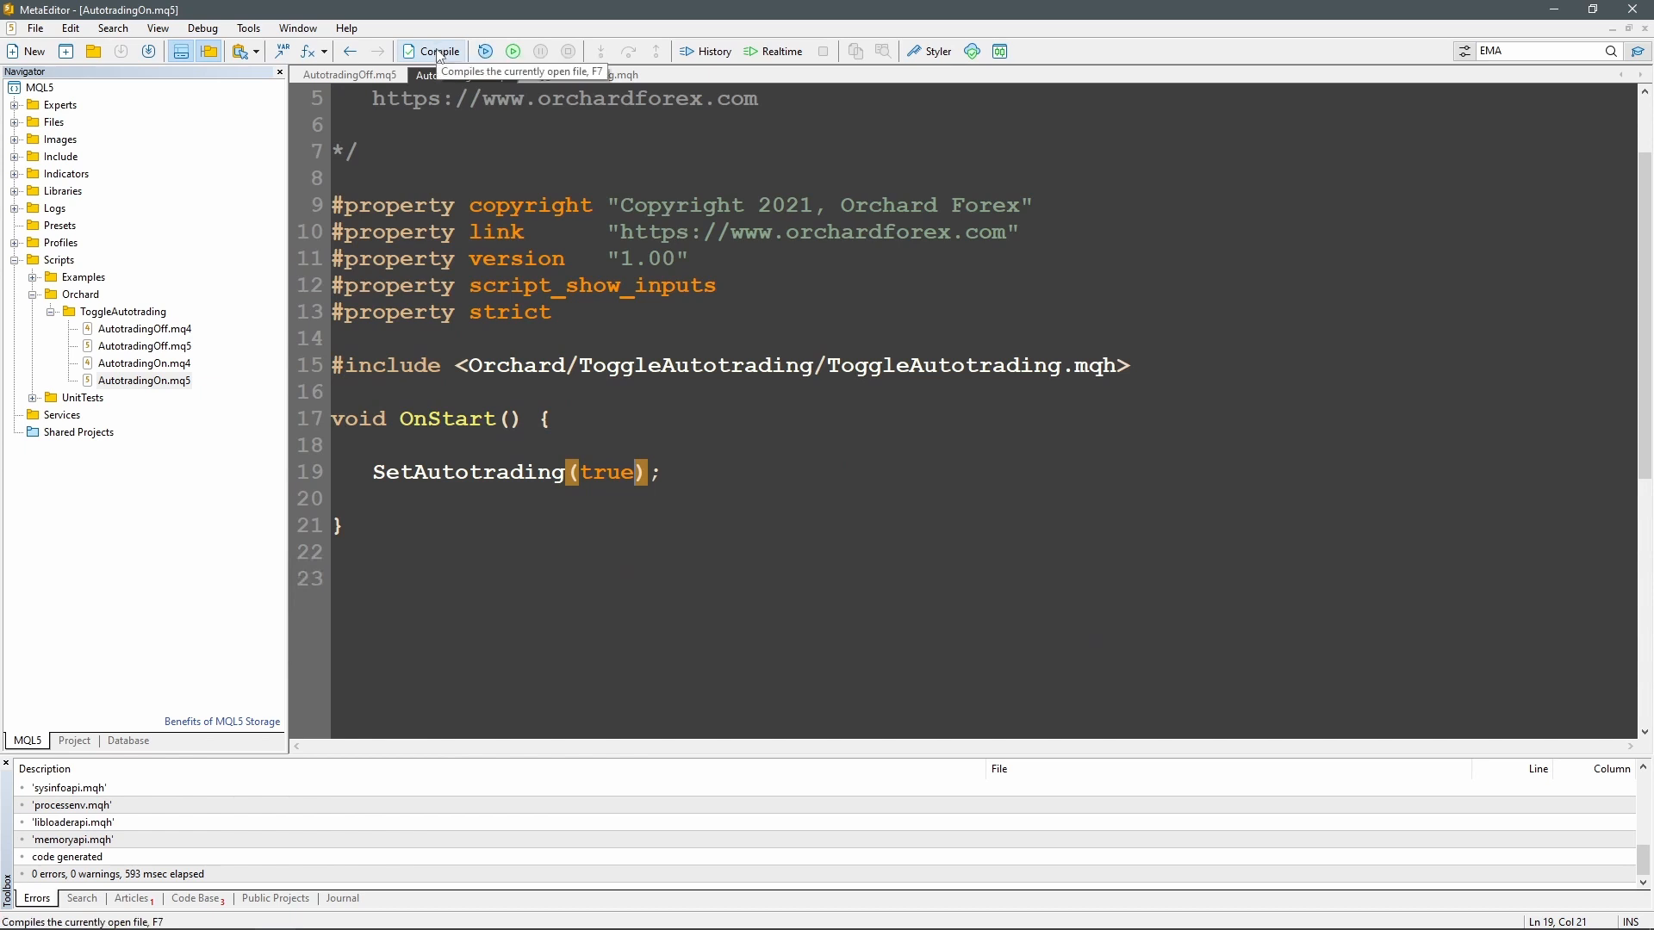
click(461, 75)
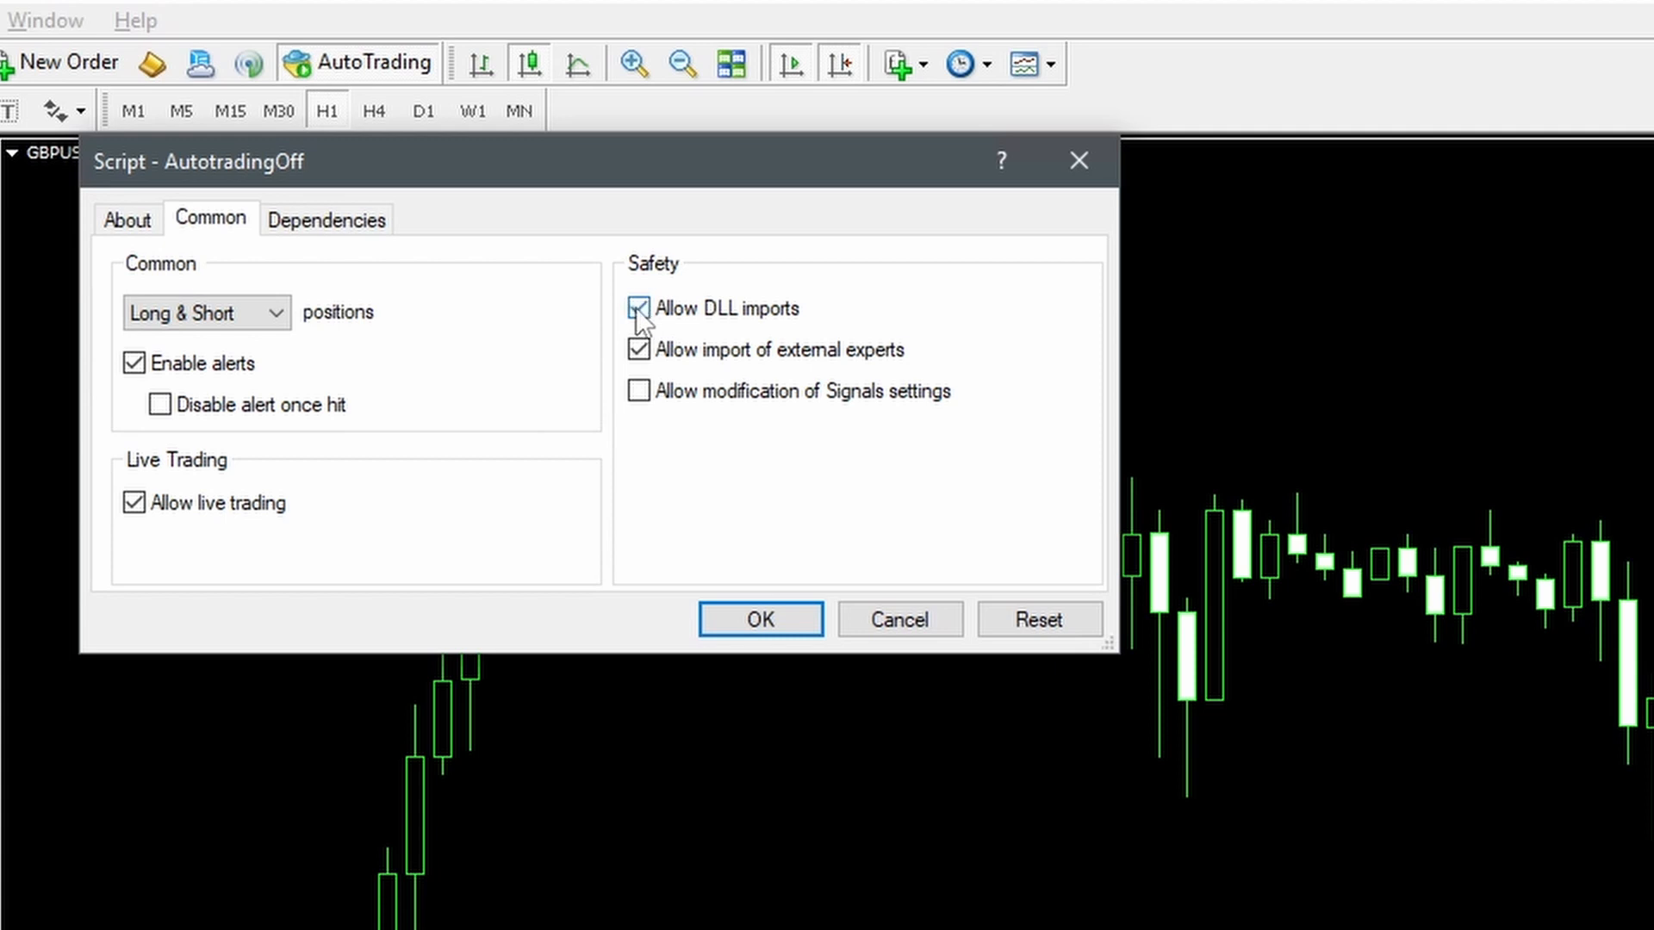
Untick Allow DLL imports and Allow live trading for the AutotradingOff script
click(759, 619)
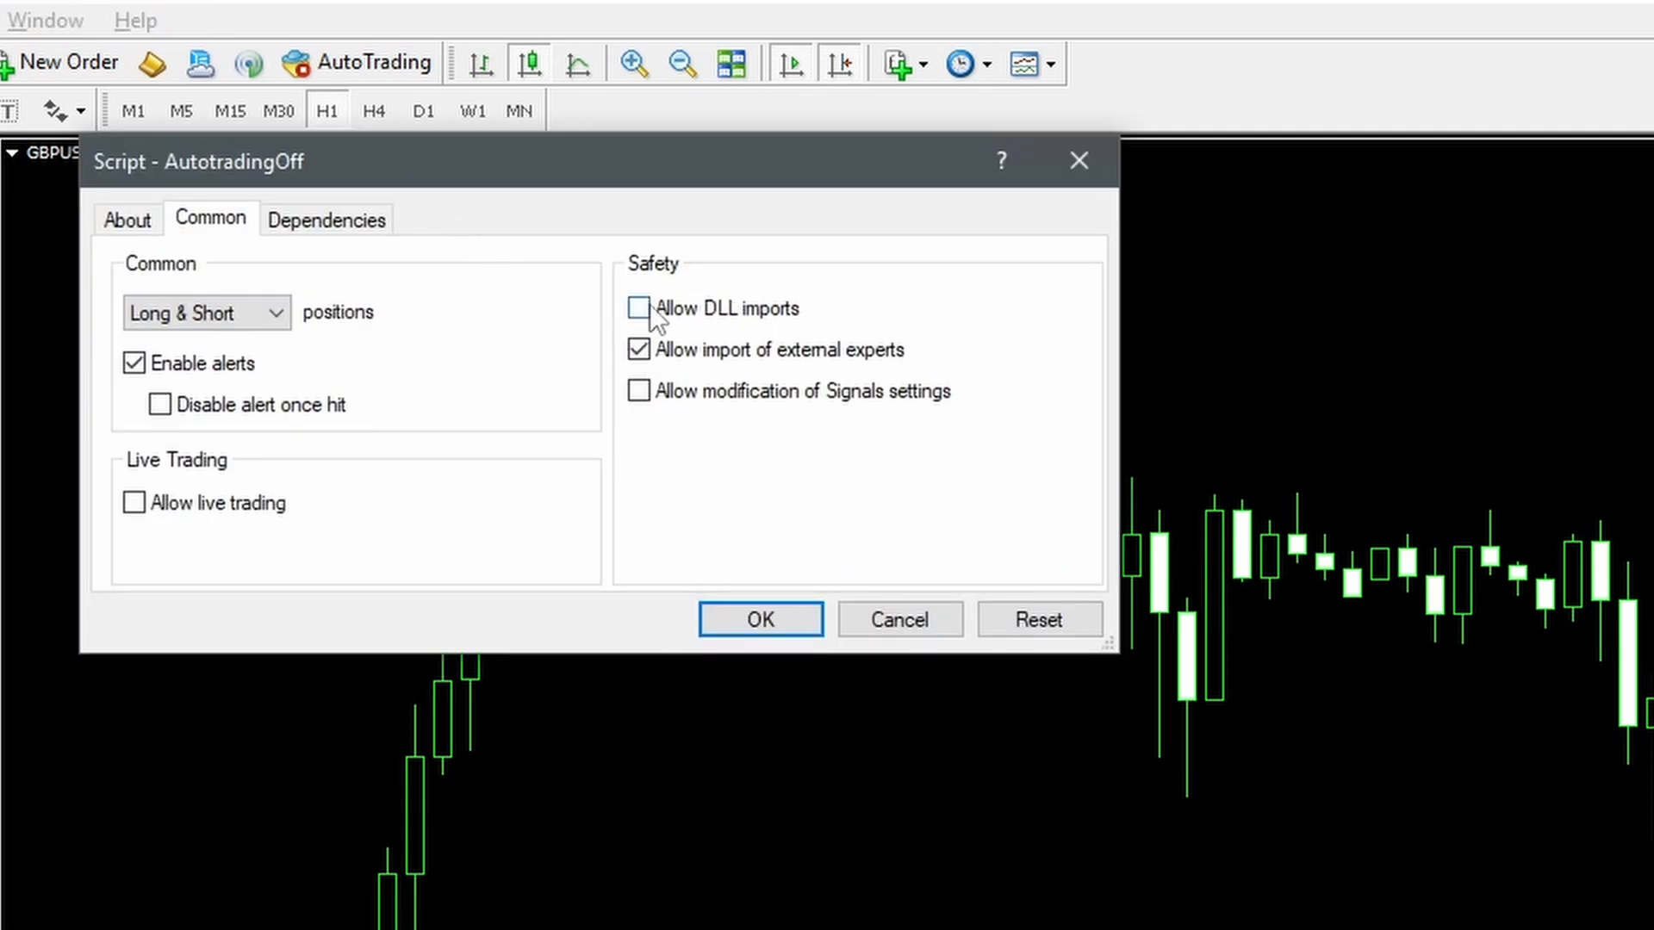
click(759, 619)
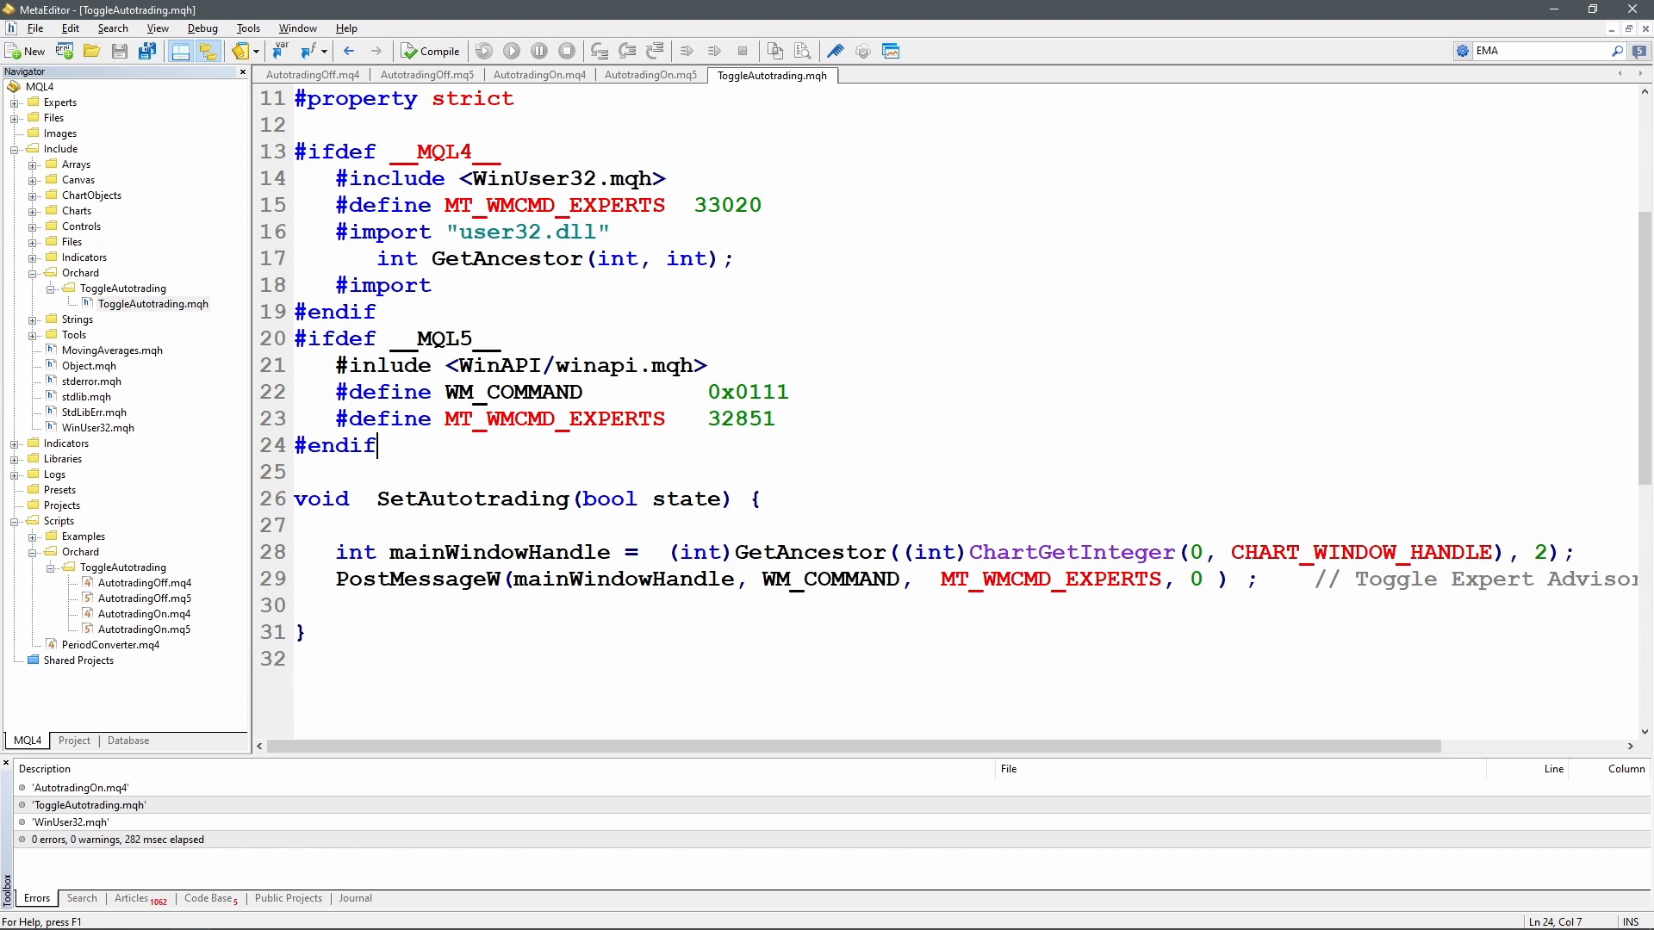
Insert 'if (state == (bool)TerminalInfoInteger(TERMINAL_TRADE_ALLOWED)' at the top of SetAutotrading
double_click(415, 578)
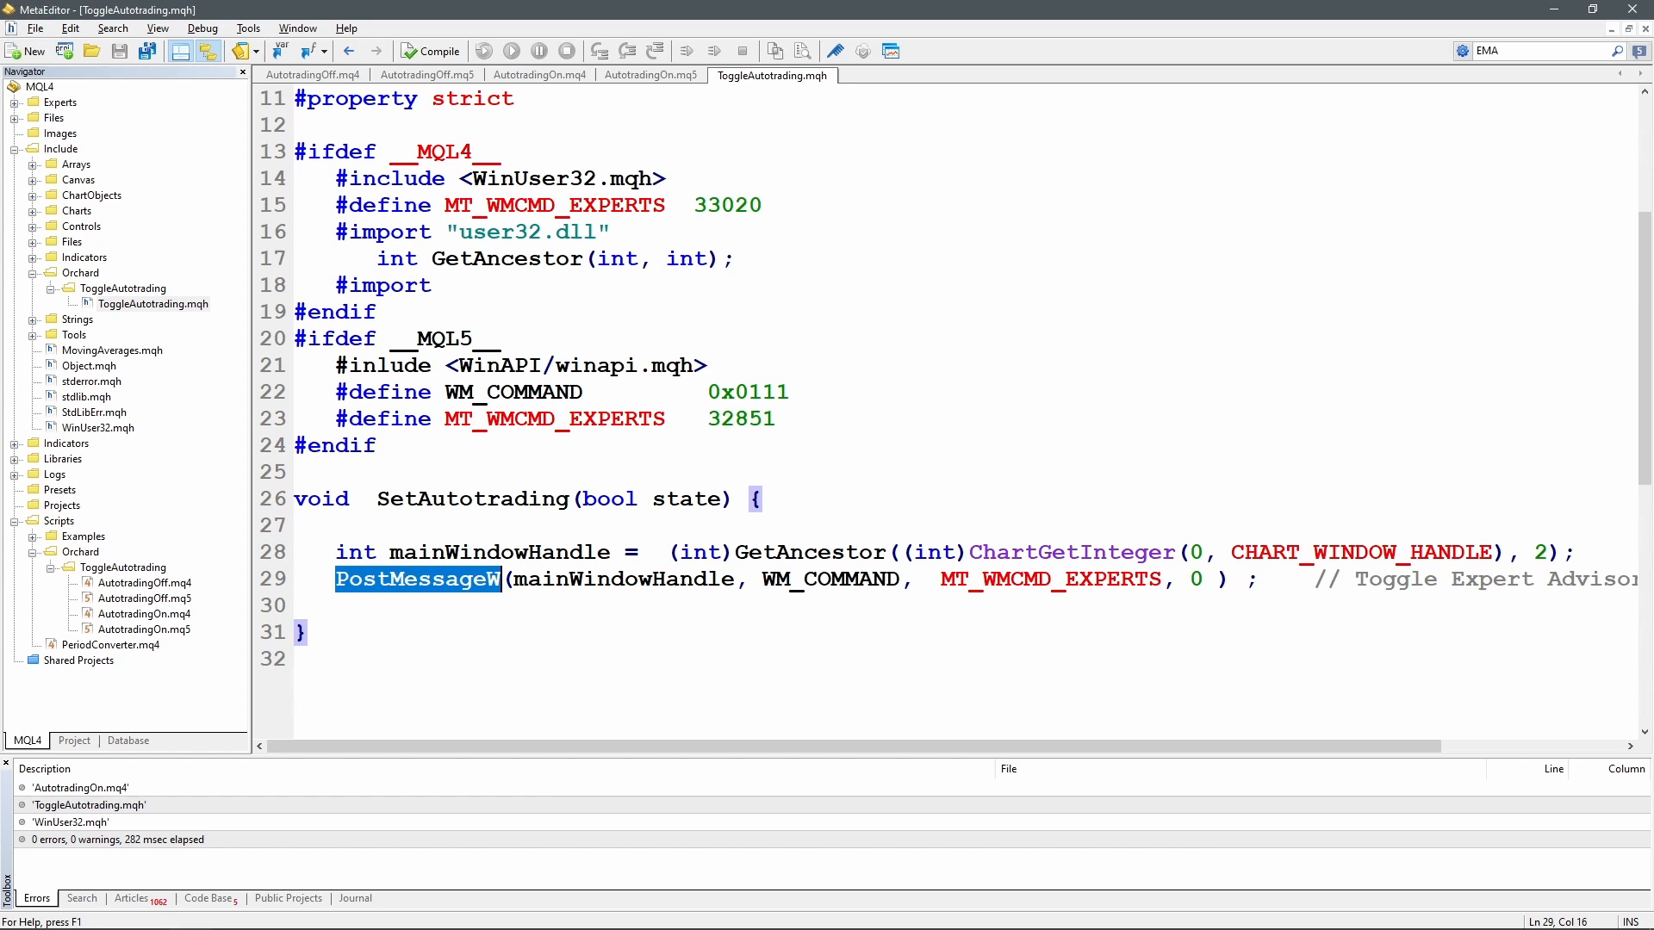
click(404, 578)
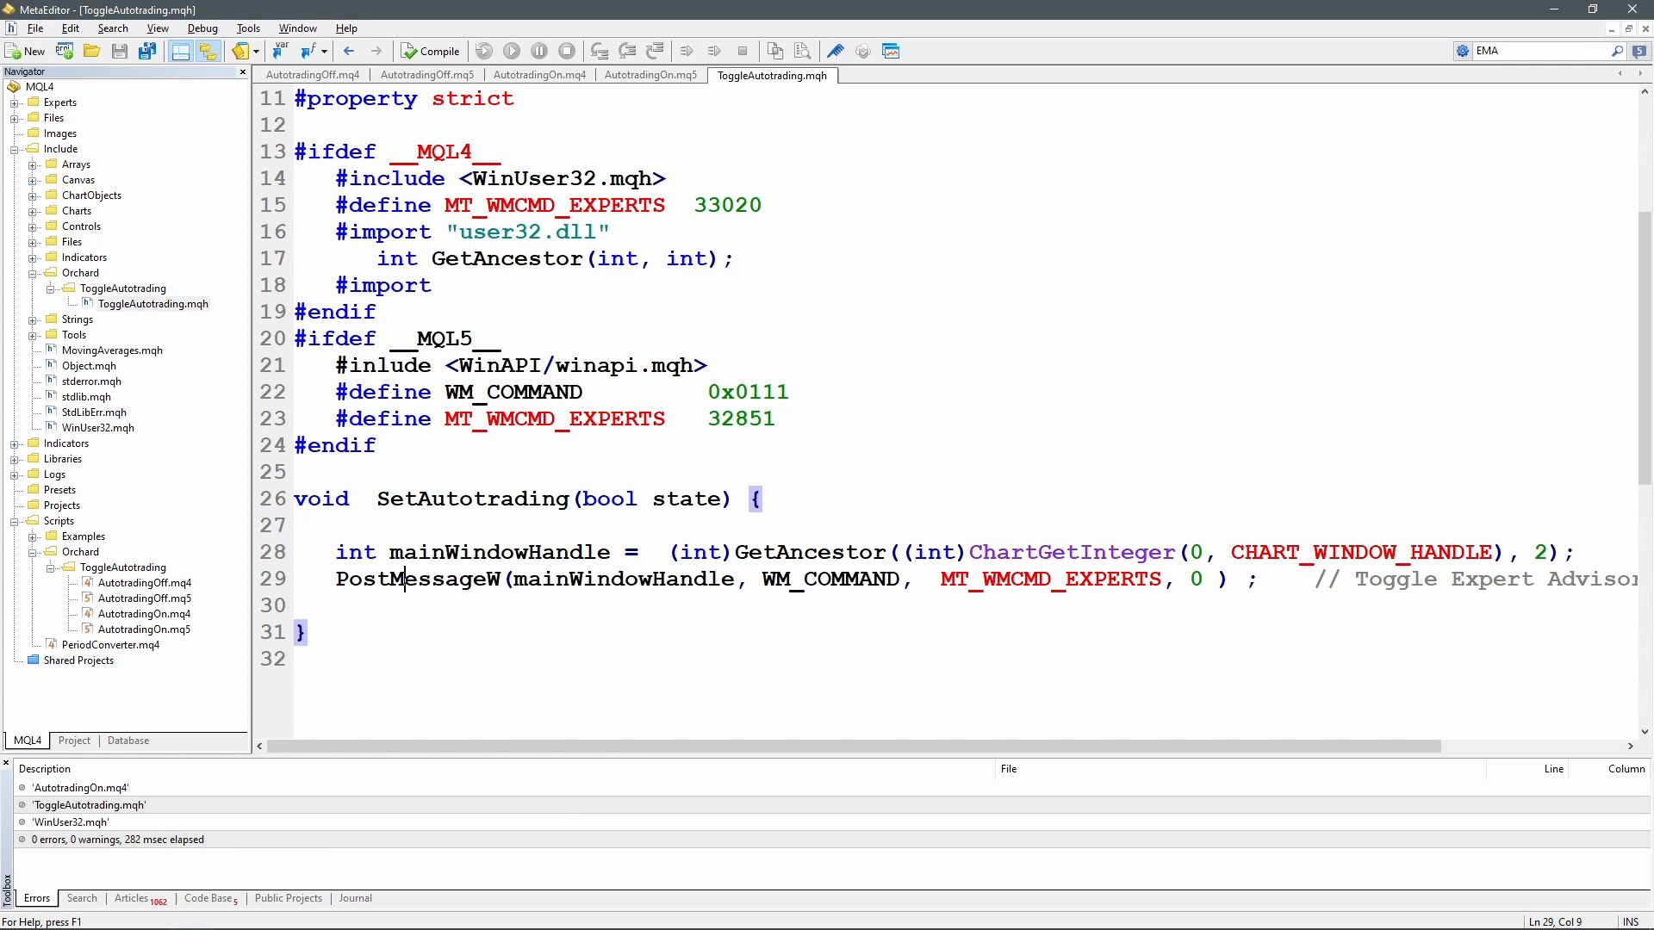
click(432, 579)
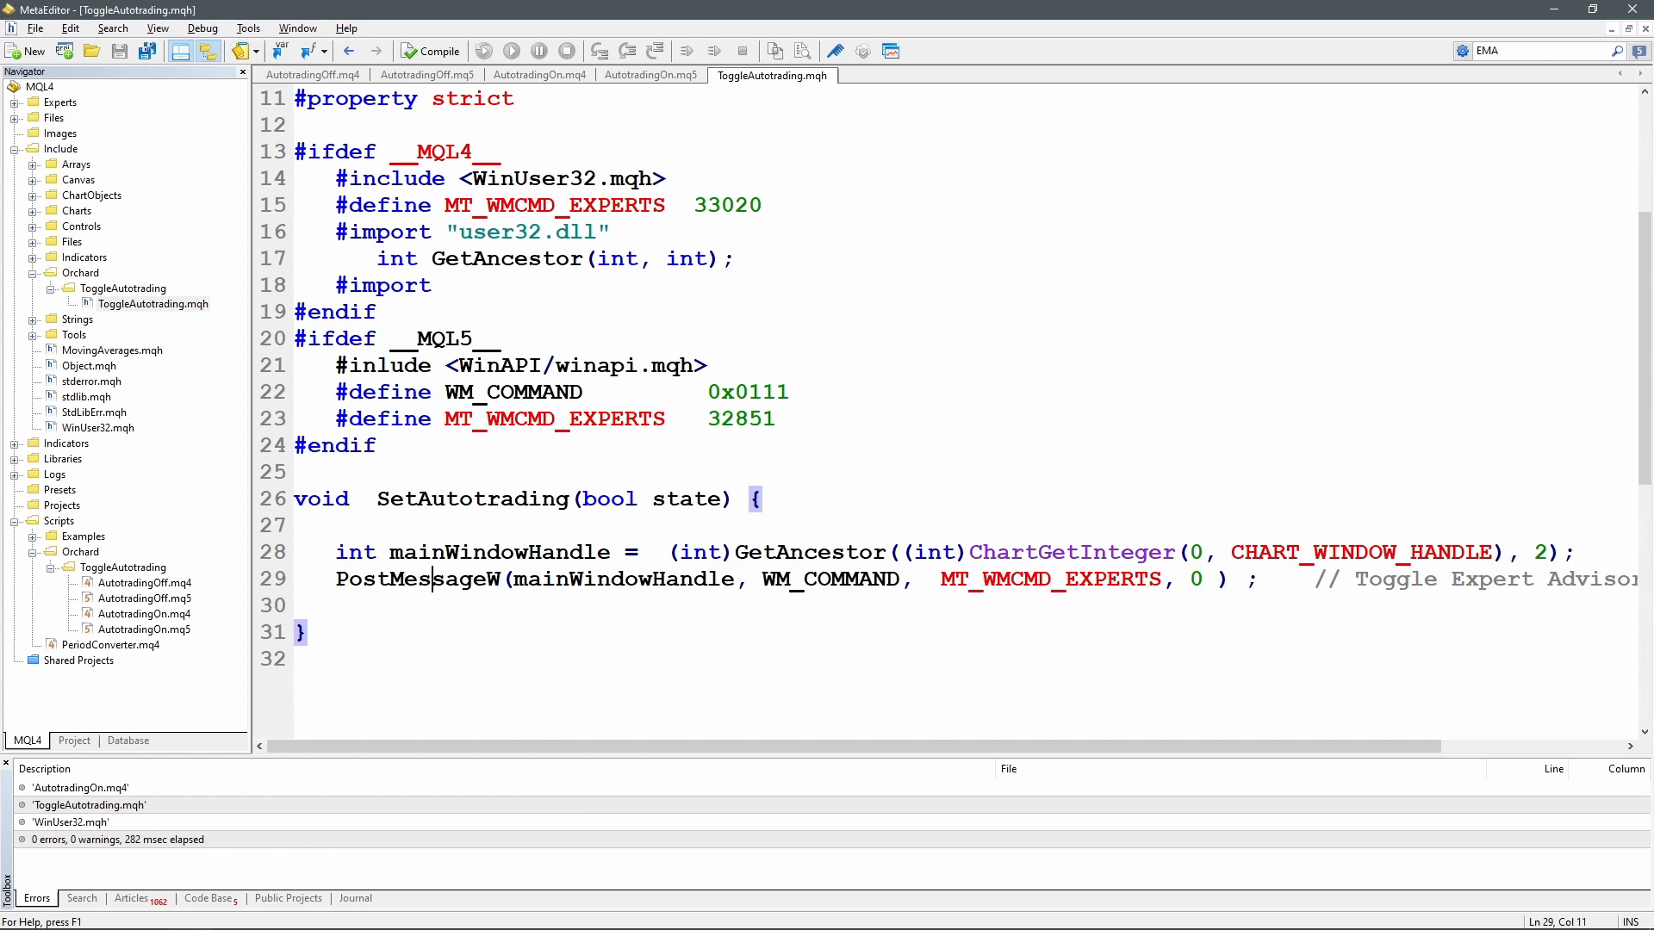
click(685, 499)
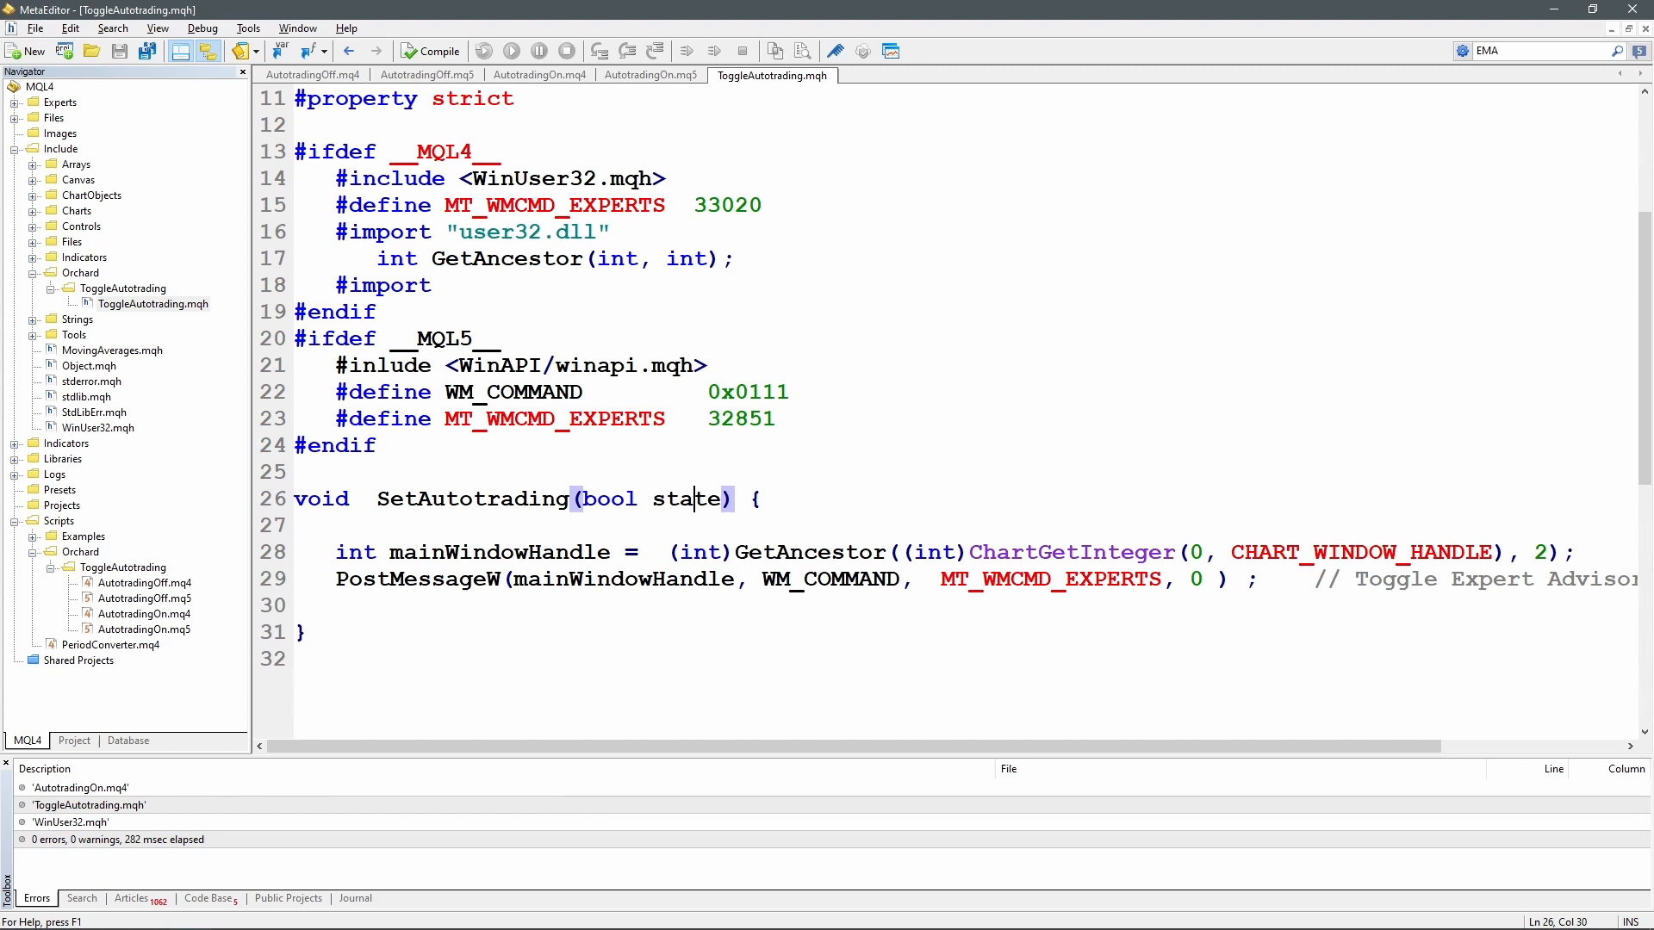
text(if (state == (bool)TerminalInfoInteger(TERMINAL_TRADE_ALLOWED)) {)
text(// already set as requested)
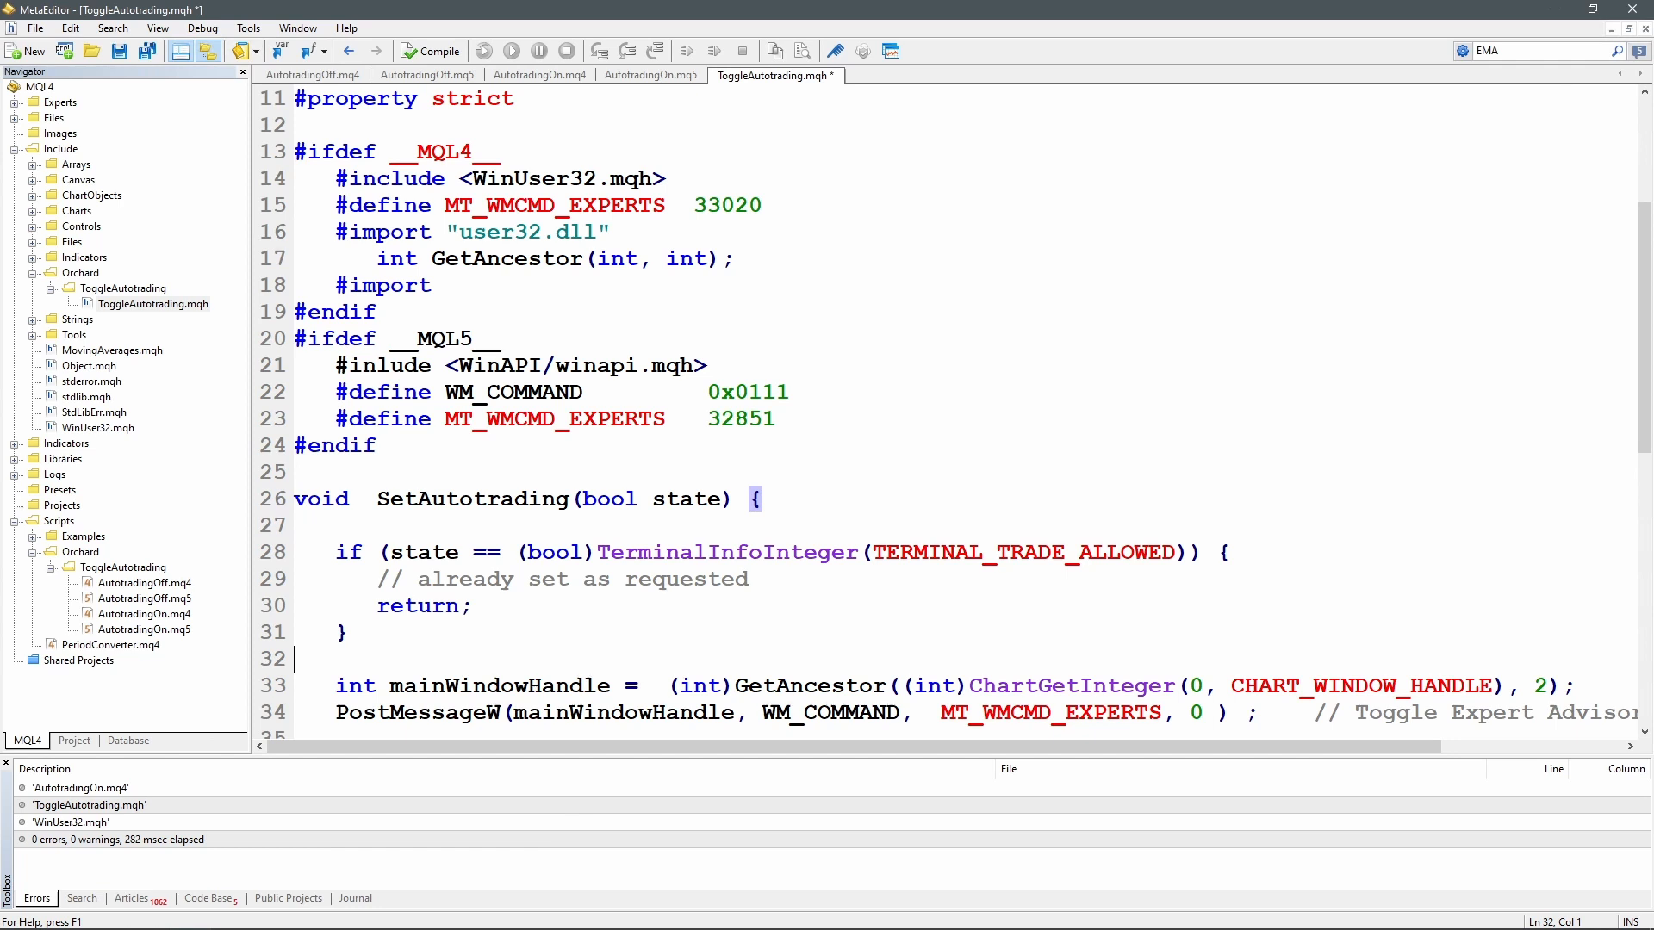
click(694, 551)
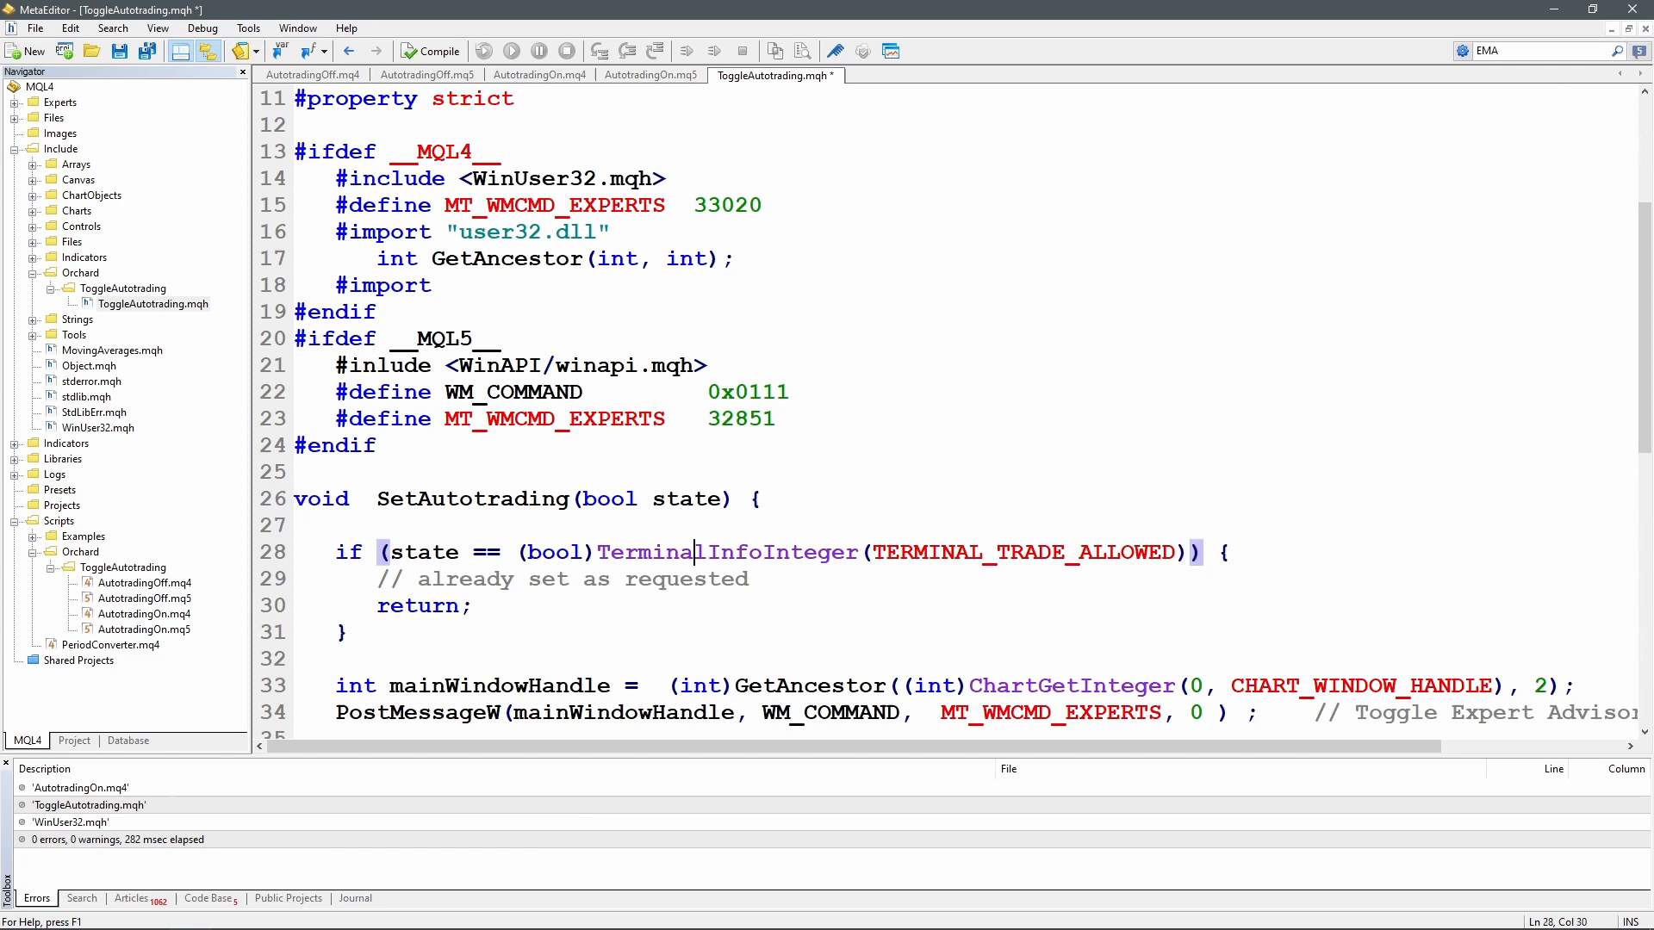
double_click(728, 552)
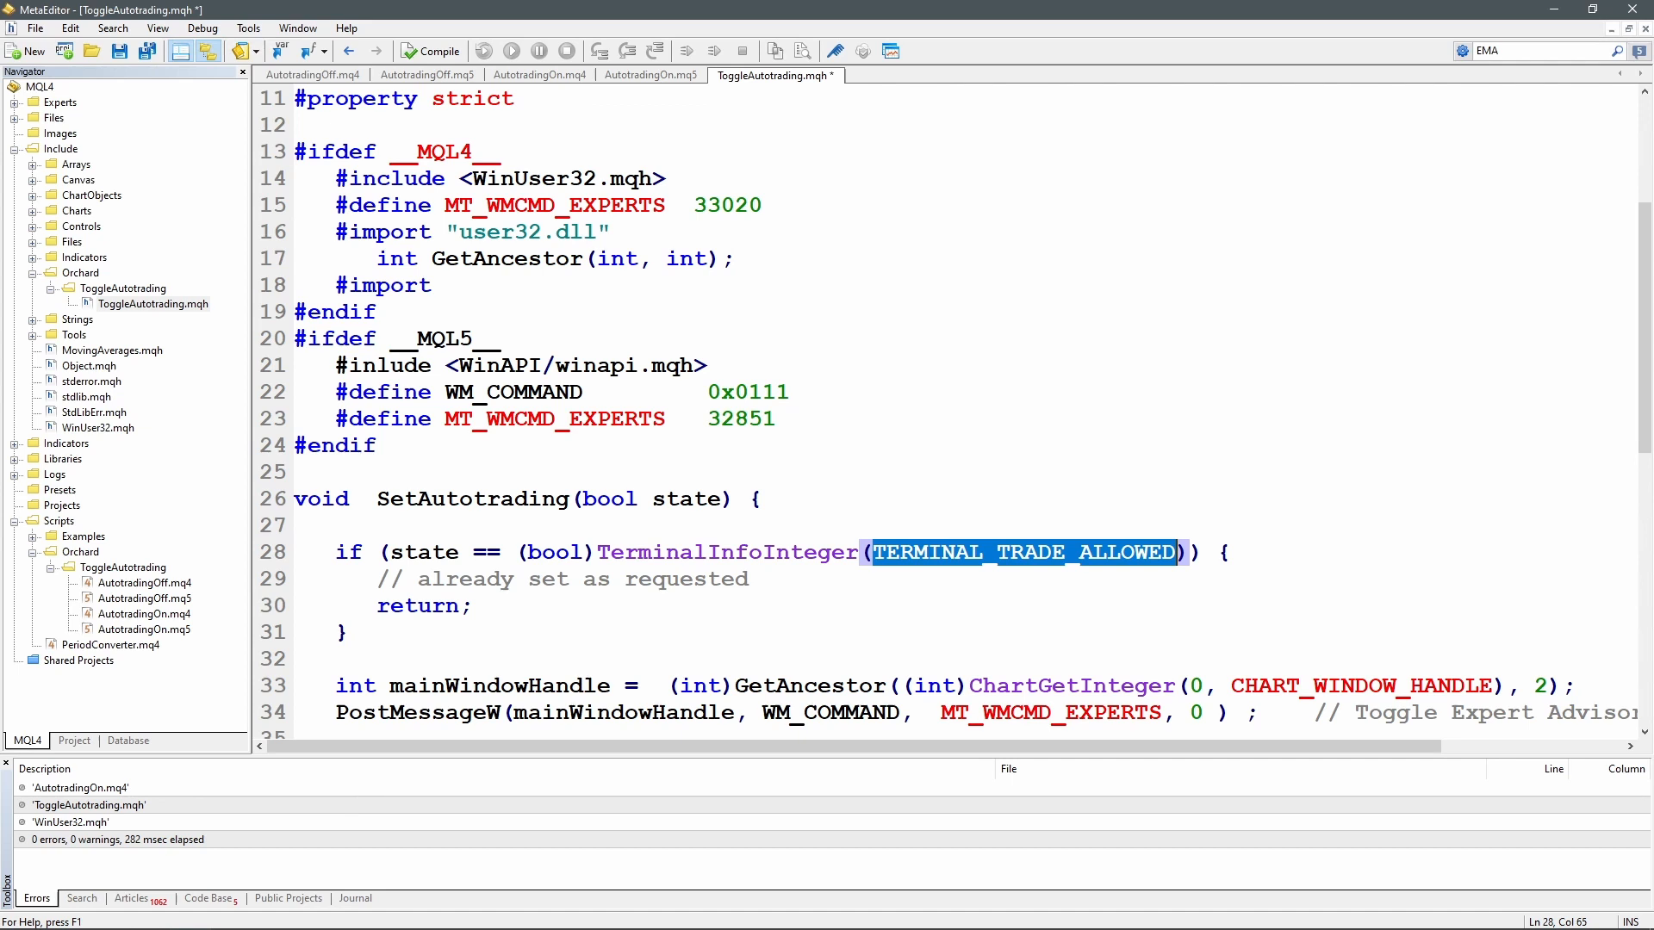
double_click(726, 551)
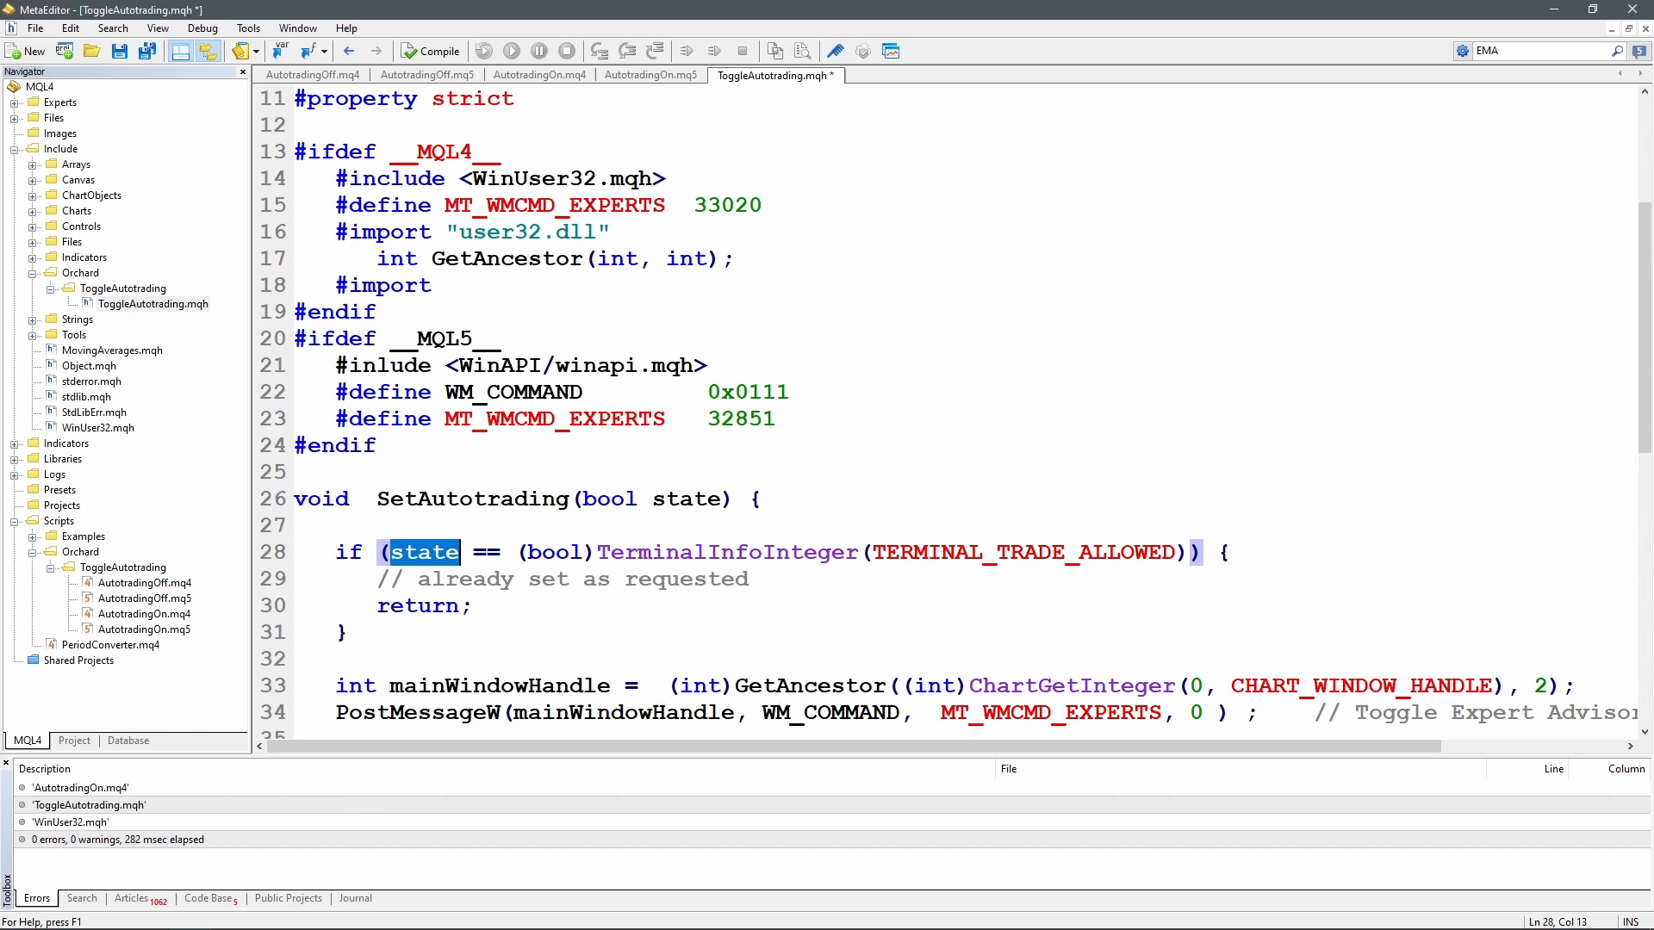
double_click(728, 551)
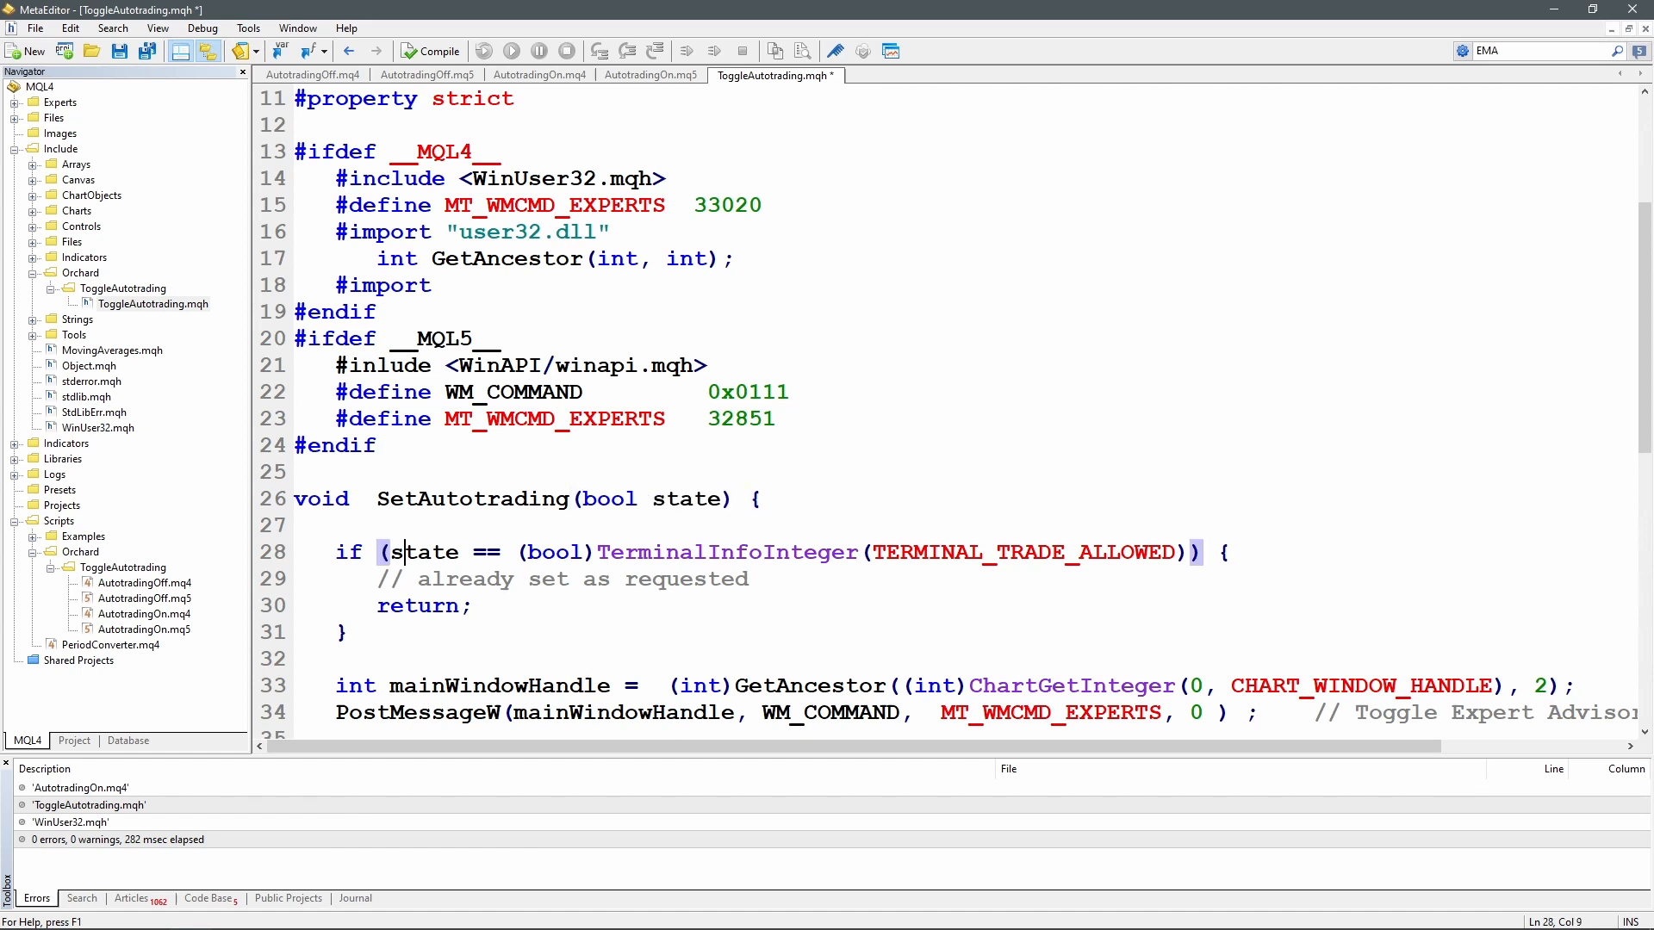
double_click(728, 551)
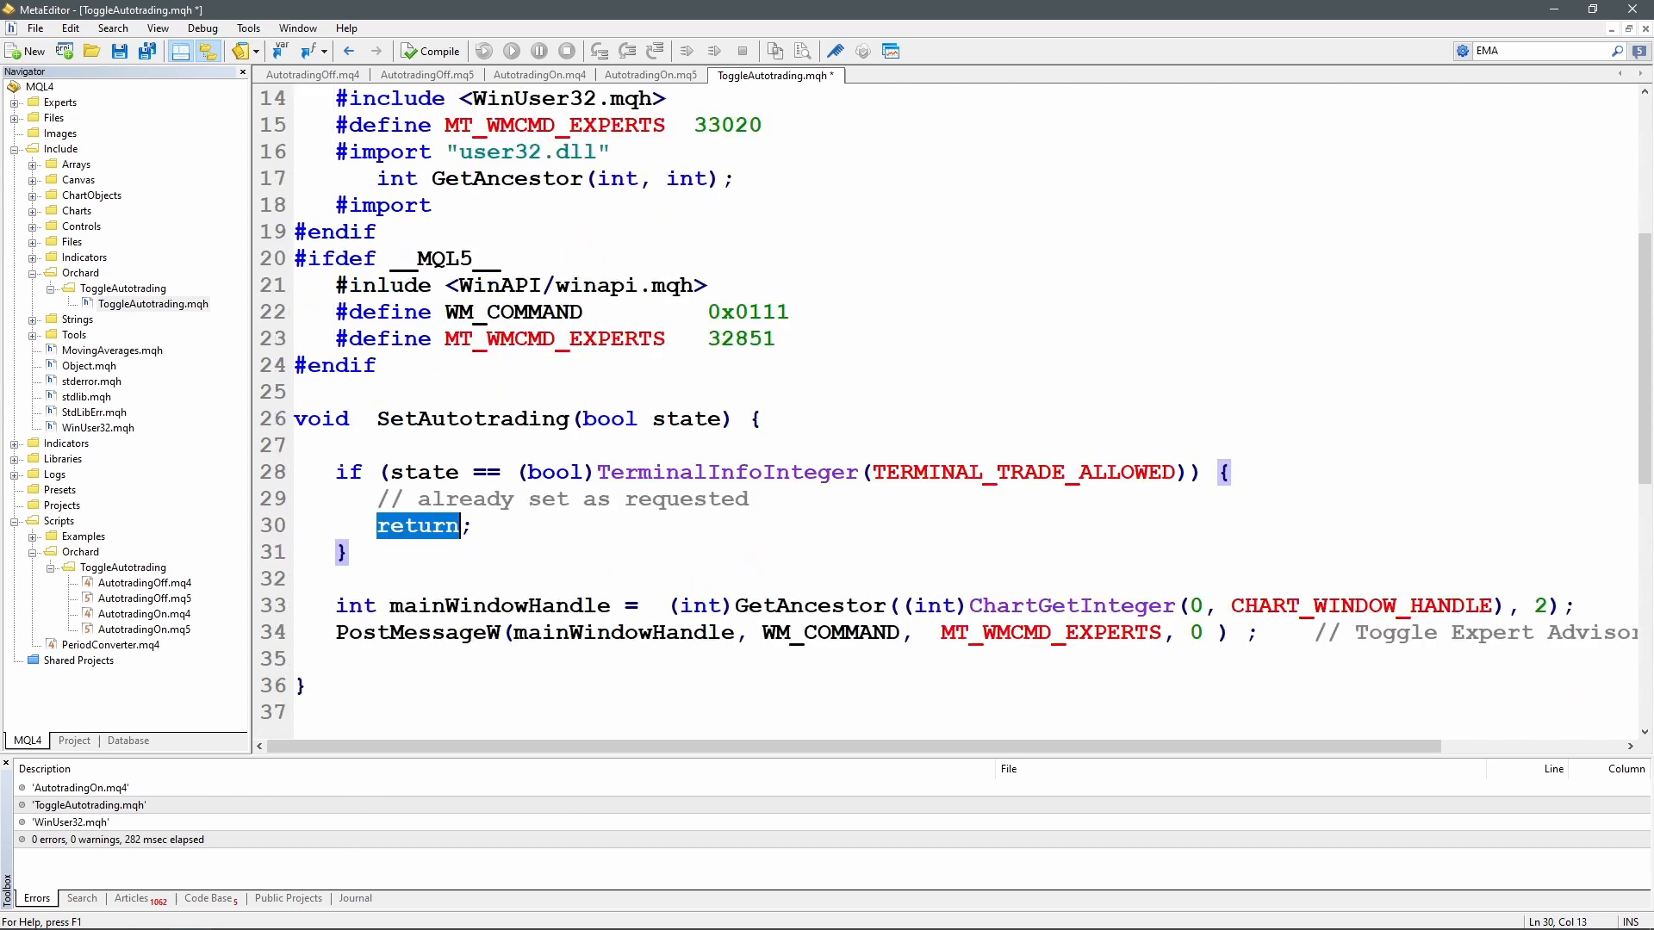
click(299, 578)
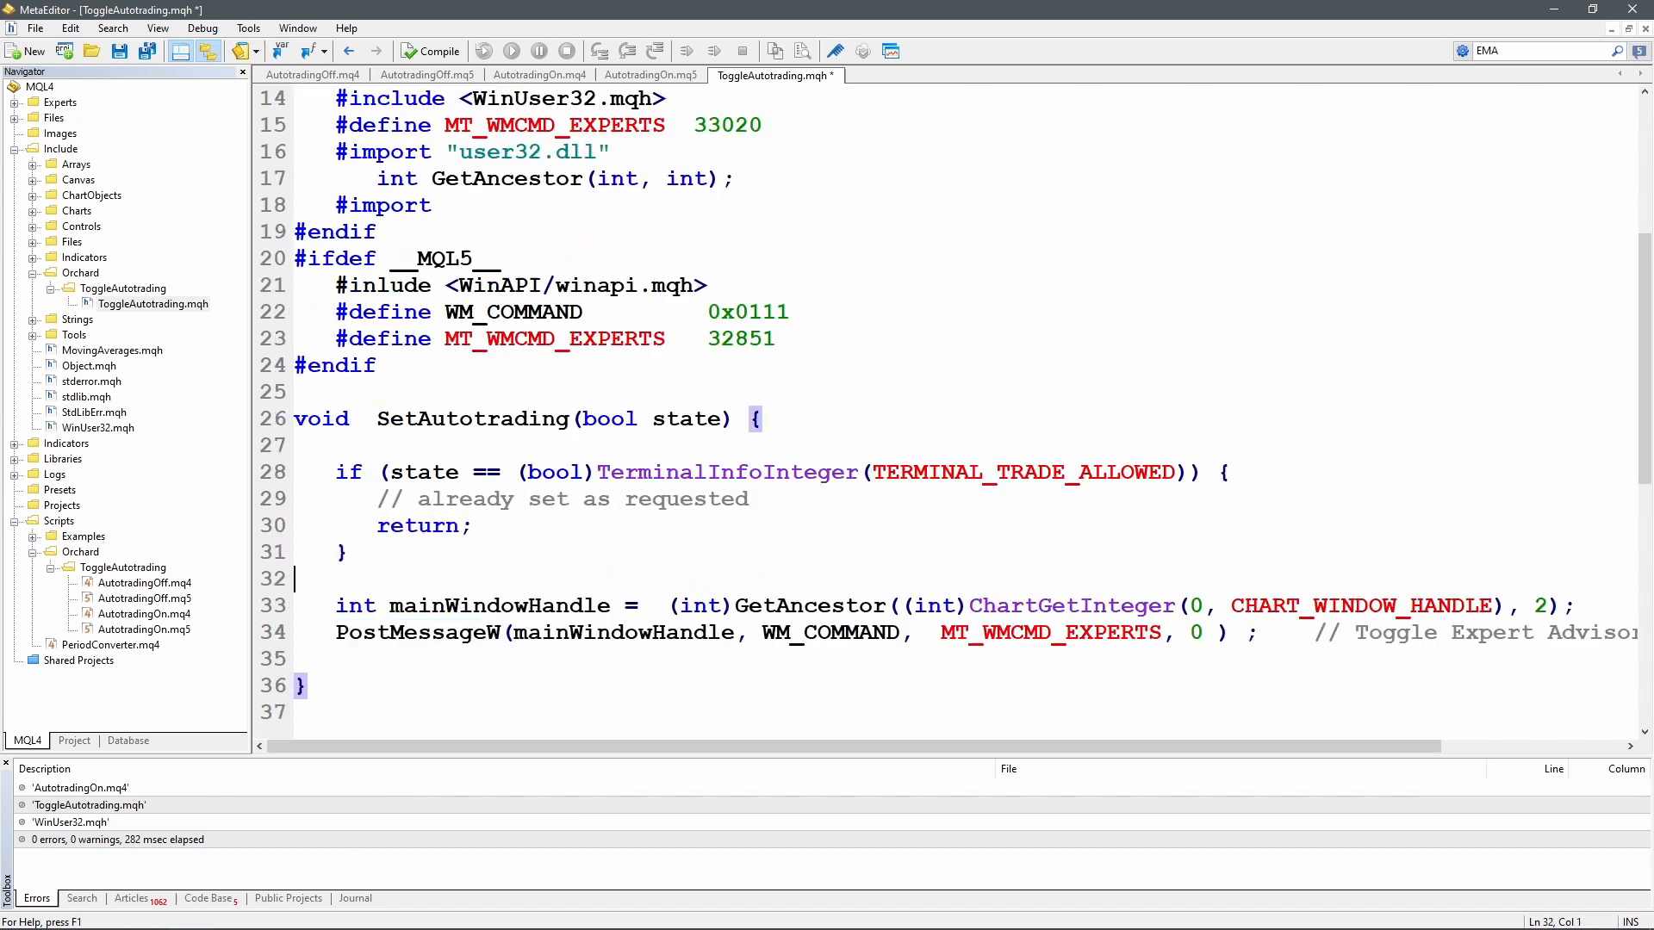
click(312, 75)
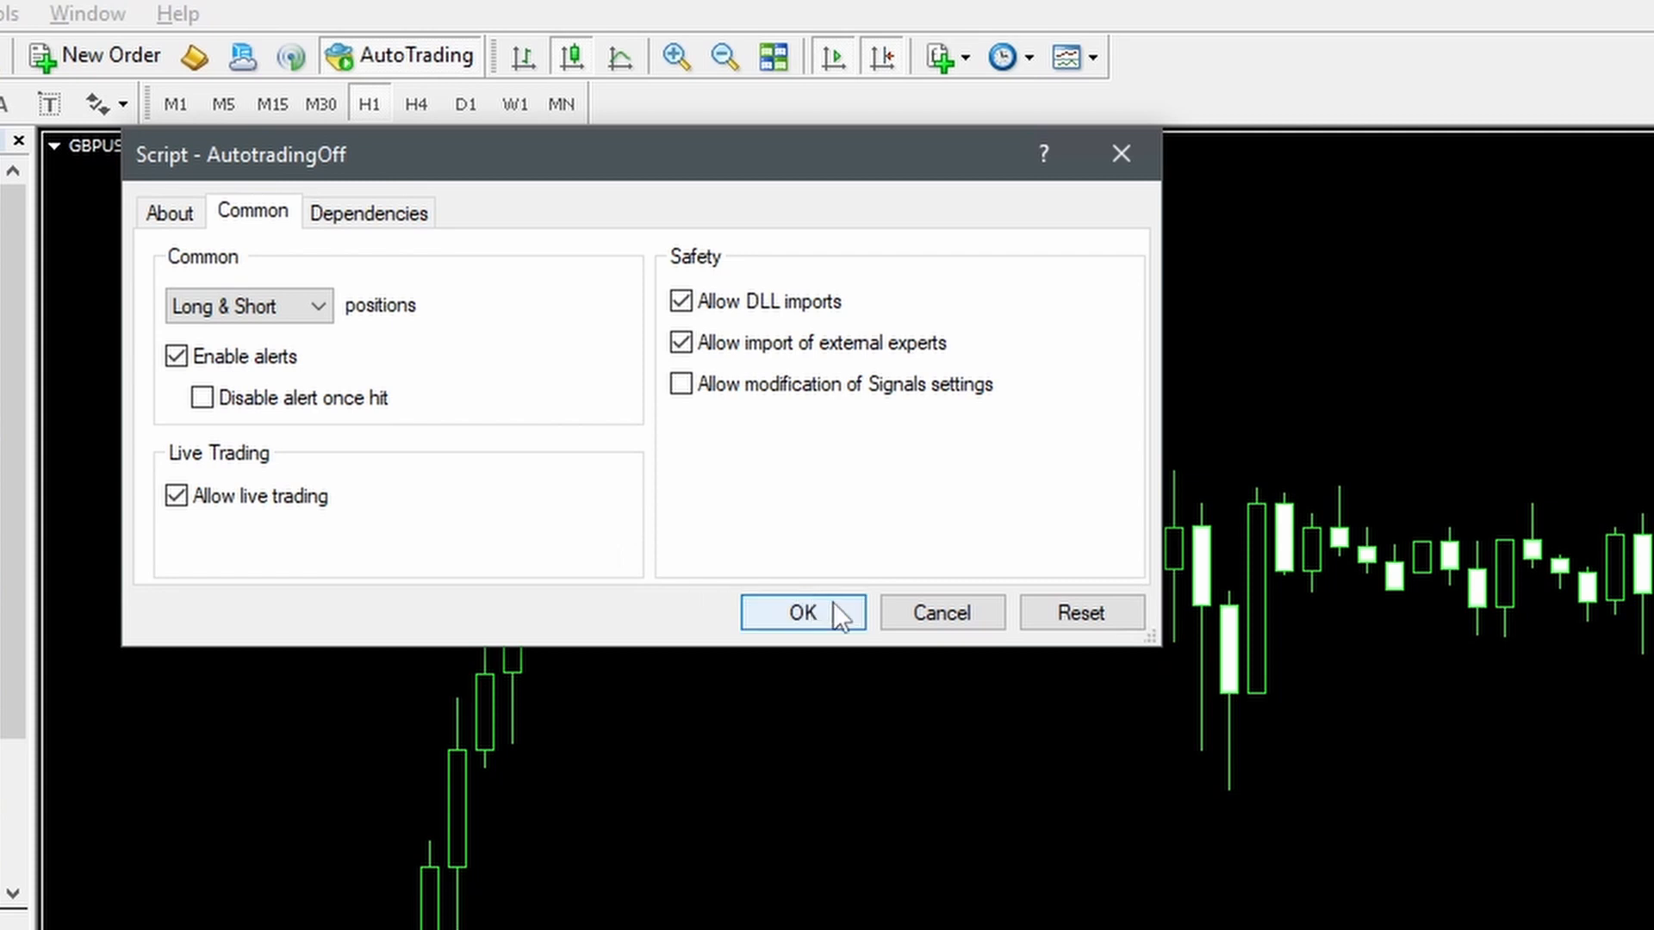
Run AutotradingOff on the GBPUSD chart with DLL imports allowed
click(802, 611)
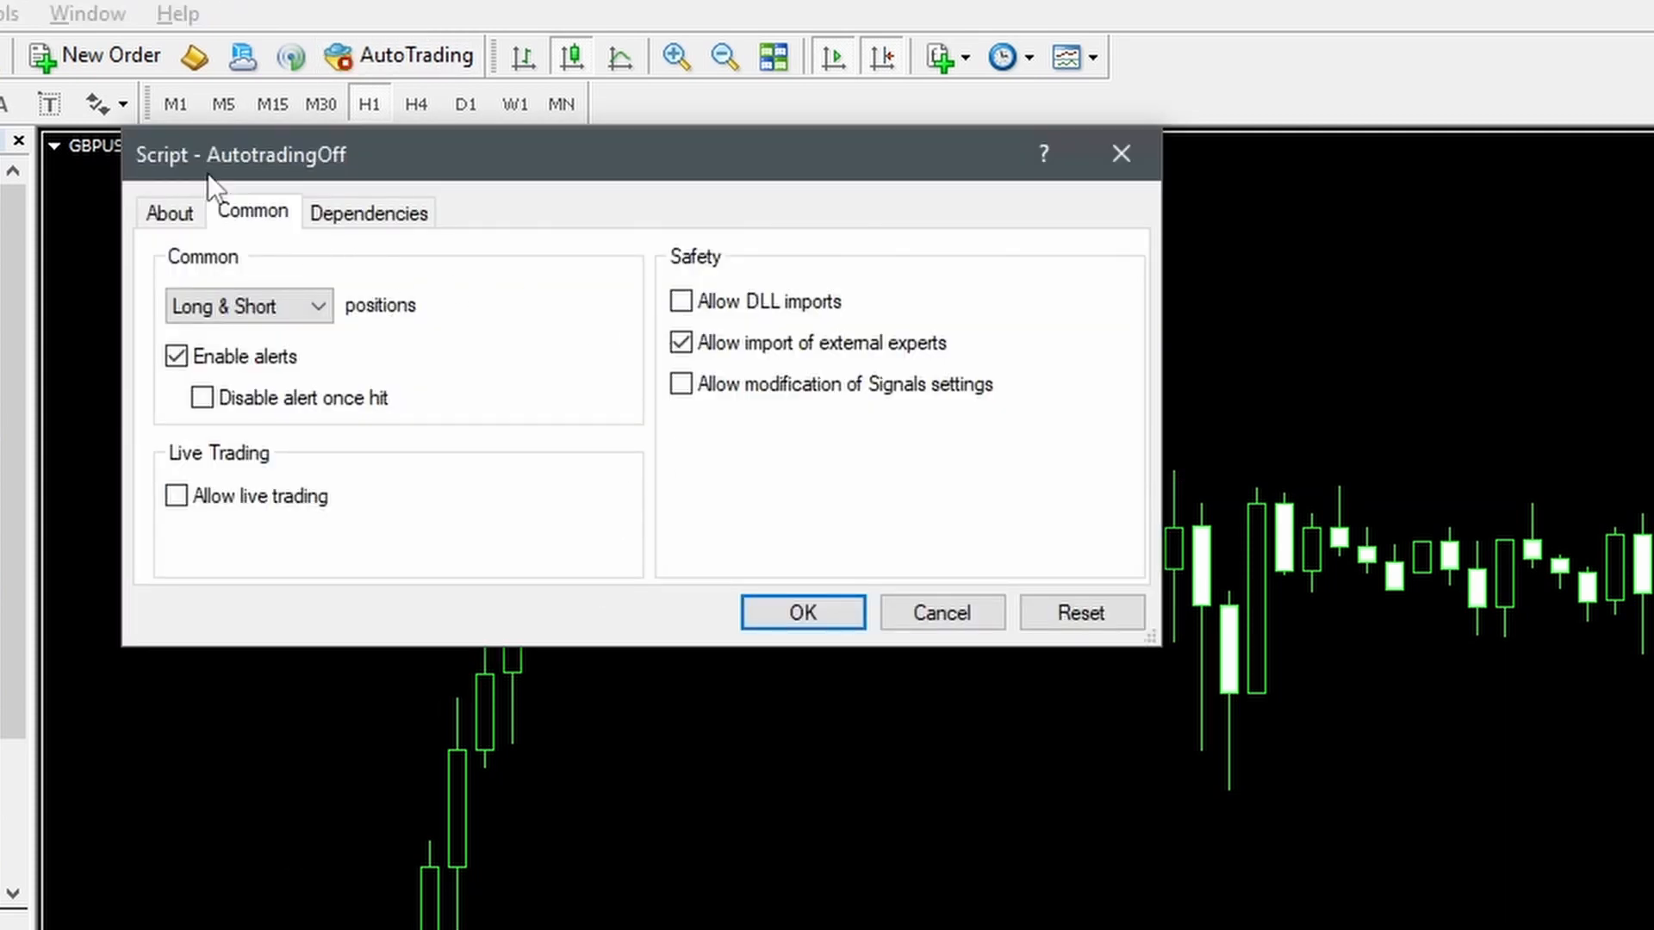
click(680, 300)
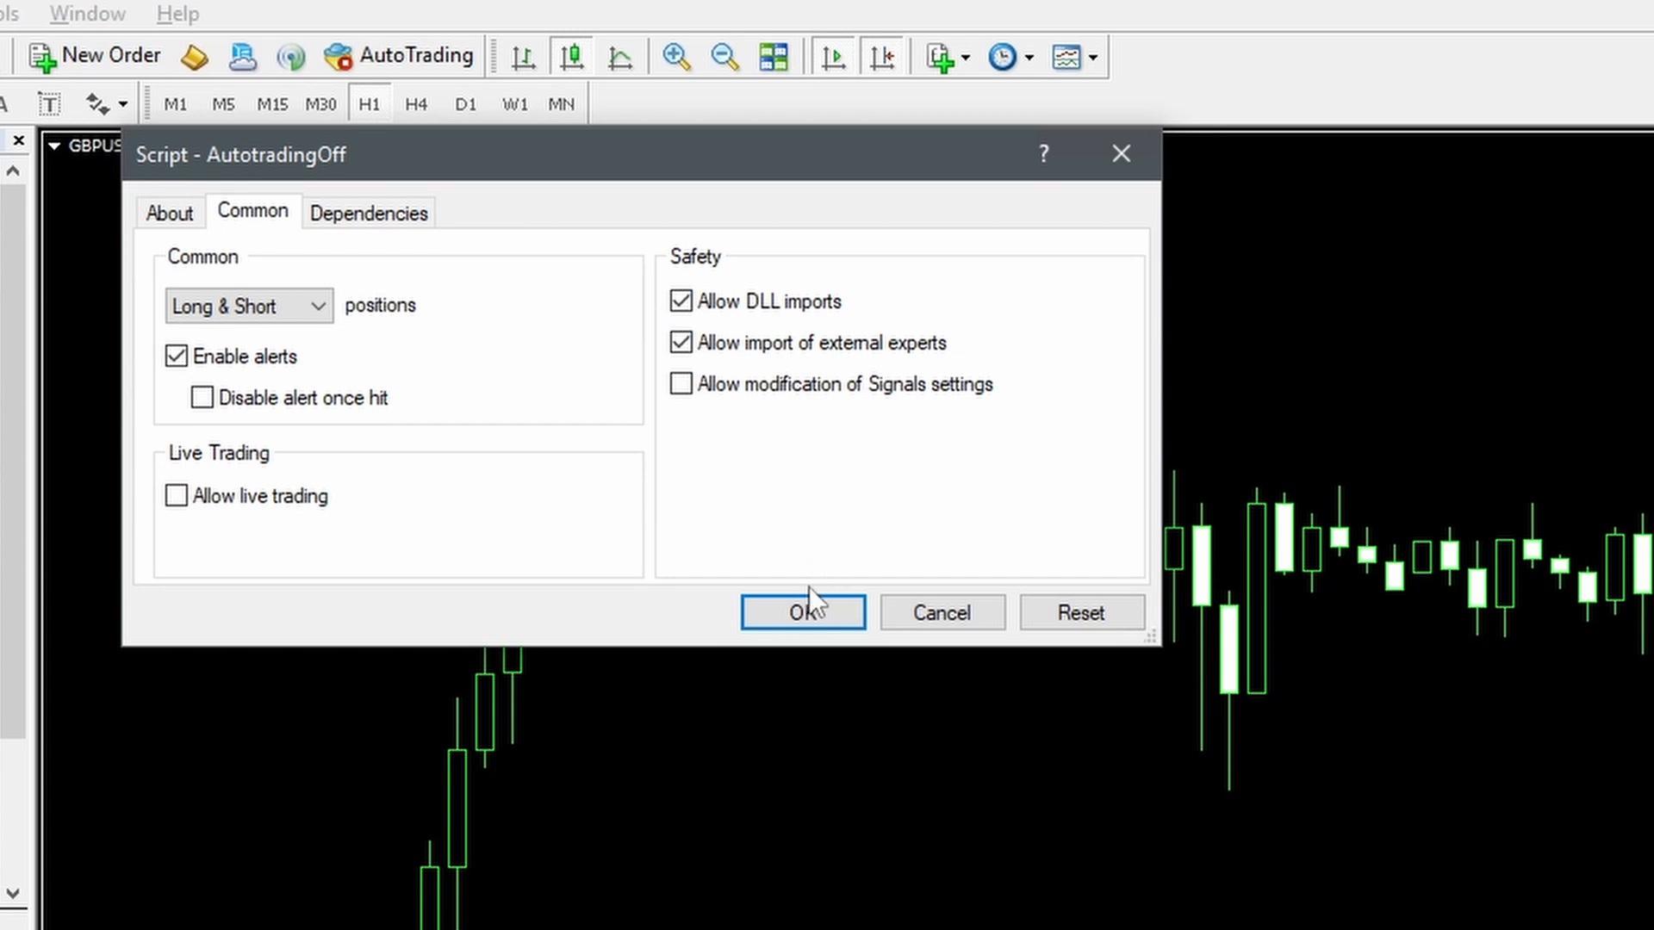
click(802, 612)
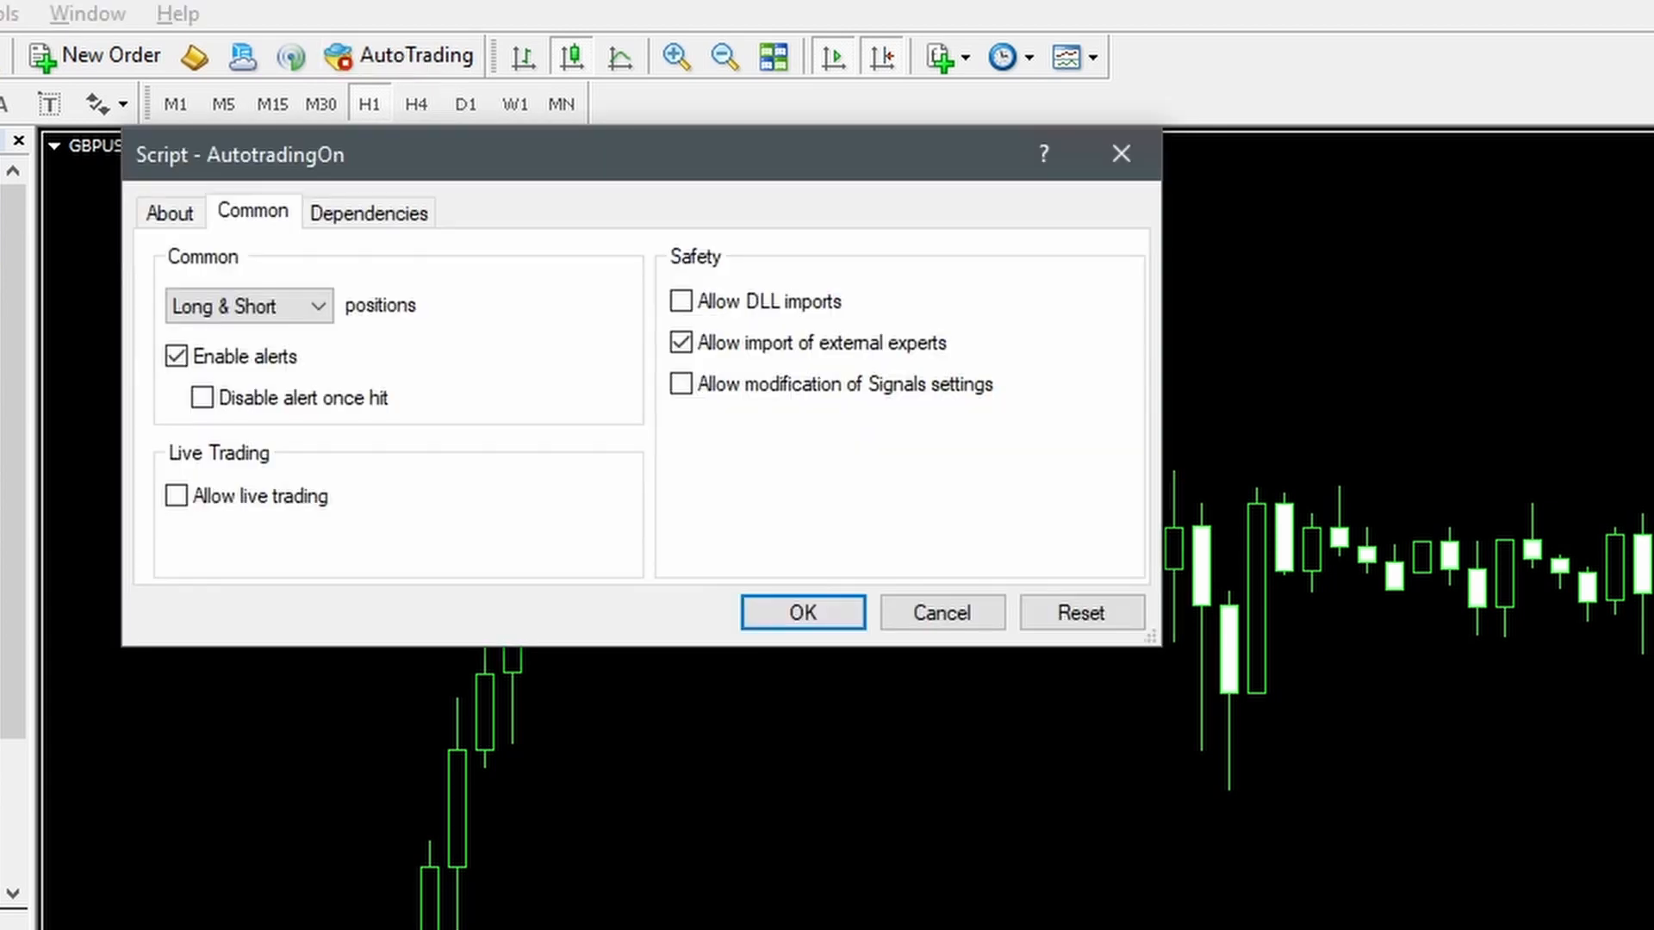
Run AutotradingOn with DLL imports and live trading allowed, re-enabling AutoTrading
click(681, 301)
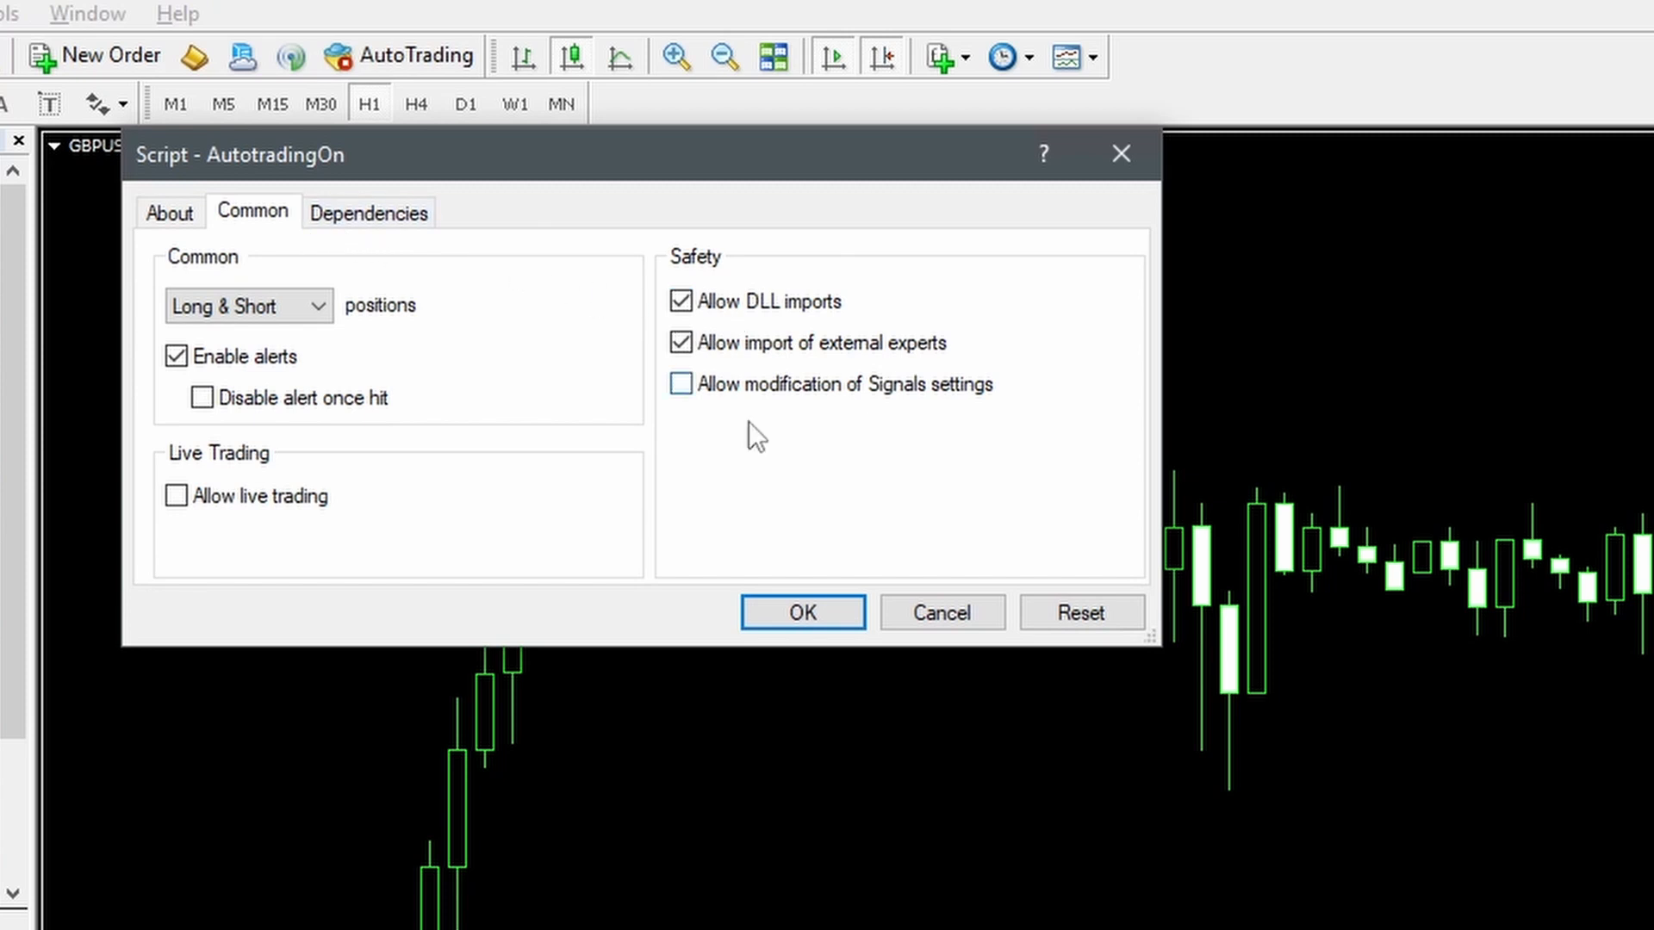
click(800, 611)
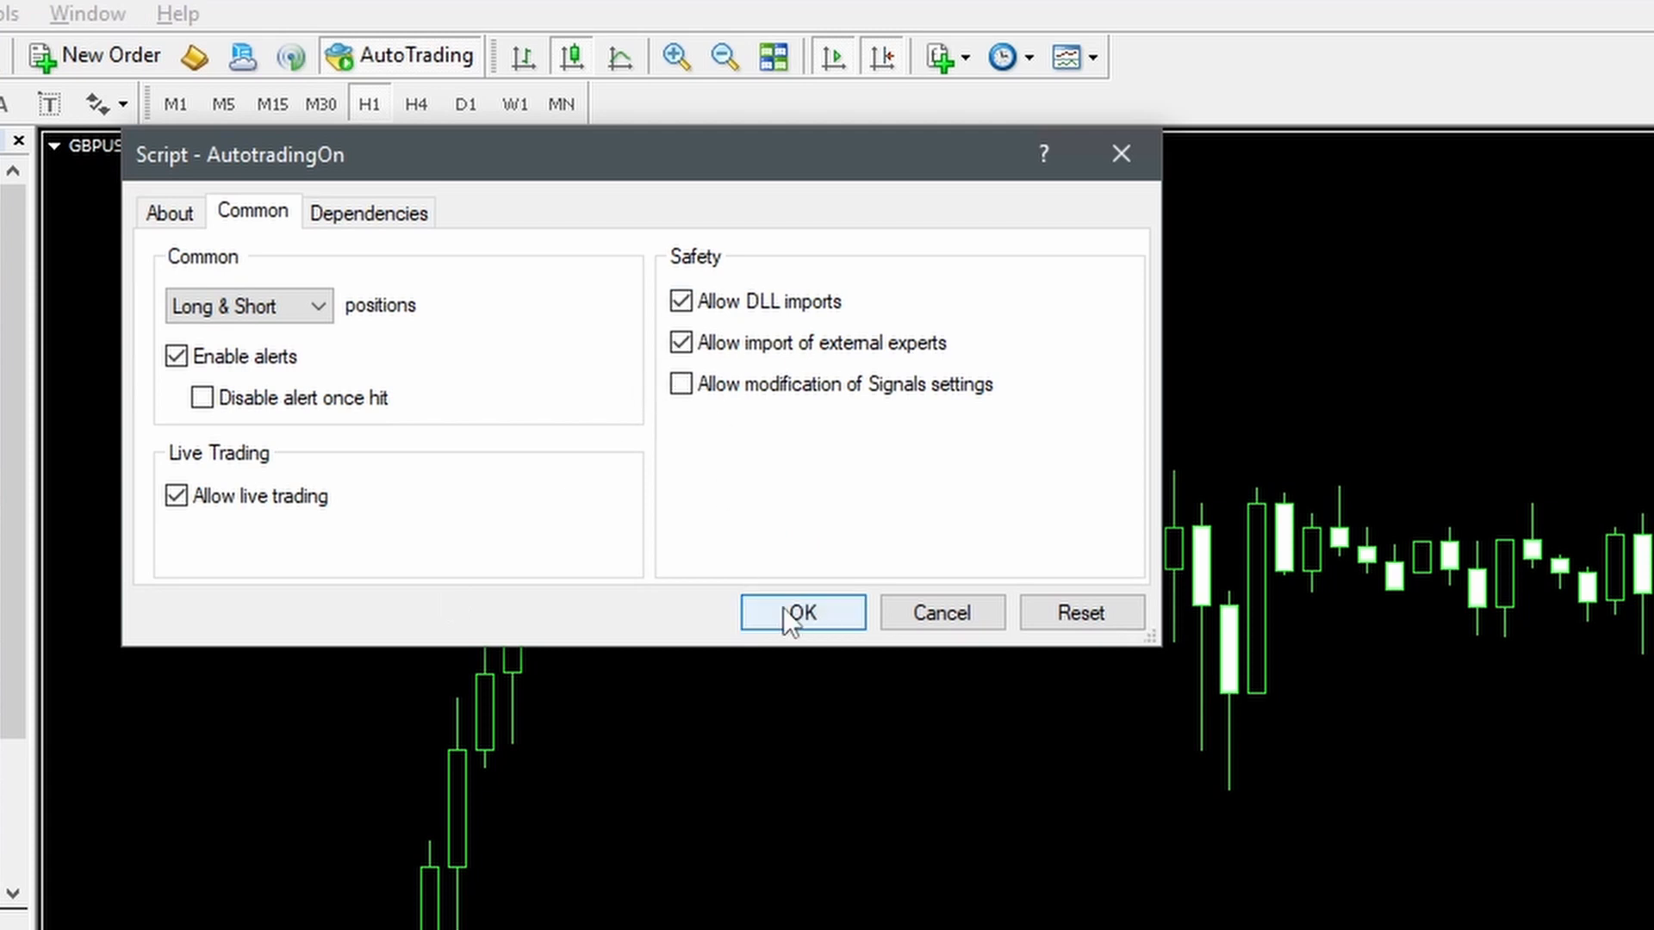
click(802, 612)
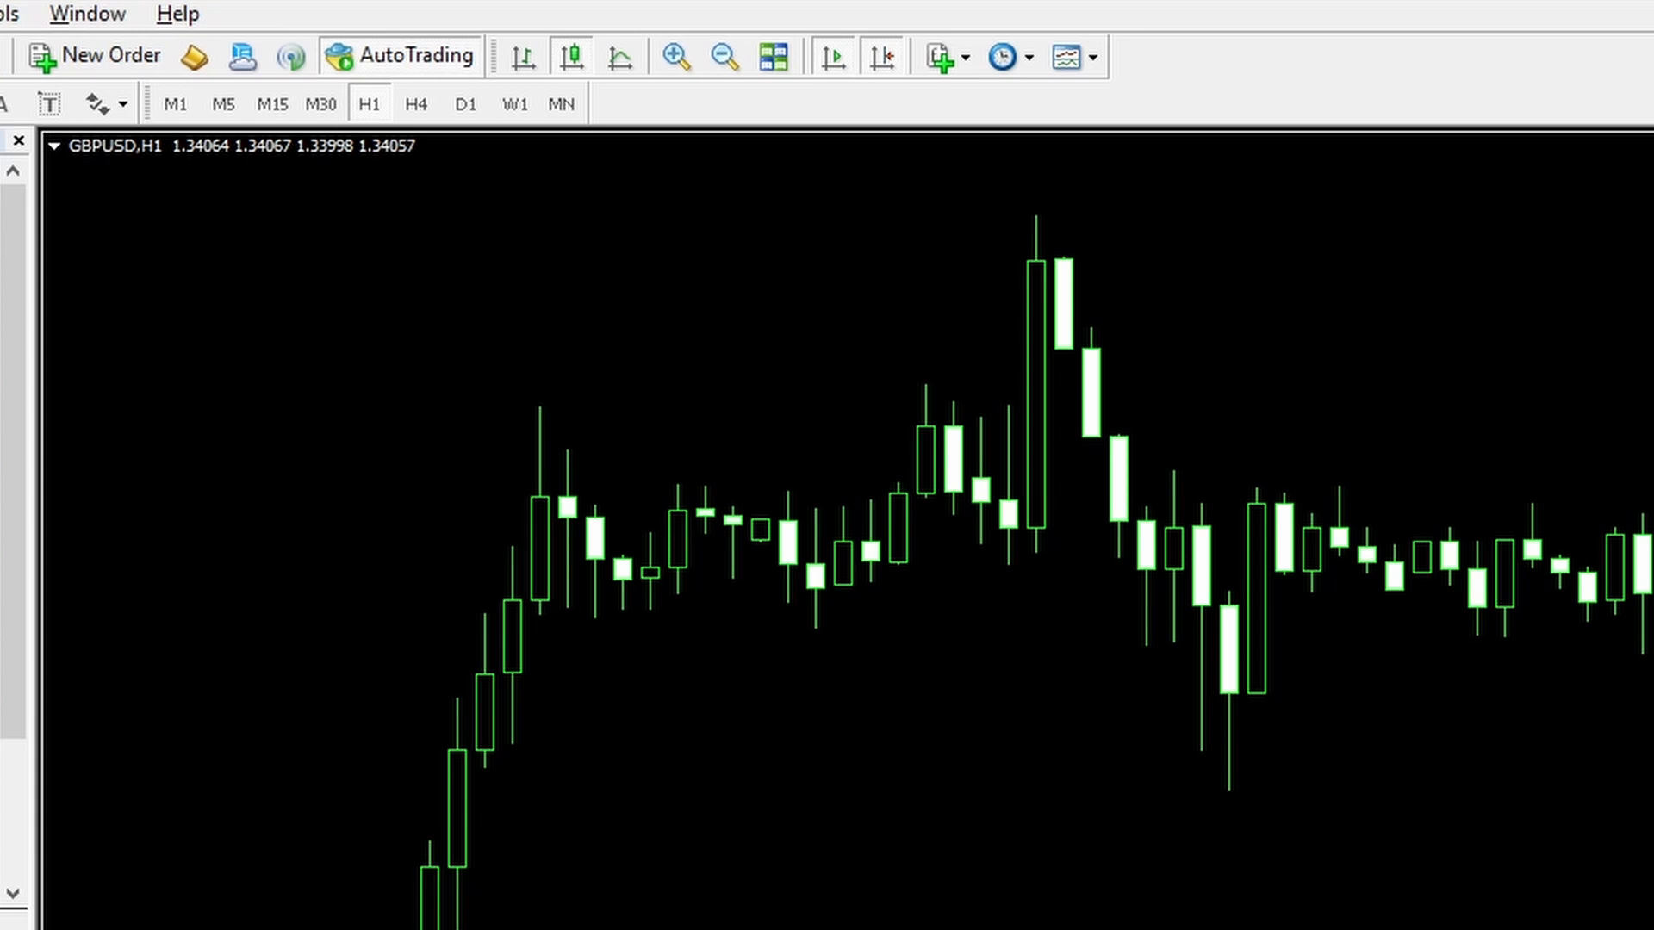
mouse_move(344, 678)
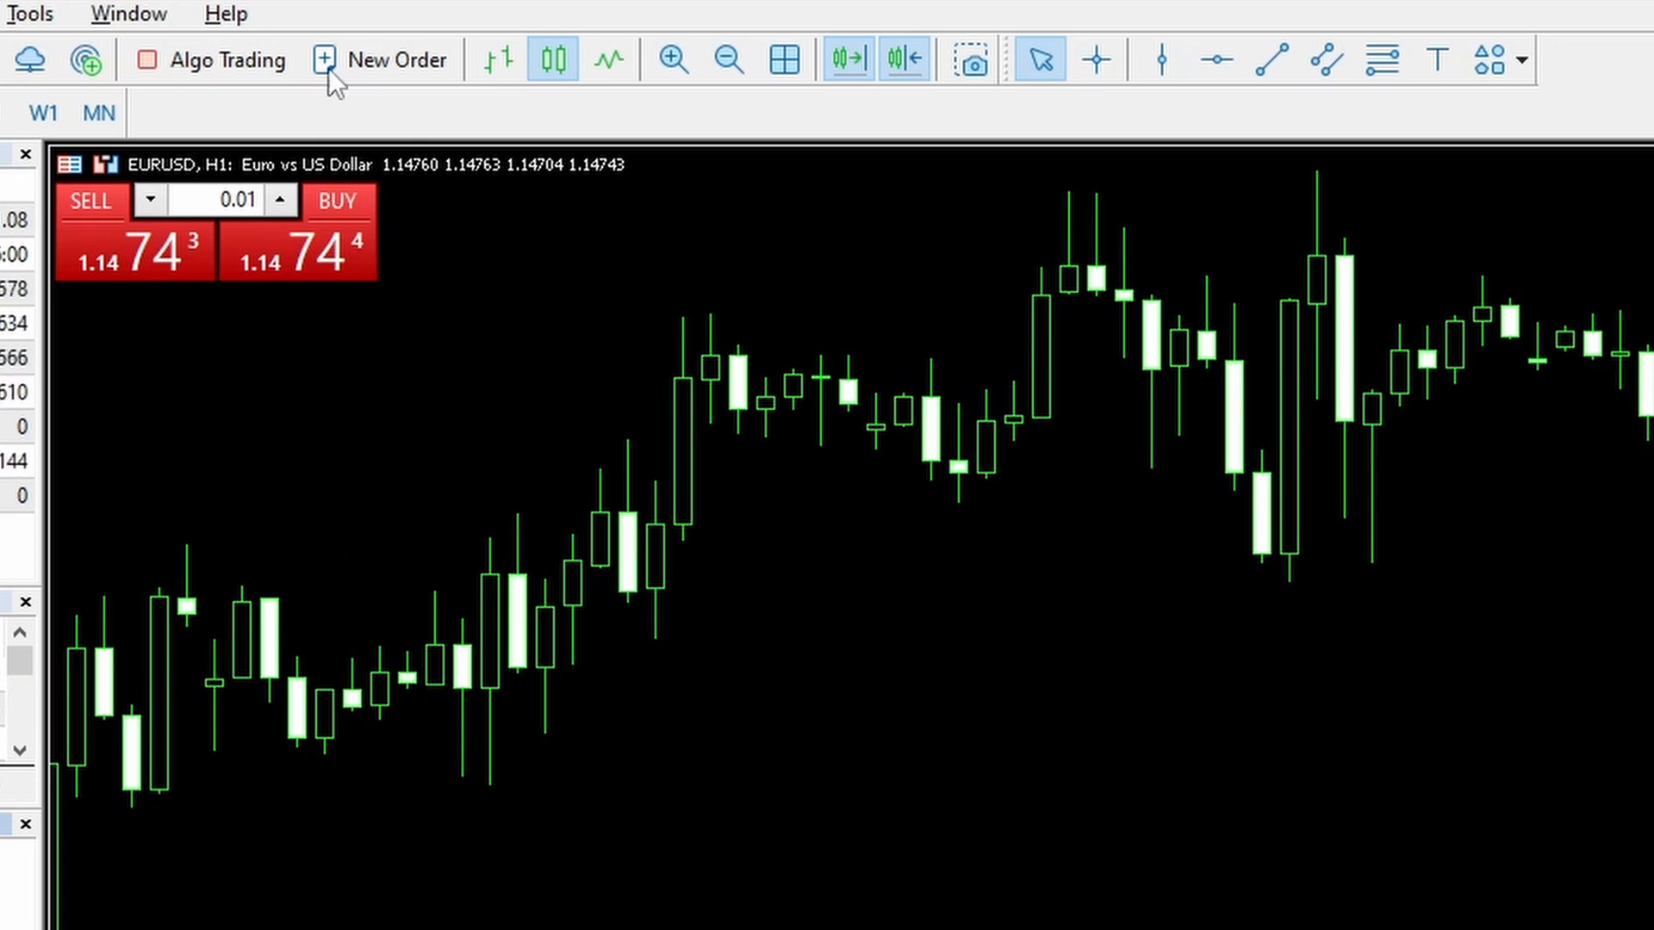
mouse_move(438, 814)
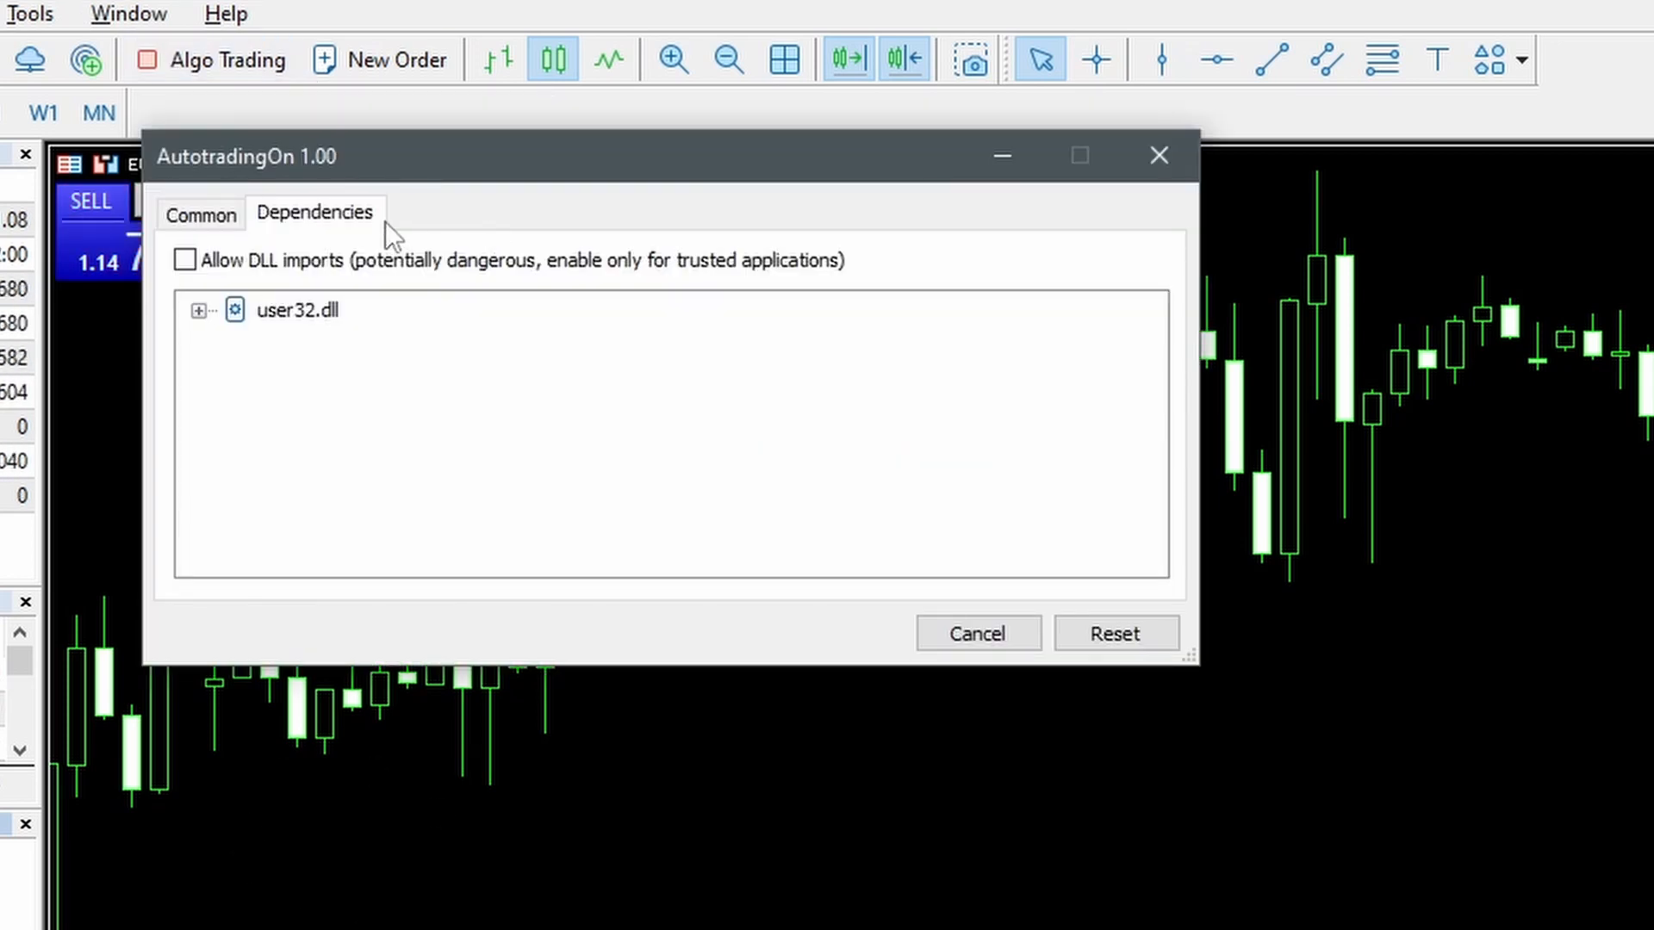
Run AutotradingOn twice on EURUSD with DLL imports allowed, switching algo trading on
click(184, 259)
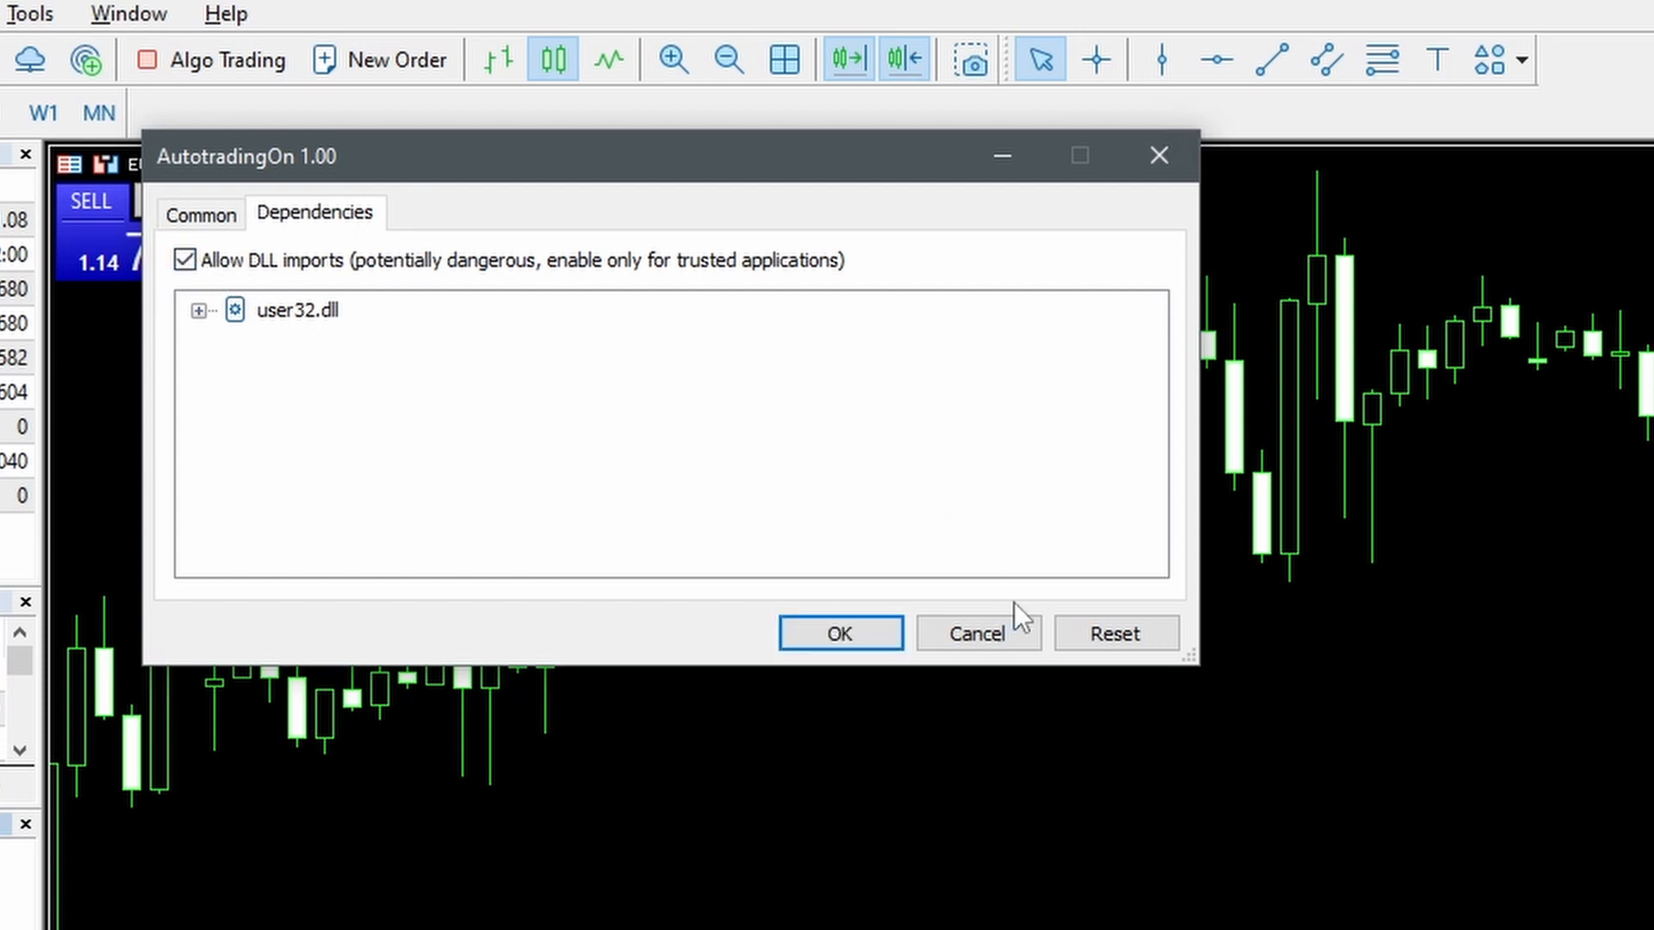
click(838, 633)
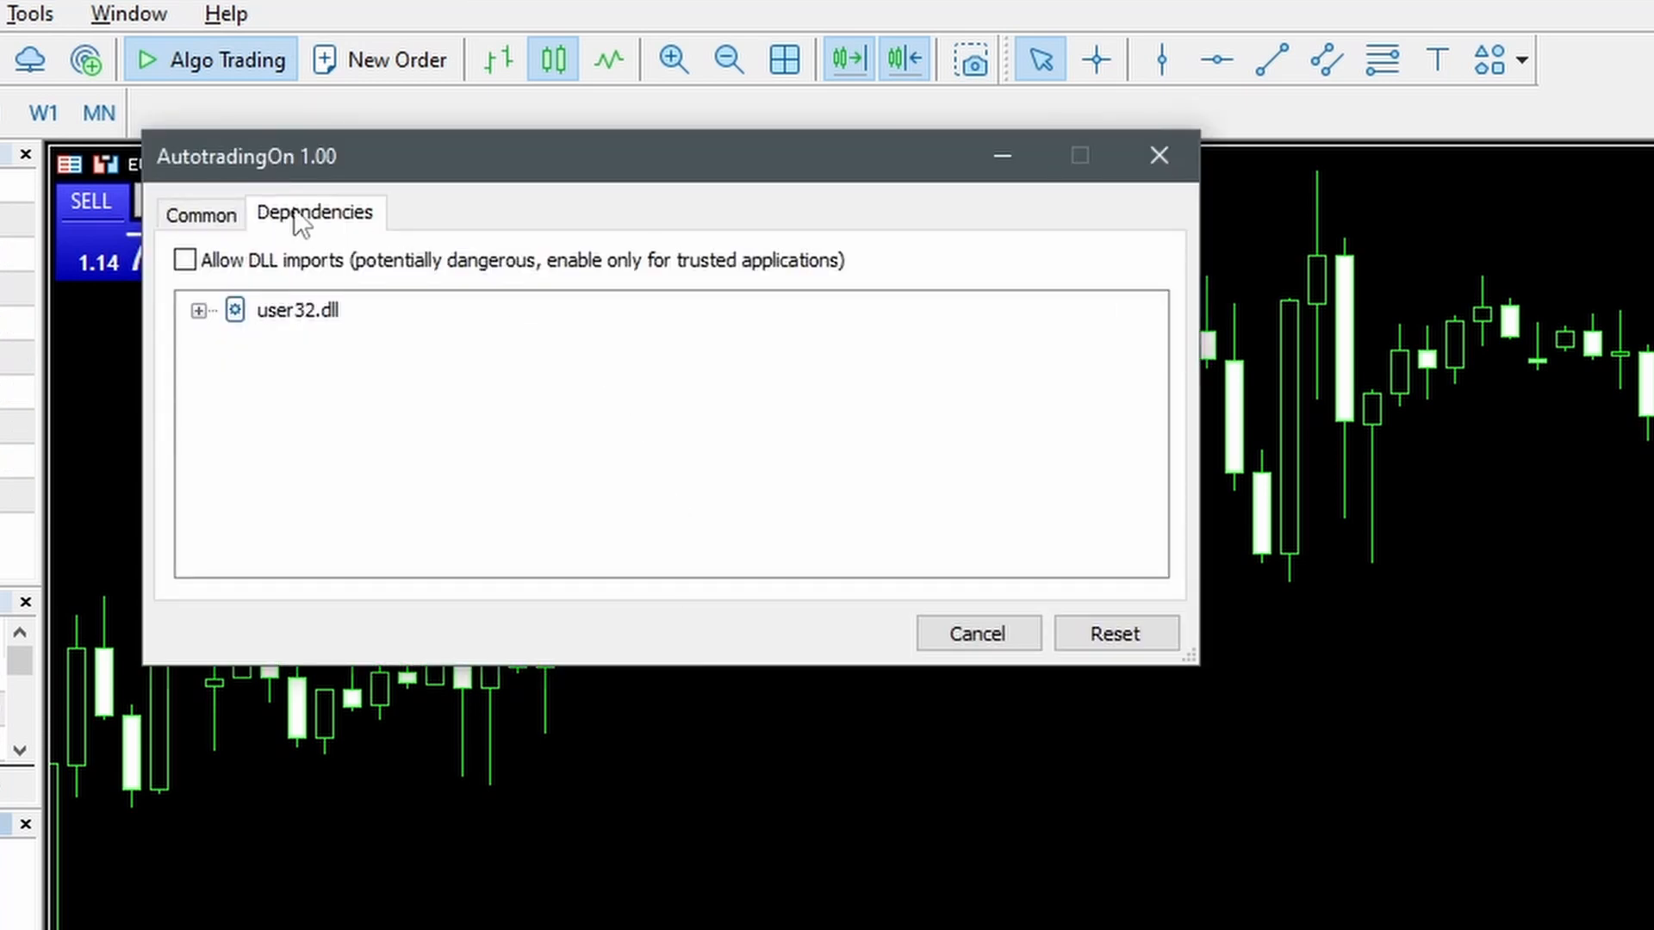
click(184, 259)
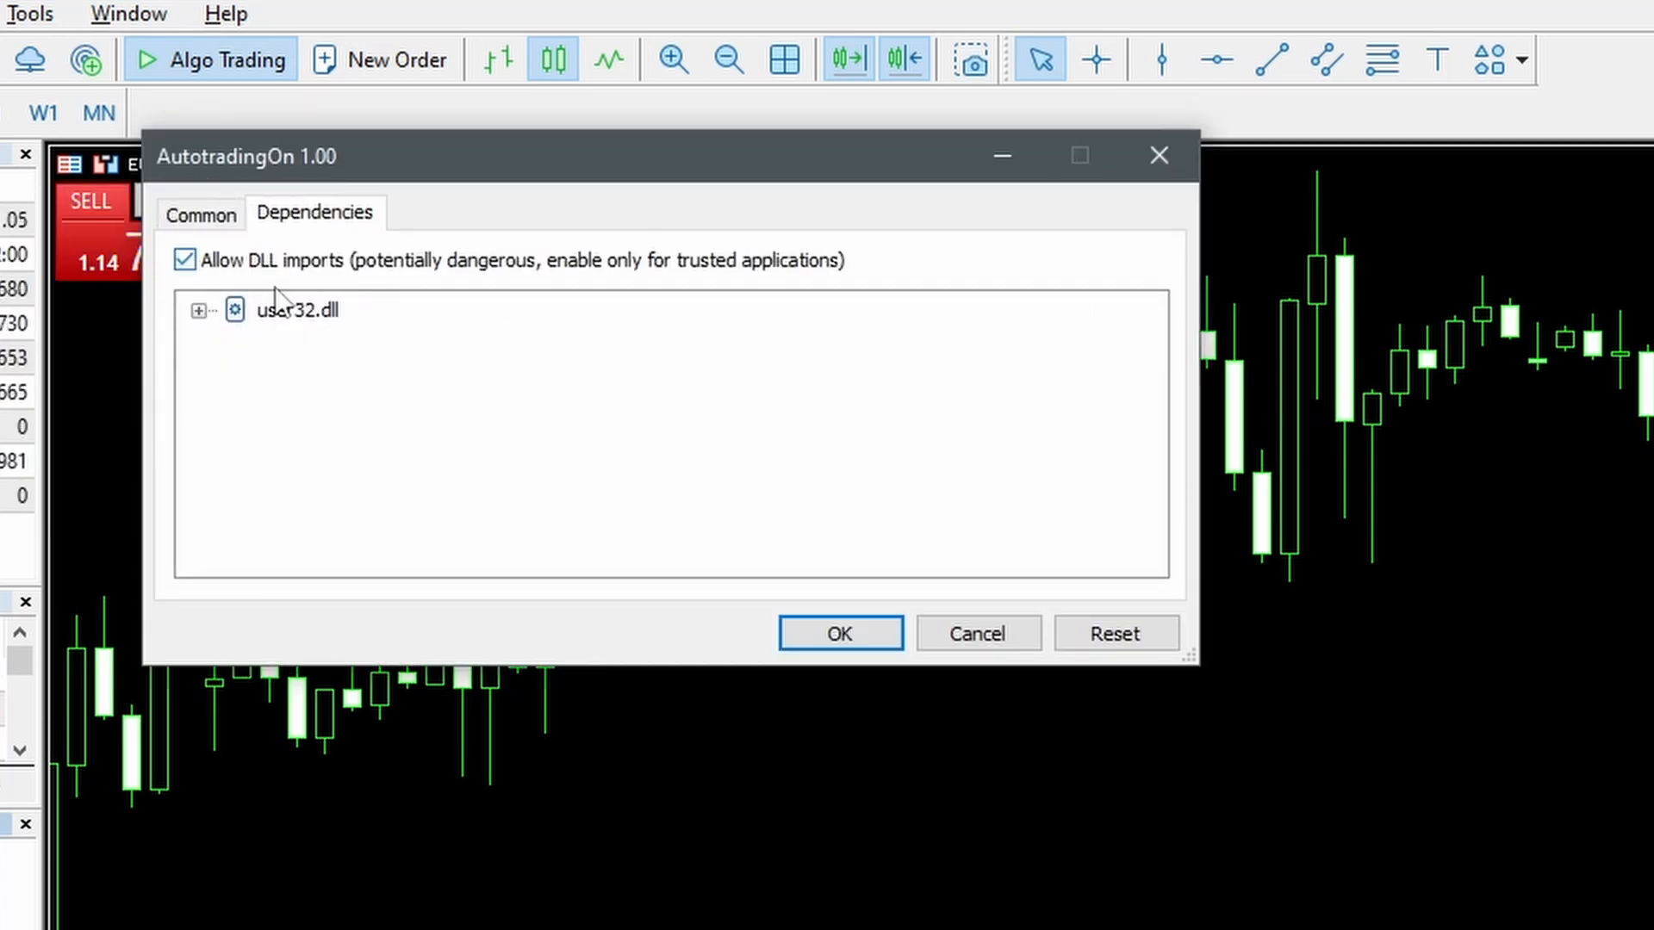
click(838, 634)
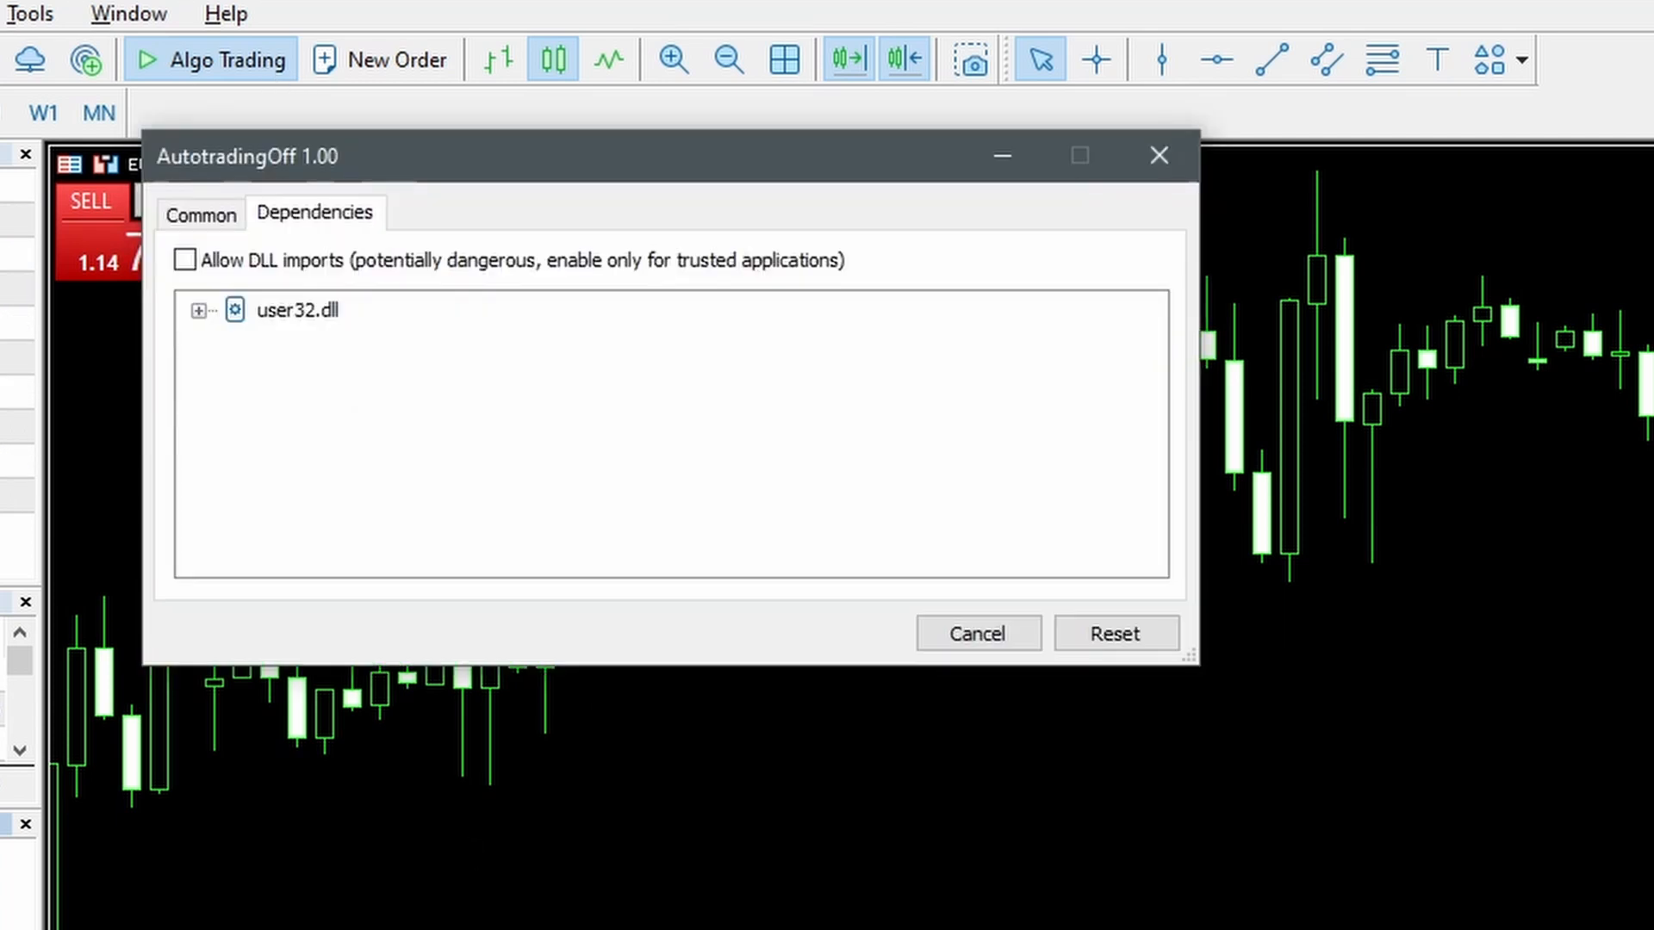
Run AutotradingOff twice with DLL imports allowed, switching algo trading off
click(185, 259)
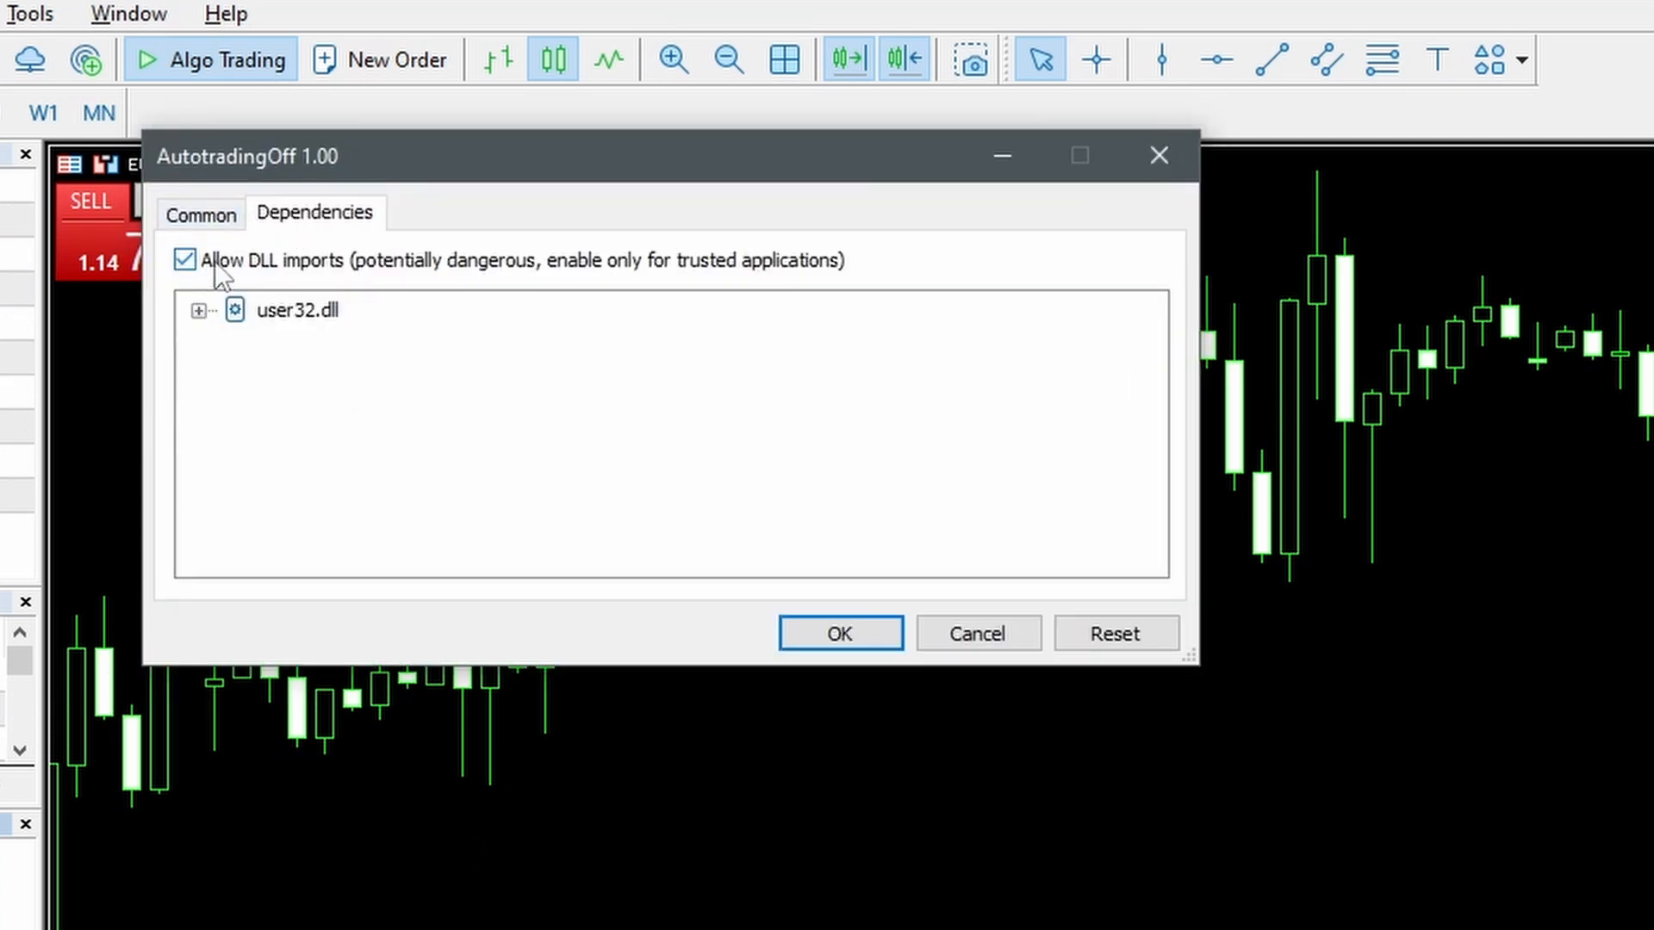
click(838, 634)
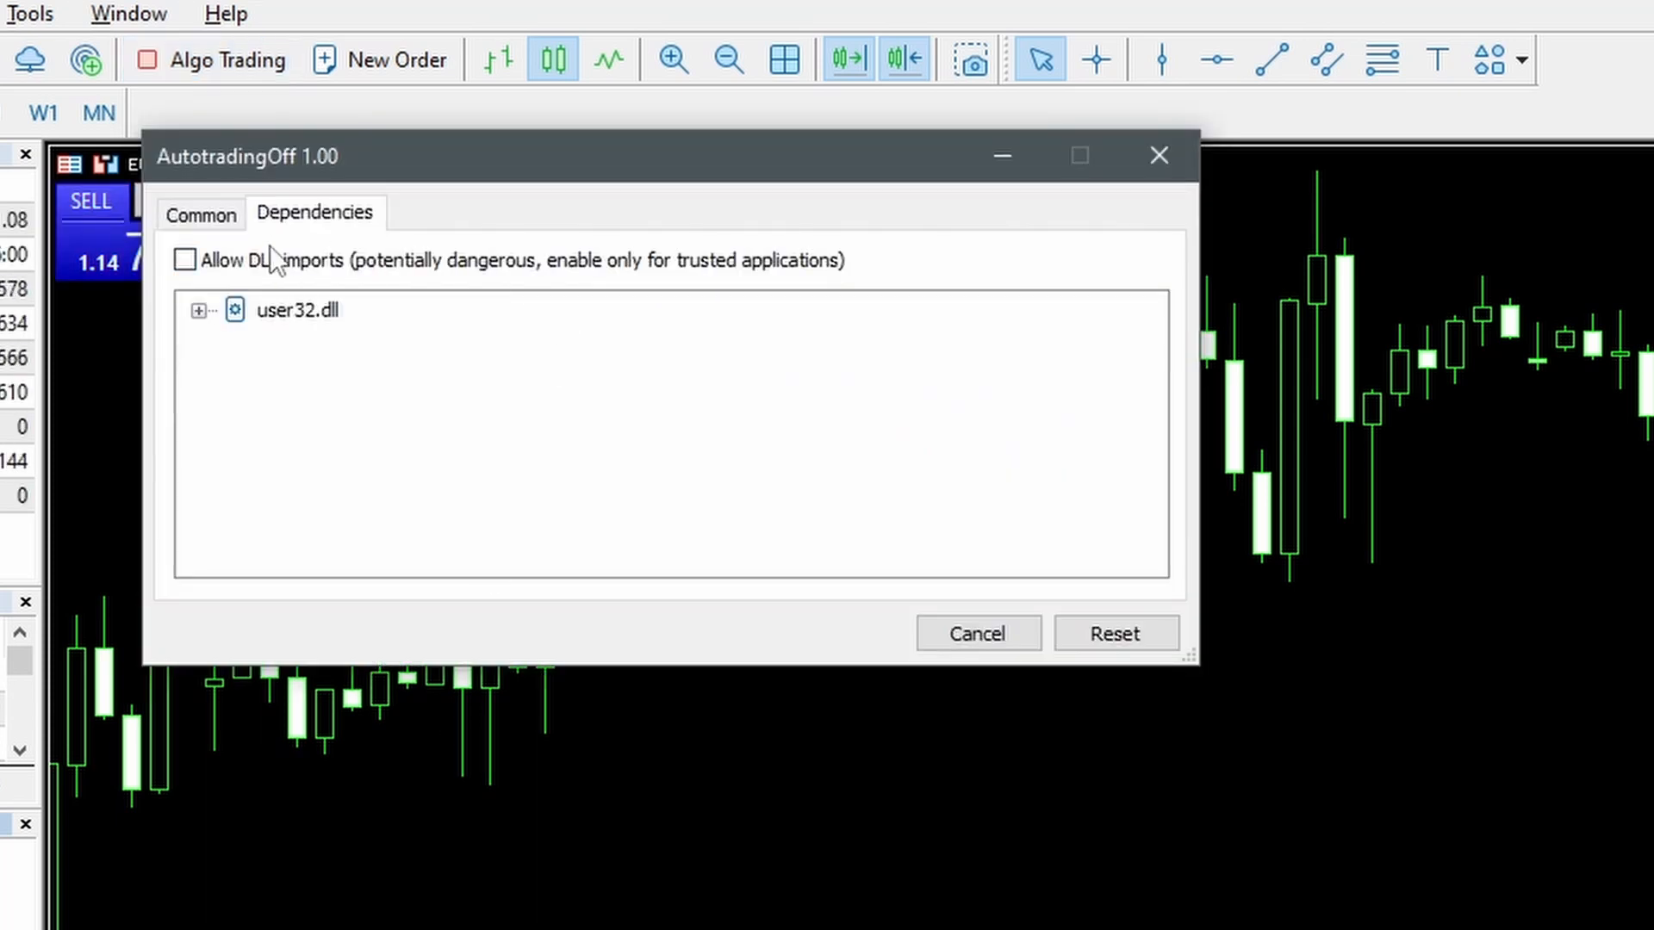
click(186, 259)
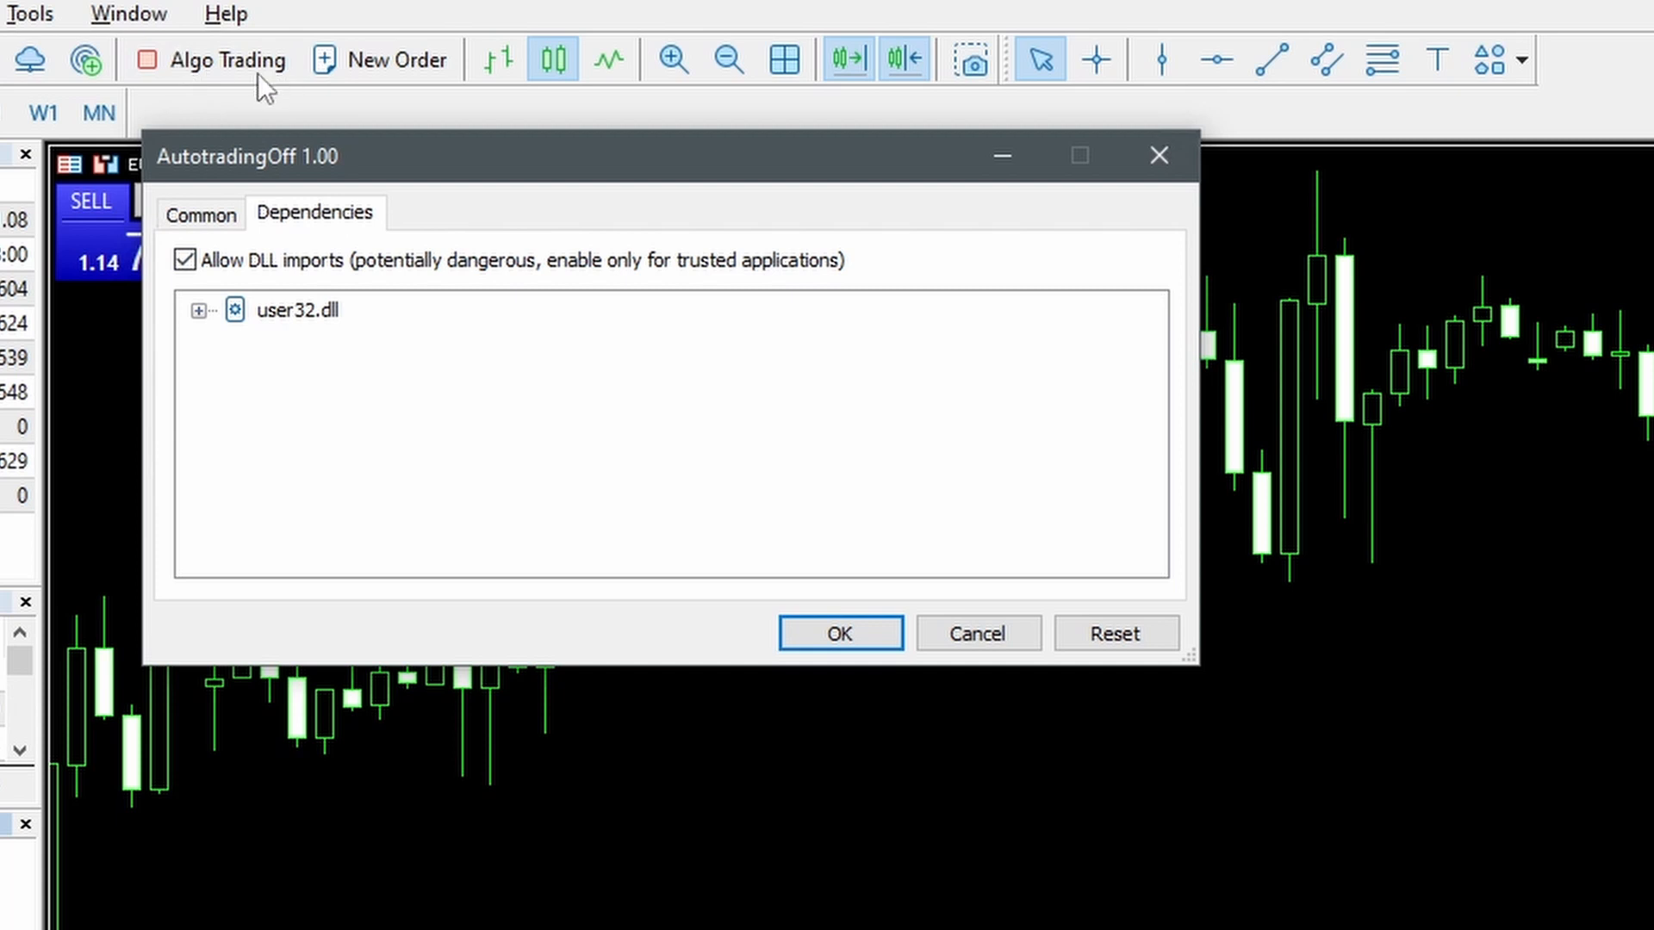
click(838, 633)
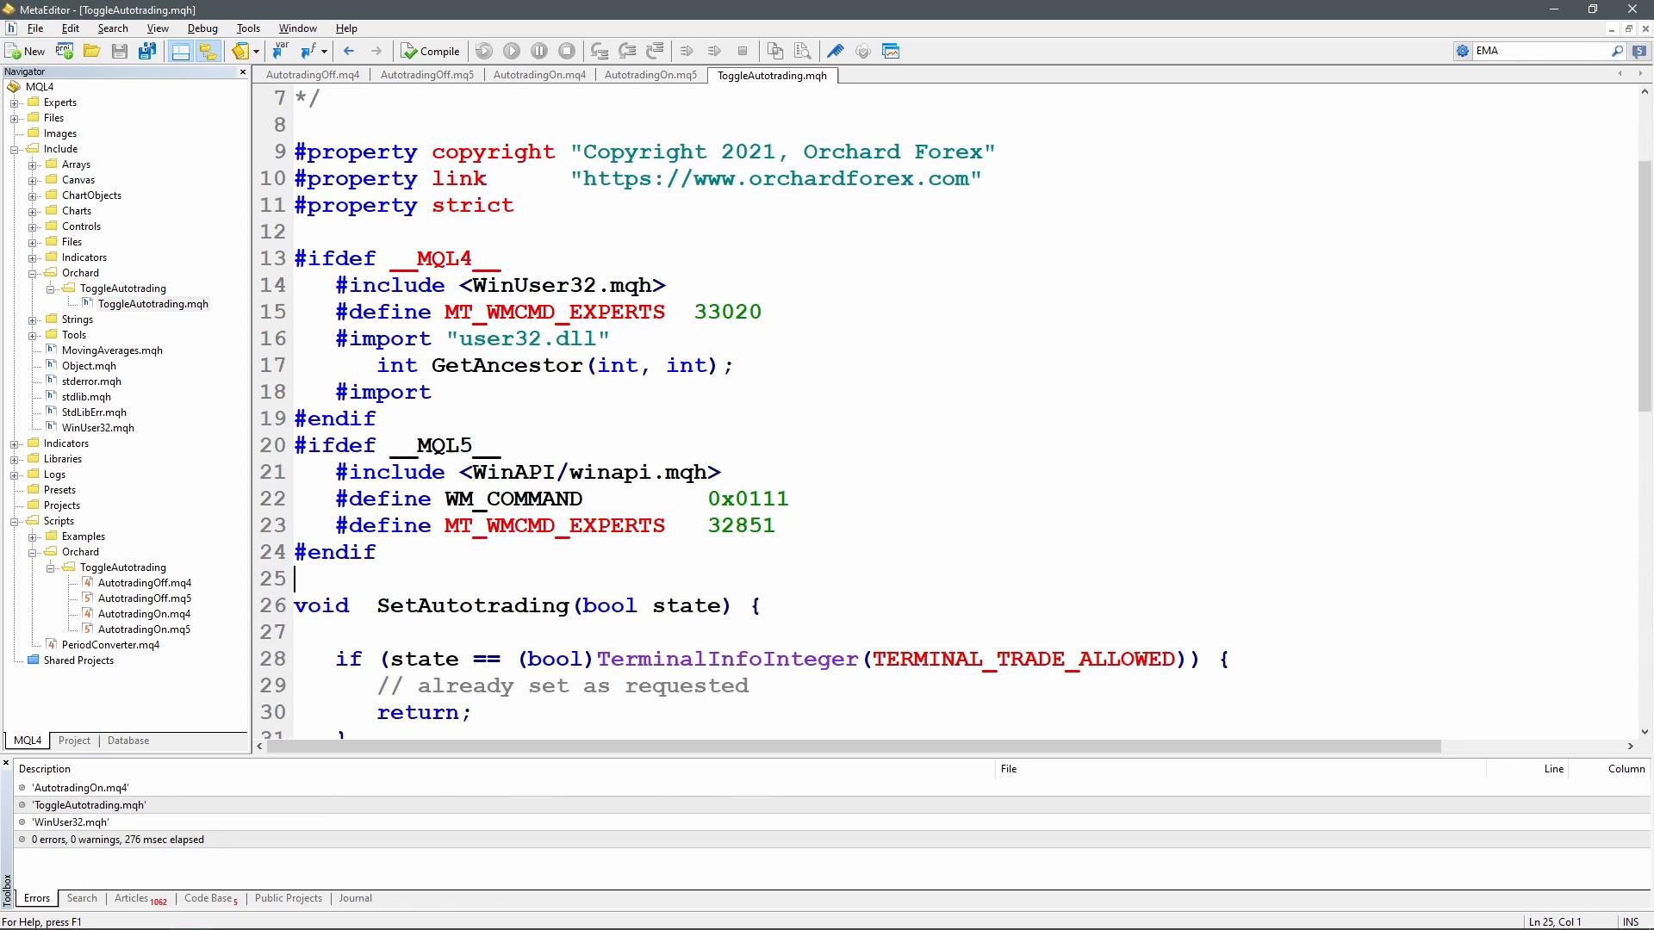
double_click(553, 311)
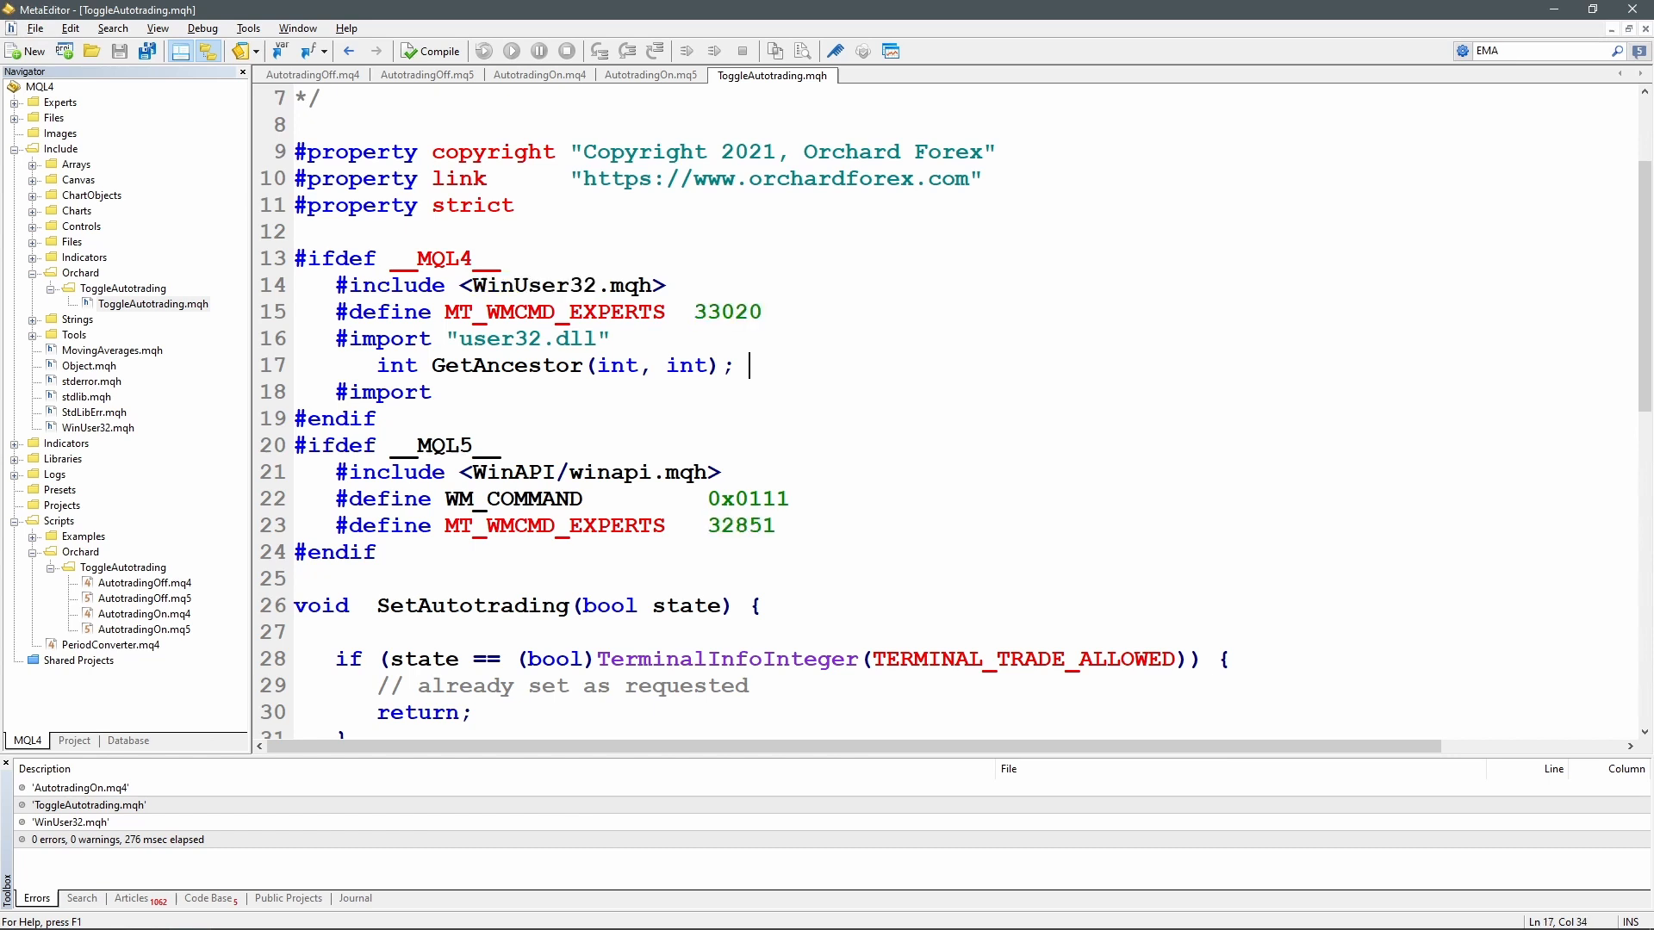
double_click(532, 285)
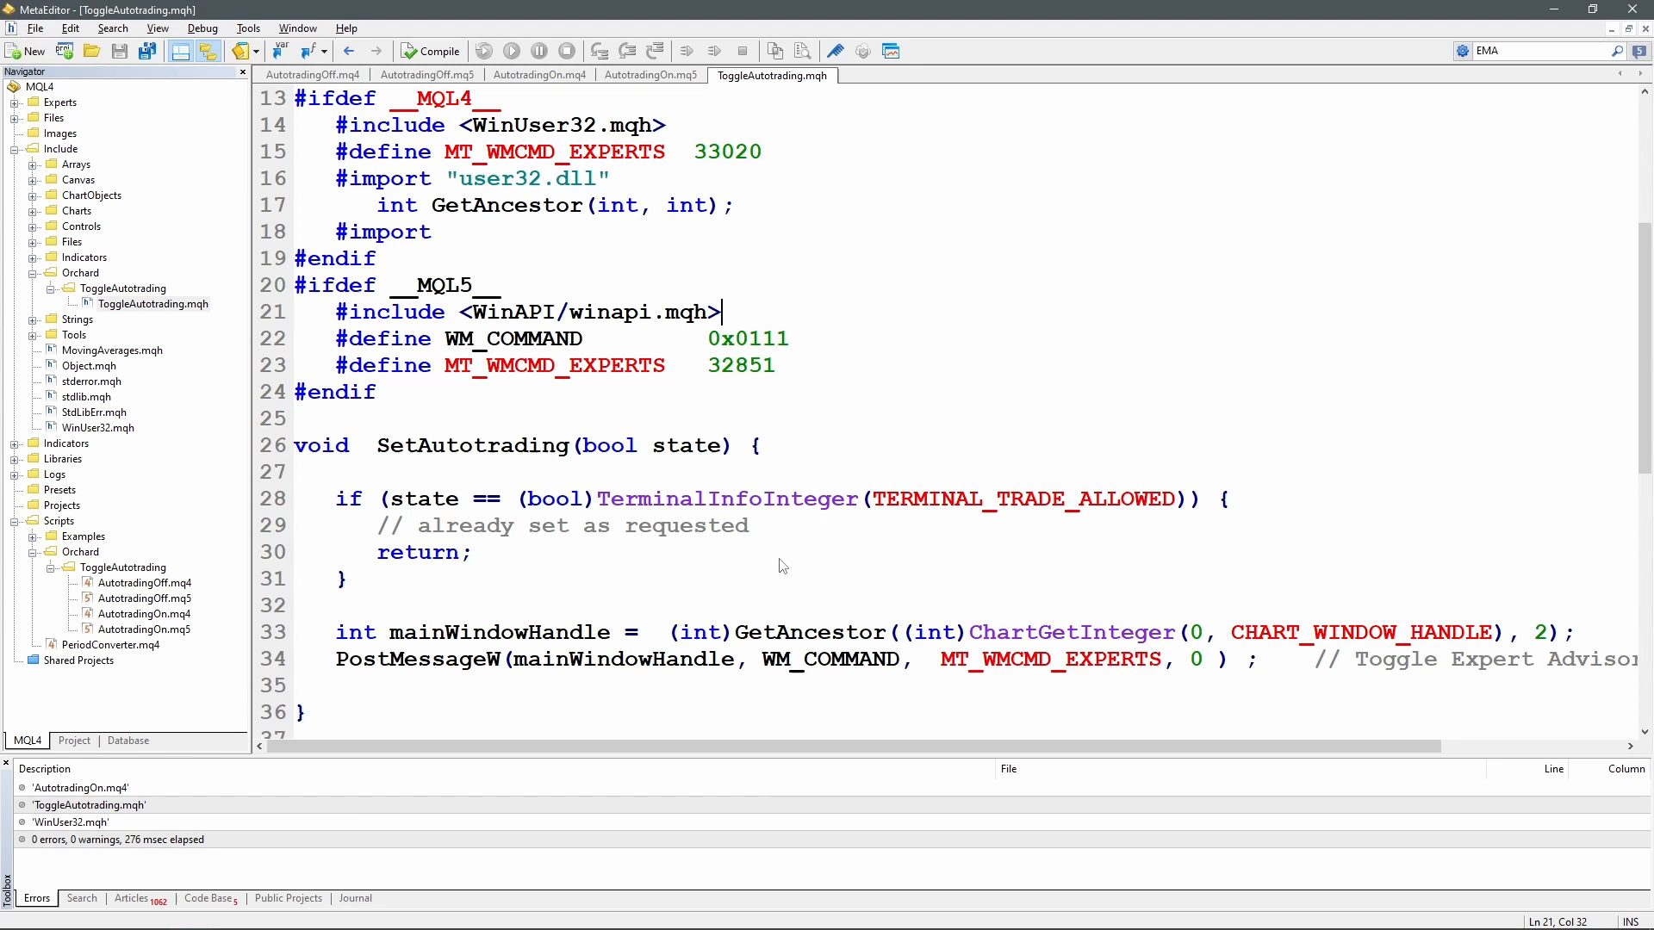
mouse_move(782, 580)
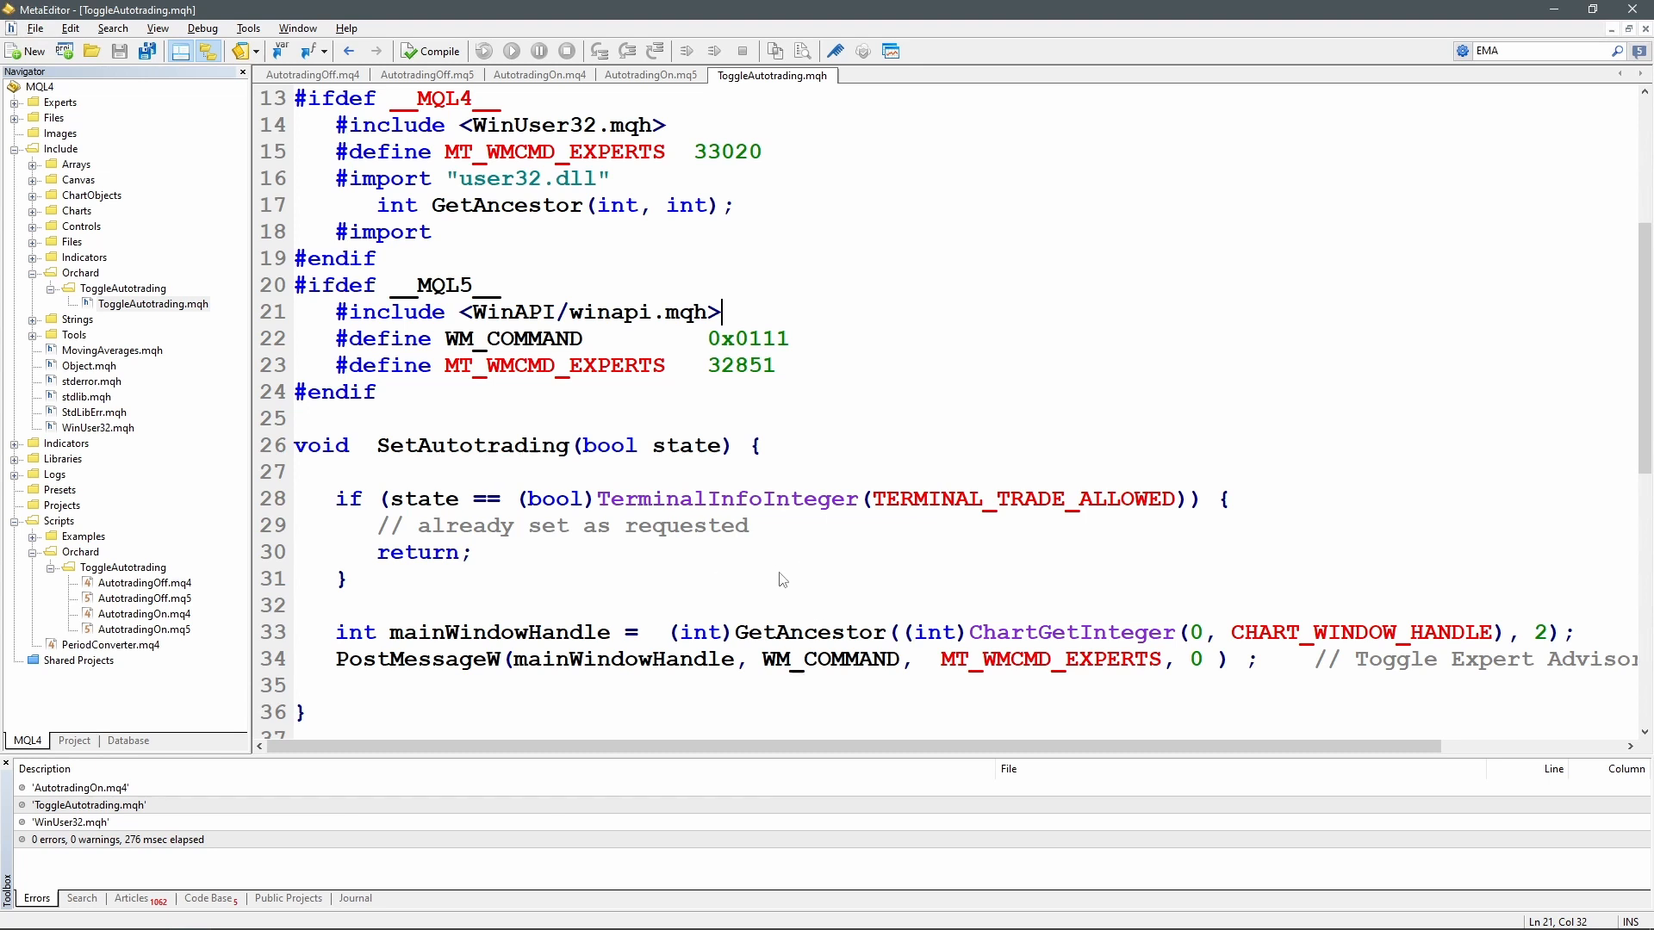
mouse_move(831, 567)
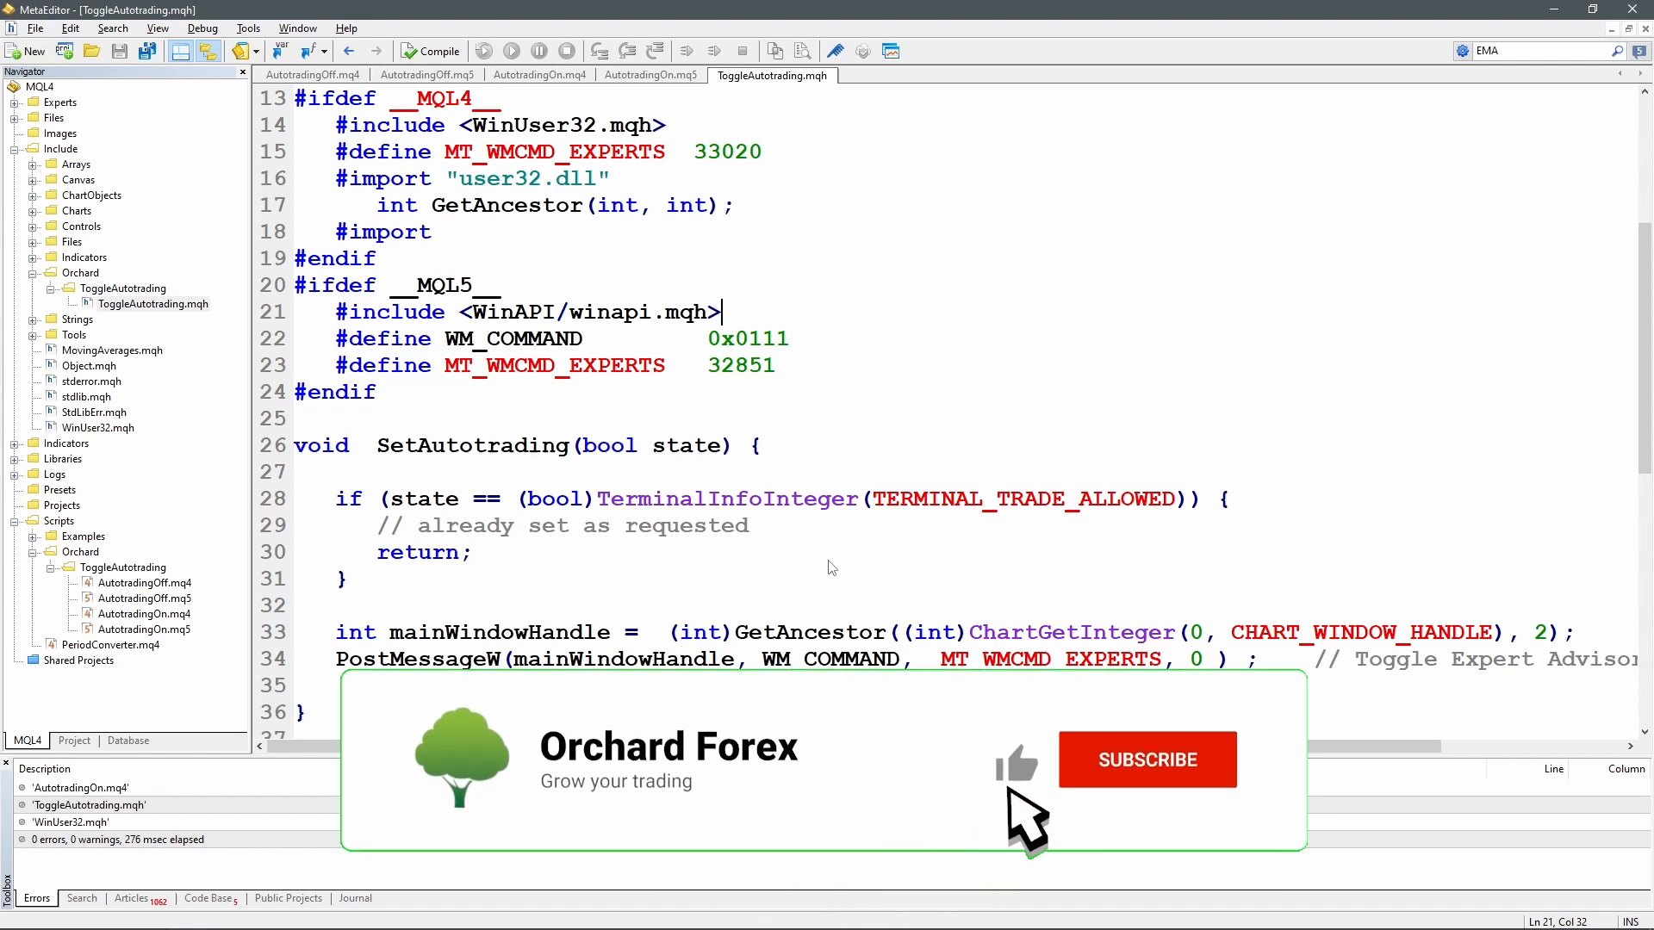
click(1146, 760)
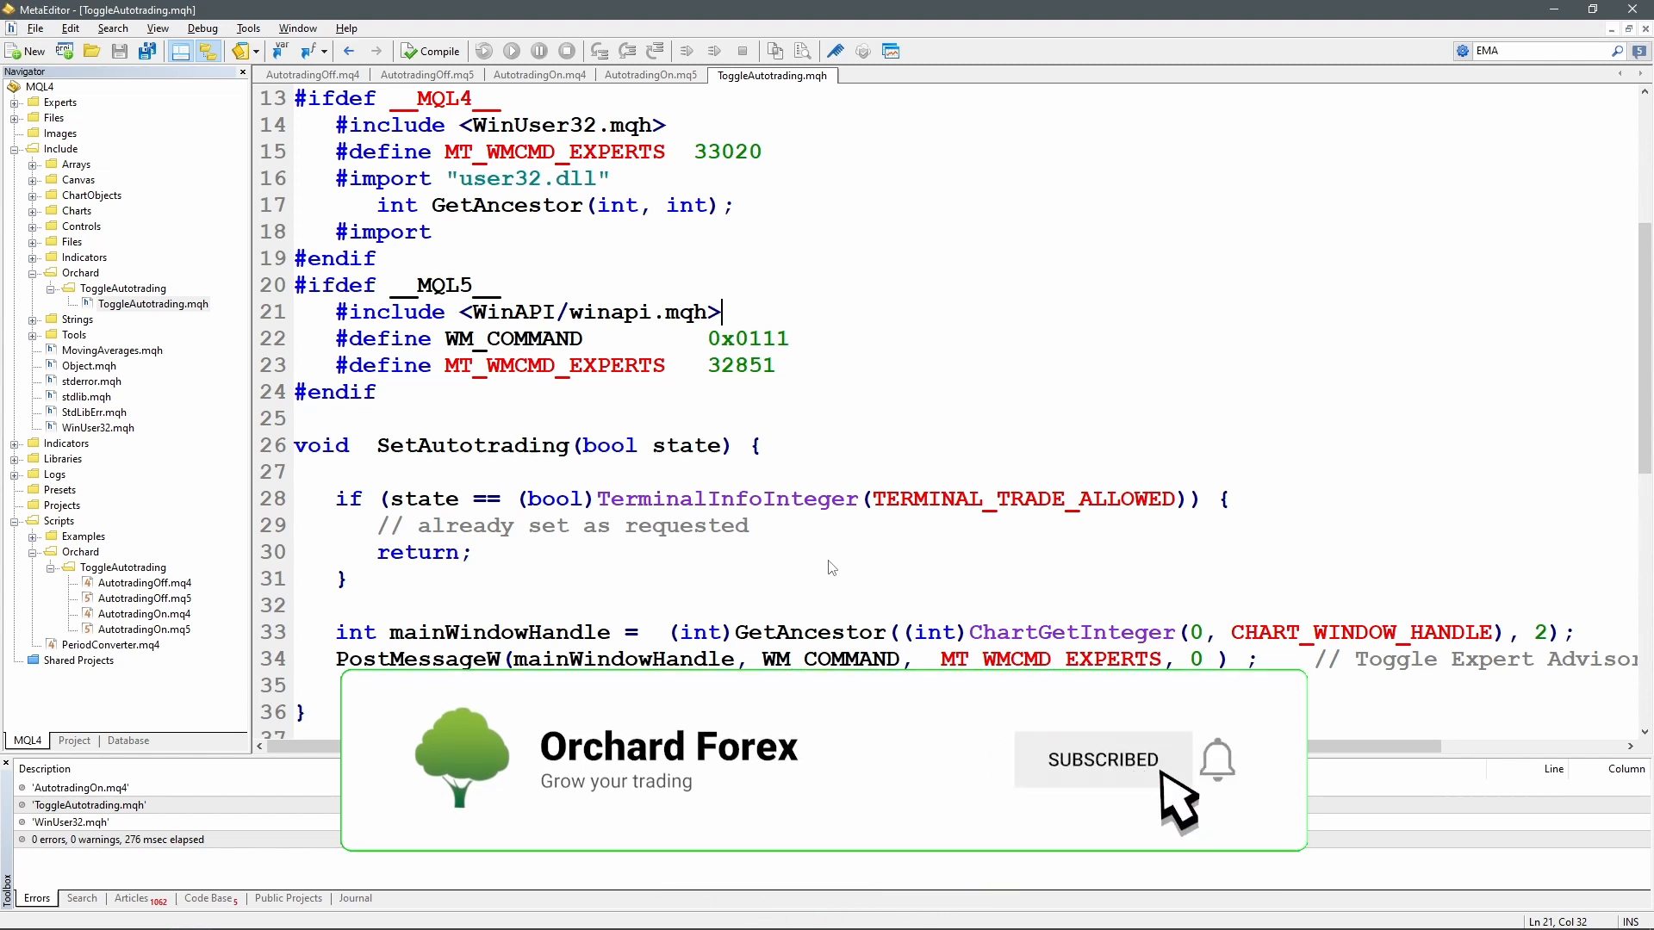
click(1216, 761)
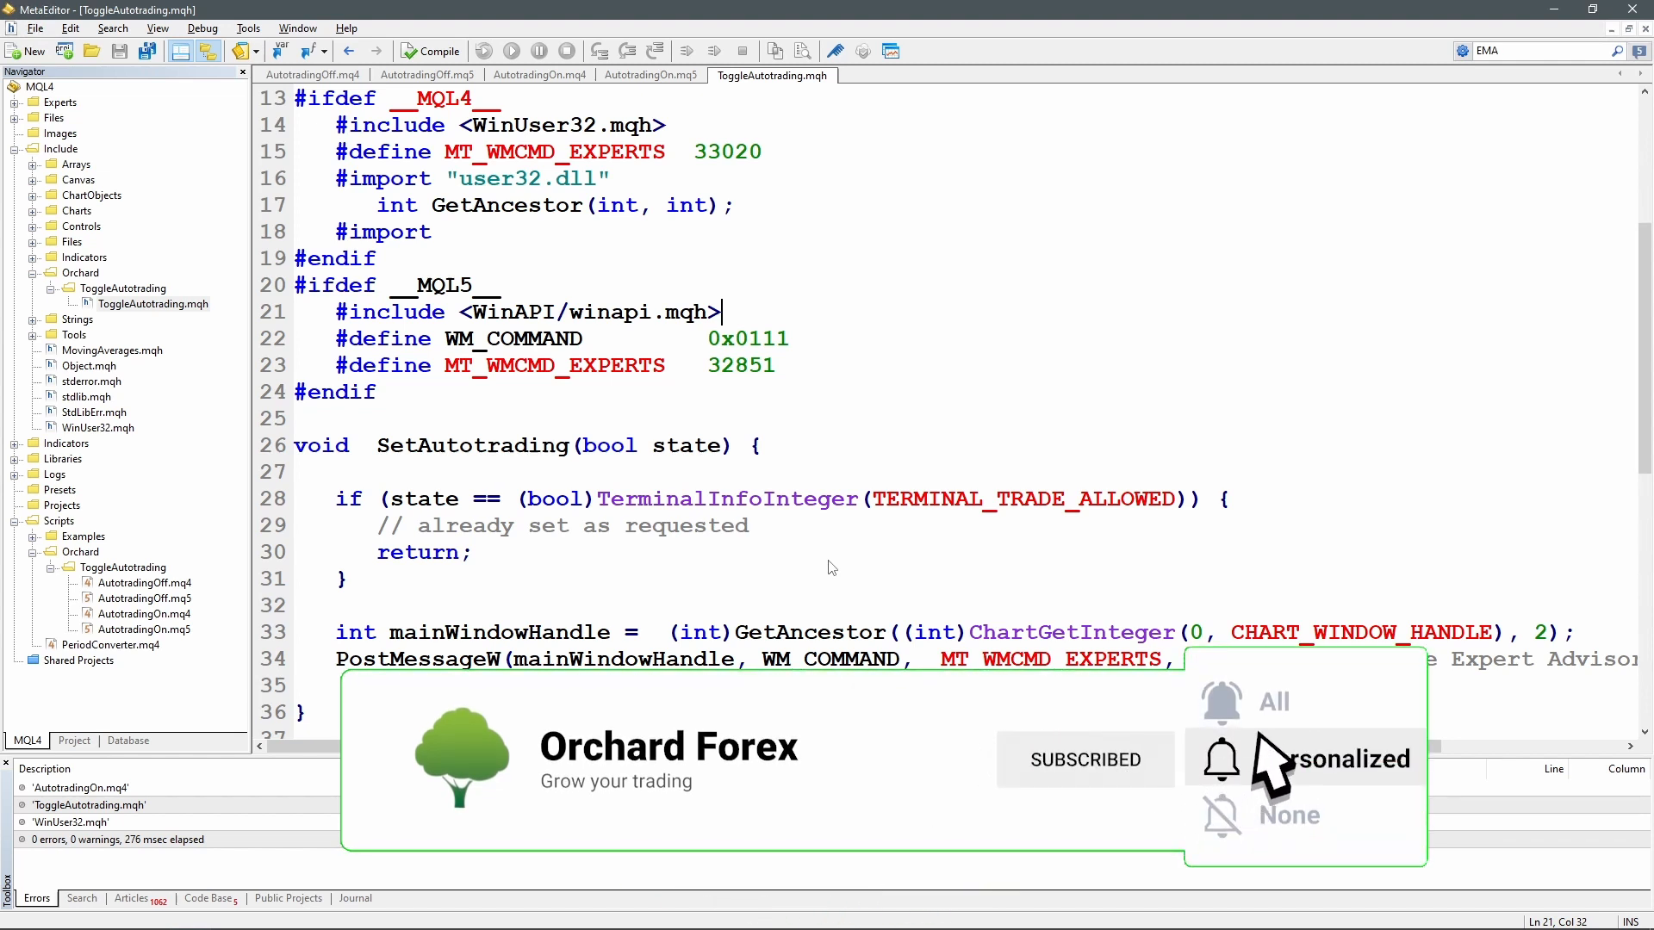